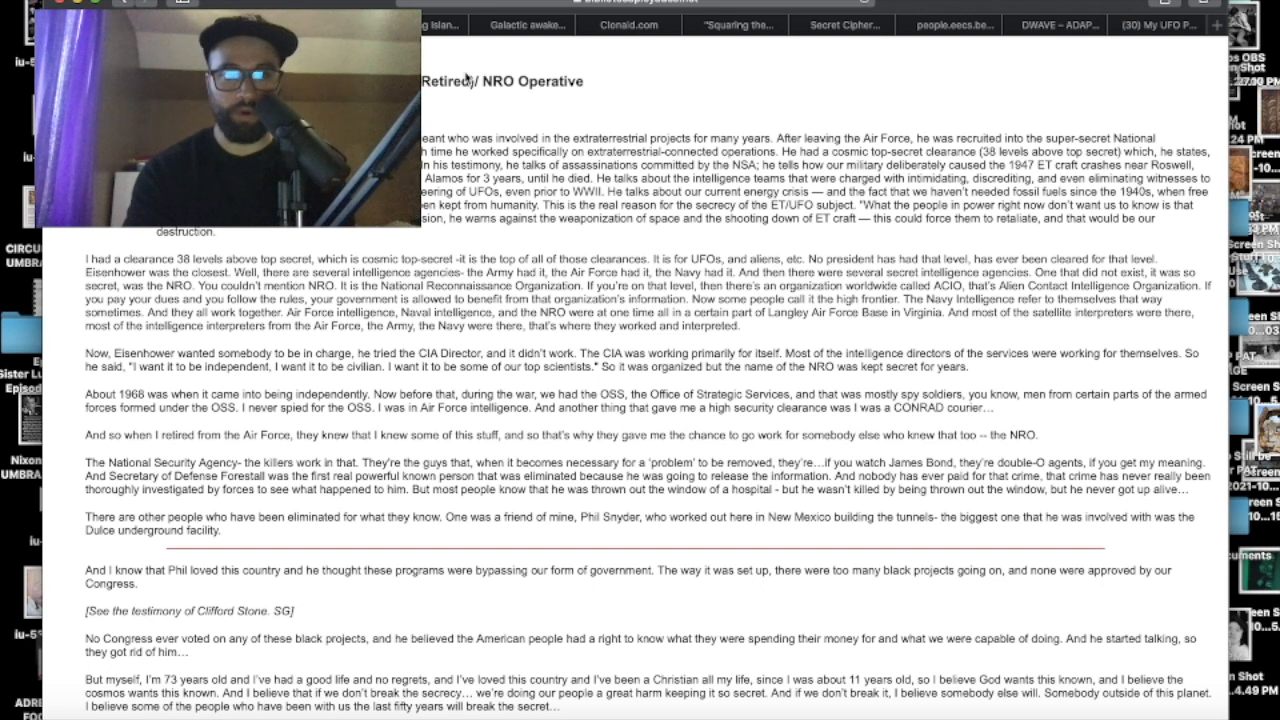
mouse_move(468, 76)
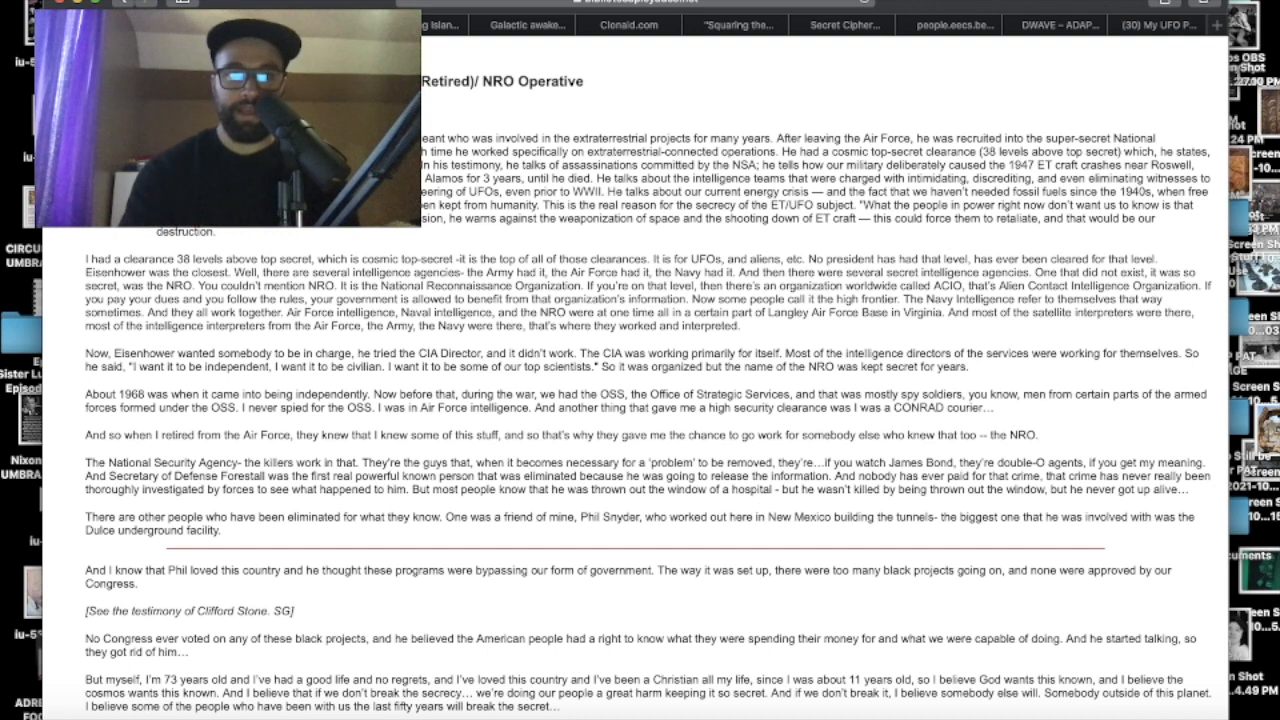
Step: Scroll the NRO testimony down to the Phil Snyder tunnels and UFO photographs passages
drag(668, 156, 1220, 156)
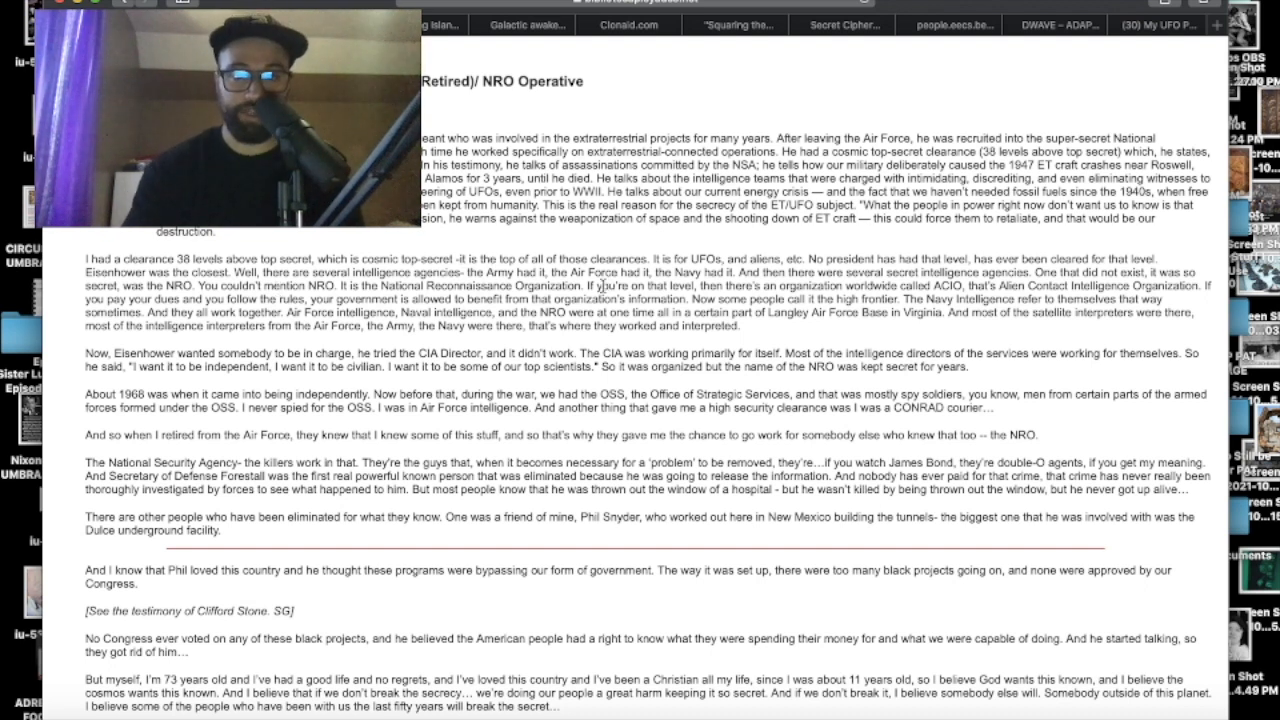
mouse_move(758, 288)
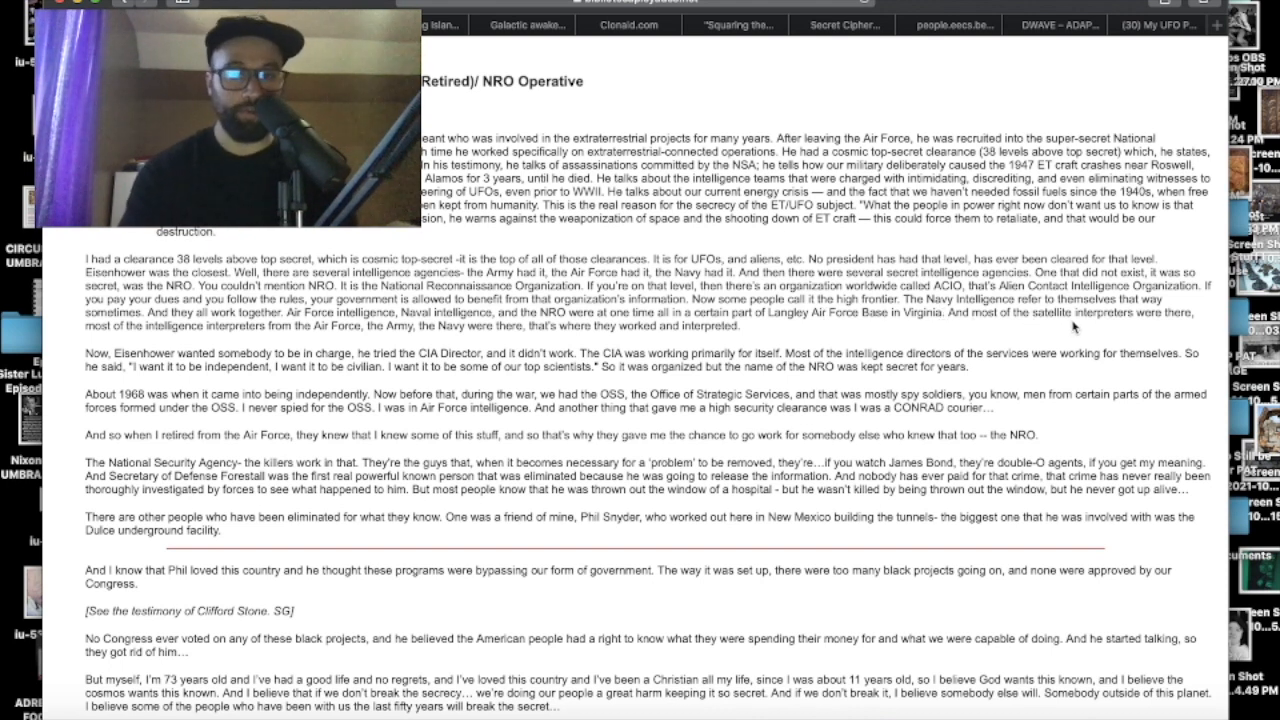
mouse_move(436, 382)
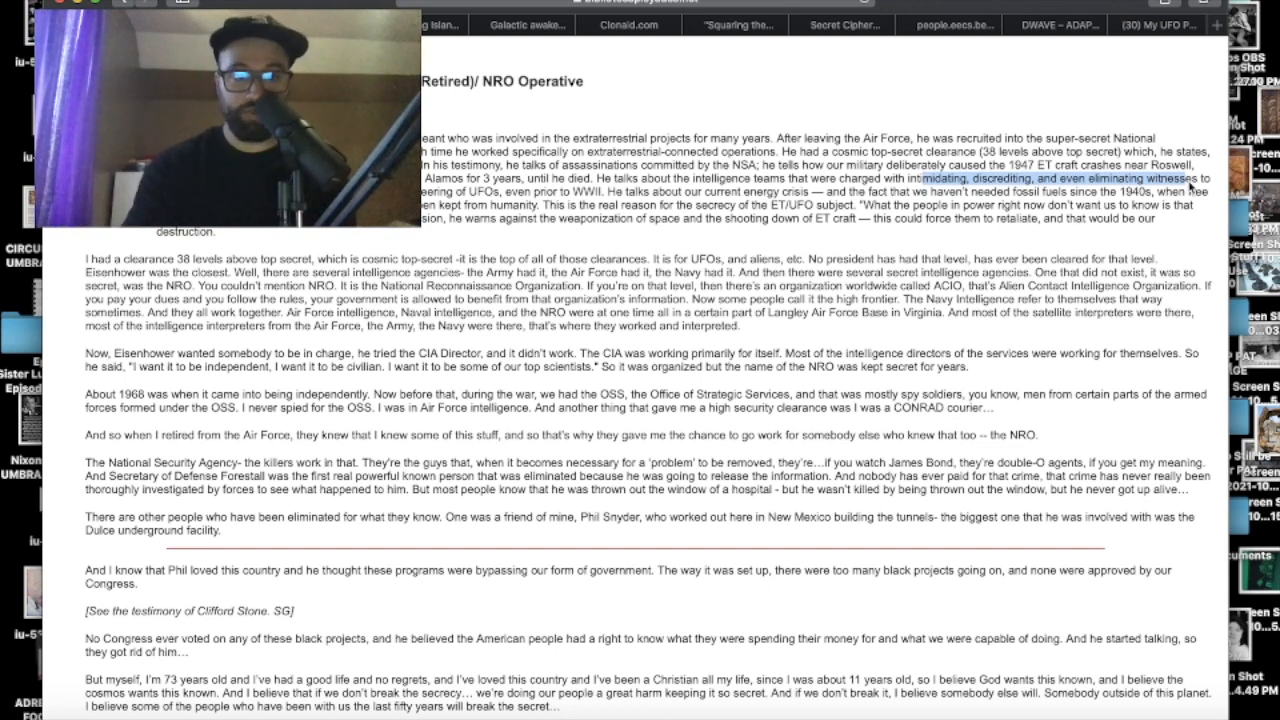
scroll(down, 3)
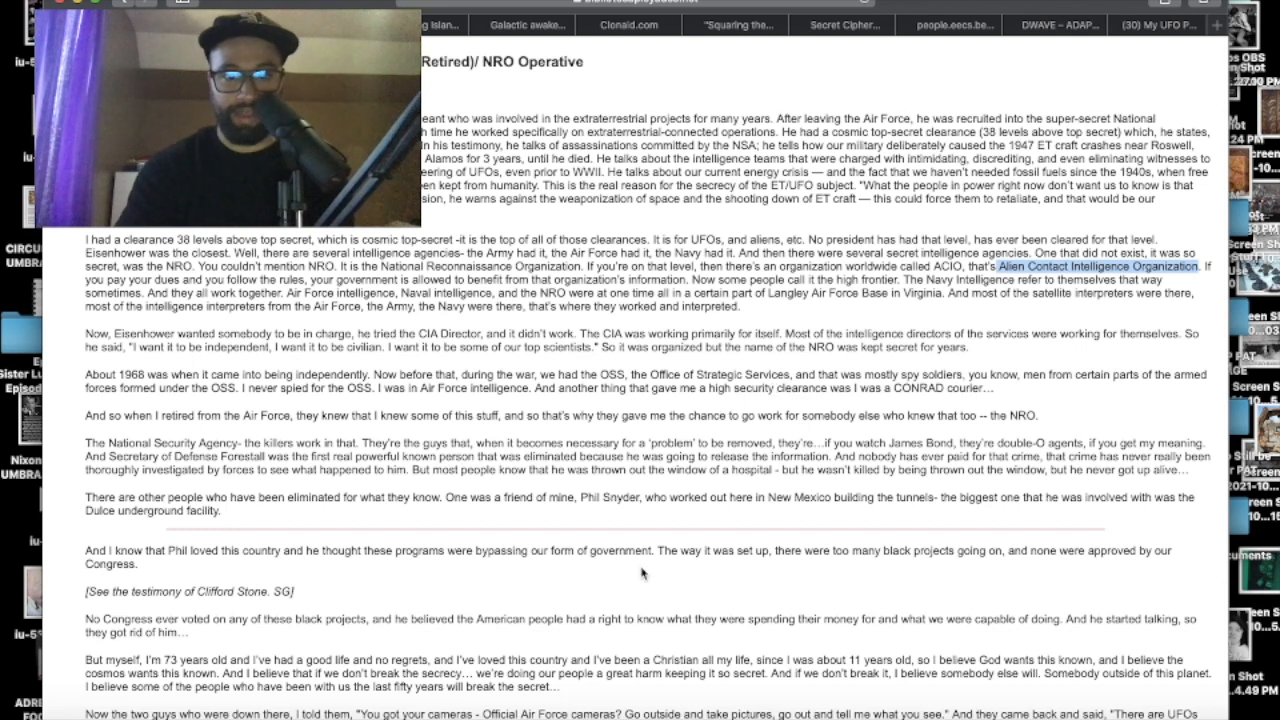
scroll(down, 3)
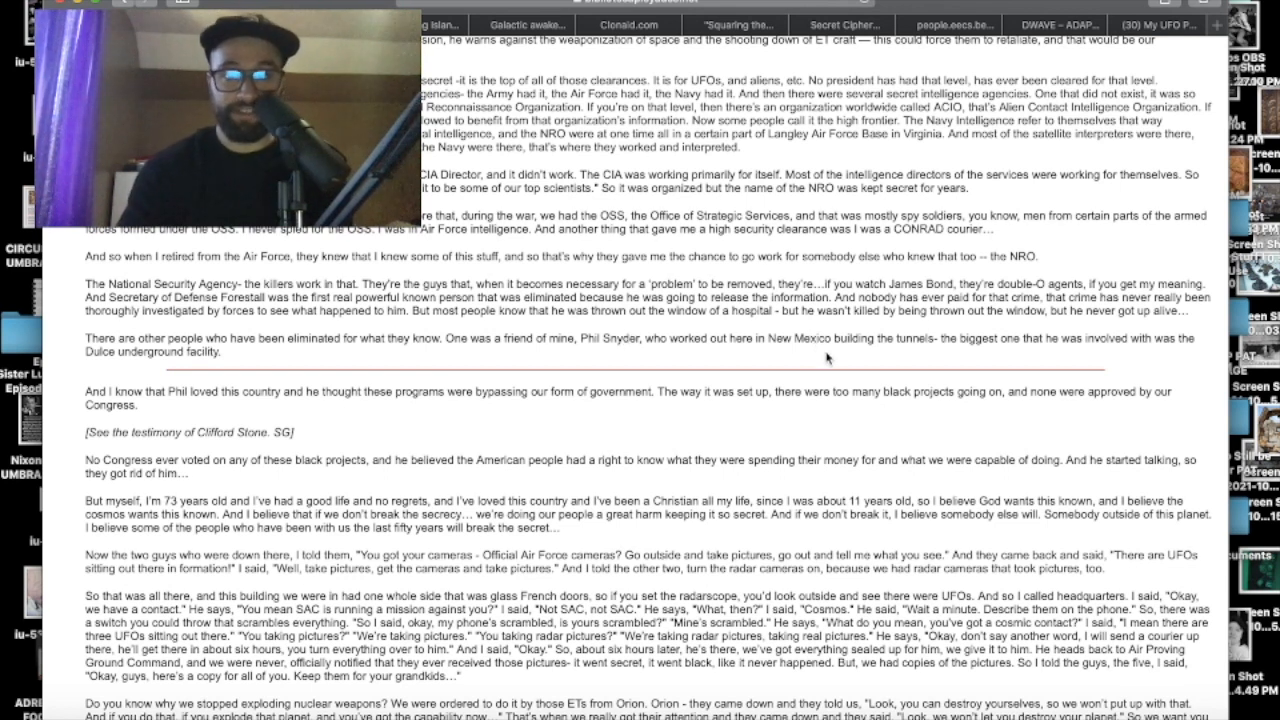
mouse_move(1020, 370)
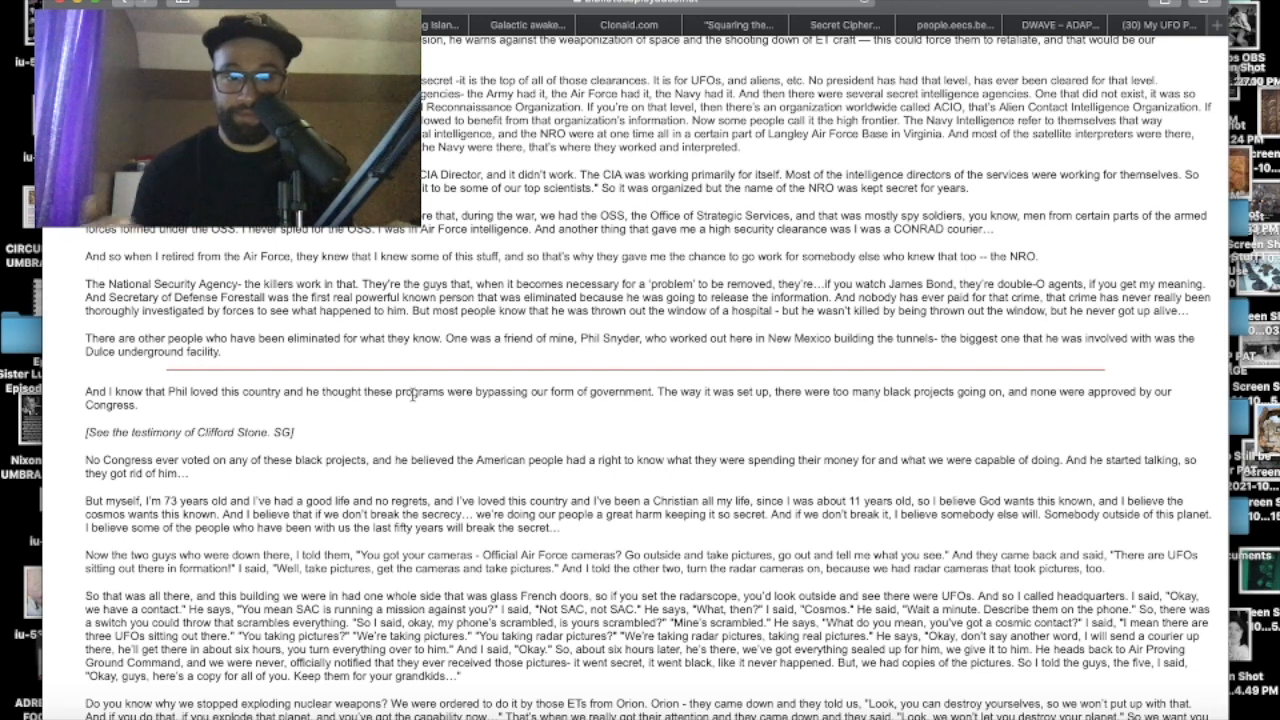
scroll(down, 3)
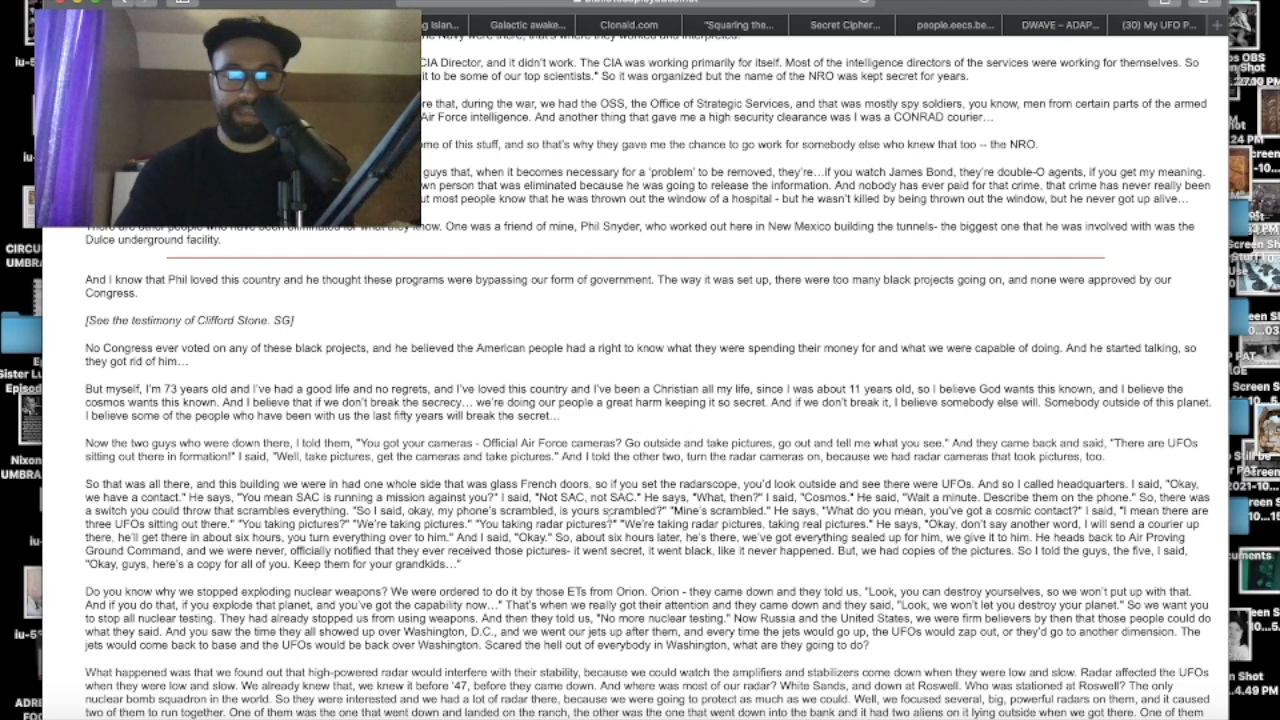
scroll(down, 3)
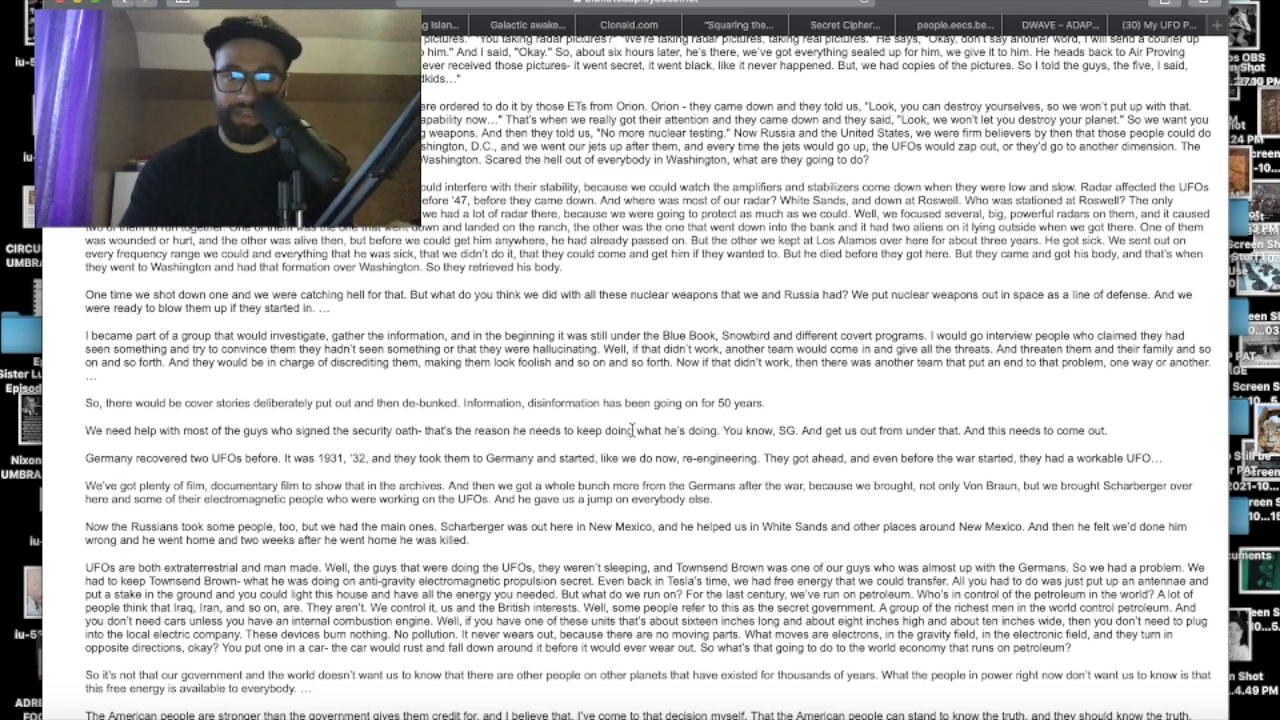
mouse_move(884, 456)
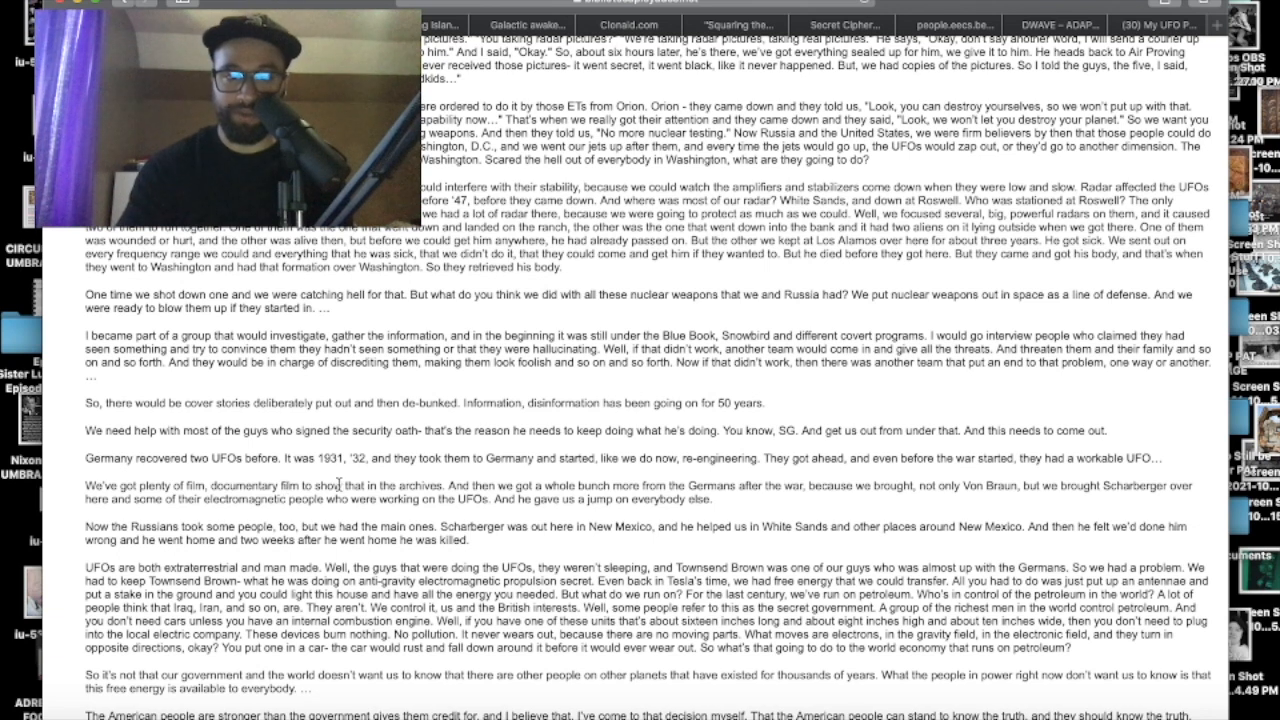
scroll(down, 3)
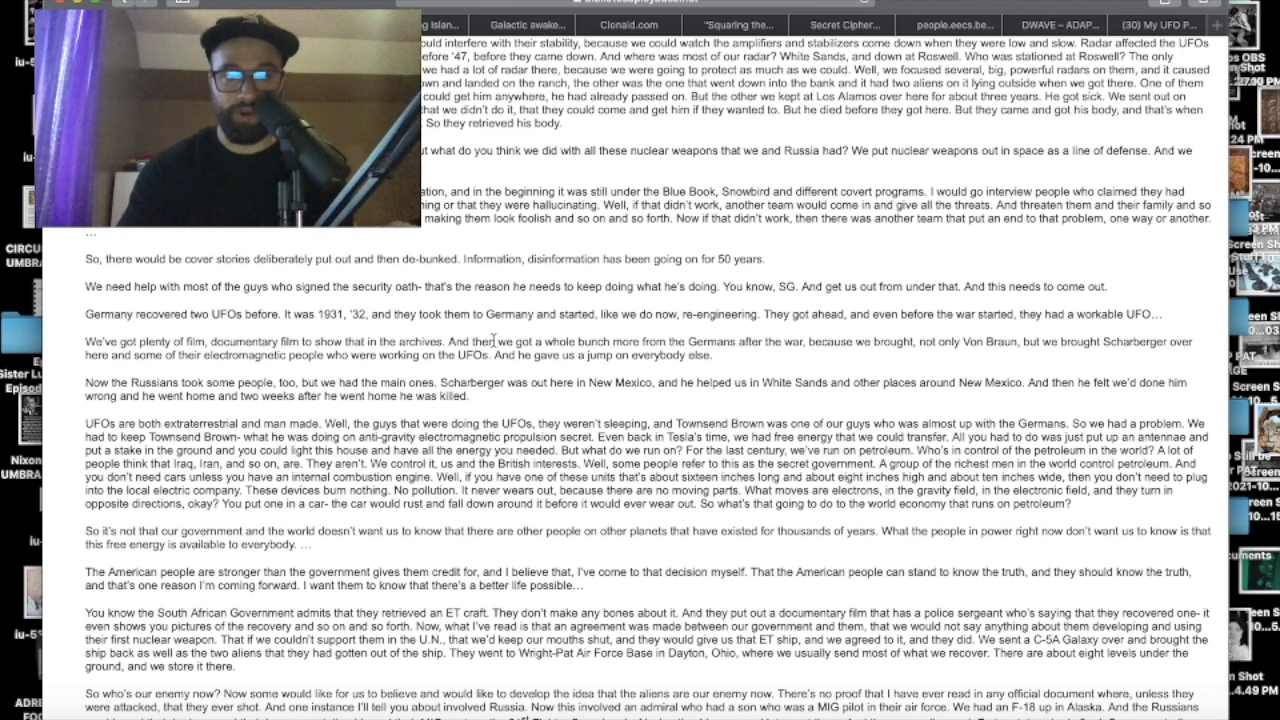
mouse_move(646, 360)
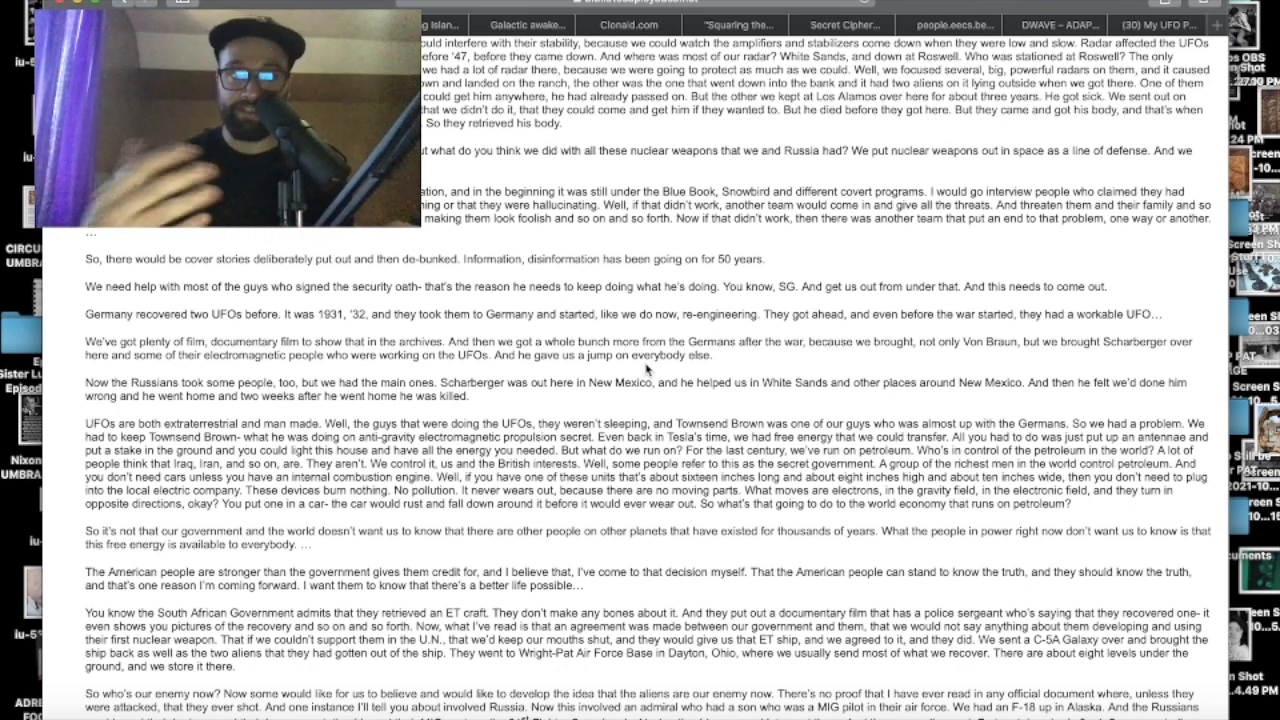
scroll(down, 3)
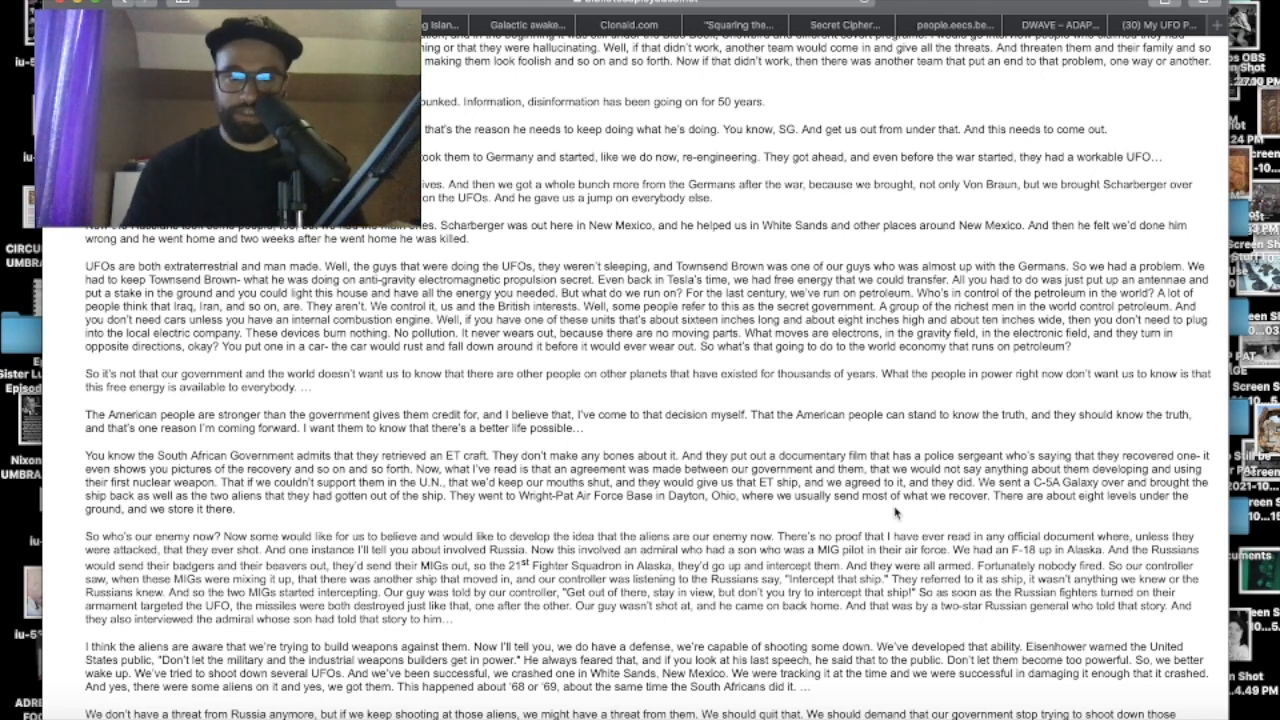
mouse_move(4, 524)
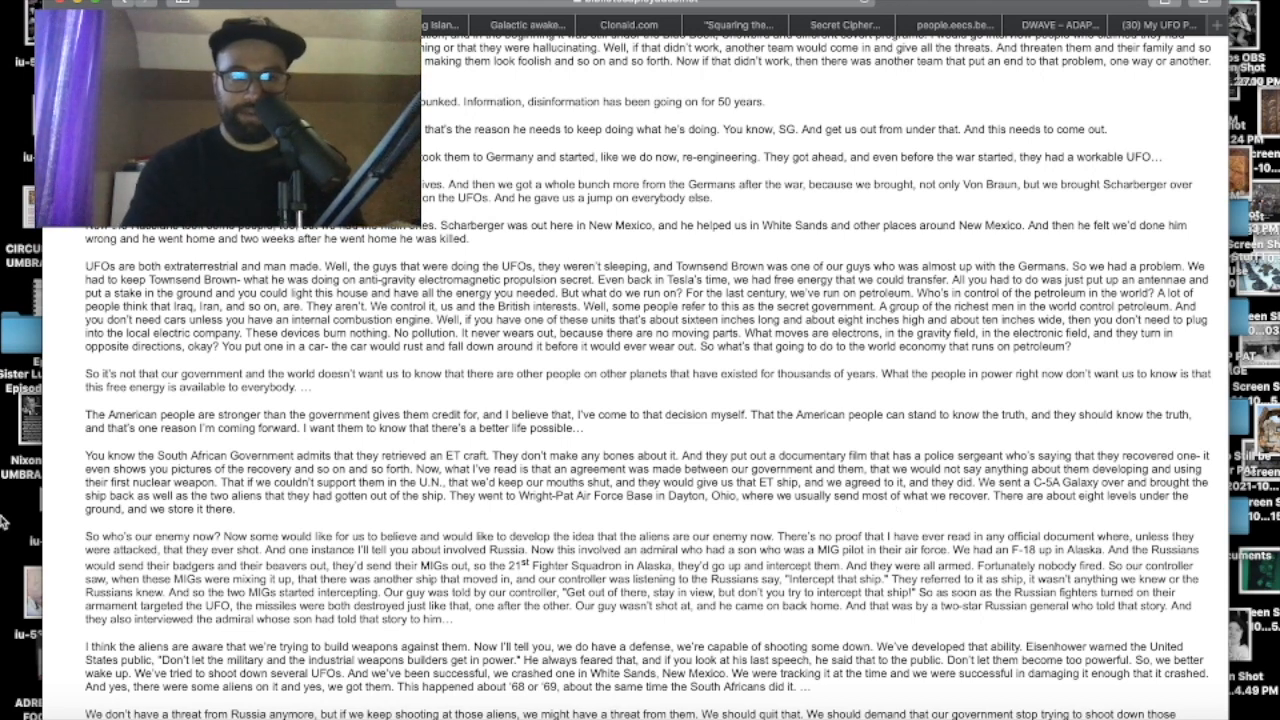
Step: Scroll to the testimony's closing paragraphs until the South African Air Force scans appear
scroll(down, 3)
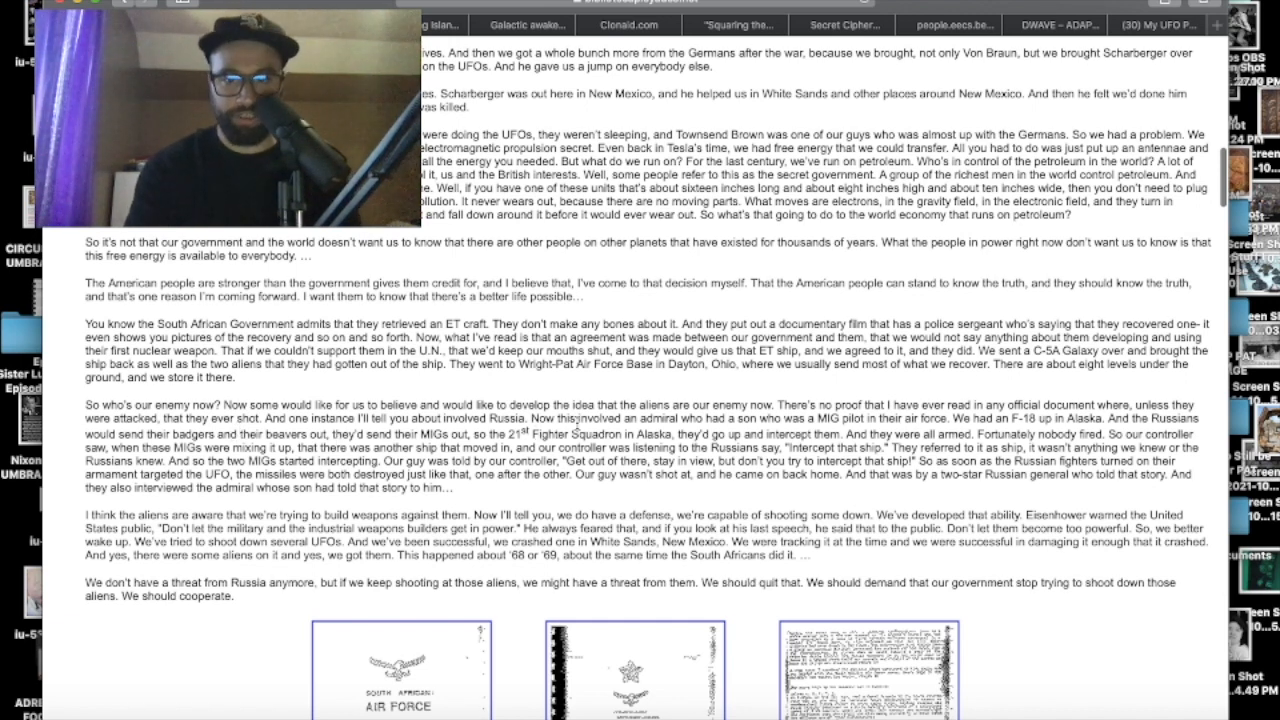
scroll(down, 3)
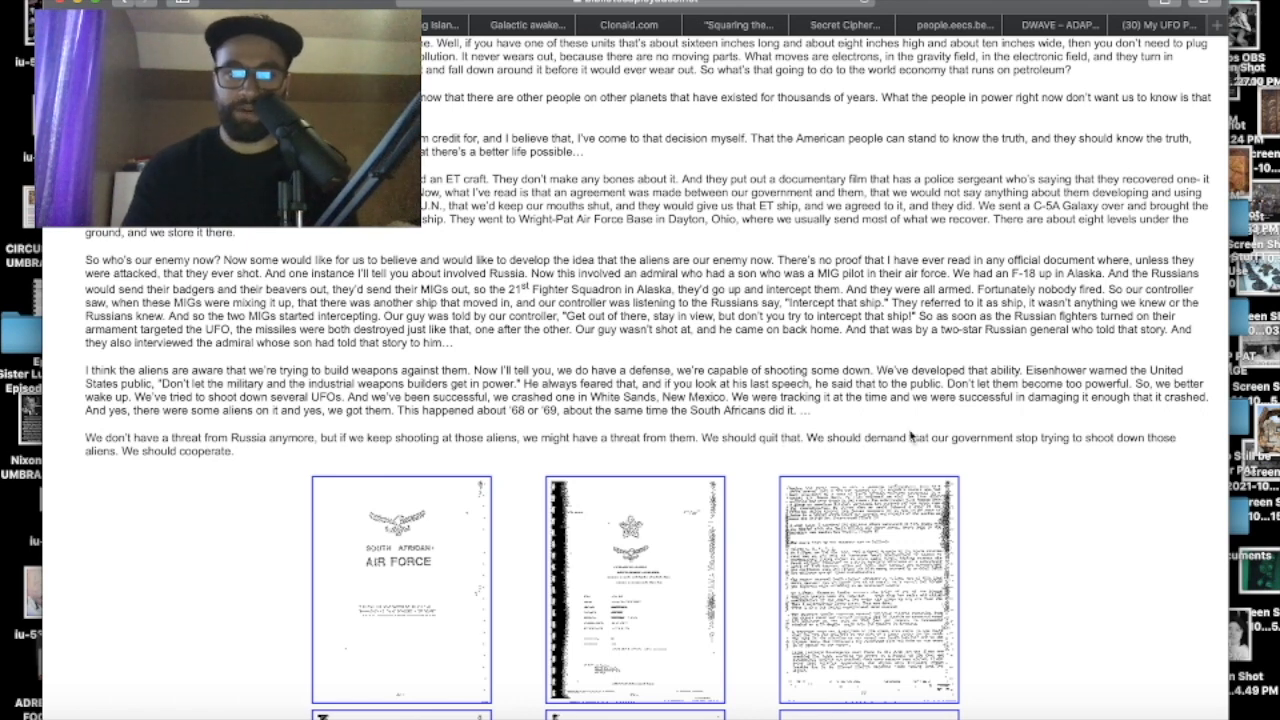
Step: Scroll past the document scans to the Don Phillips Lockheed Skunkworks testimony heading
scroll(down, 3)
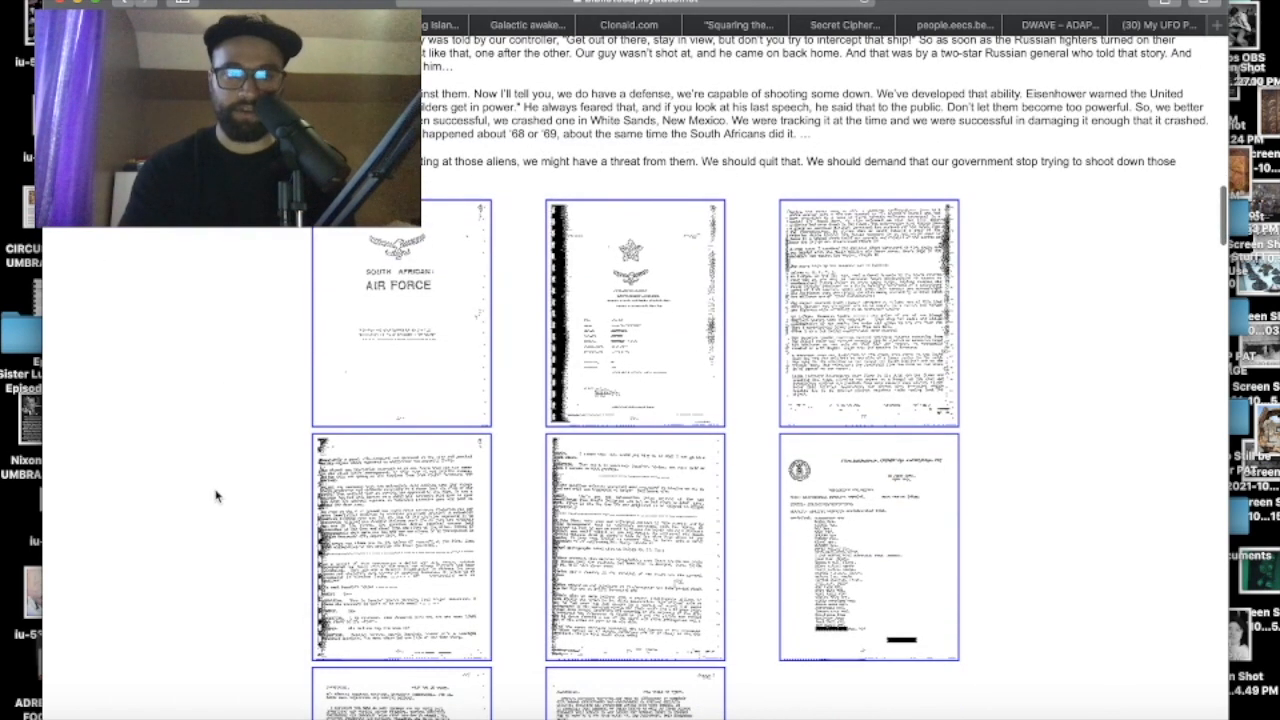
mouse_move(238, 422)
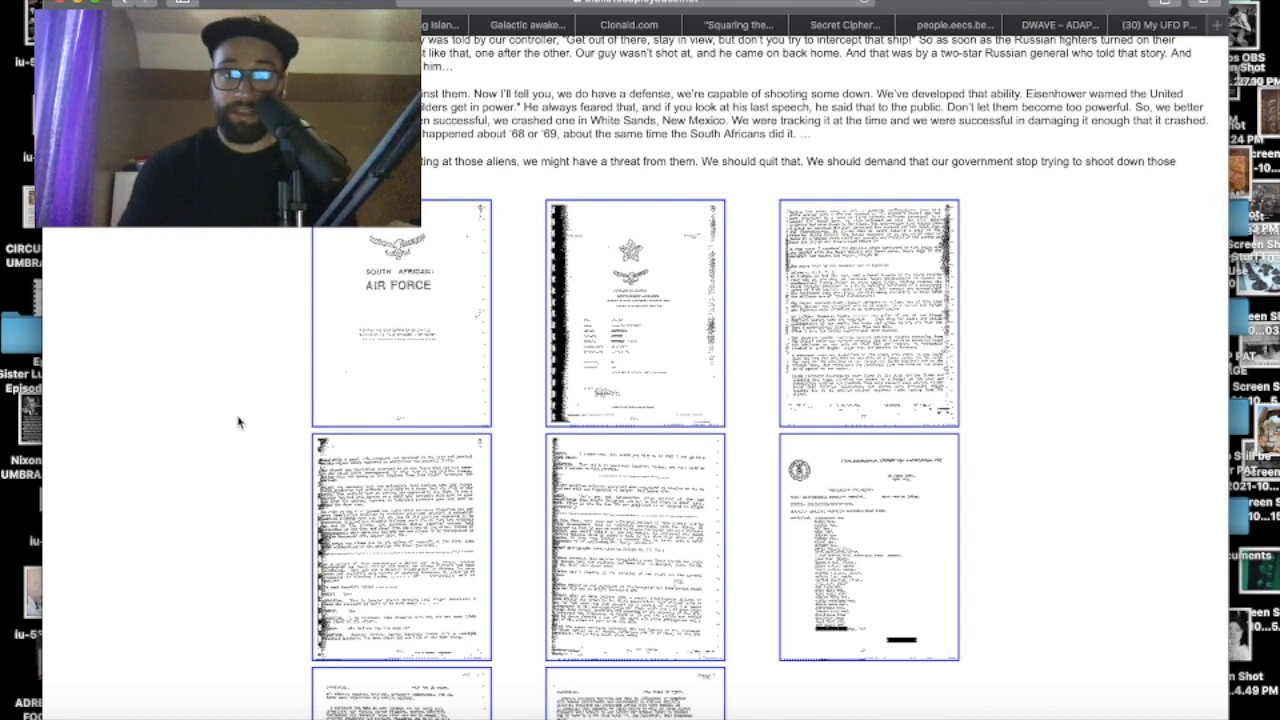
scroll(down, 3)
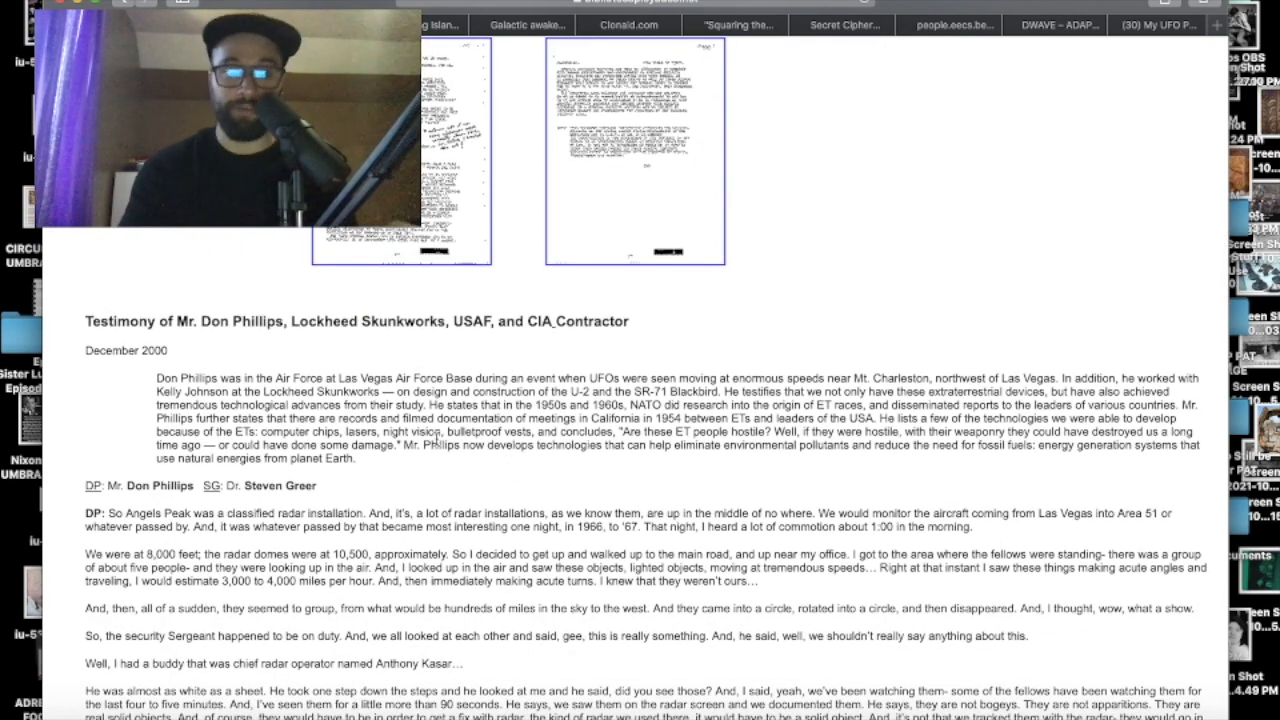
Step: Scroll through the Wright-Patterson flight-testing testimony to the Captain Bill Uhouse section
scroll(down, 3)
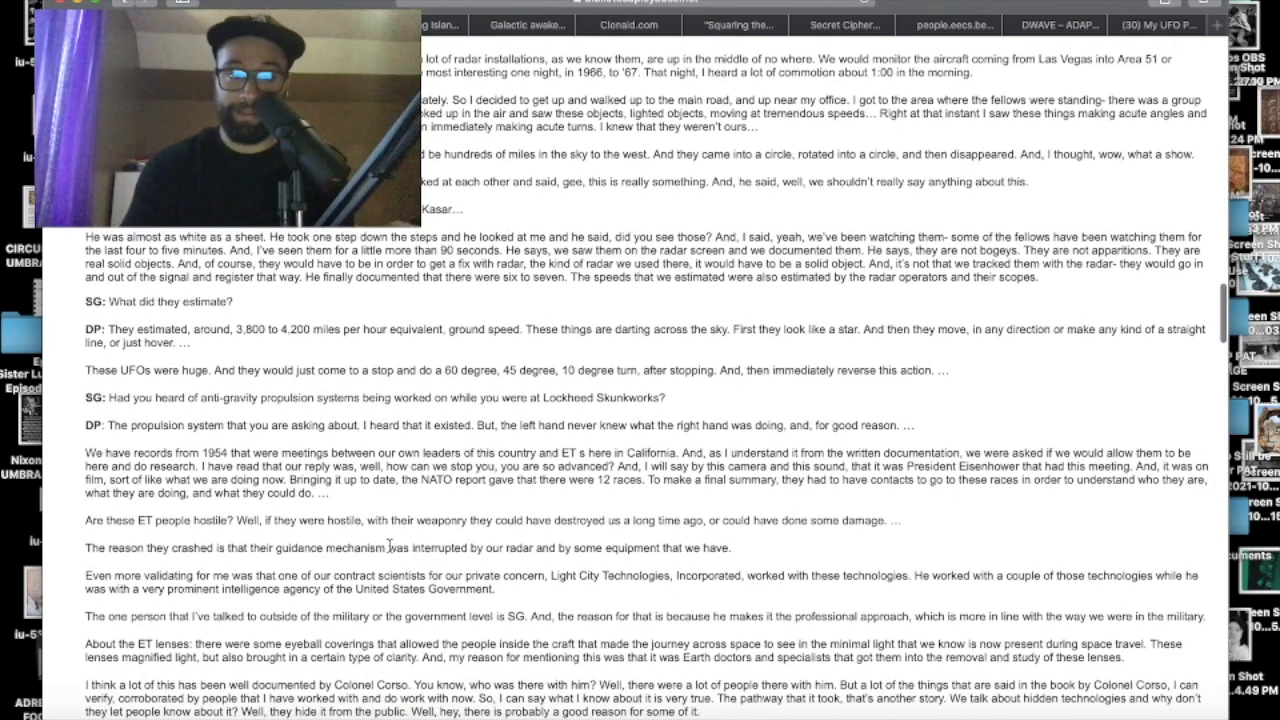
scroll(down, 3)
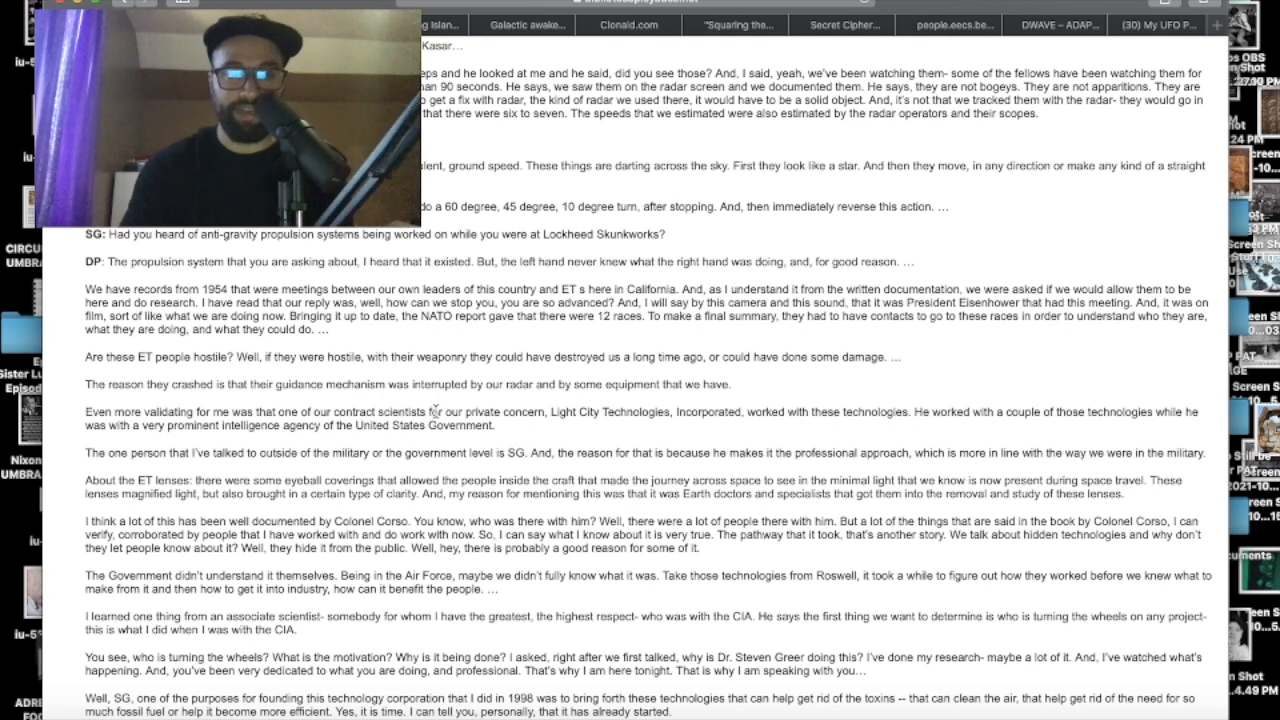
scroll(down, 3)
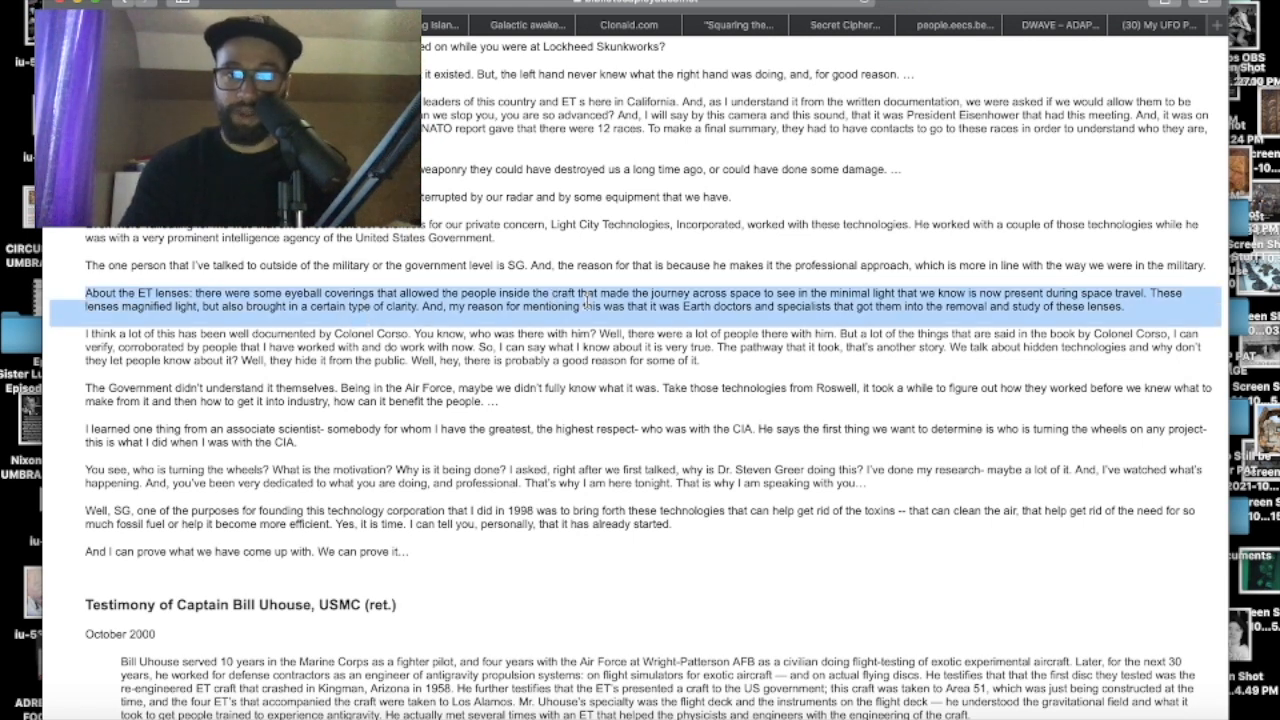
mouse_move(740, 336)
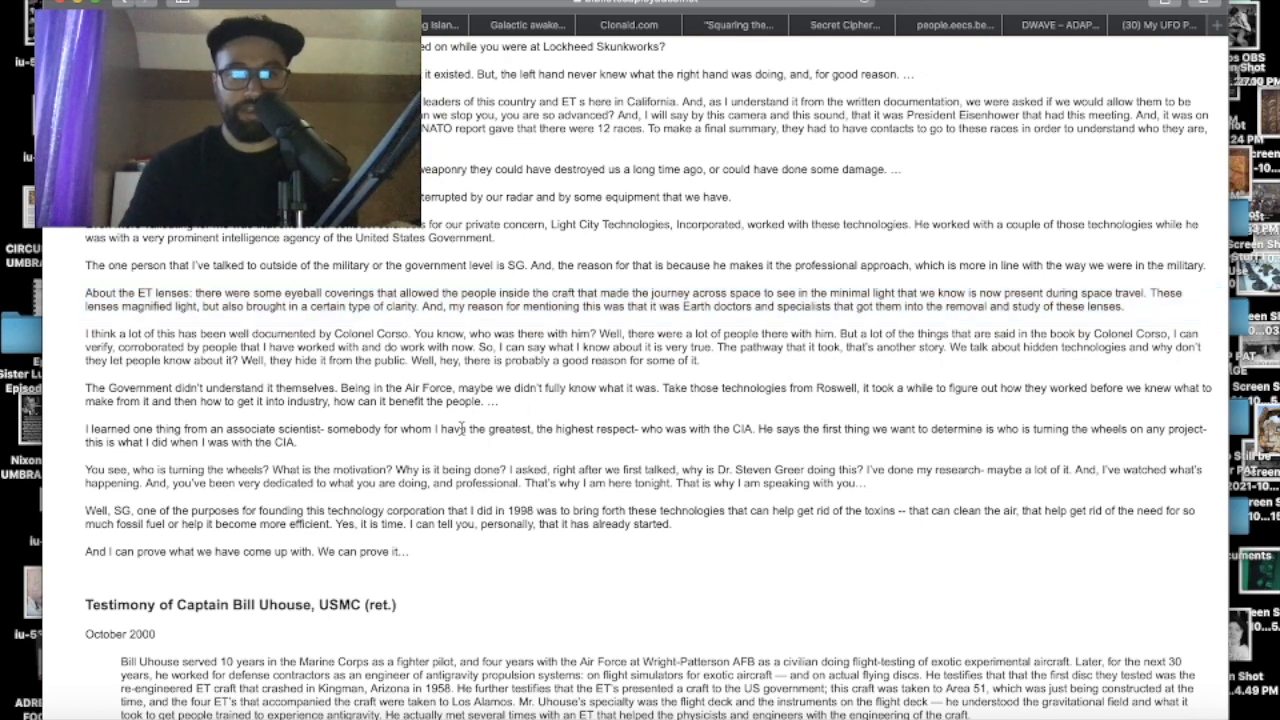
scroll(down, 3)
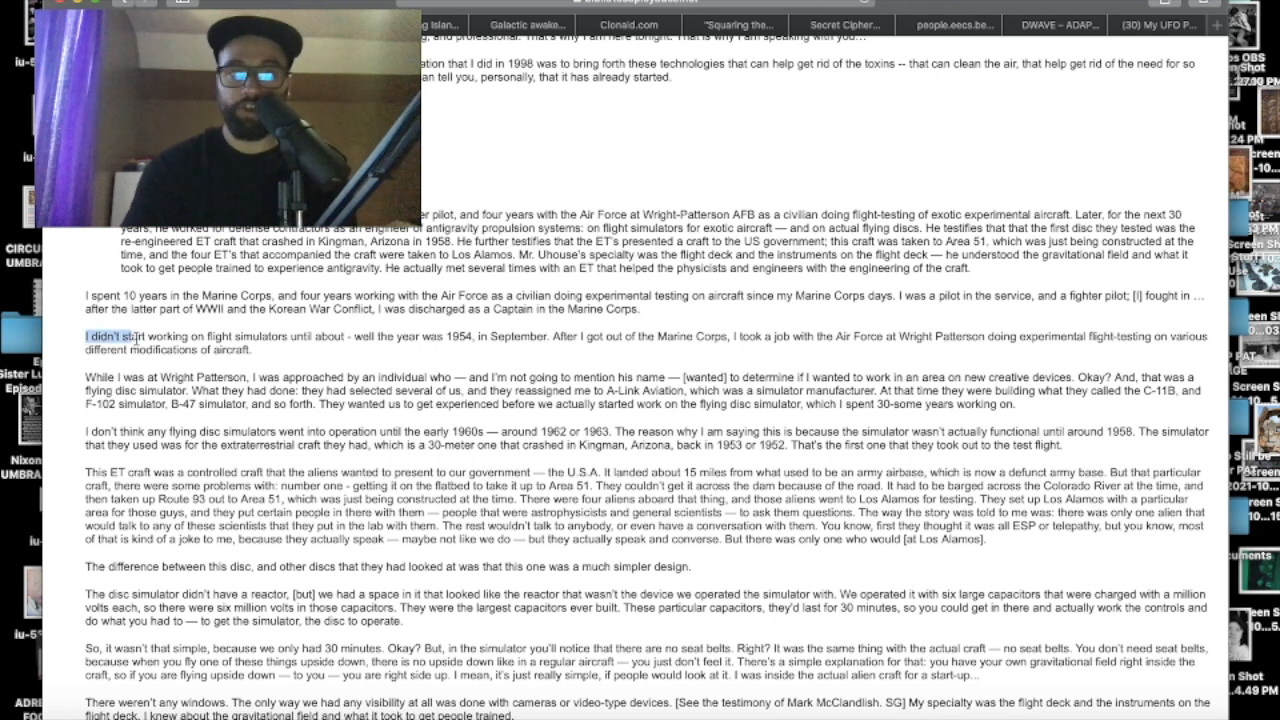
Step: Clear the stray selection and scroll the Uhouse testimony to the disc simulator and J-ROD passages
click(310, 358)
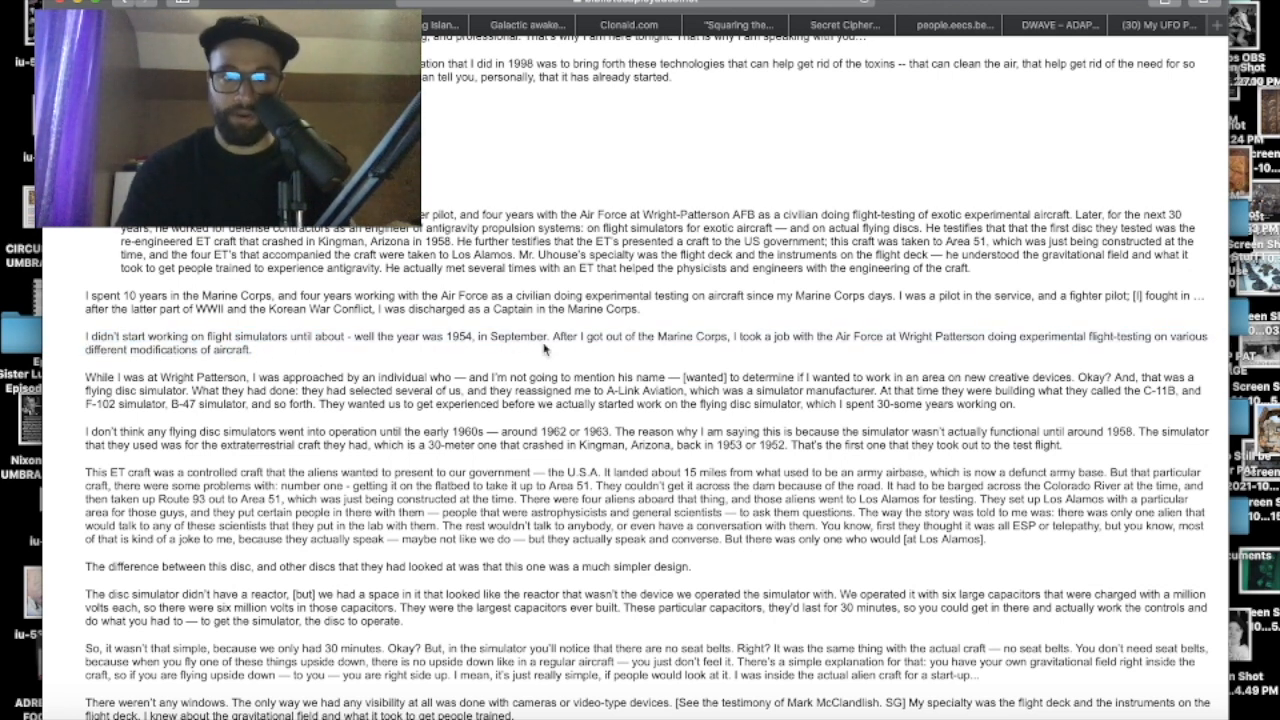
mouse_move(610, 354)
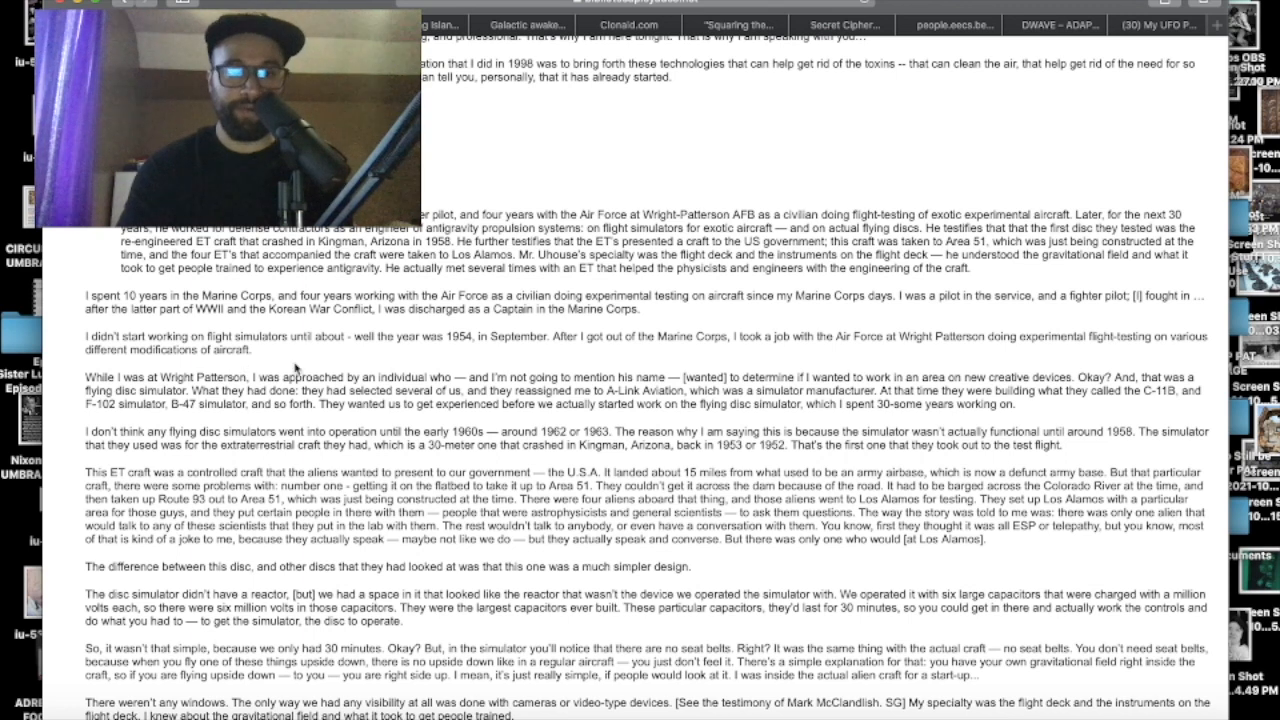
scroll(down, 3)
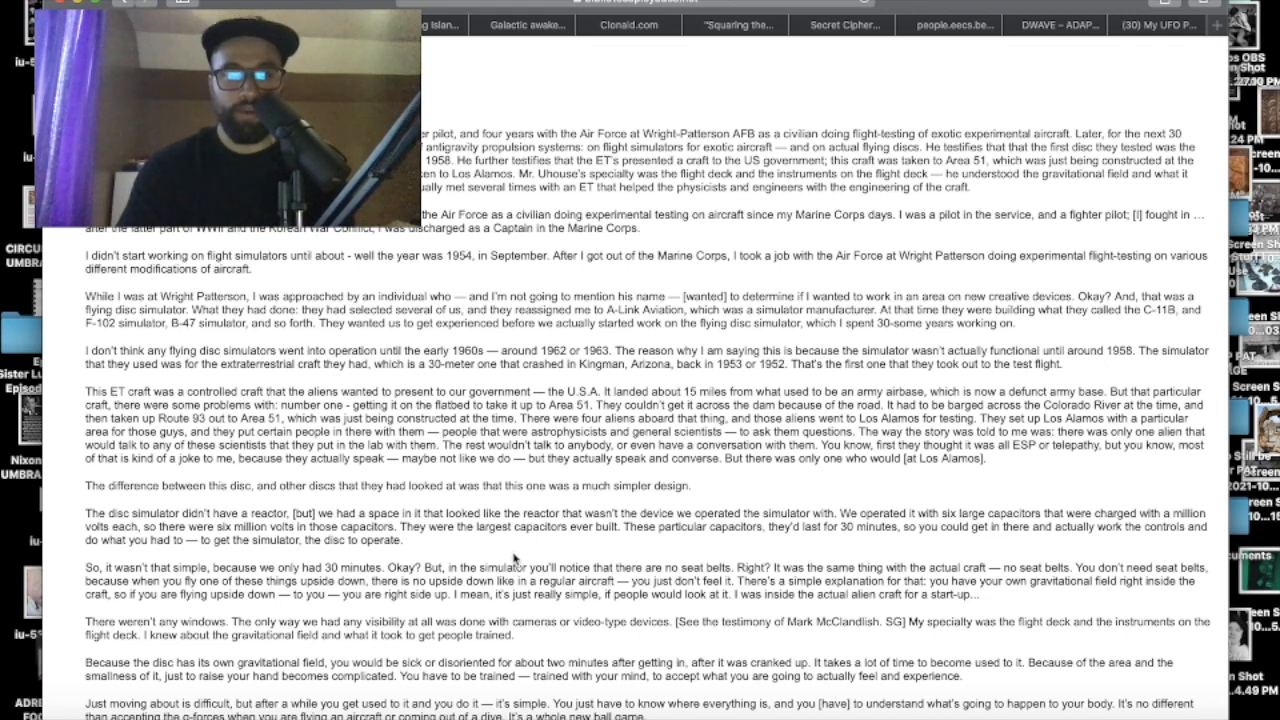
scroll(down, 3)
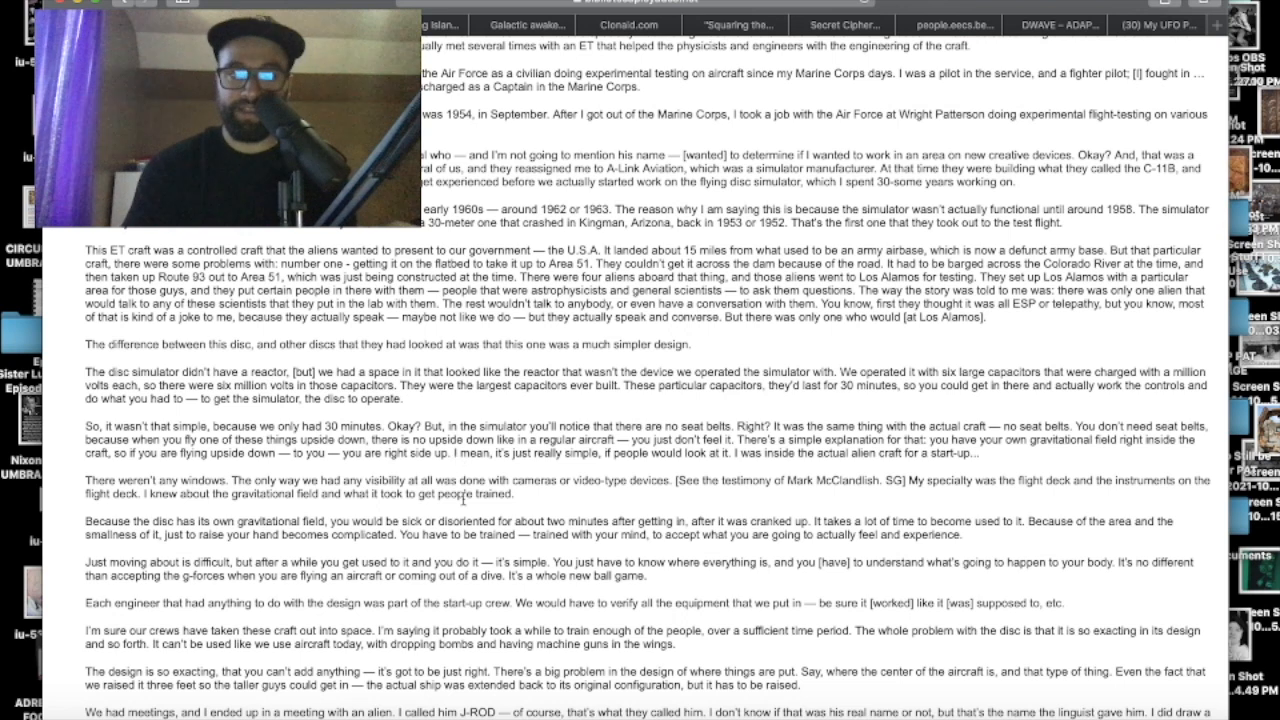
scroll(down, 3)
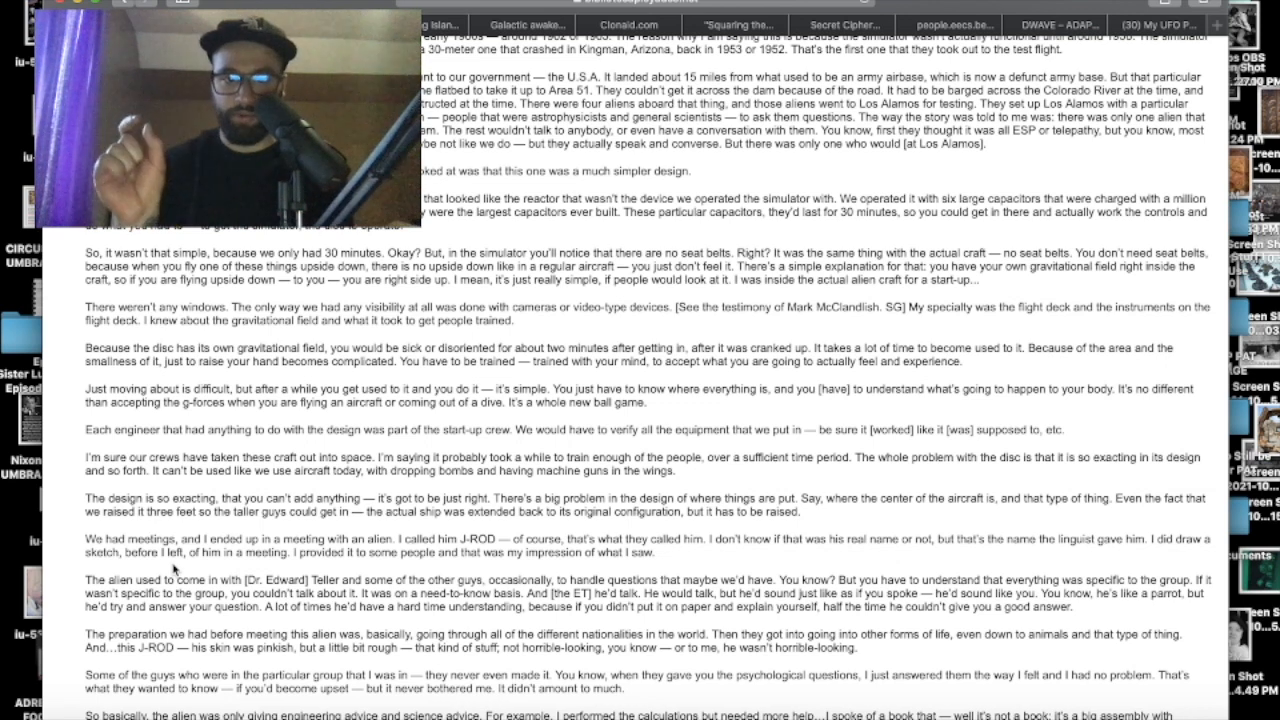
scroll(down, 3)
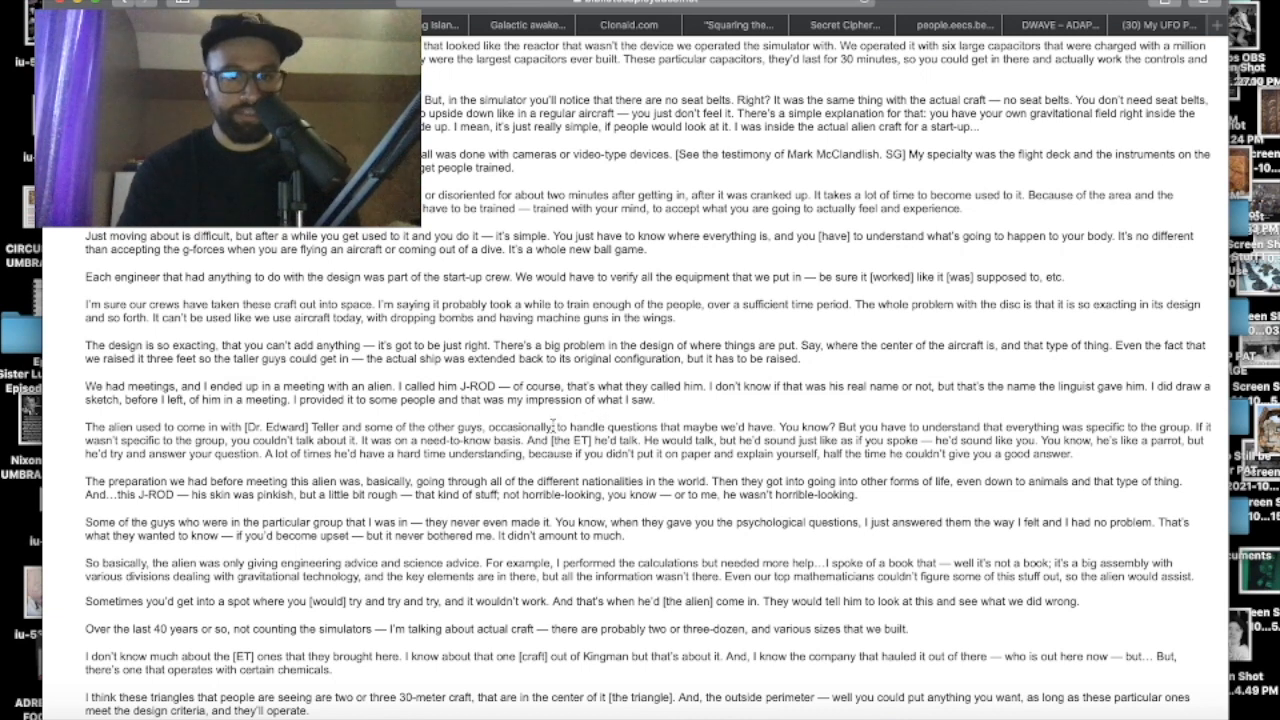
Step: Scroll to the Lieutenant Colonel John Williams section, then switch to the Daily News Google Earth page
scroll(down, 3)
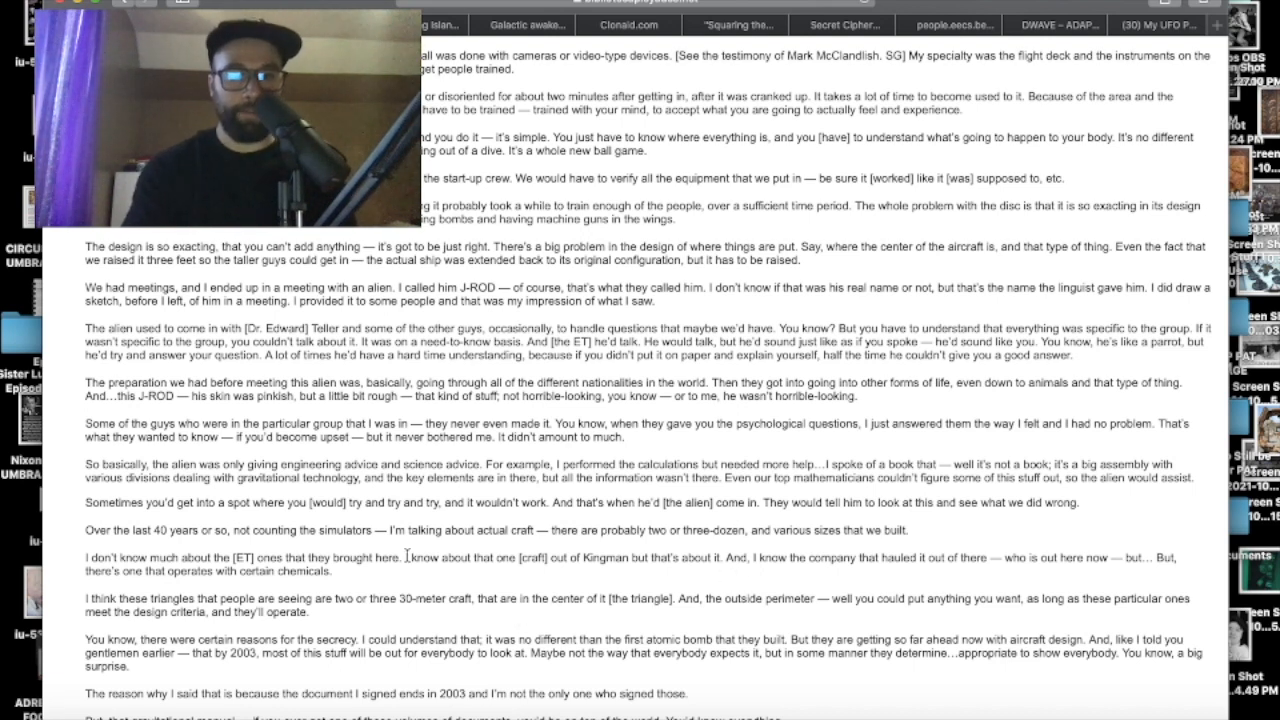
scroll(down, 3)
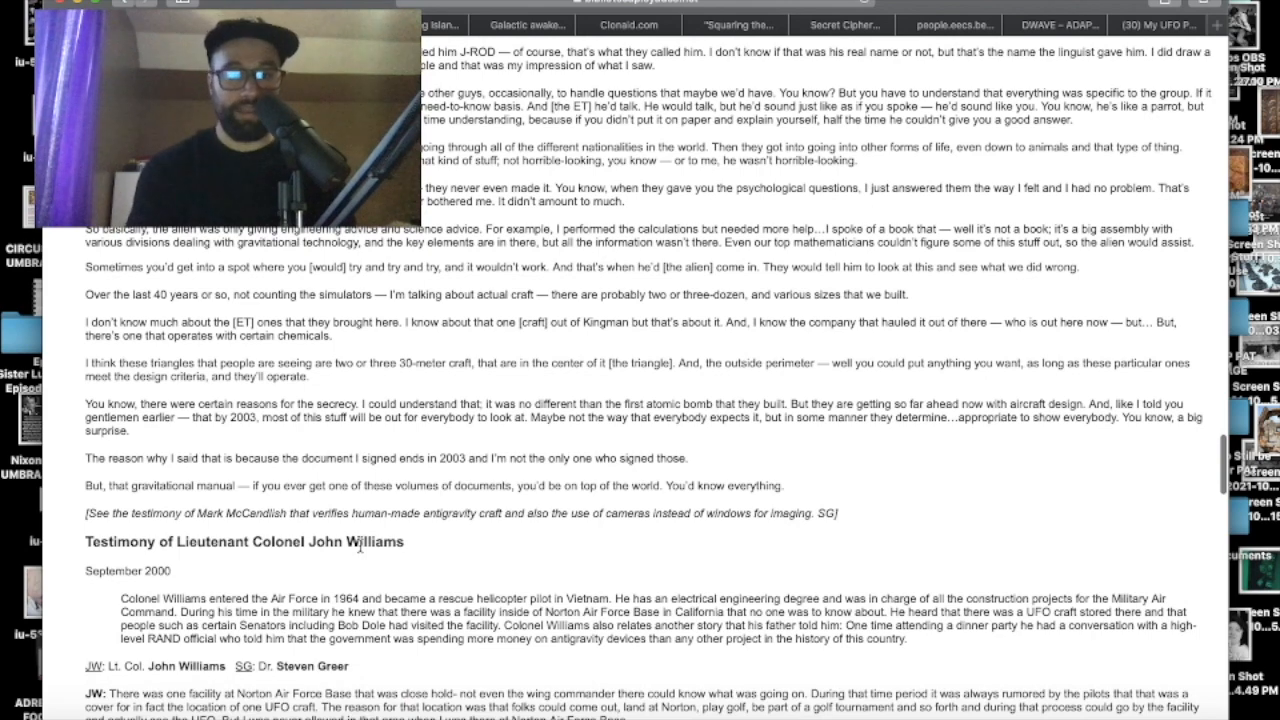
scroll(down, 3)
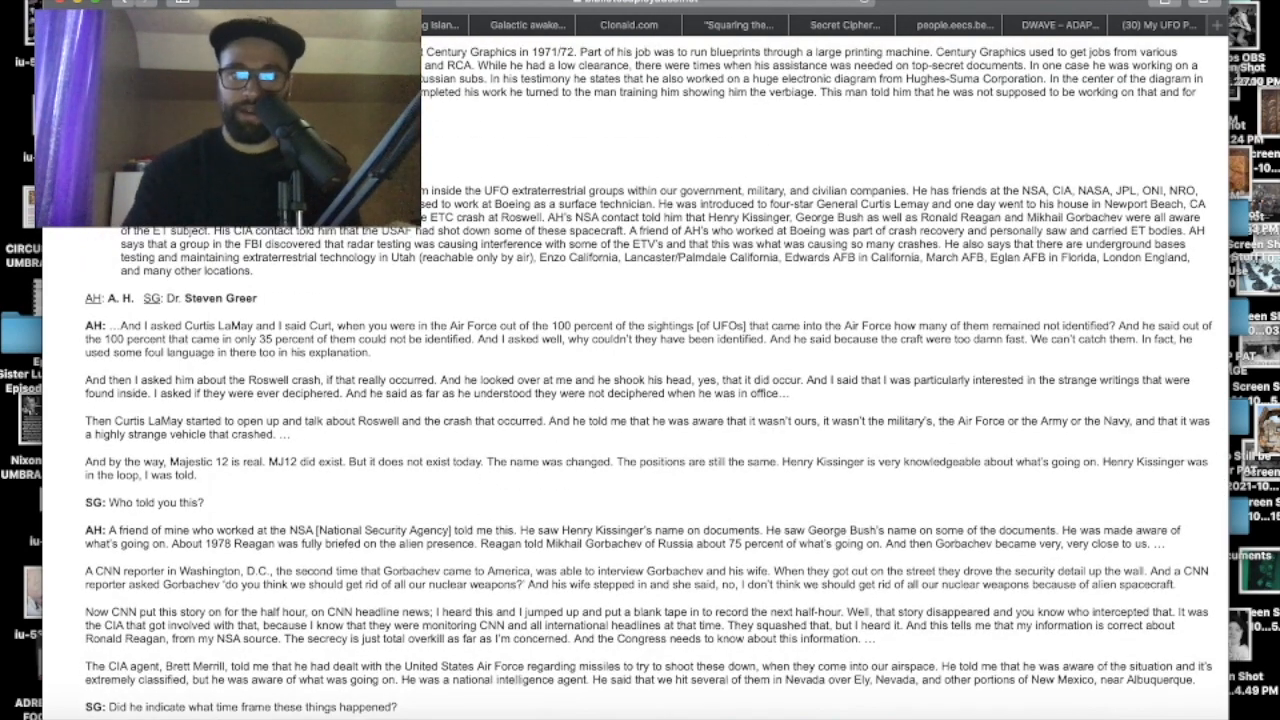
click(1056, 24)
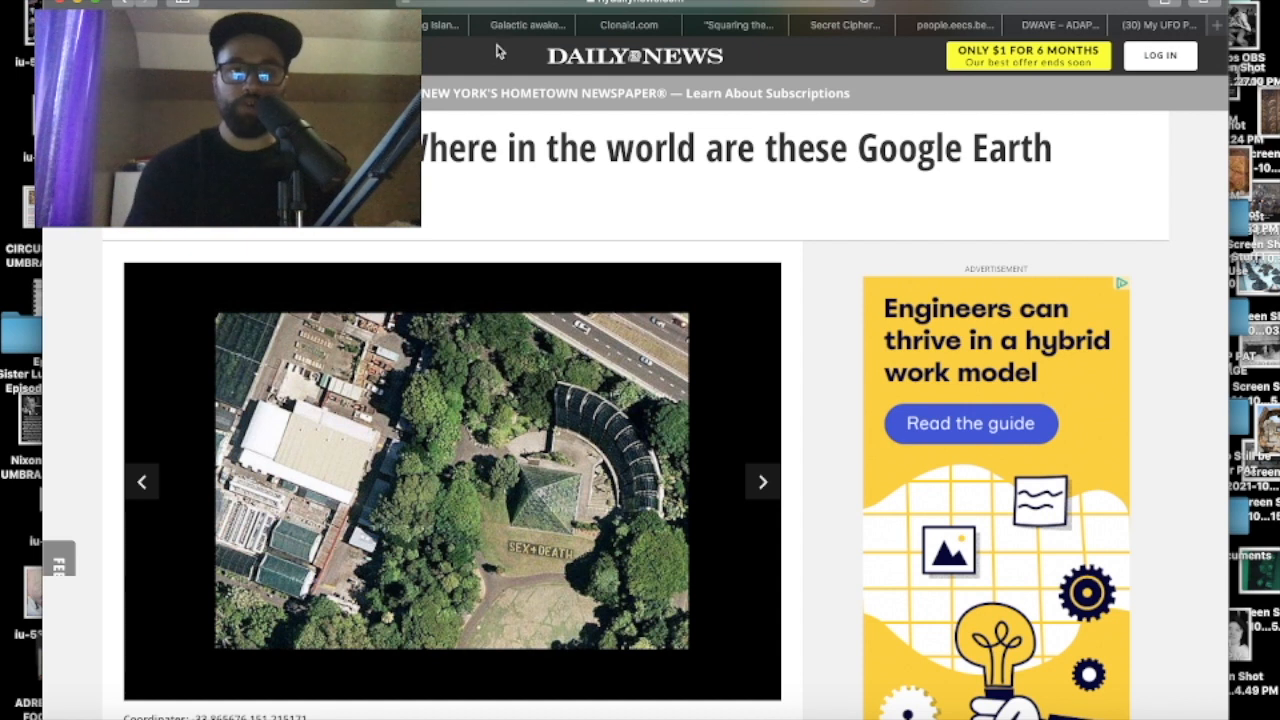
mouse_move(556, 184)
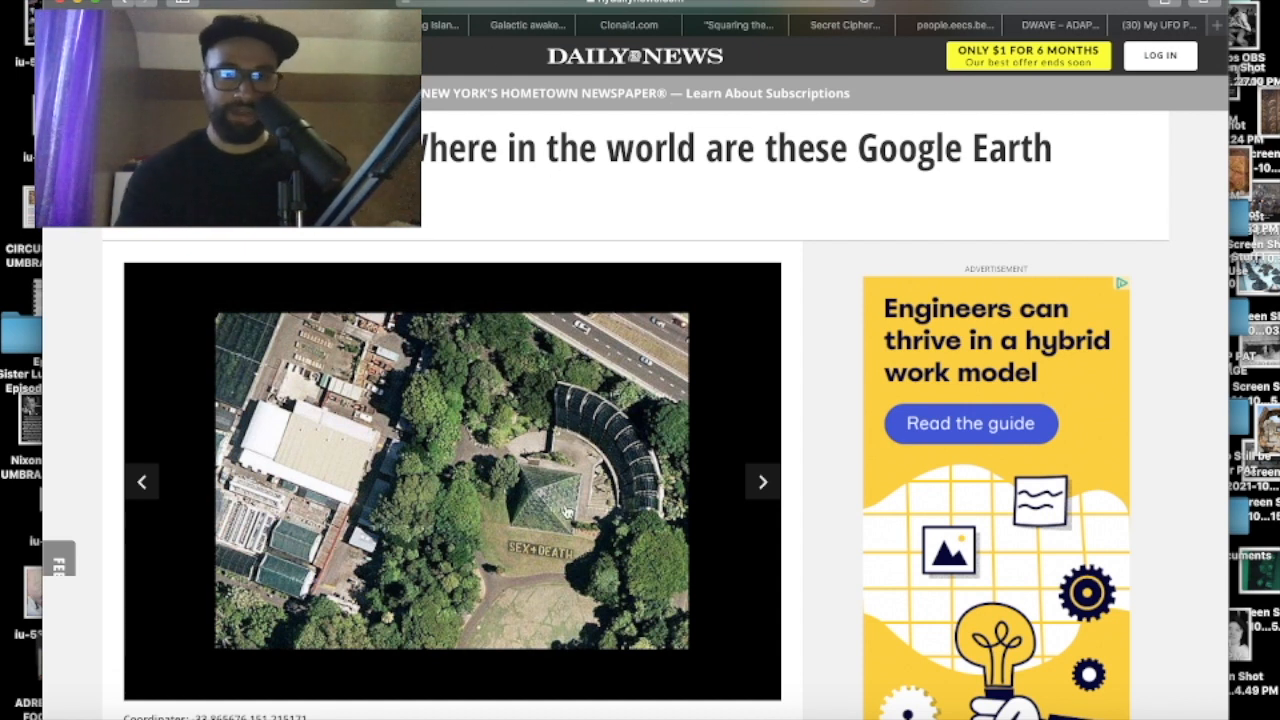
Step: Step the Google Earth gallery forward image by image past the airplane-shaped find
click(762, 480)
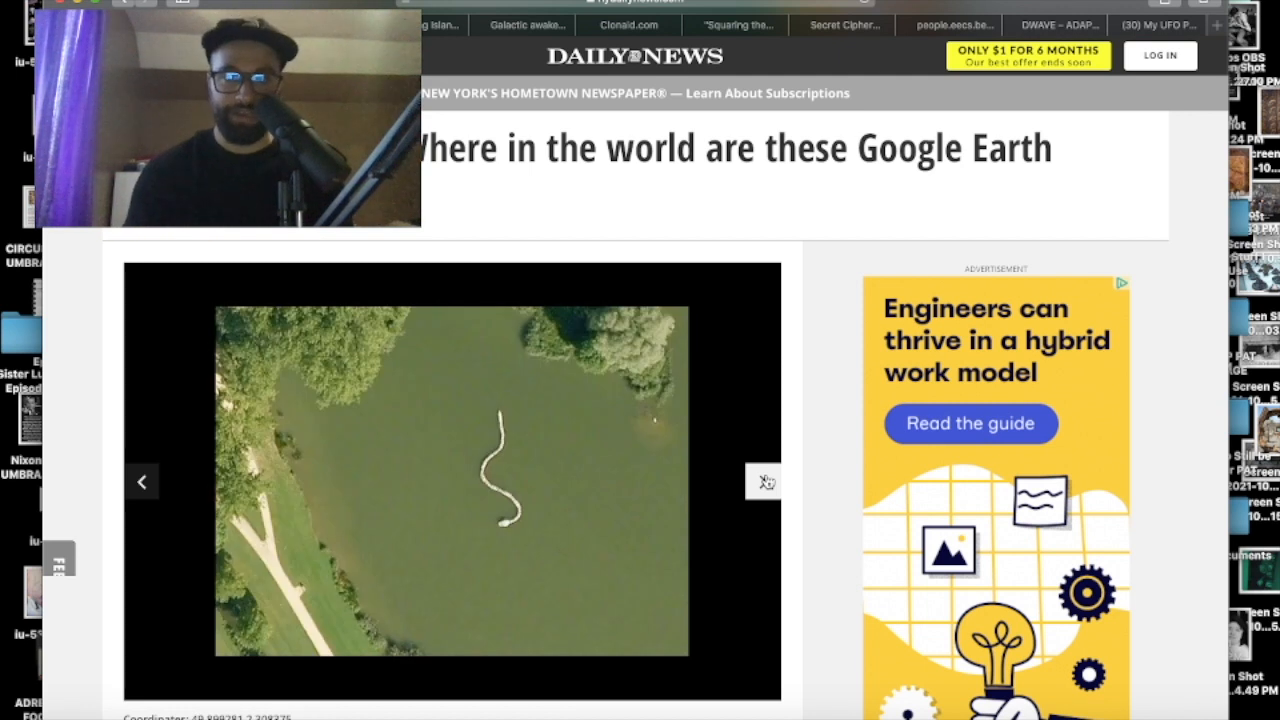
click(764, 480)
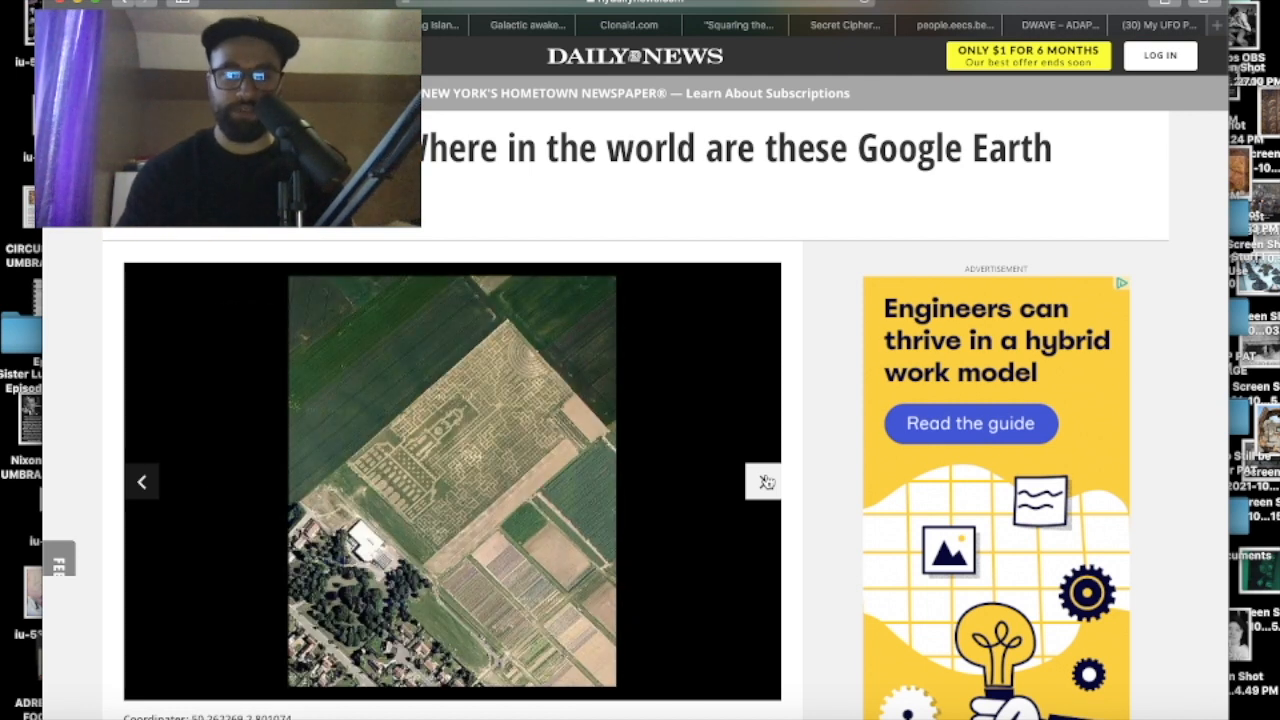
scroll(down, 3)
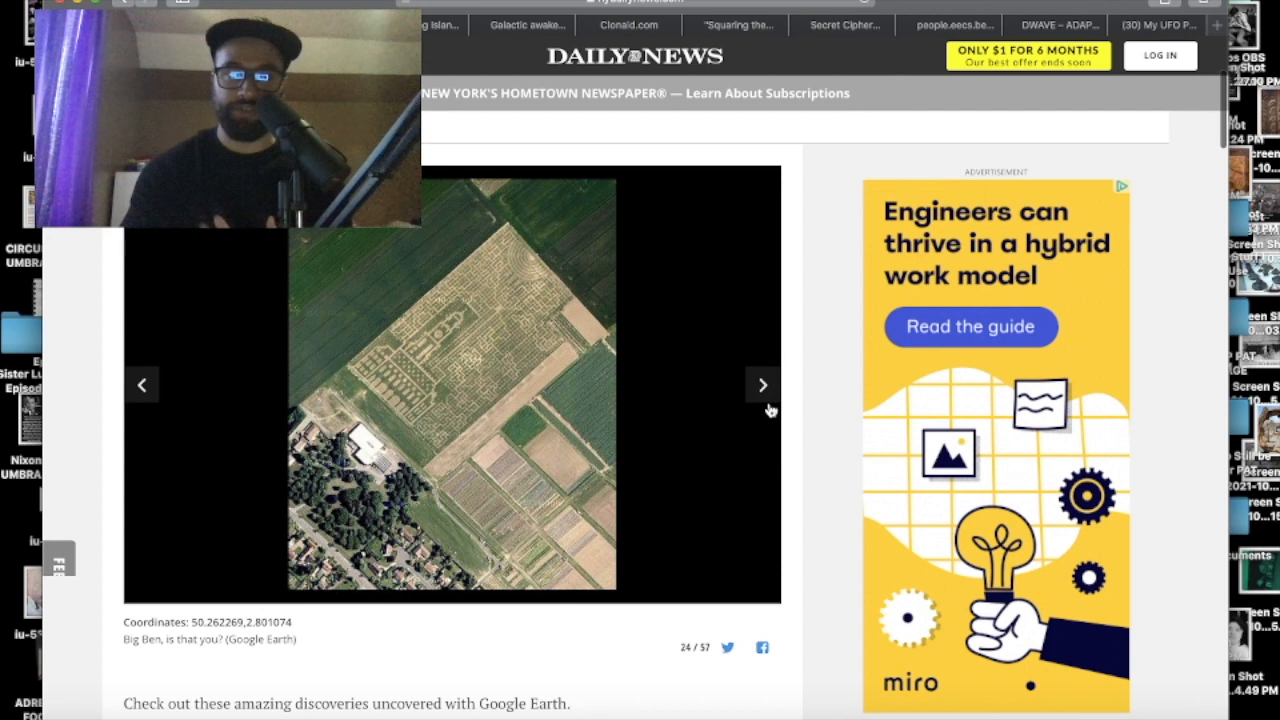
click(762, 384)
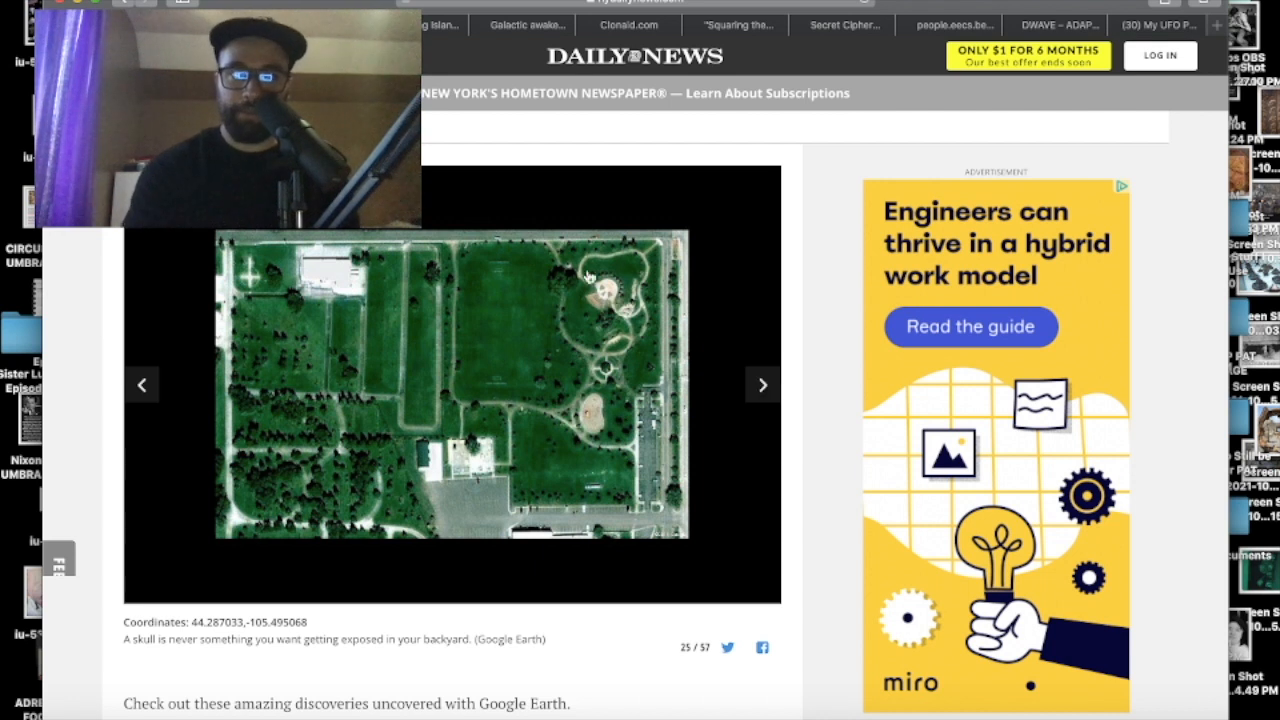
click(762, 384)
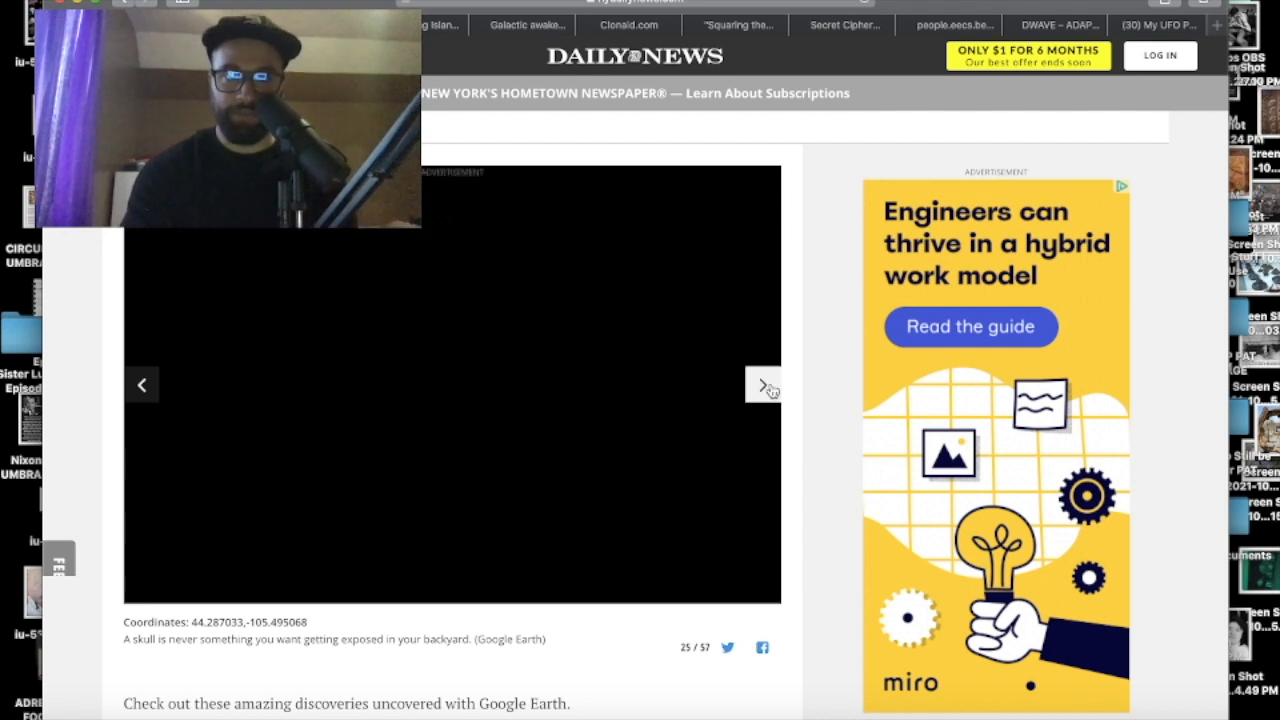
click(762, 384)
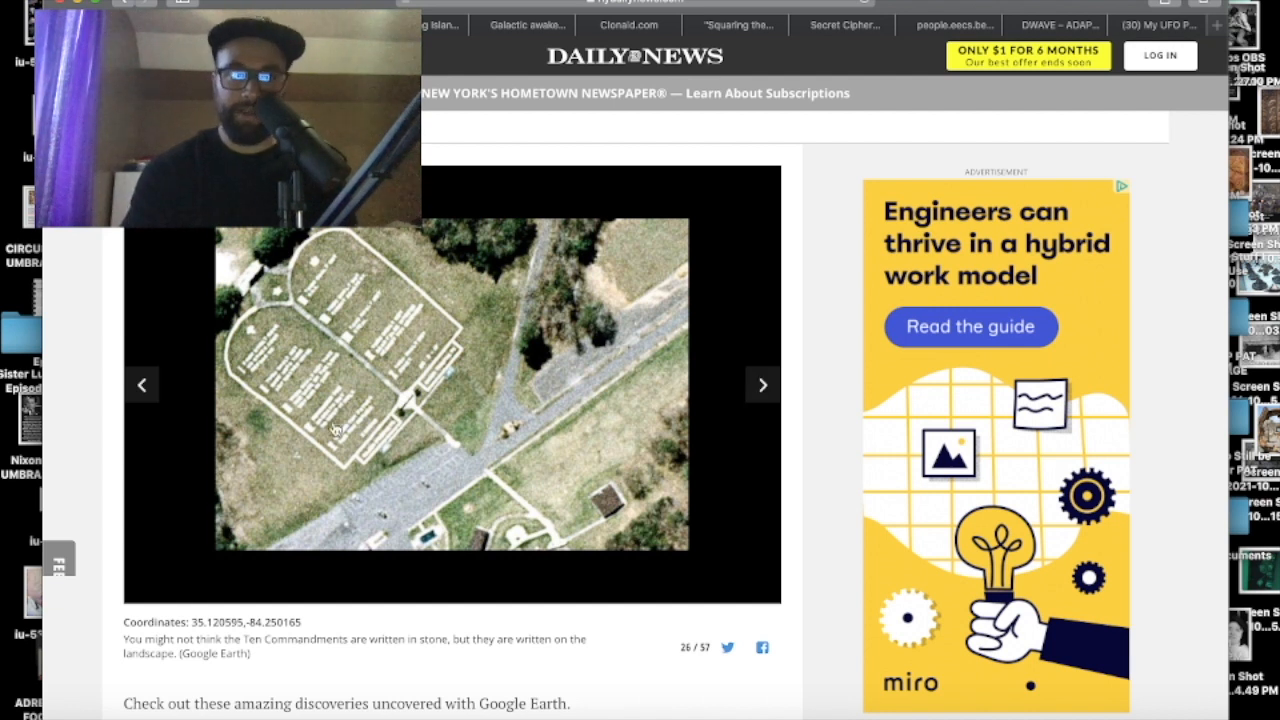
click(762, 384)
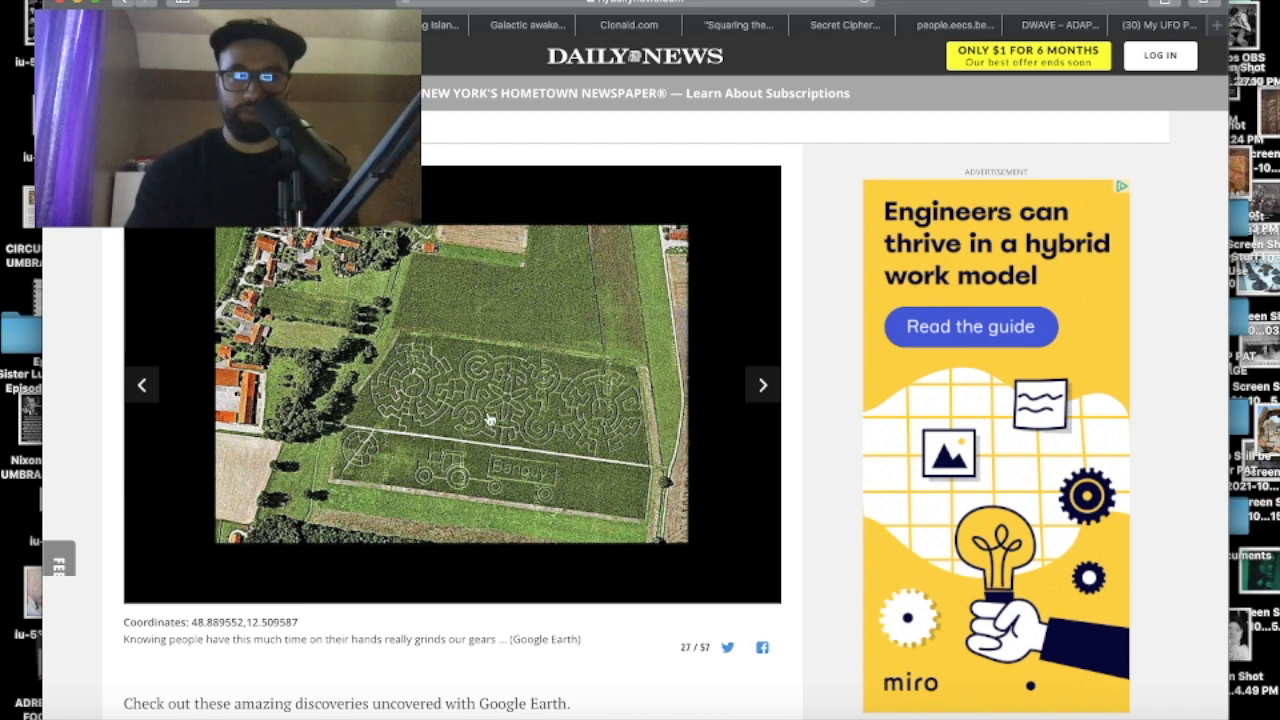
click(762, 384)
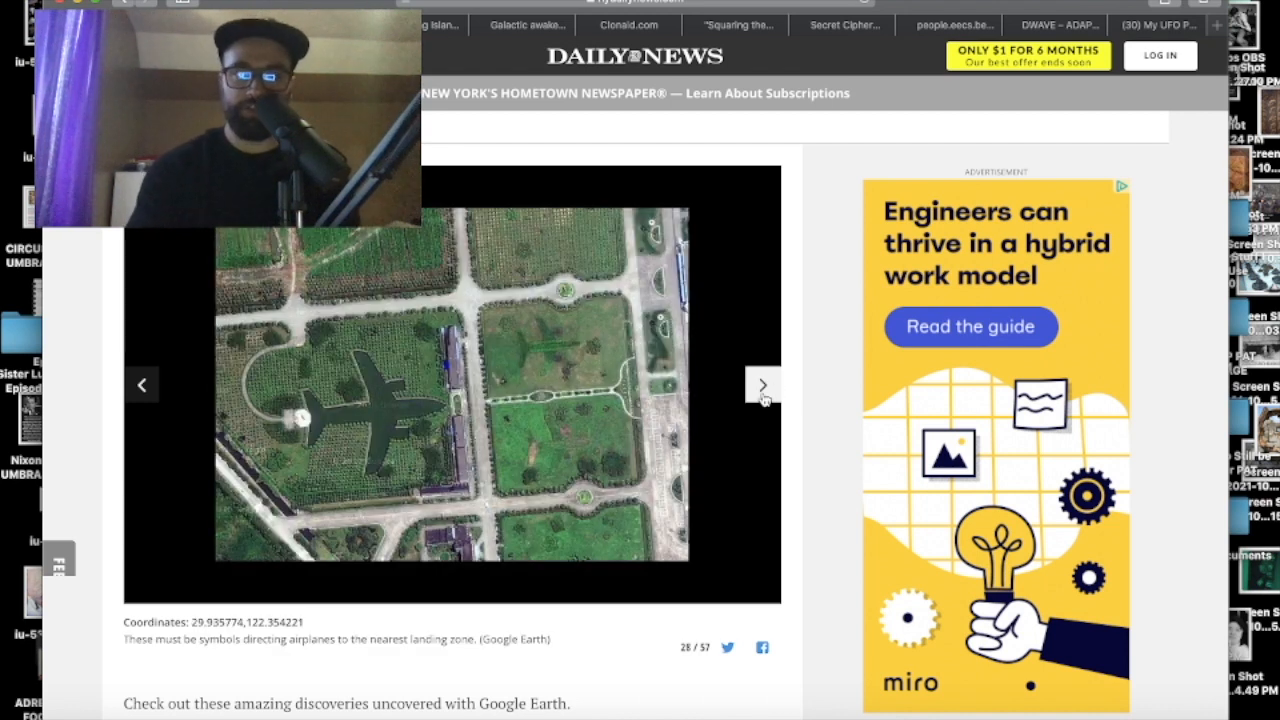
Step: Continue advancing the gallery to photo 33 of 57, the Star of David complex
click(762, 384)
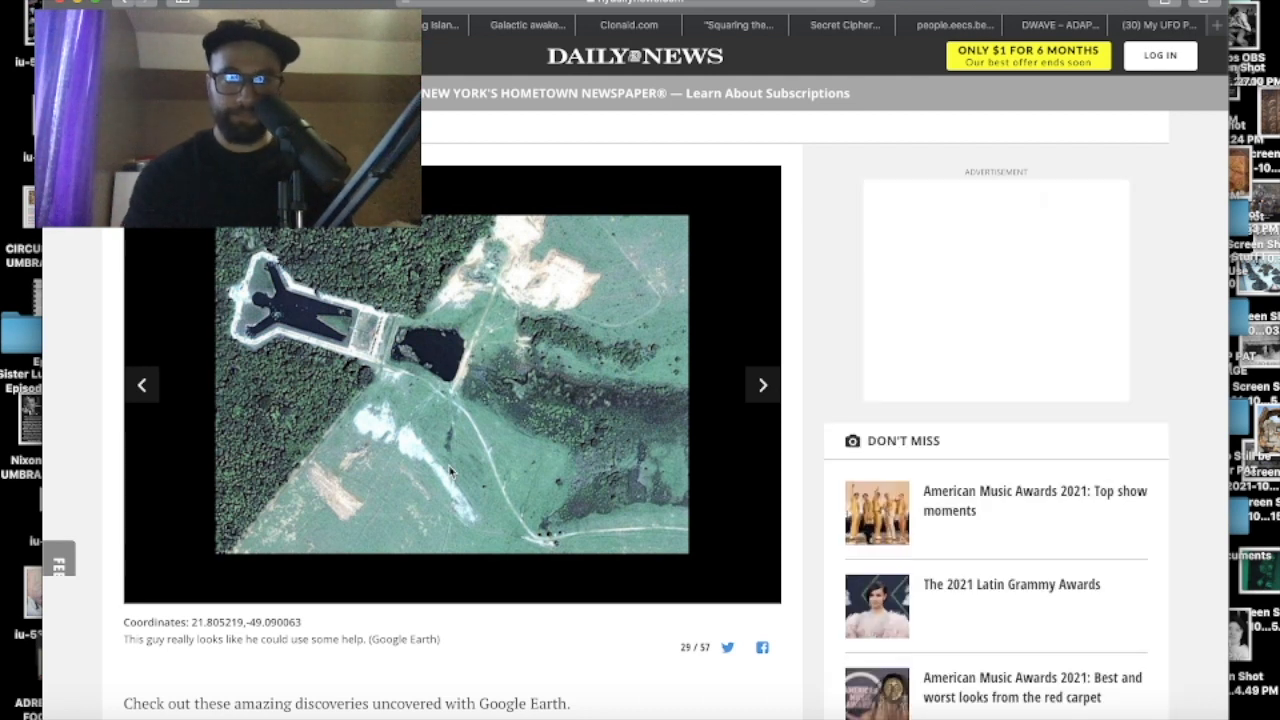
click(762, 384)
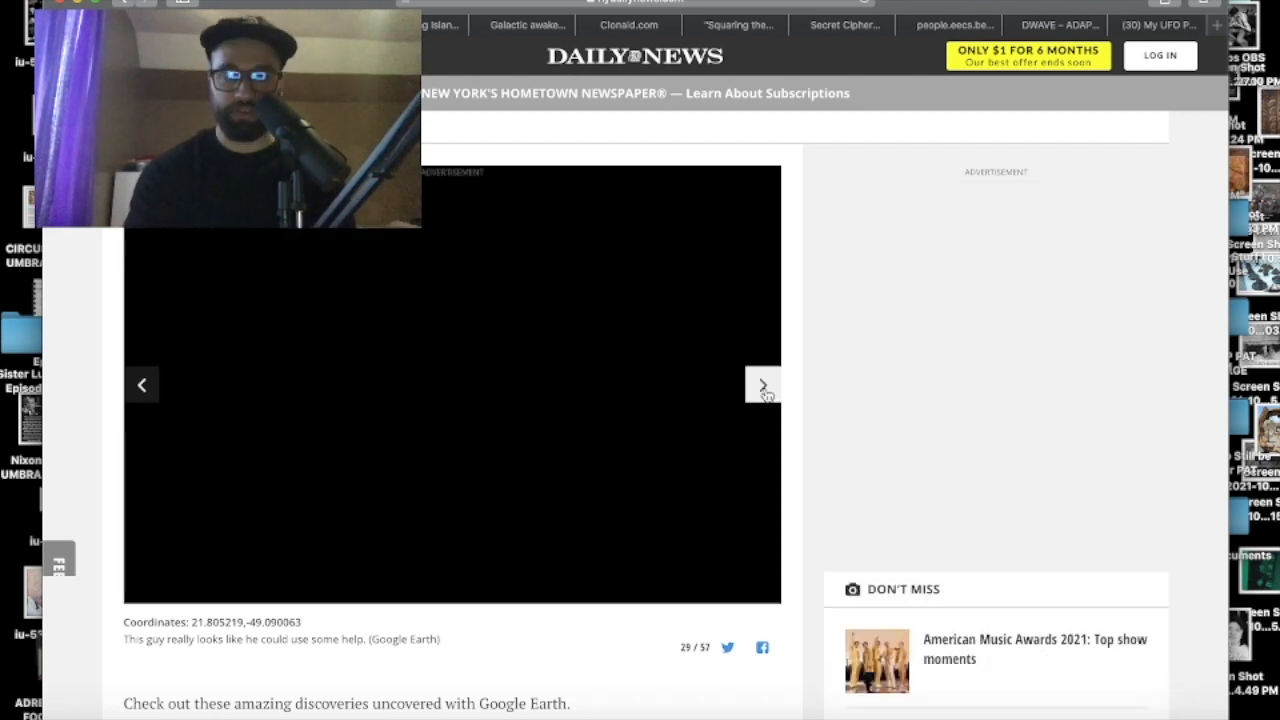
click(762, 384)
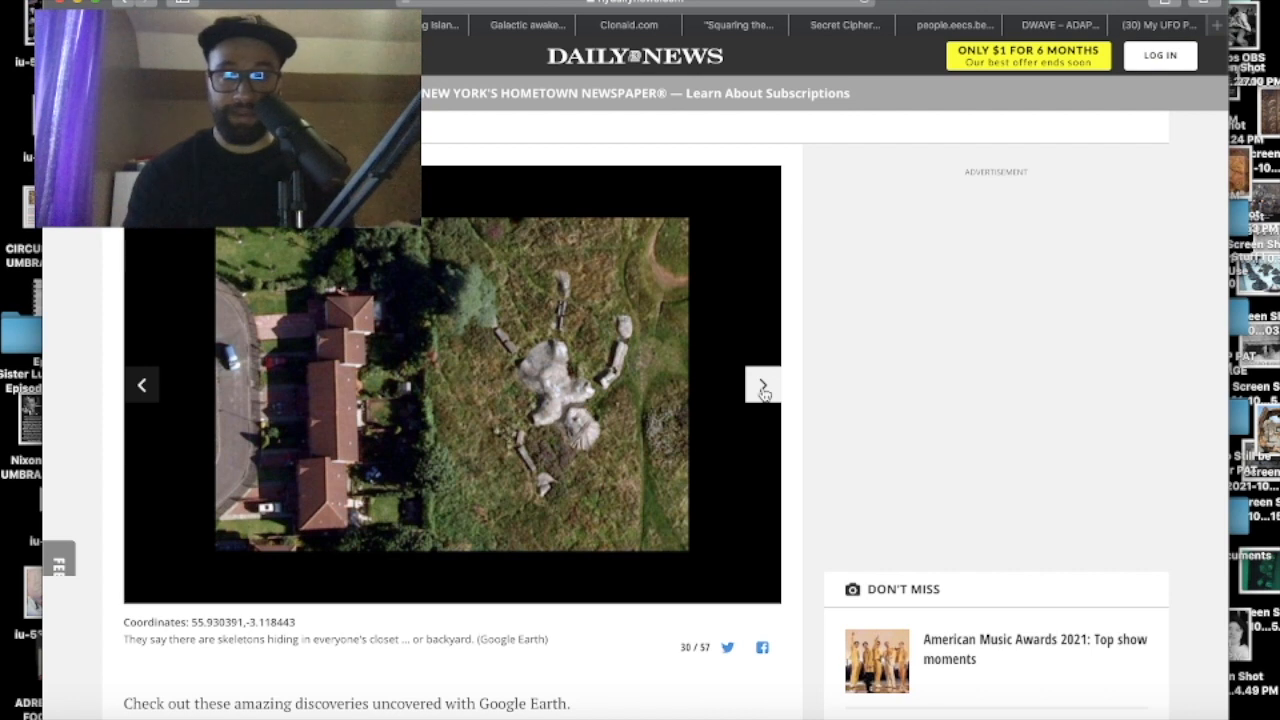
click(762, 384)
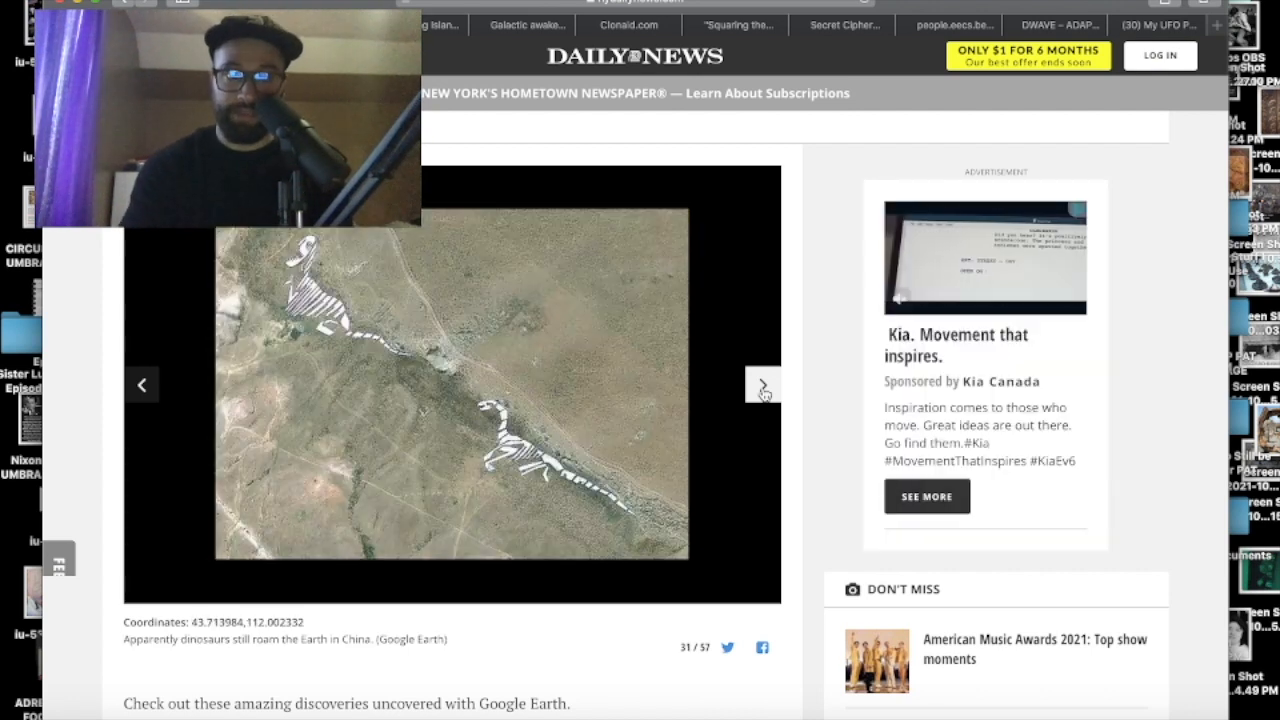
click(762, 384)
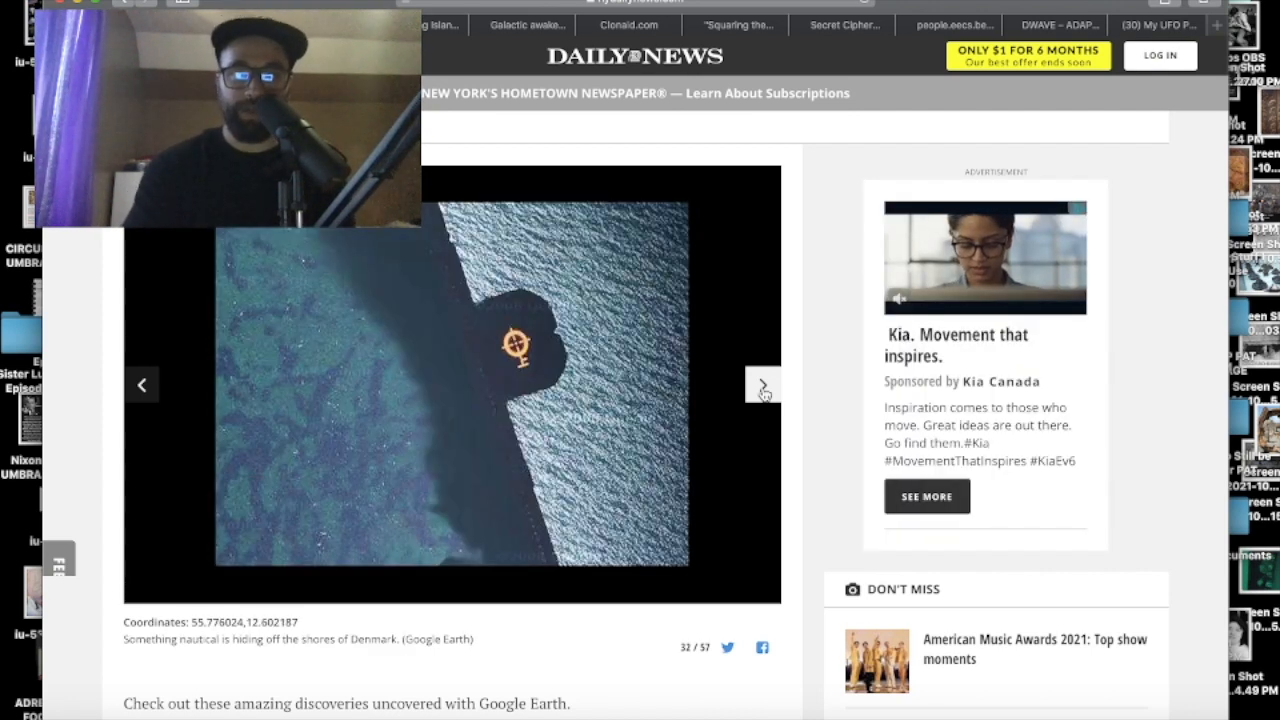
click(762, 384)
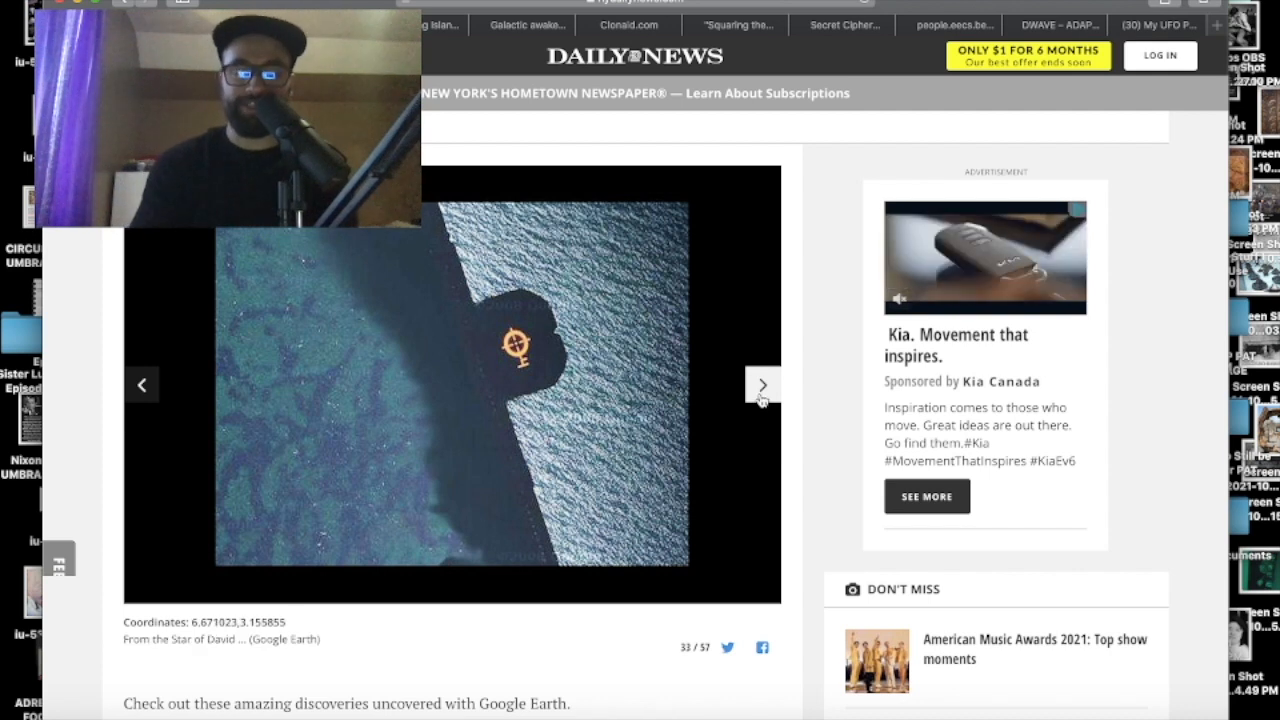
click(762, 384)
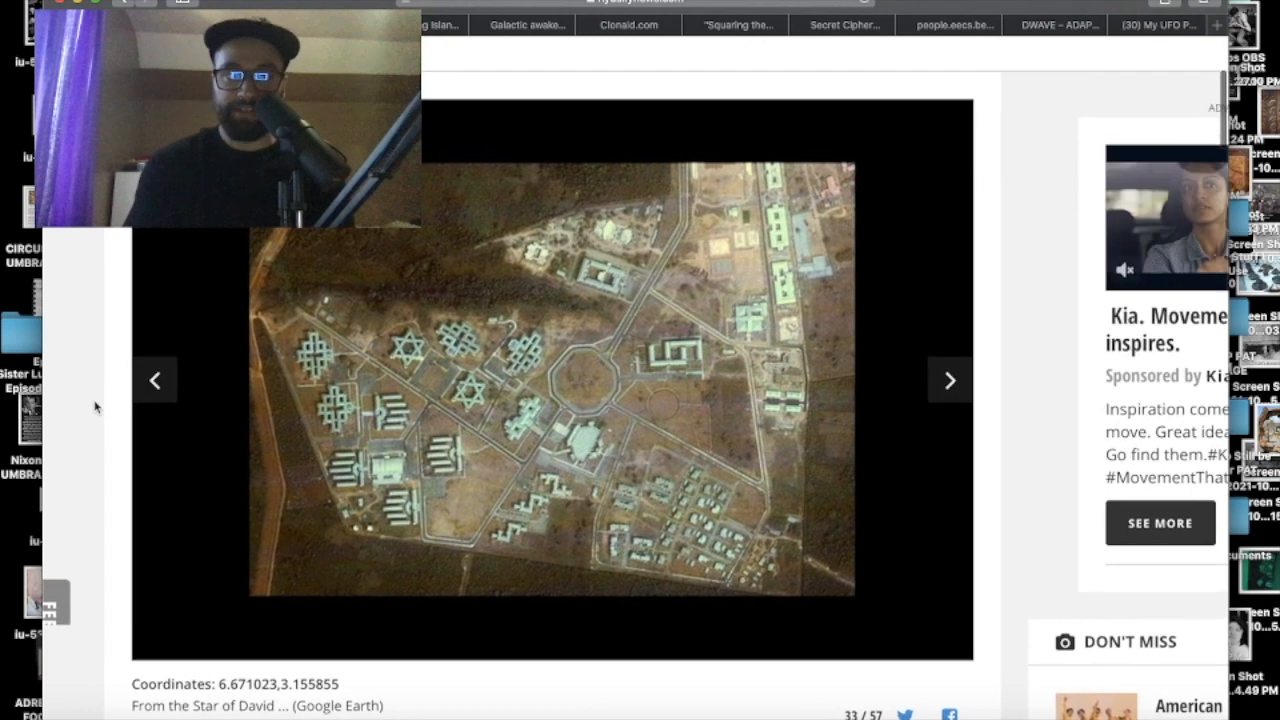
Step: Scroll the page while bringing up the Bermuda Triangle levitating islands forum thread
scroll(down, 3)
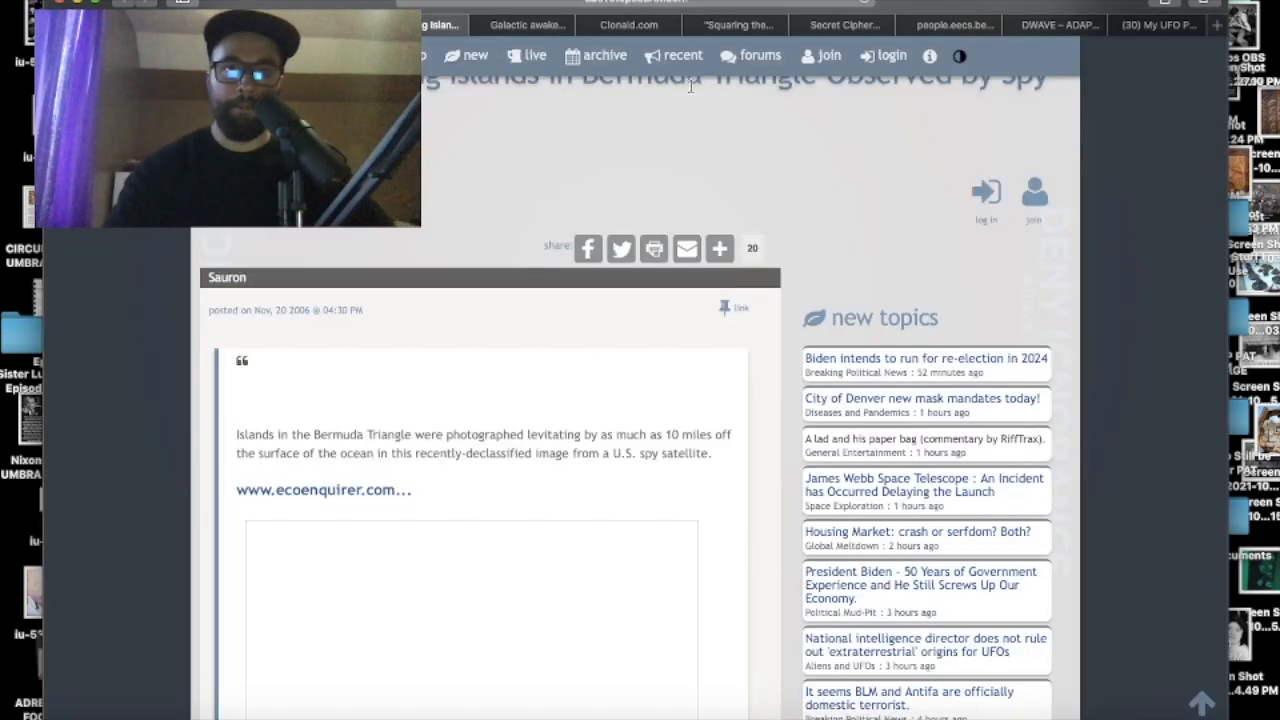
Step: Scroll through the thread's replies, then leave the betting ad page to return to the thread
scroll(up, 3)
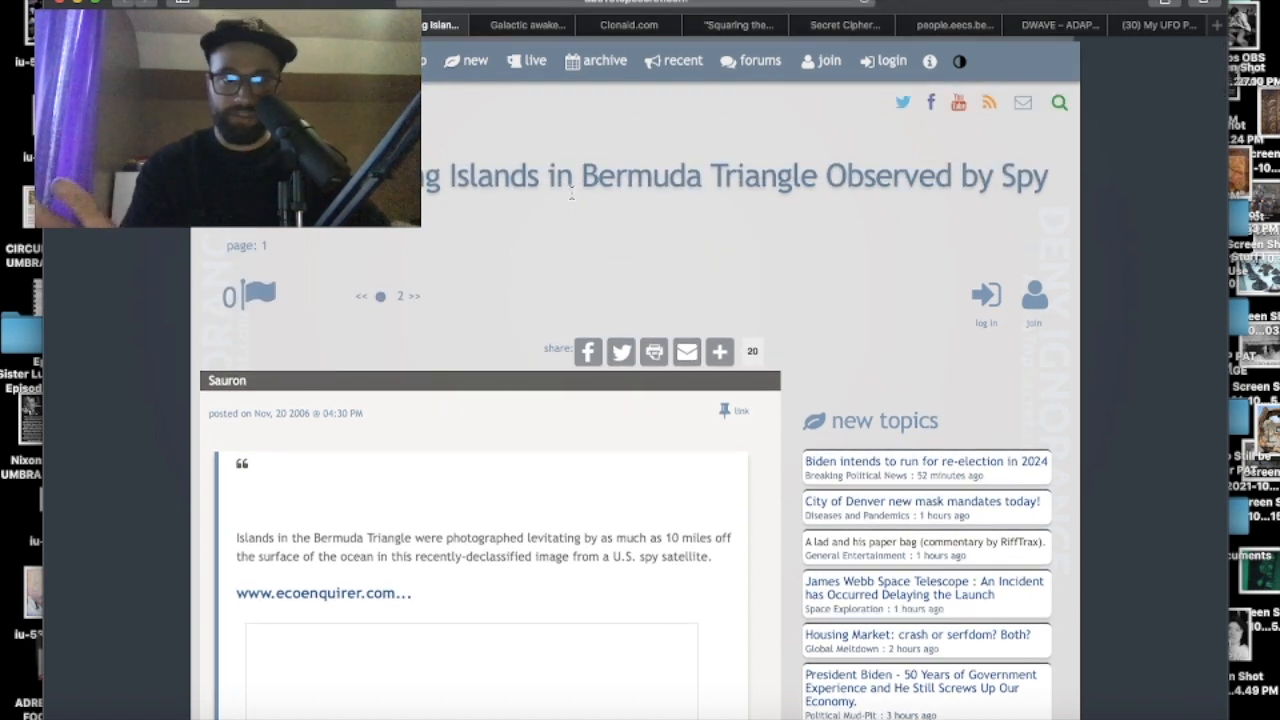
scroll(down, 3)
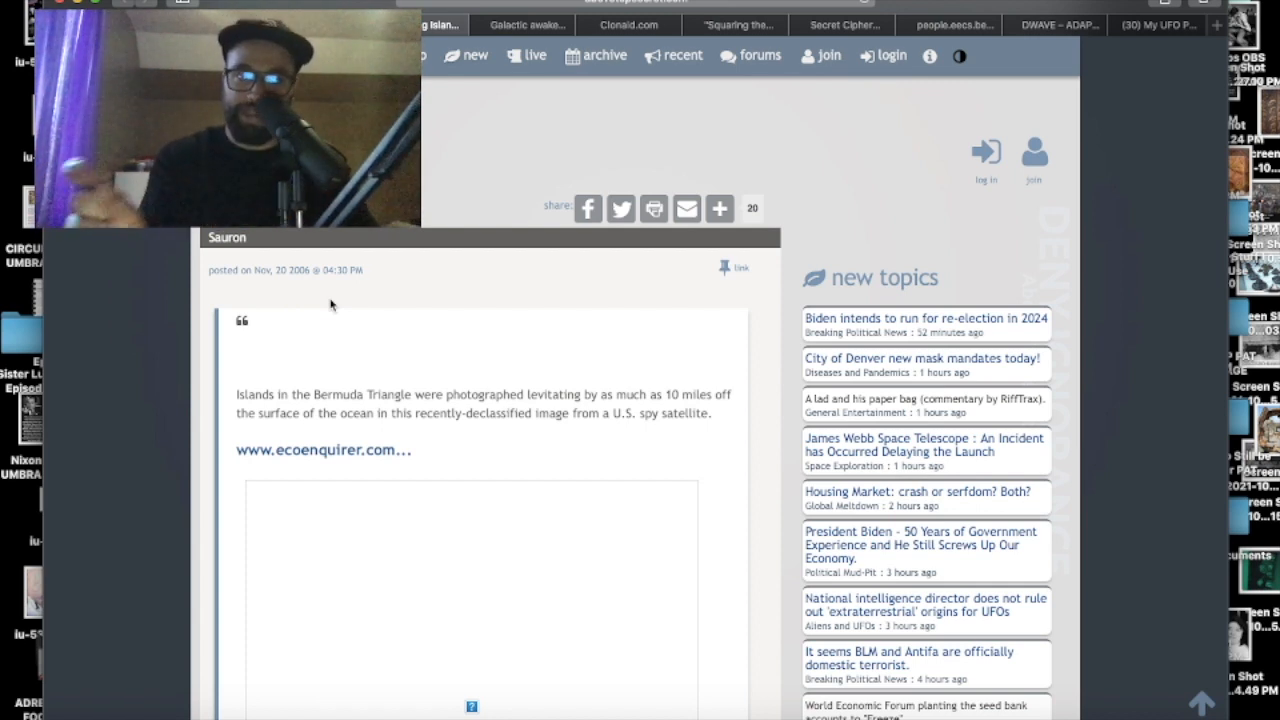
scroll(down, 3)
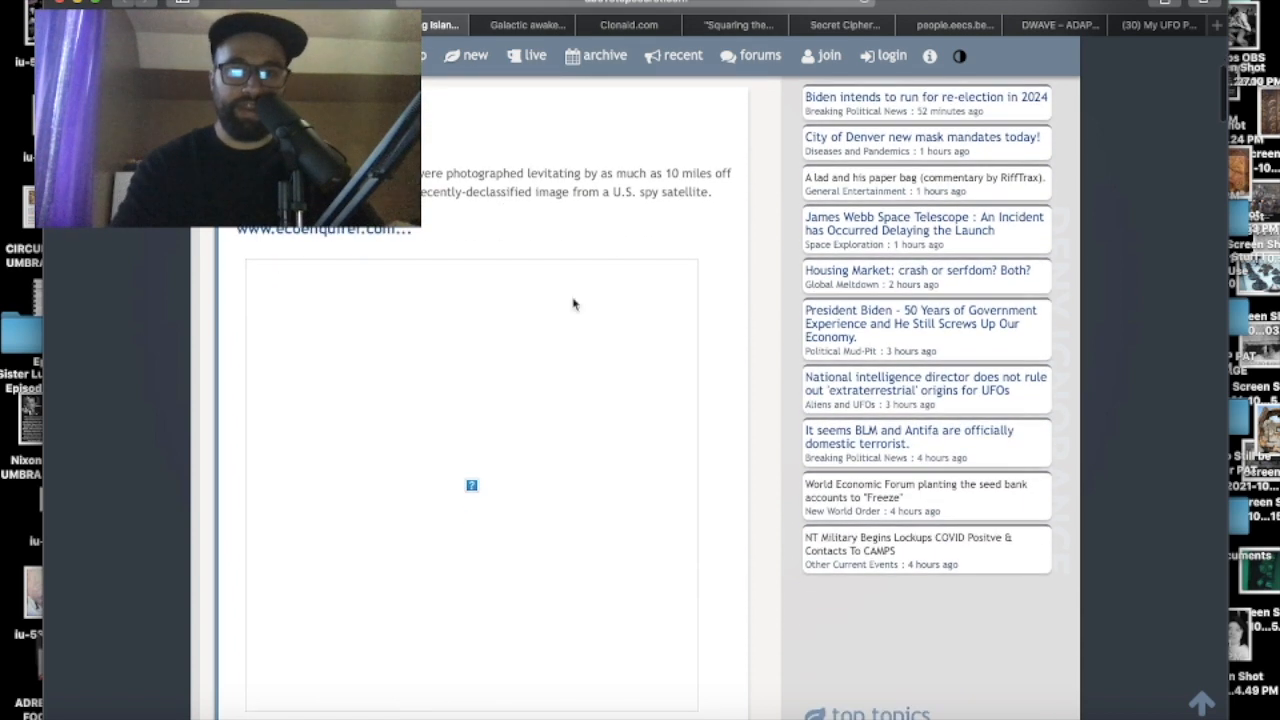
scroll(down, 3)
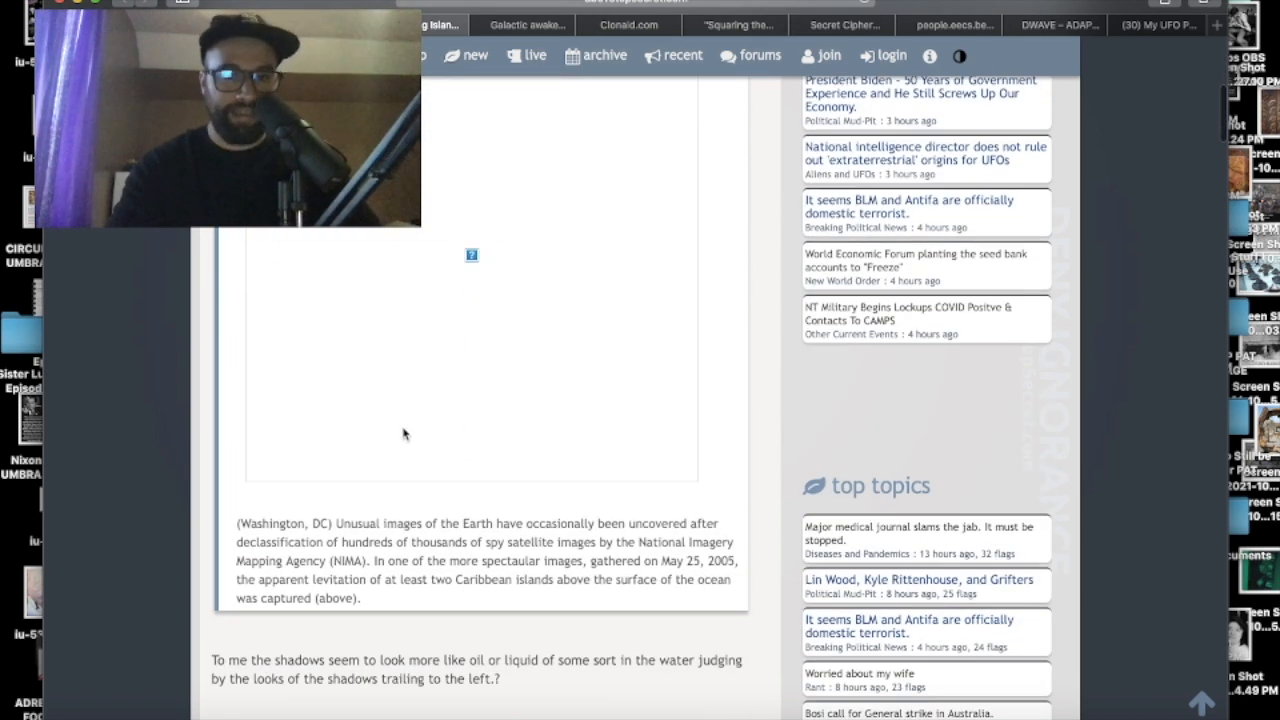
scroll(down, 3)
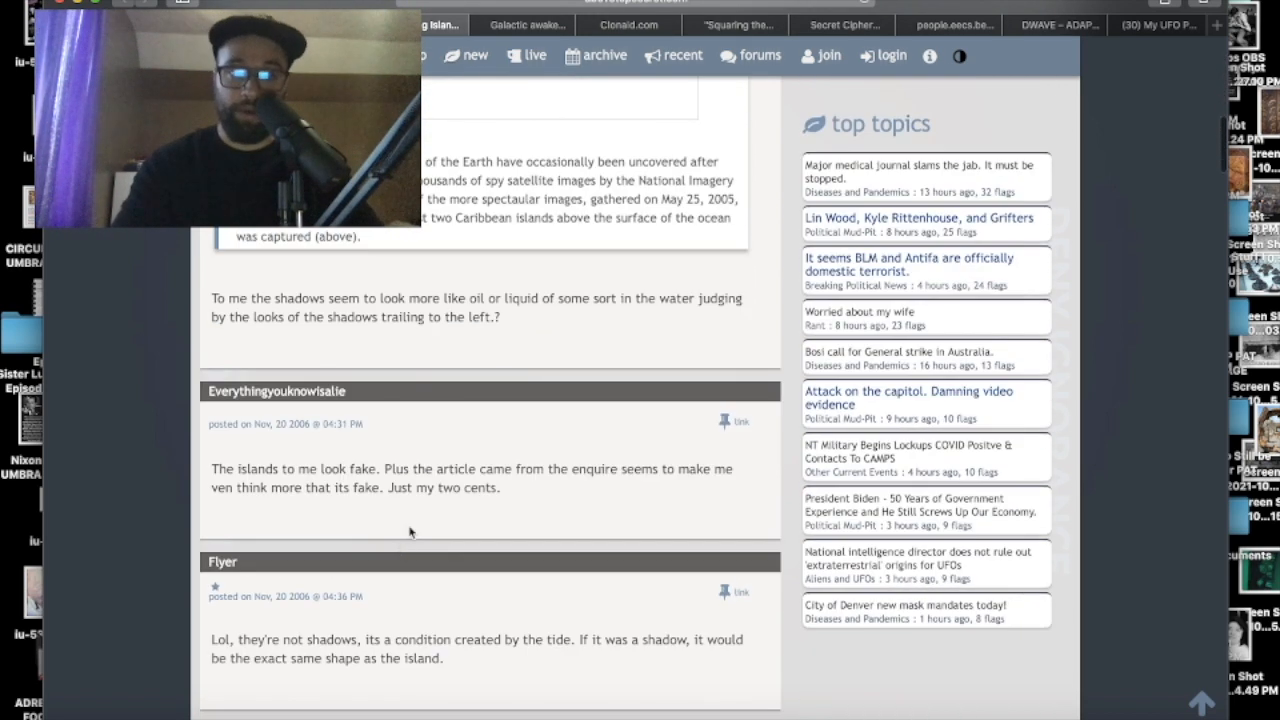
scroll(up, 3)
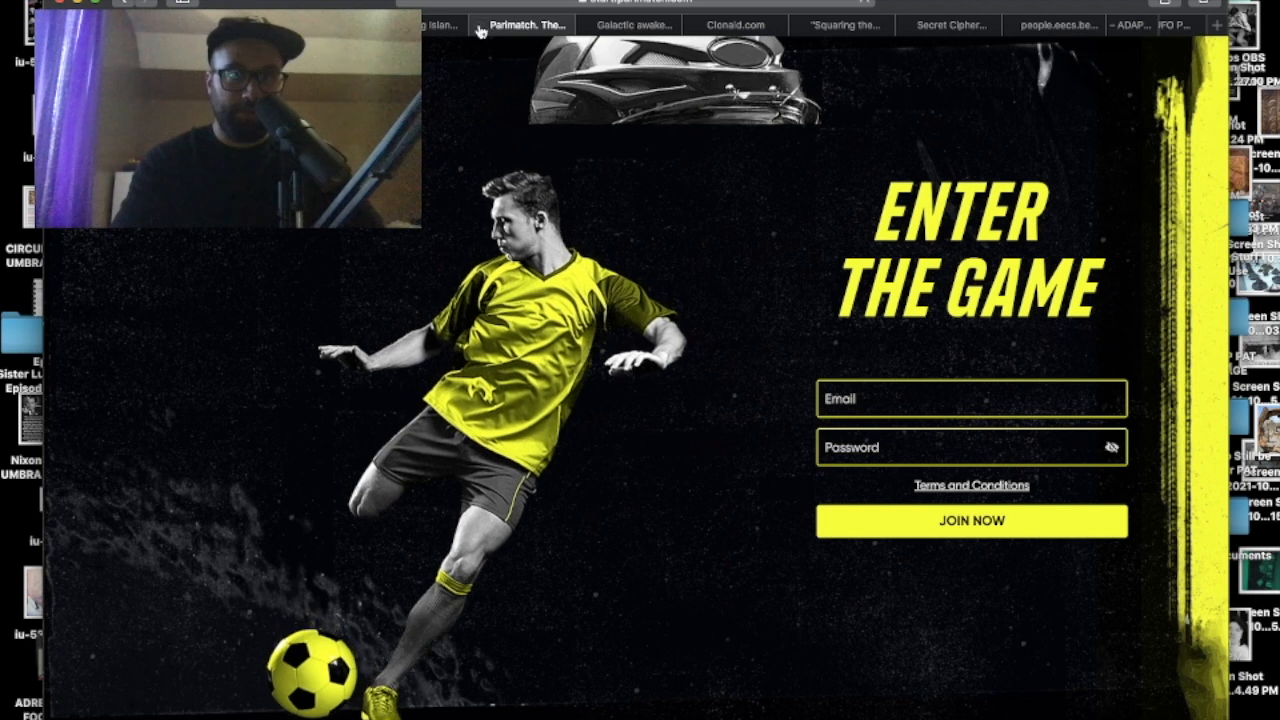
click(524, 24)
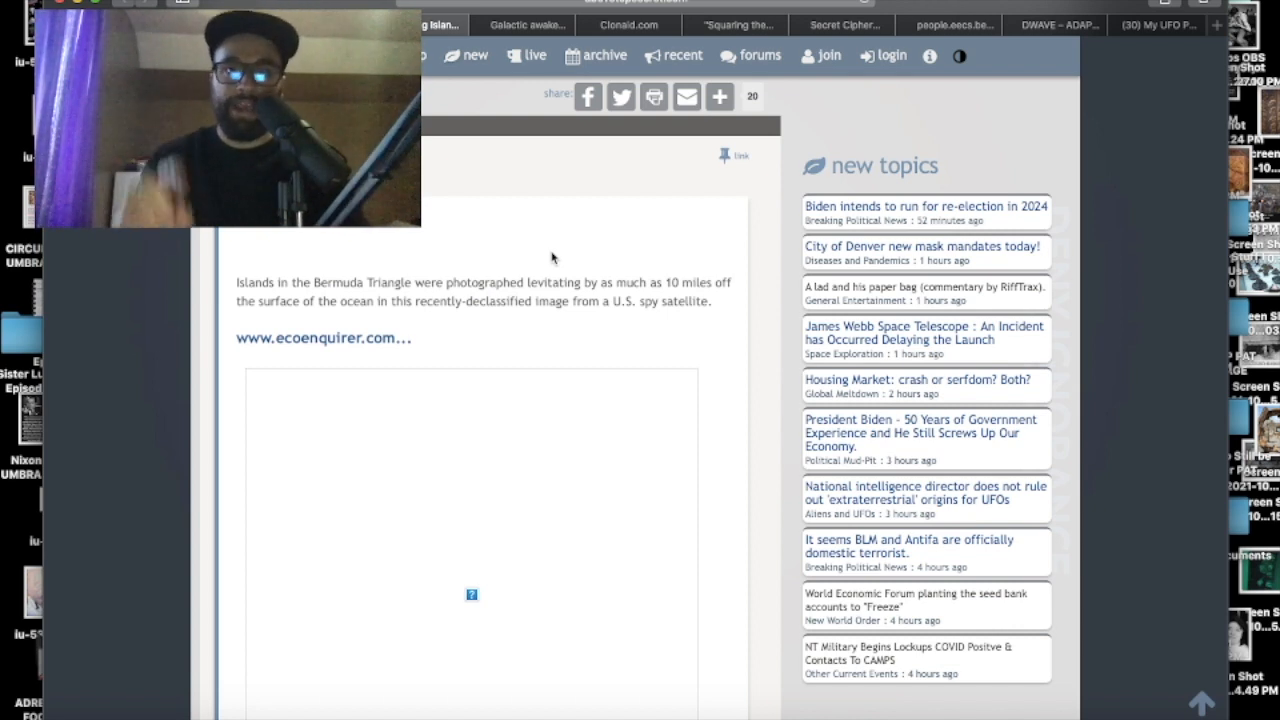
Step: Switch to the 'Galactic awake' tab showing the Masaru Emoto water and food blog post
click(524, 24)
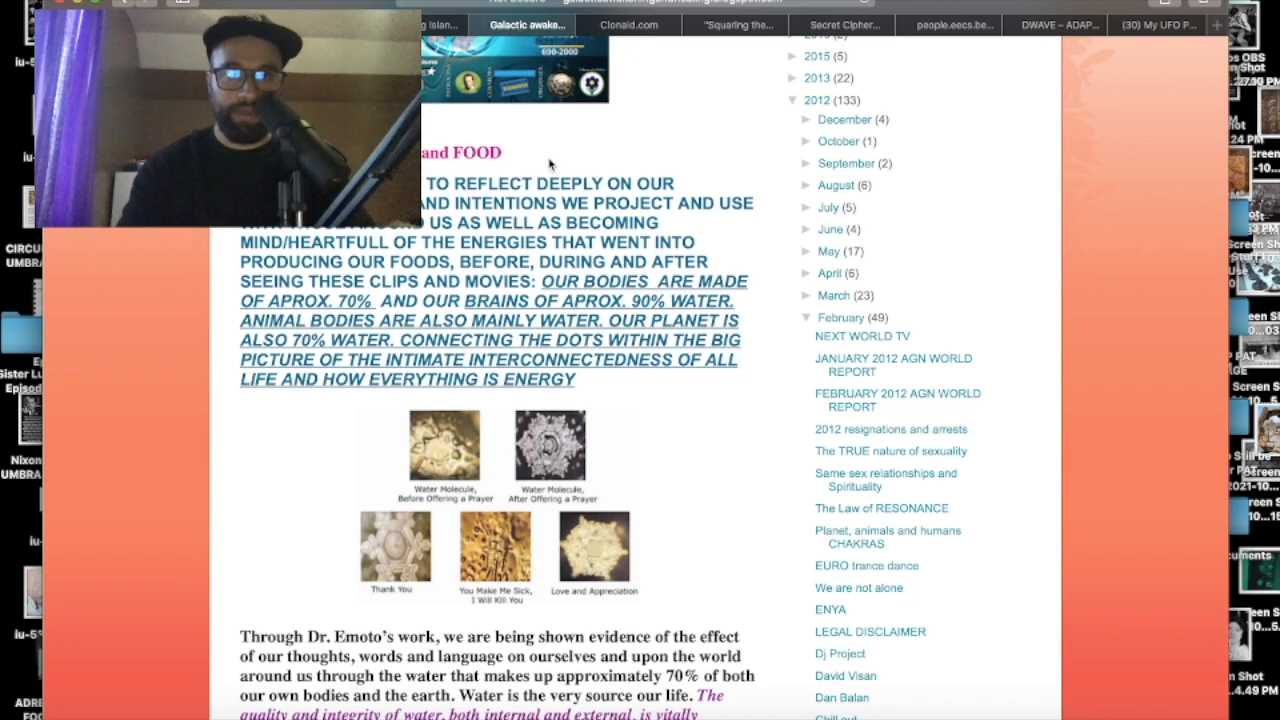
scroll(up, 3)
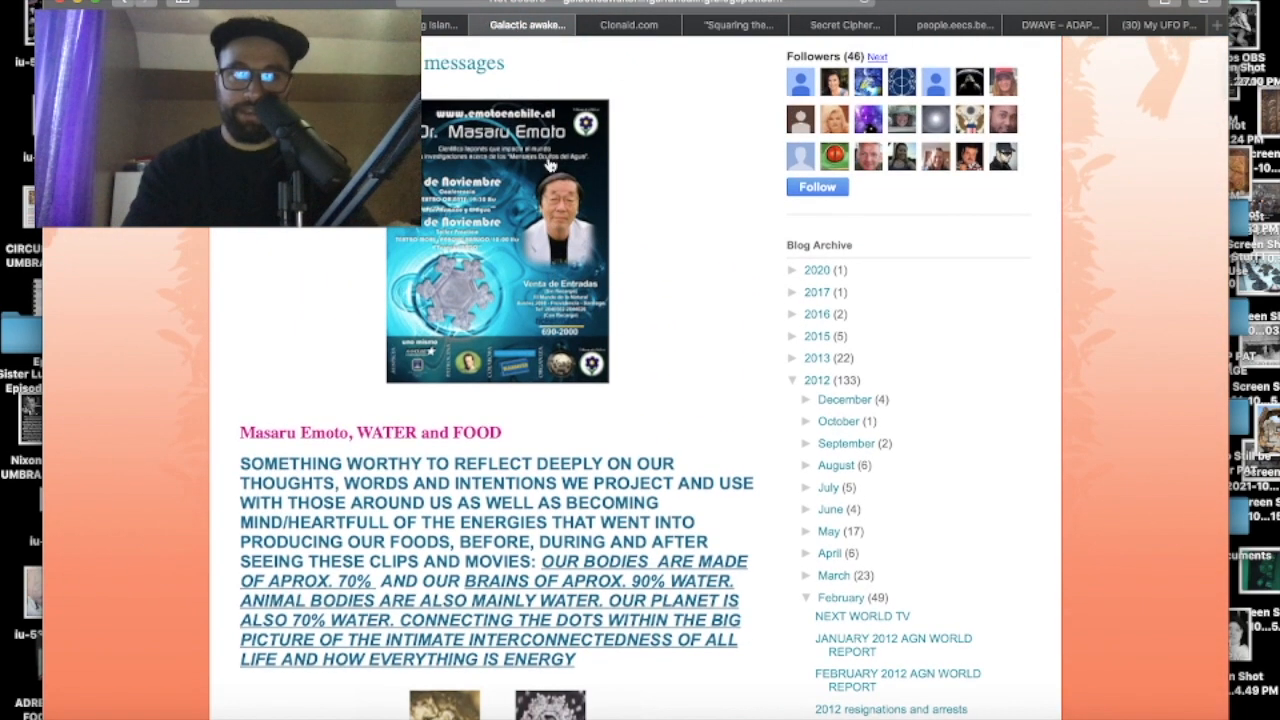
scroll(down, 3)
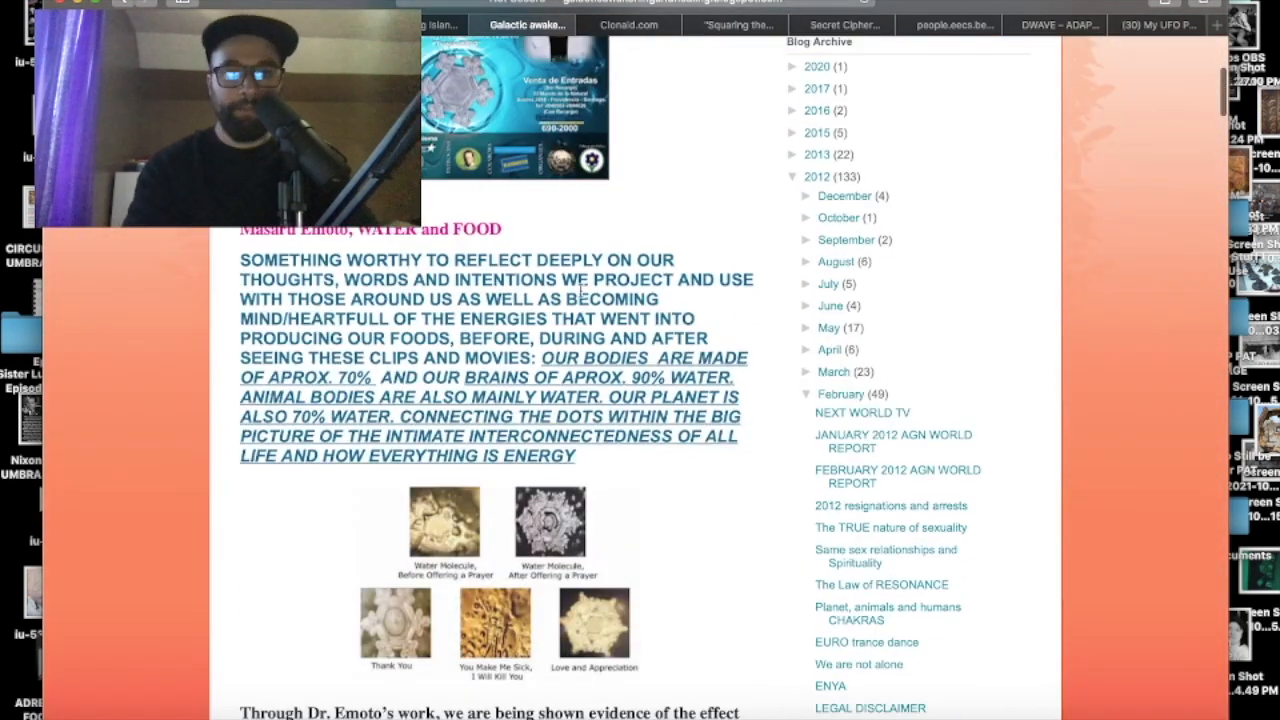
scroll(down, 3)
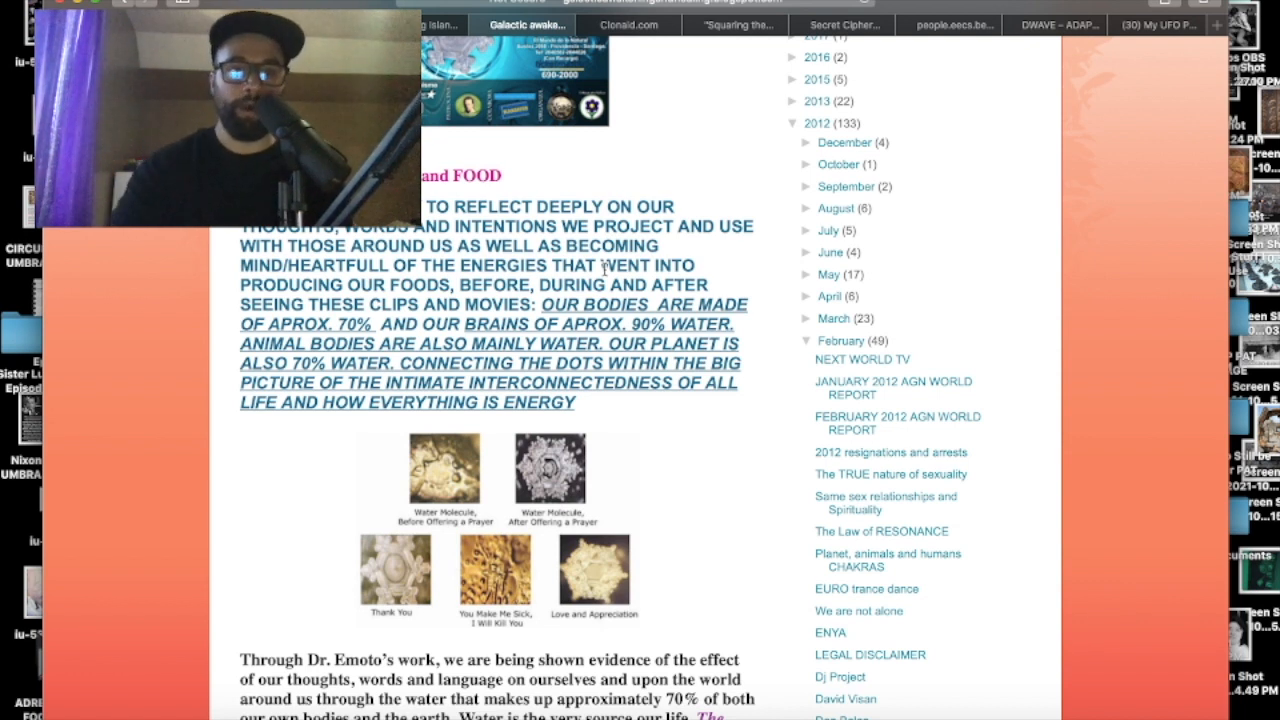
scroll(down, 3)
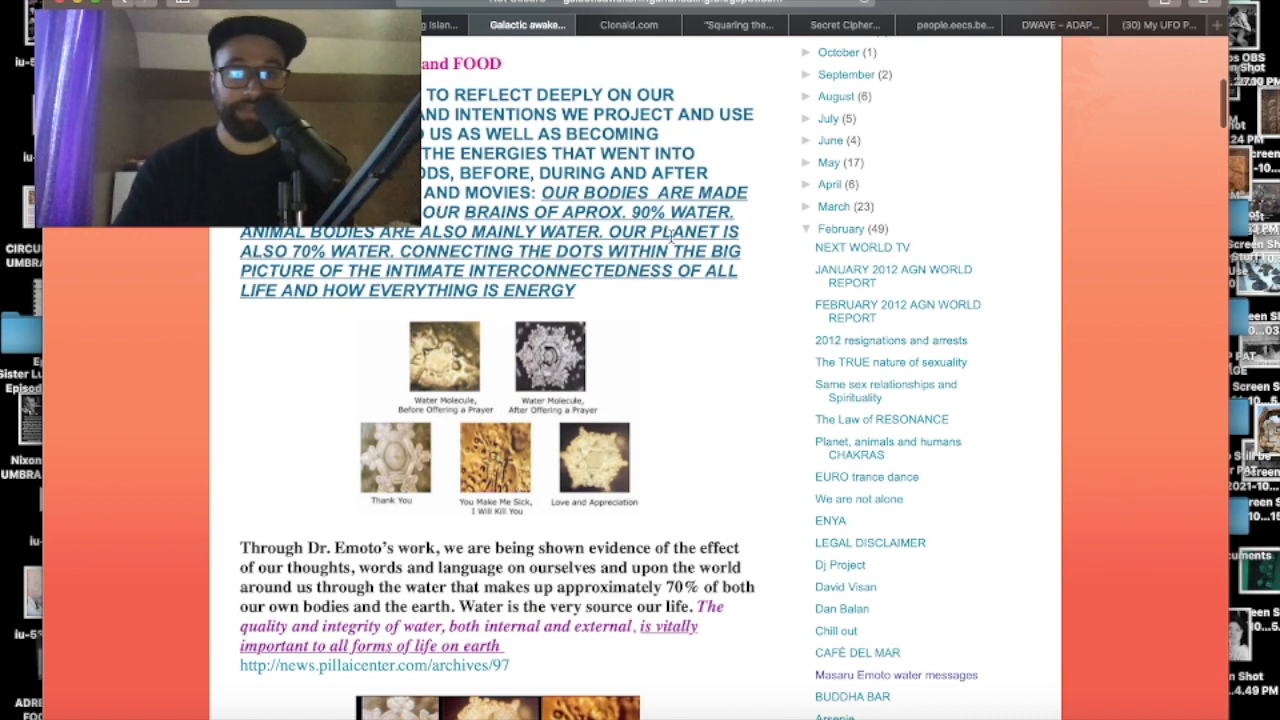
mouse_move(348, 548)
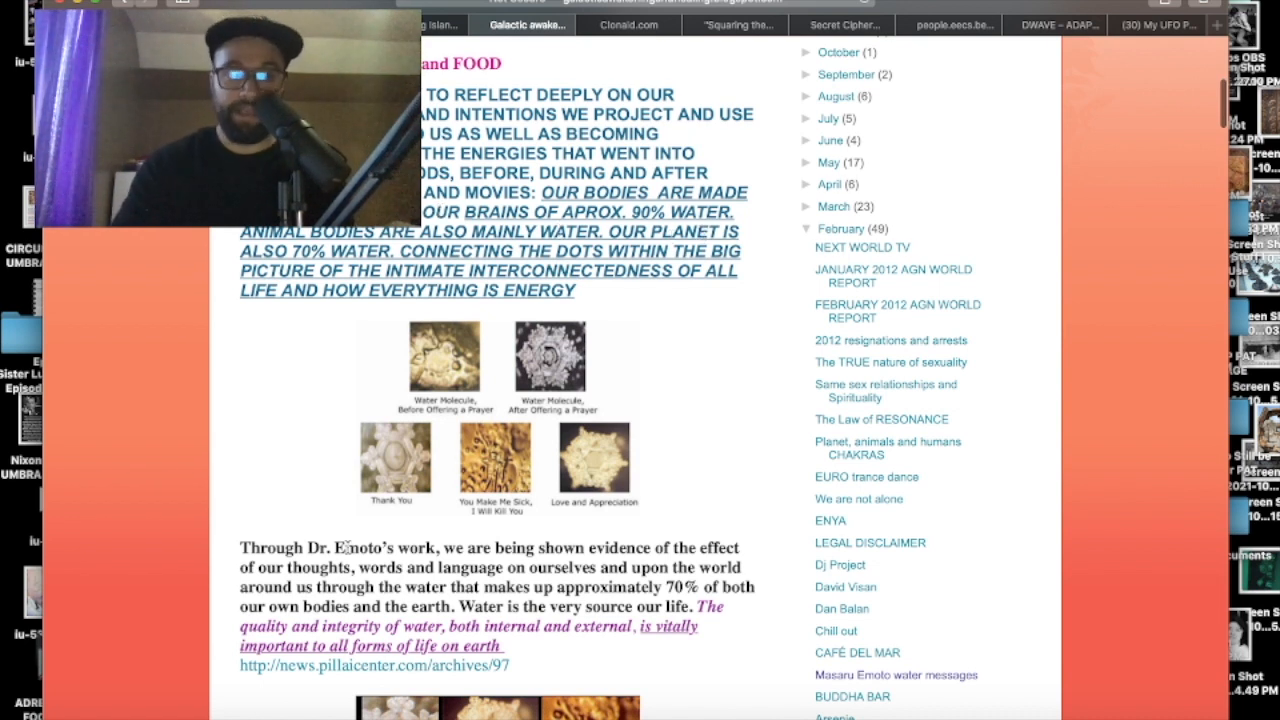
scroll(down, 3)
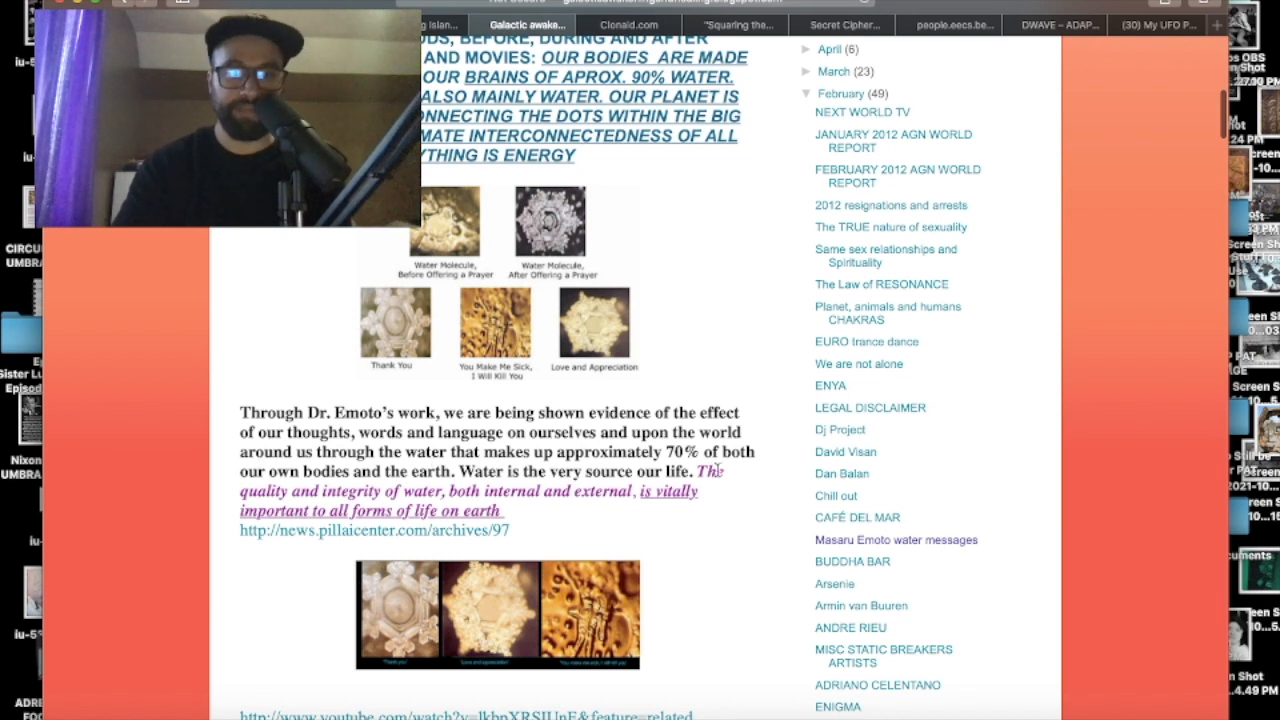
scroll(down, 3)
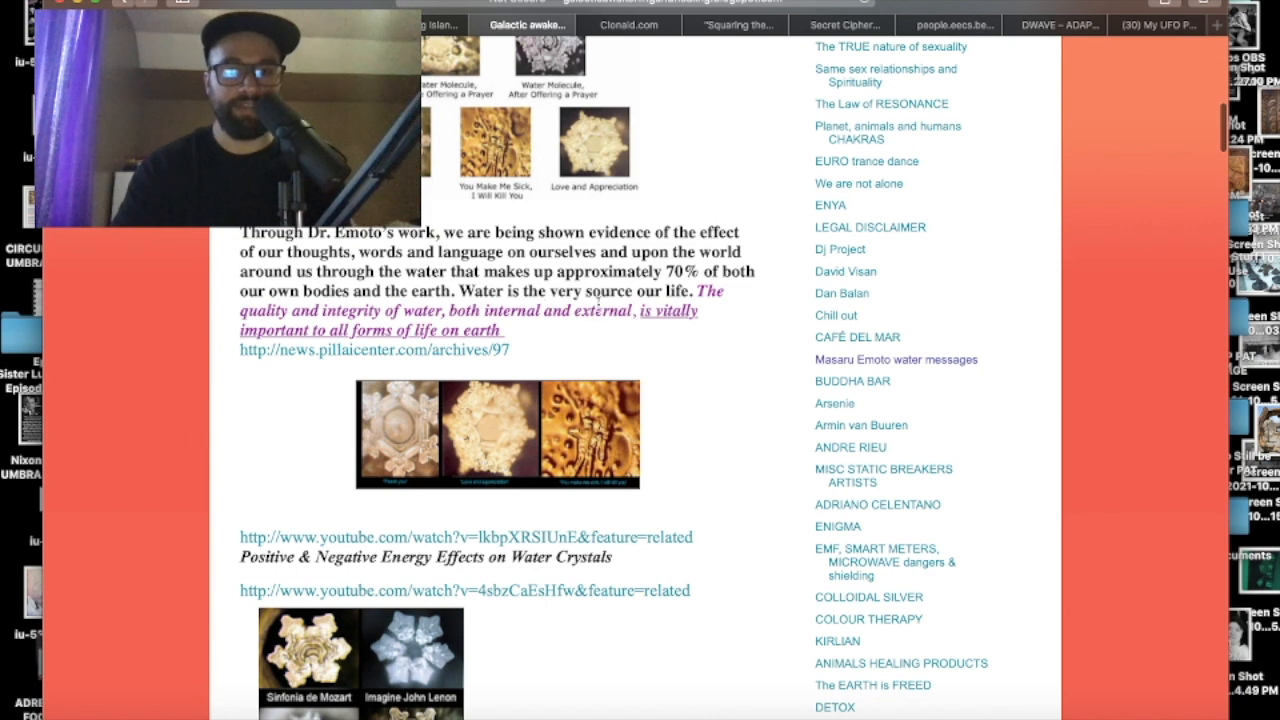
scroll(down, 3)
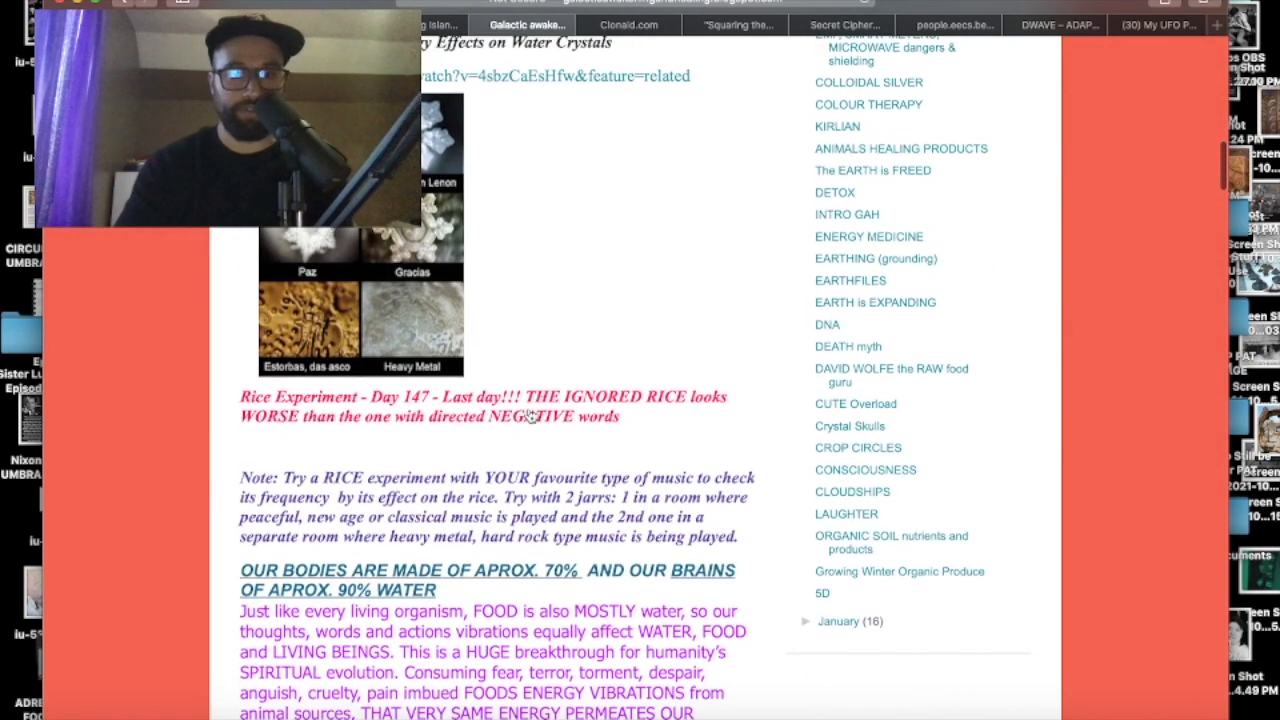
scroll(down, 3)
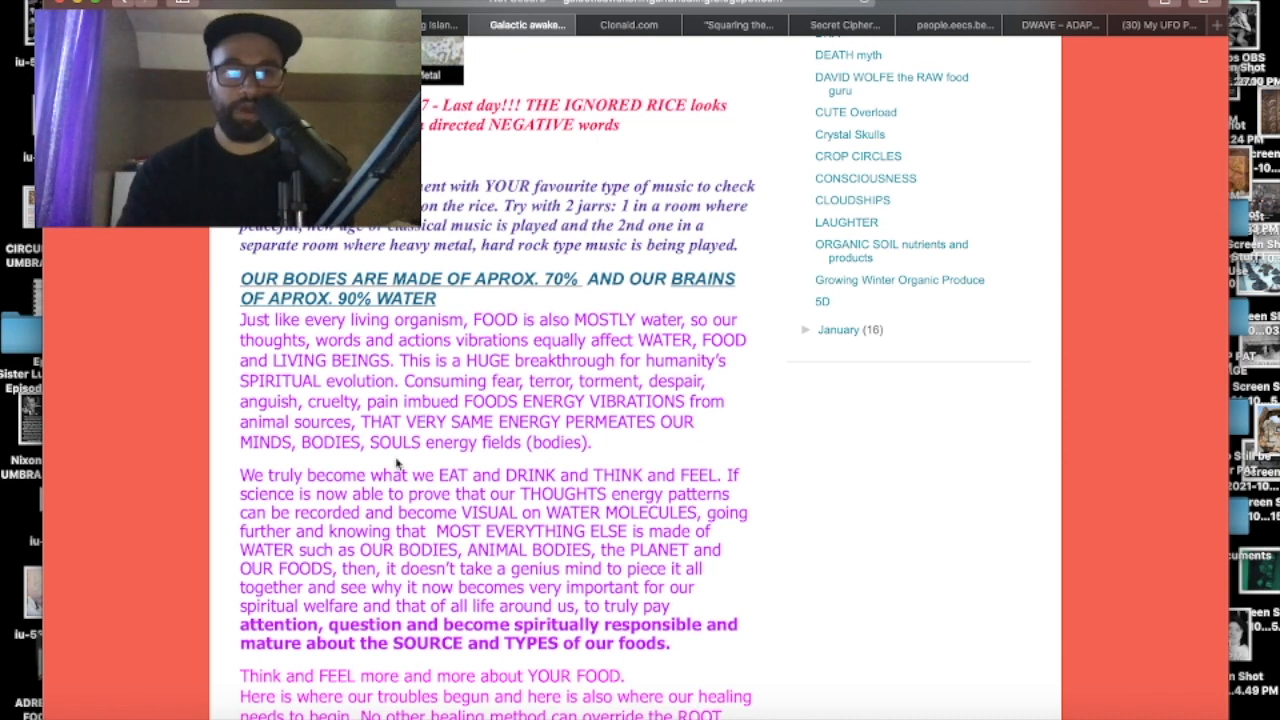
scroll(down, 3)
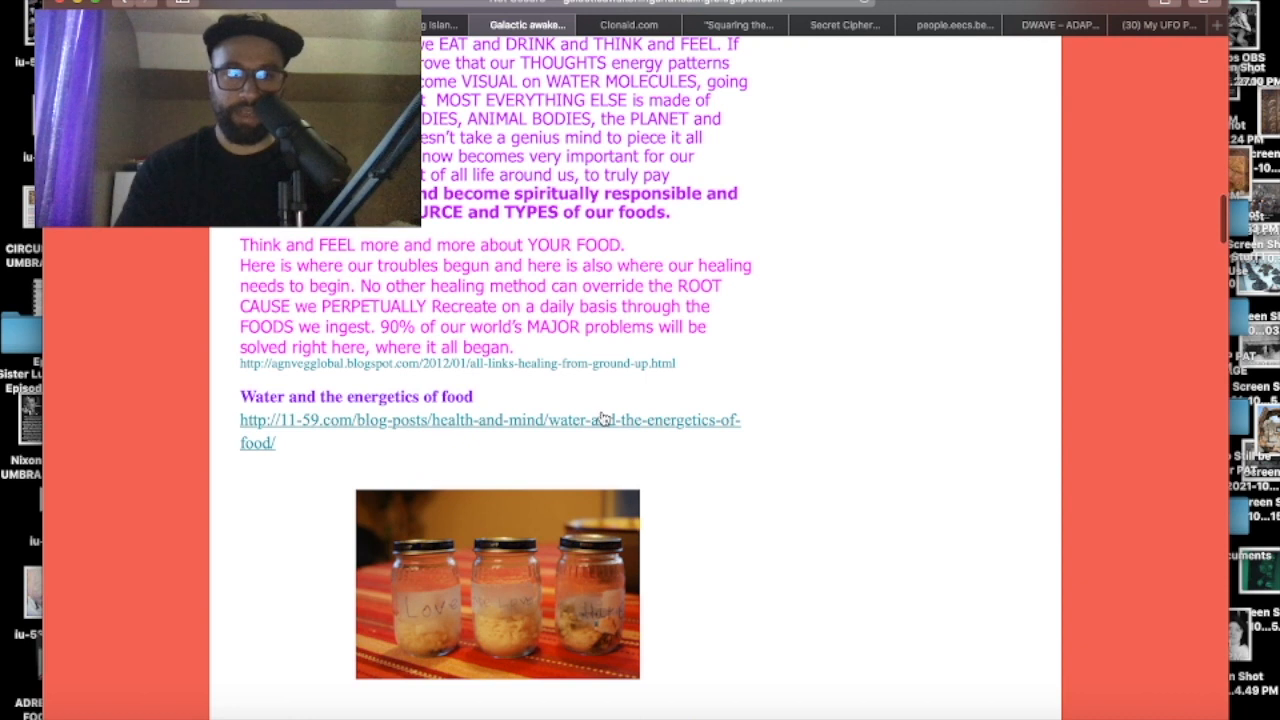
scroll(down, 3)
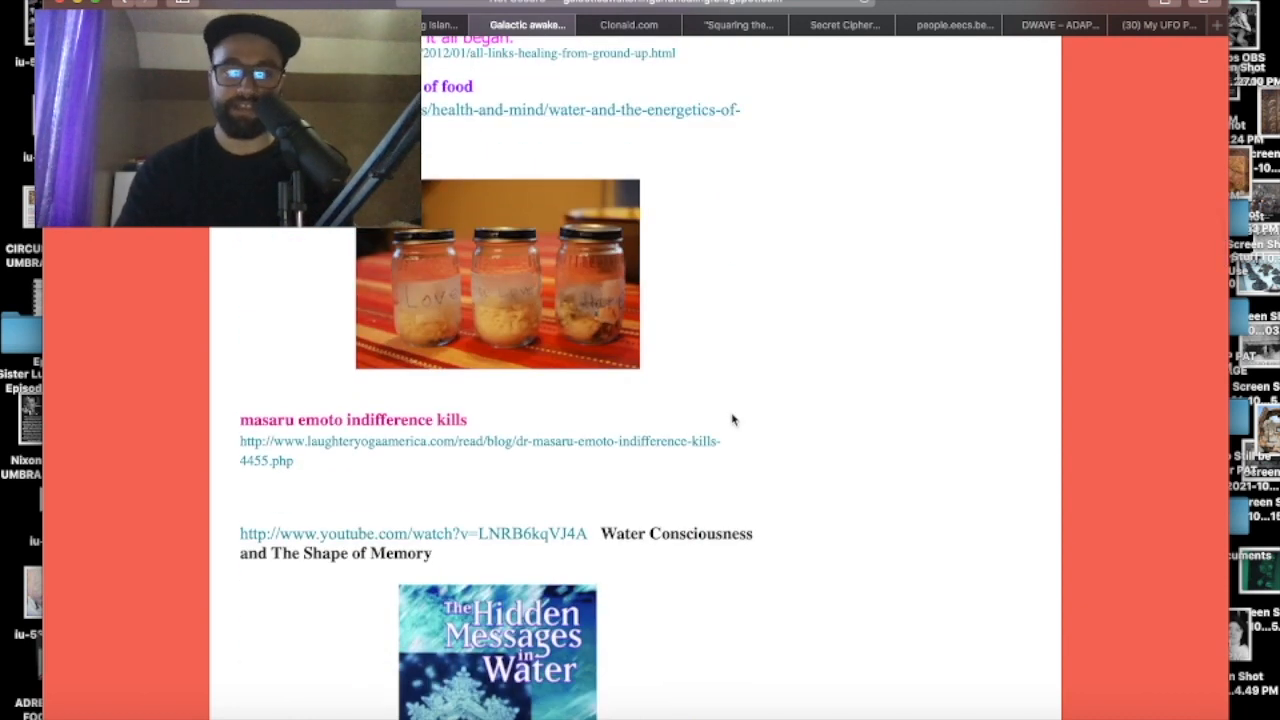
scroll(down, 3)
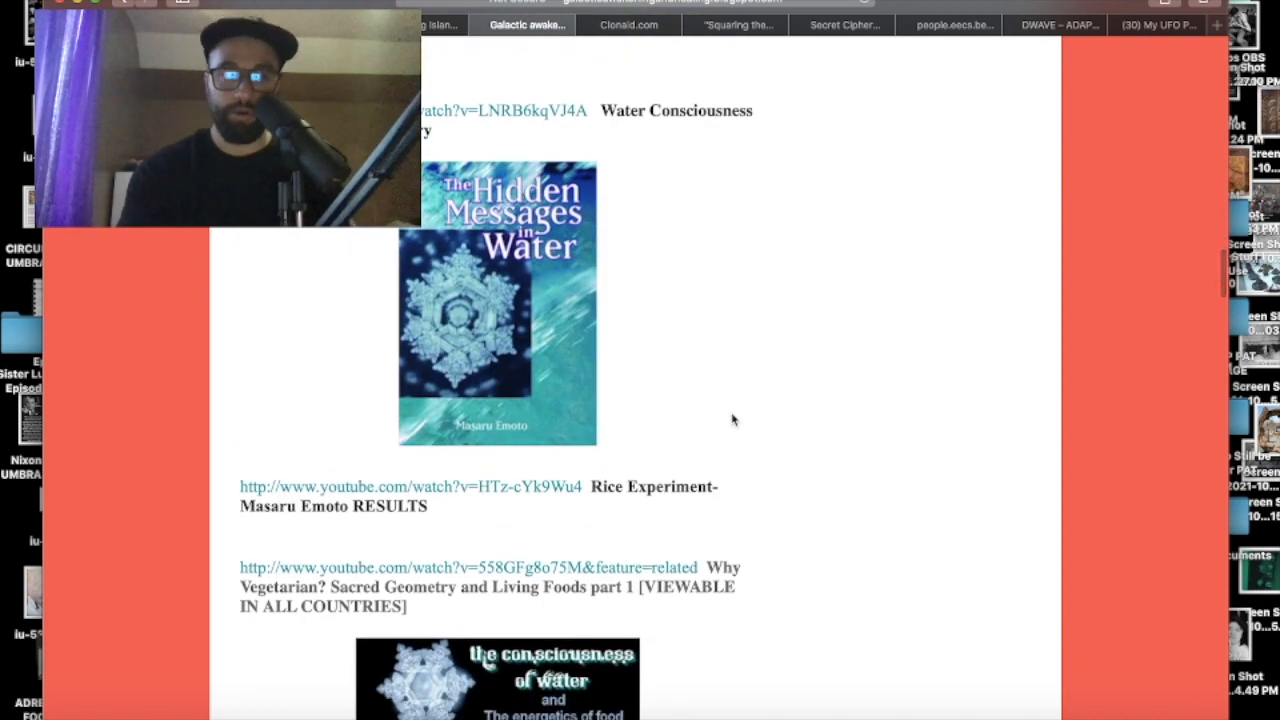
scroll(down, 3)
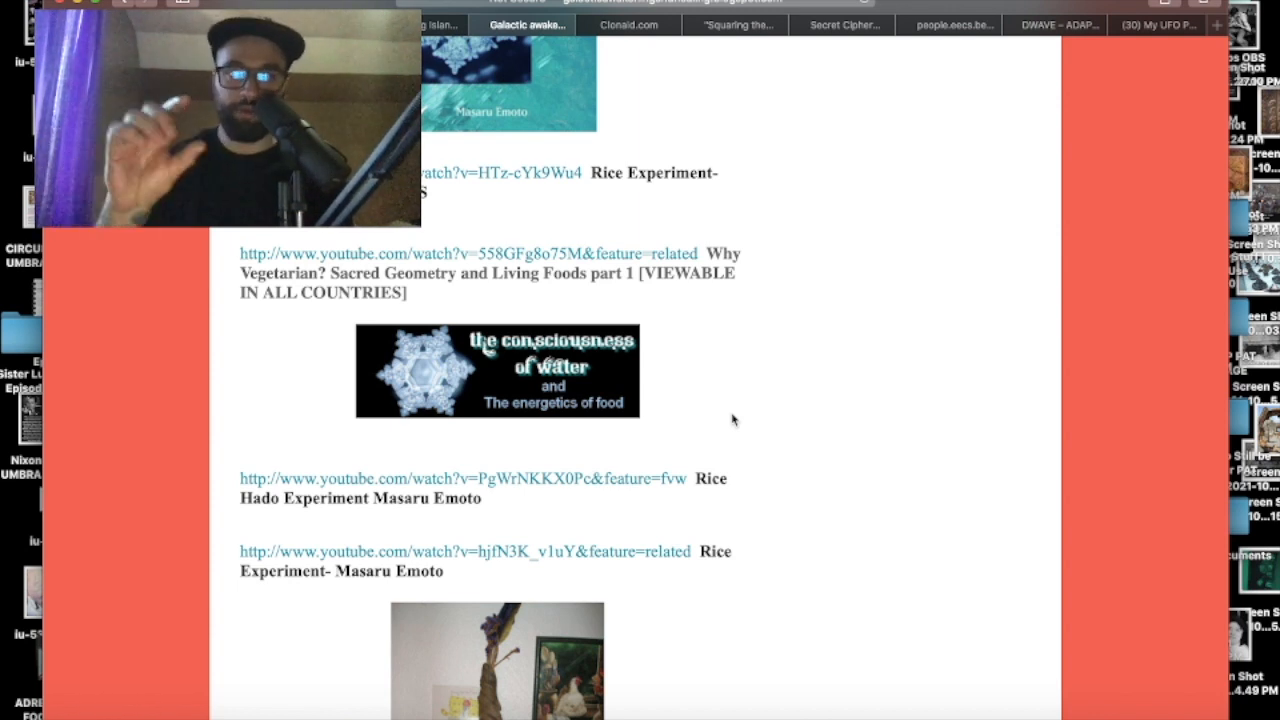
scroll(up, 3)
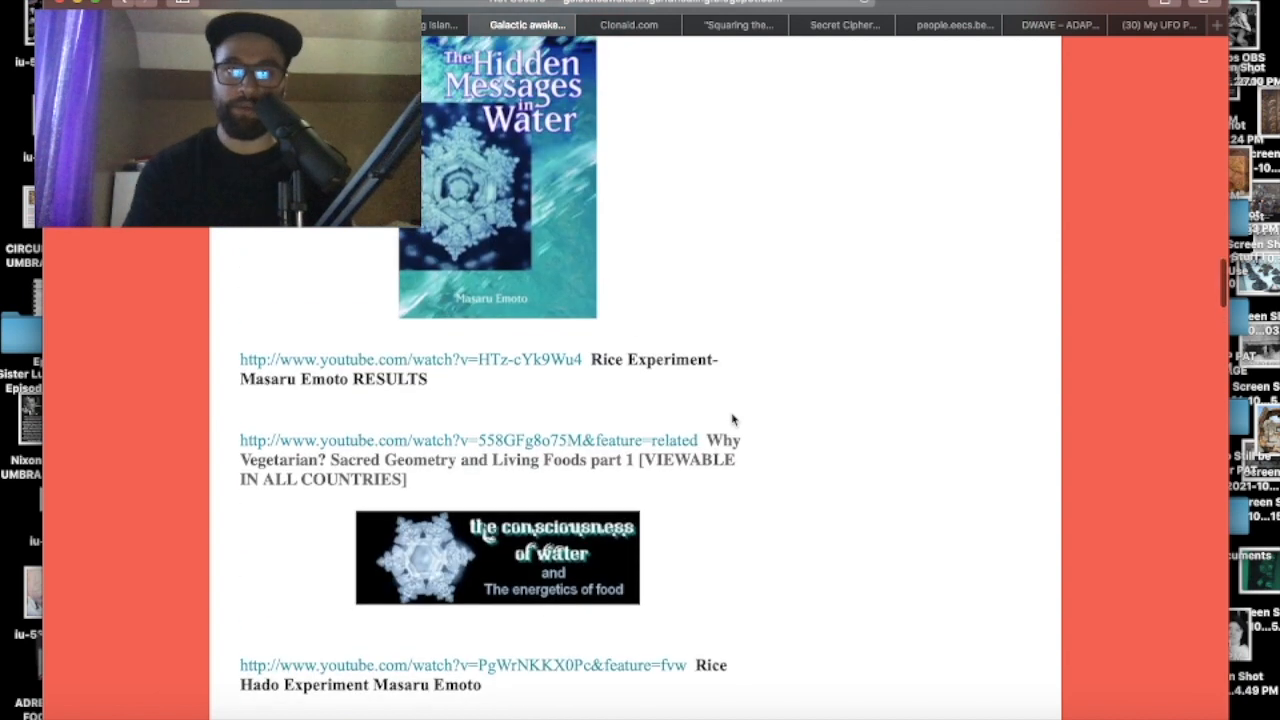
scroll(down, 3)
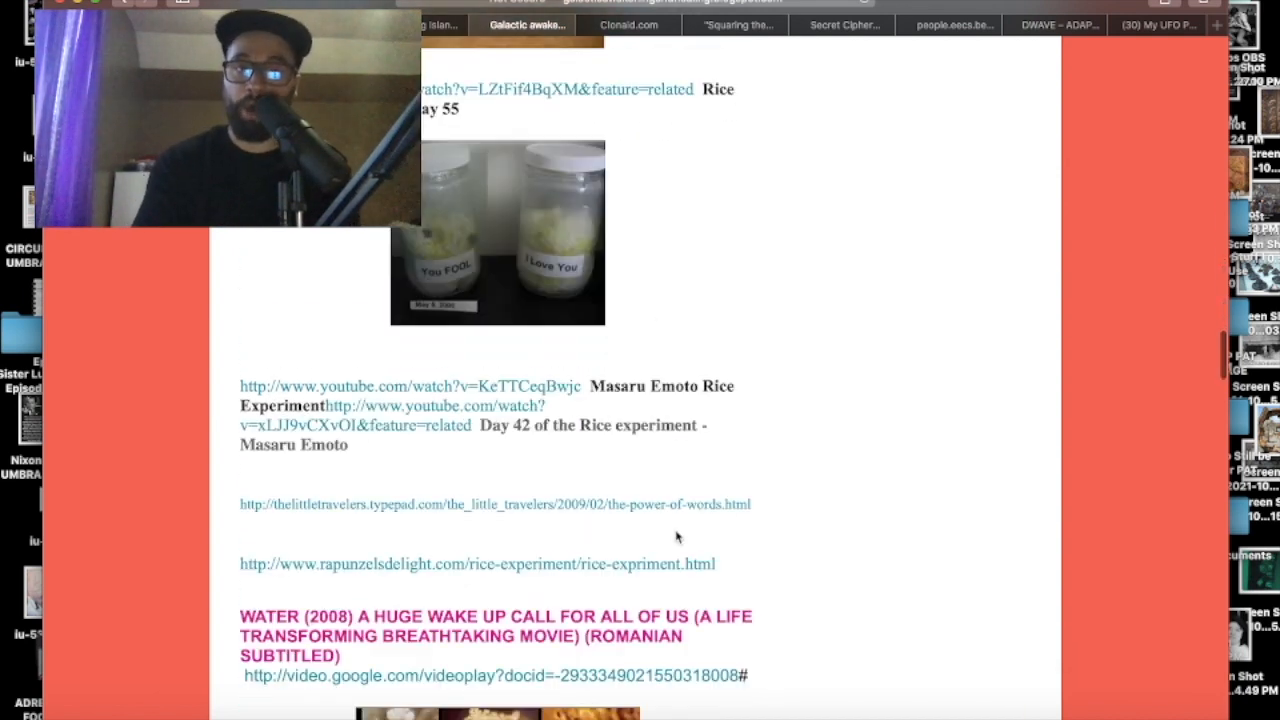
scroll(down, 3)
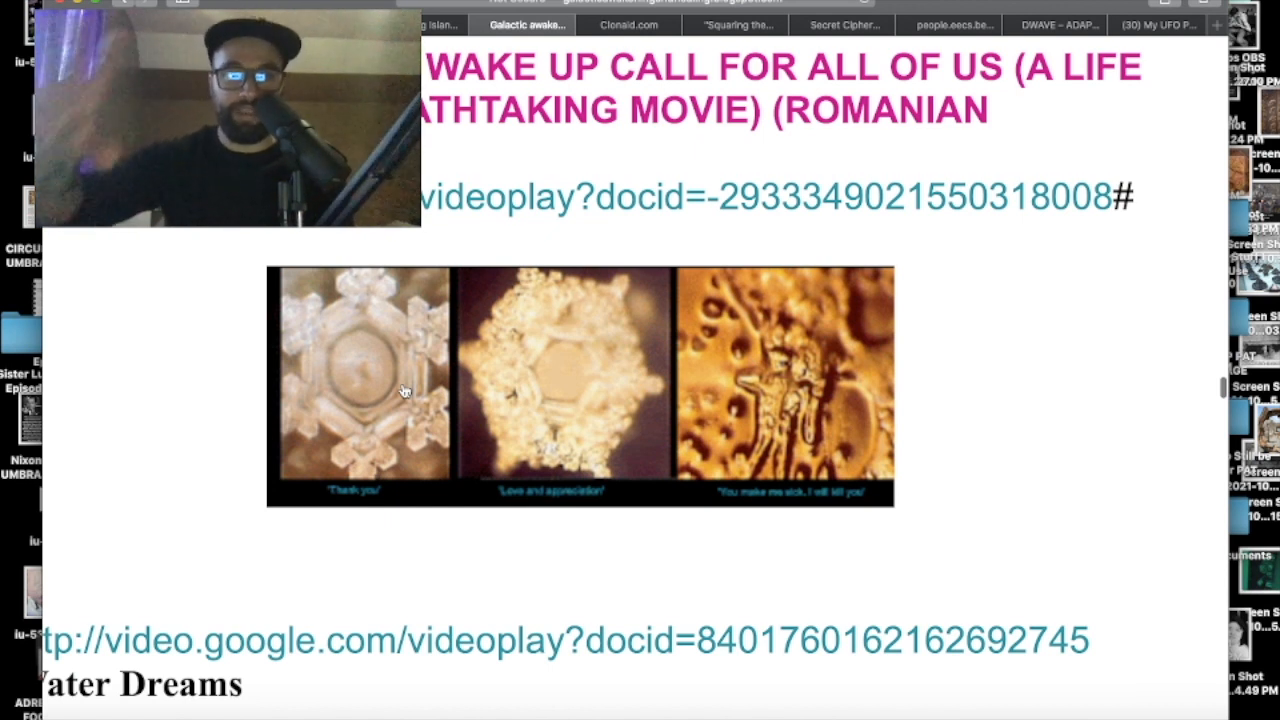
mouse_move(332, 492)
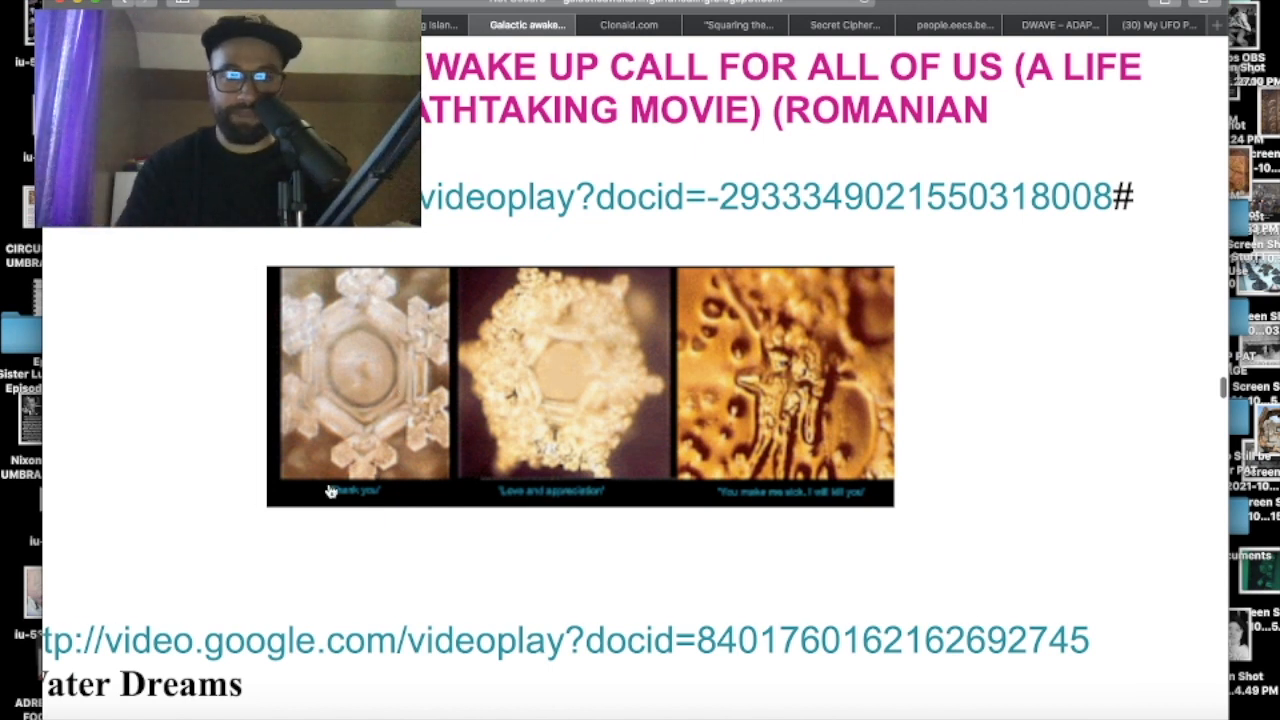
mouse_move(818, 510)
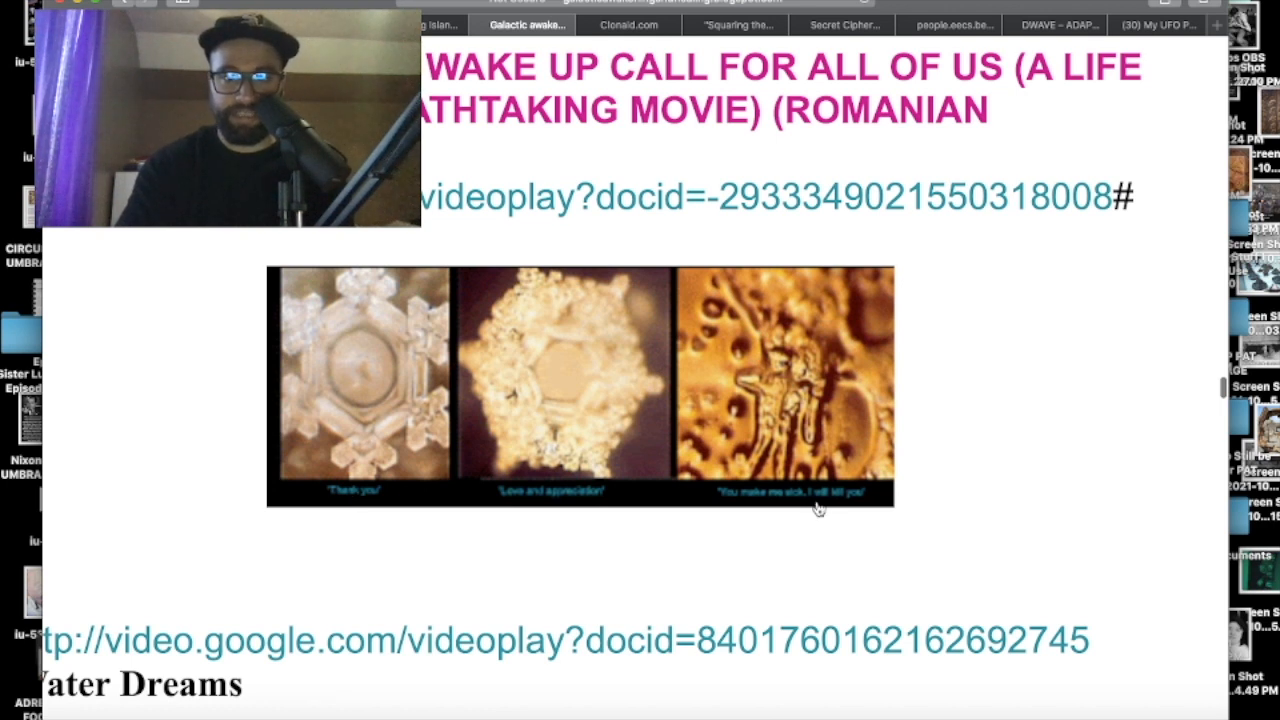
mouse_move(744, 308)
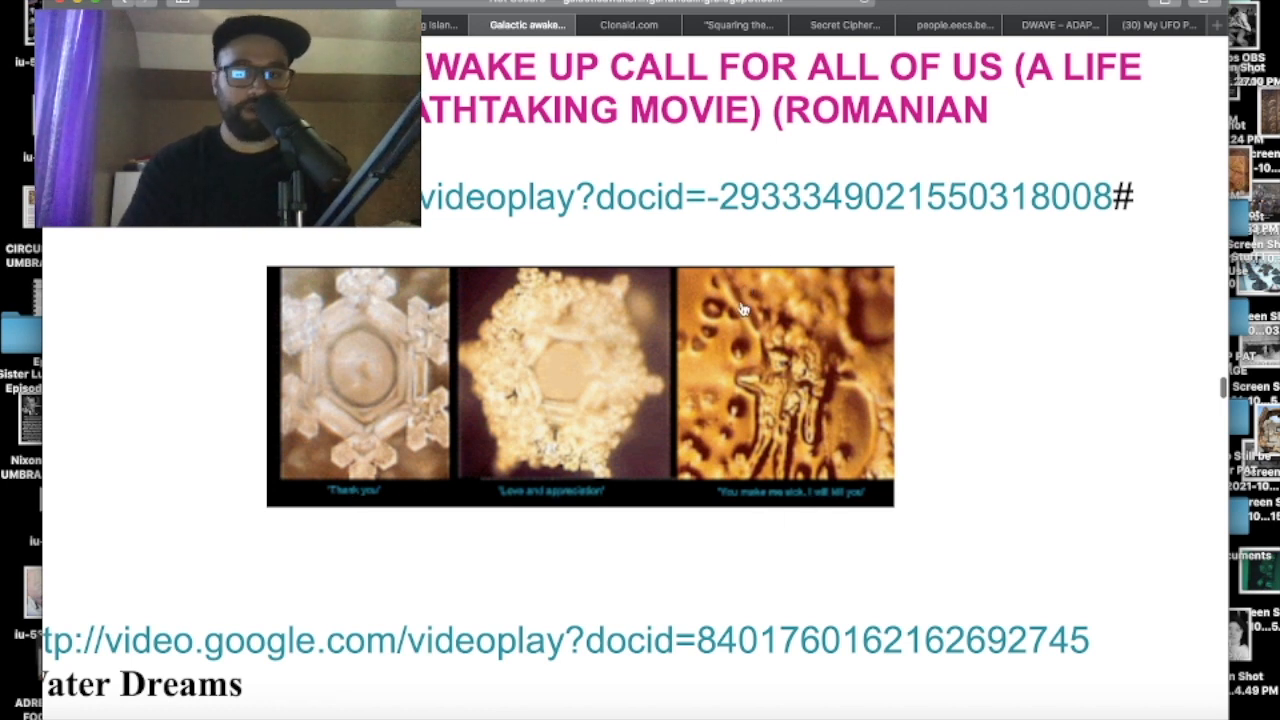
mouse_move(820, 516)
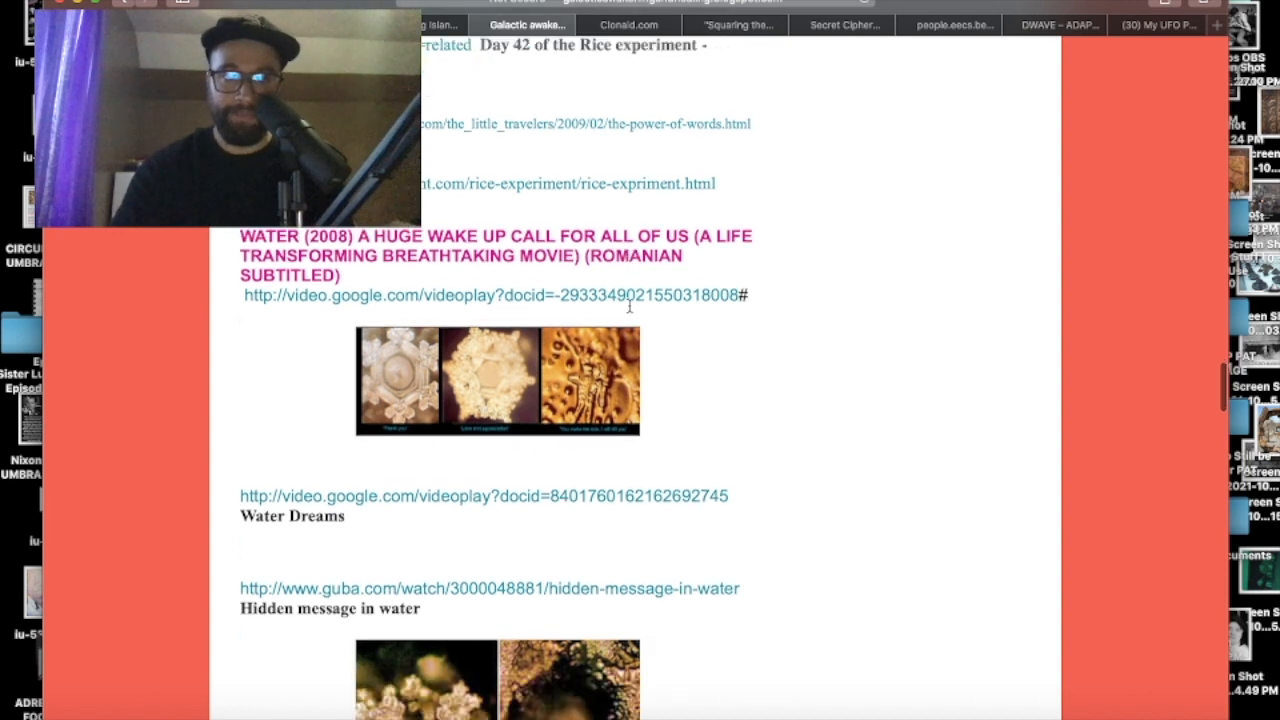
Step: Scroll past the water-crystal photos and switch to the Andy White 'Squaring the Circle' post
scroll(down, 3)
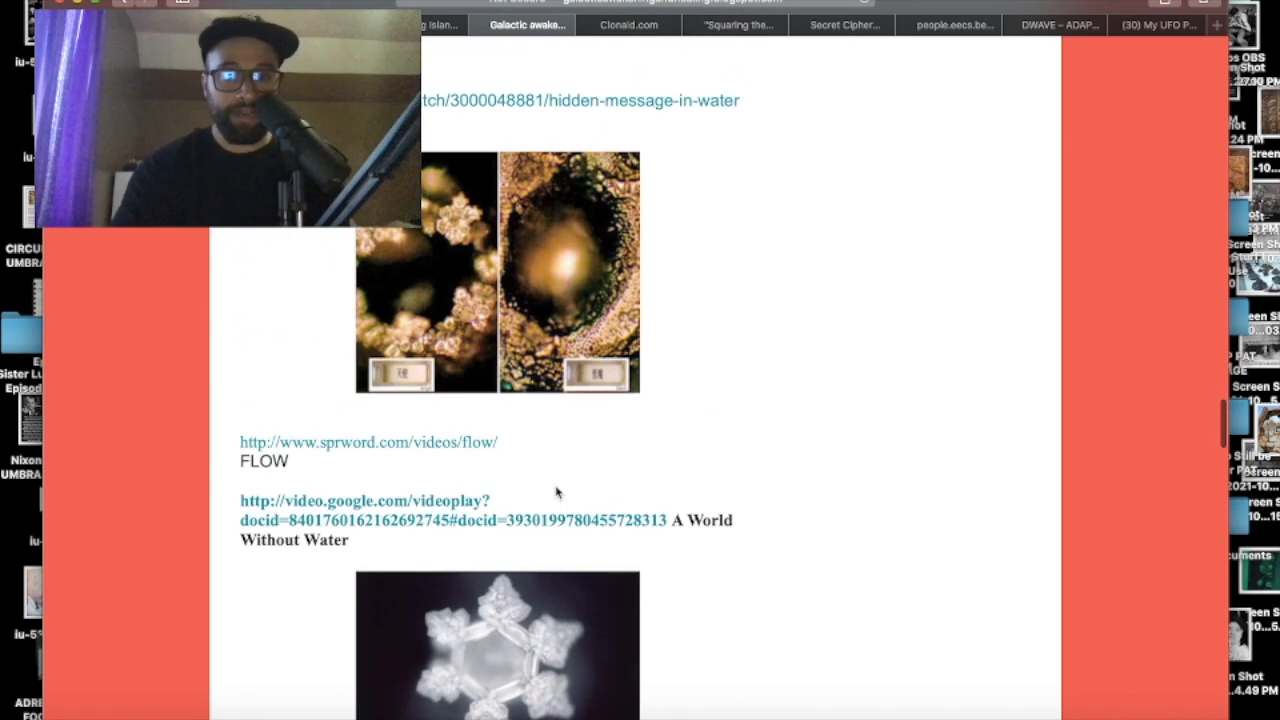
scroll(down, 3)
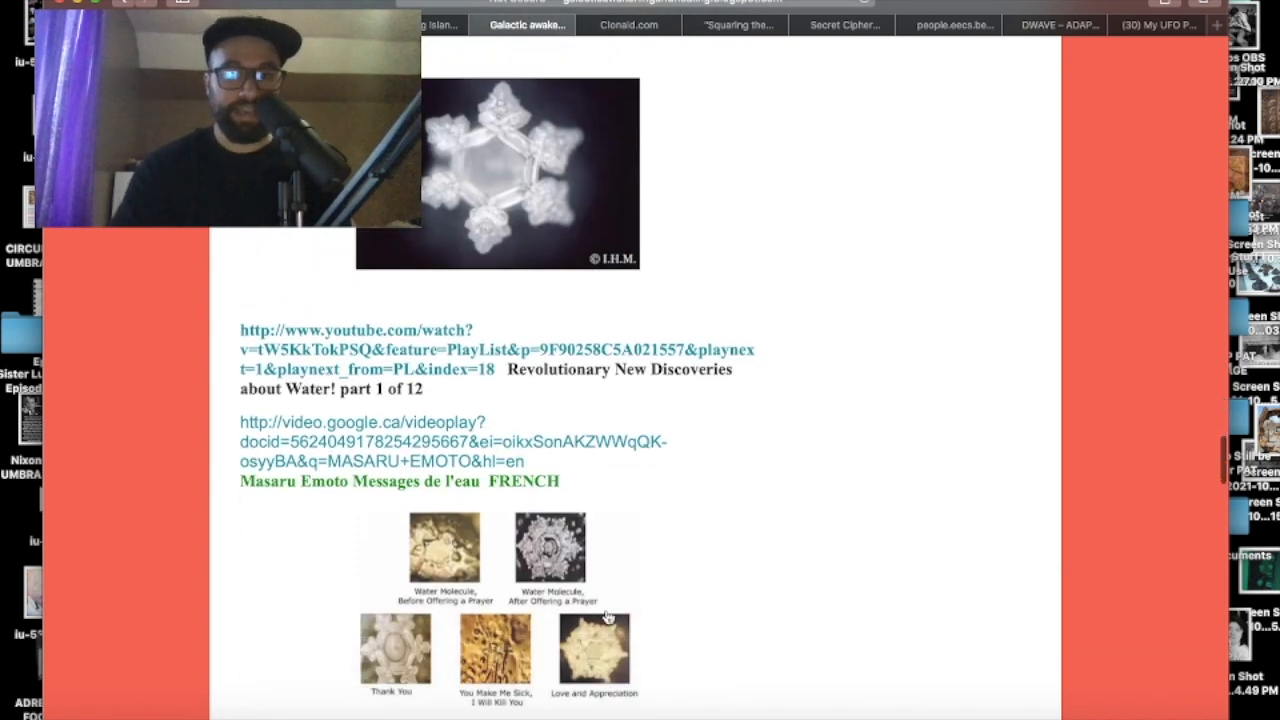
scroll(down, 3)
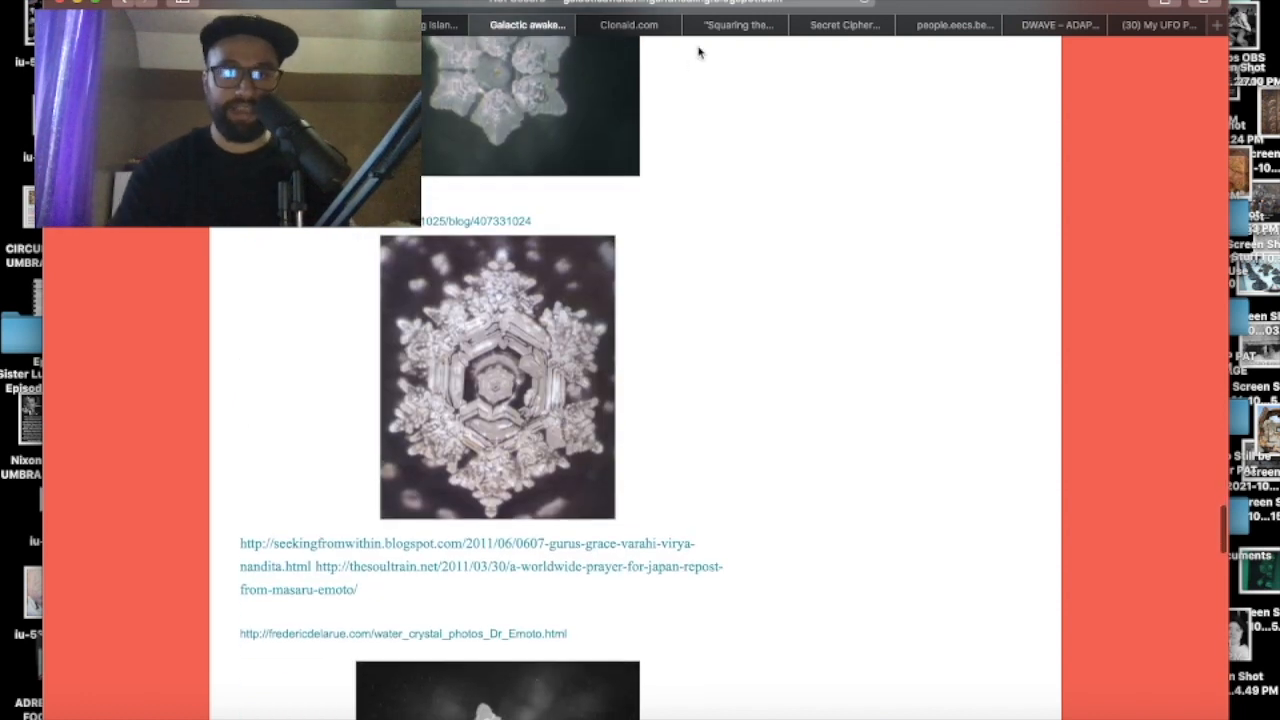
click(736, 24)
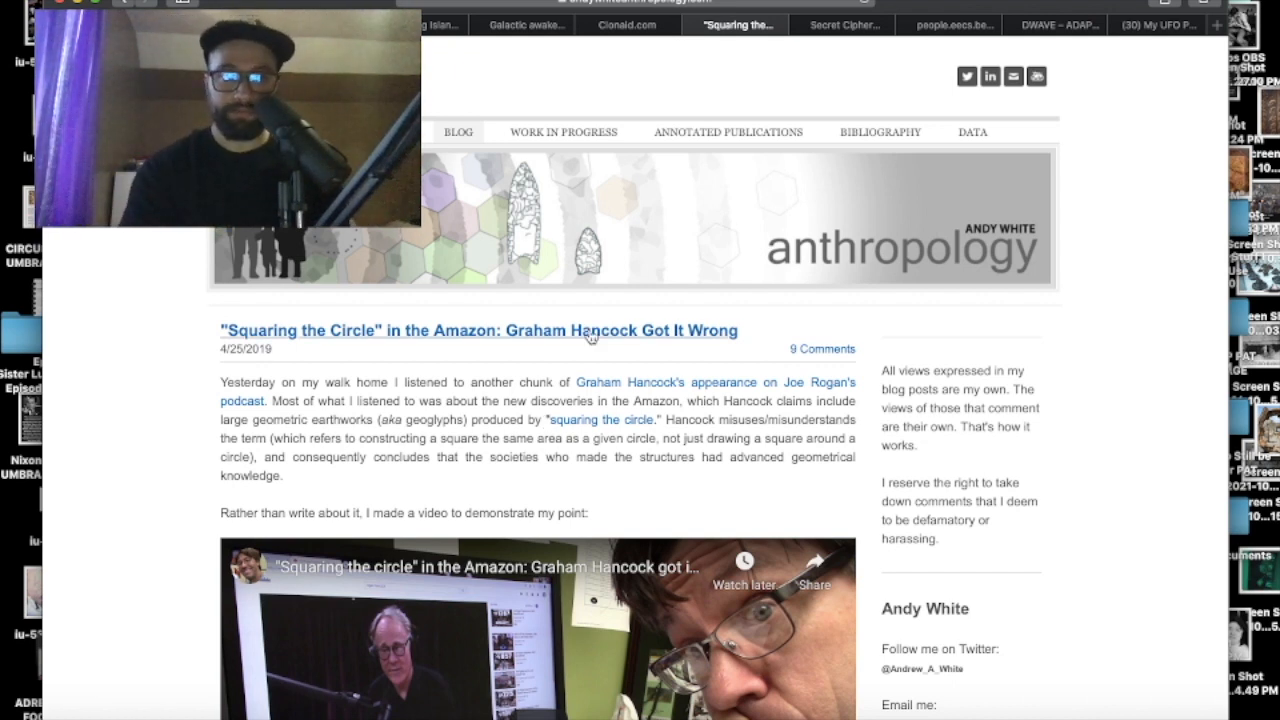
Step: Read down the anthropology post, then switch to the Secret Cipher of the UFOnauts review
scroll(down, 3)
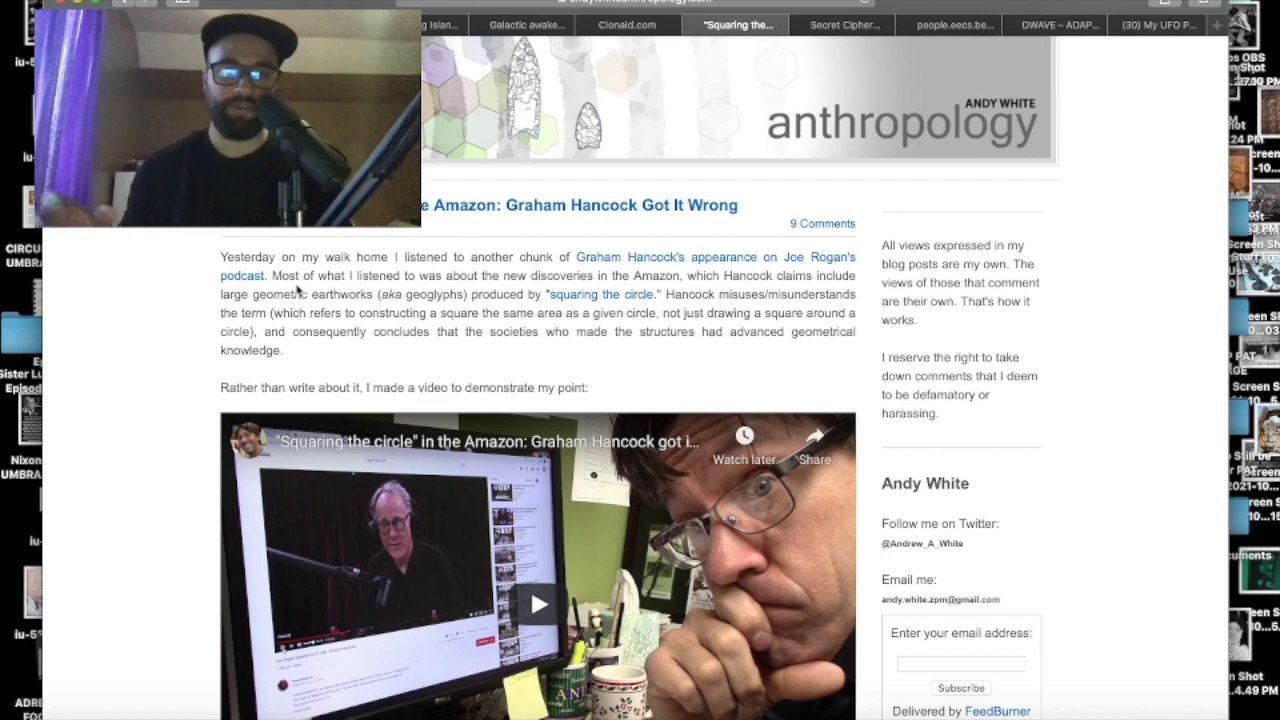
mouse_move(860, 24)
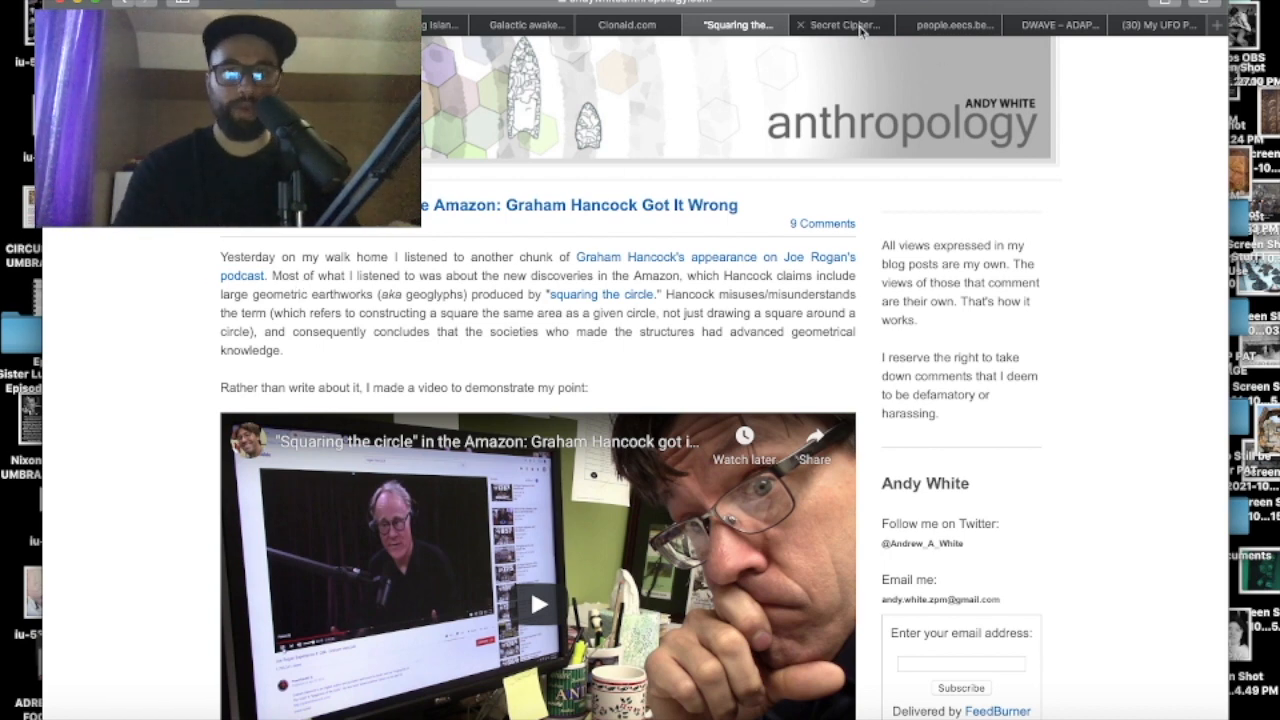
click(840, 24)
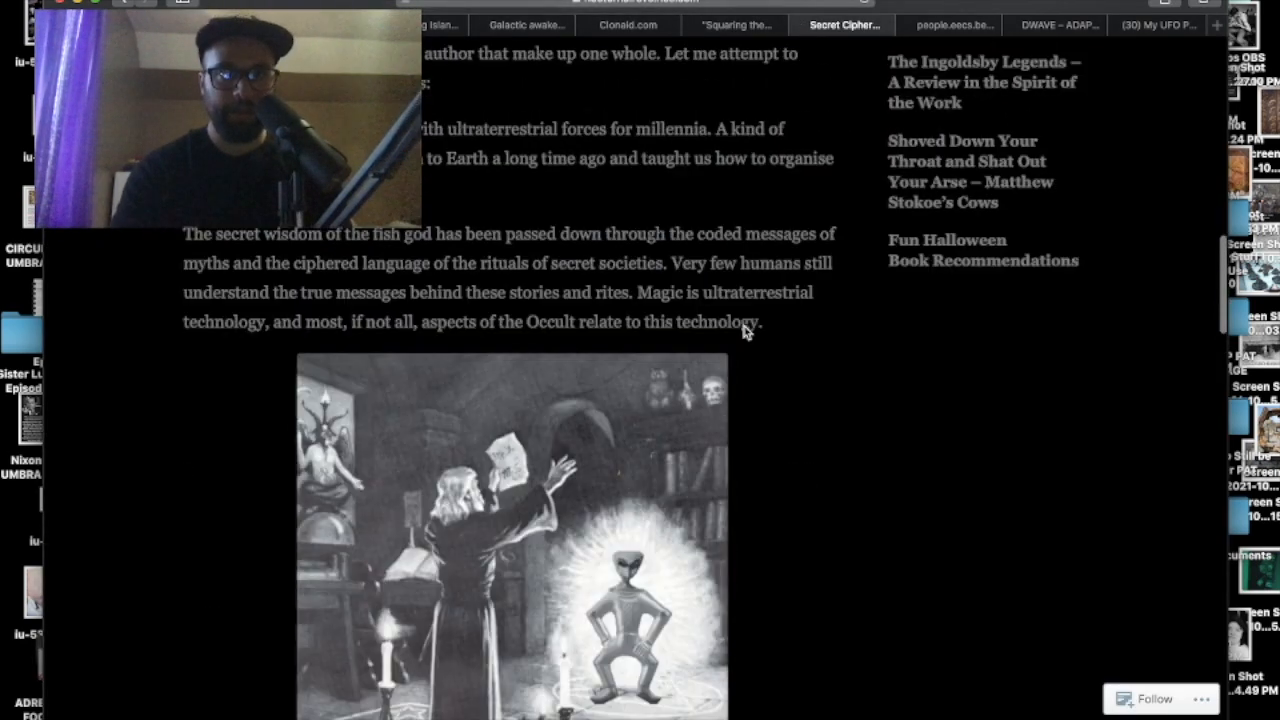
Step: Read through the Crowley passage on the Secret Cipher page, then switch to the D-Wave paper PDF
scroll(up, 3)
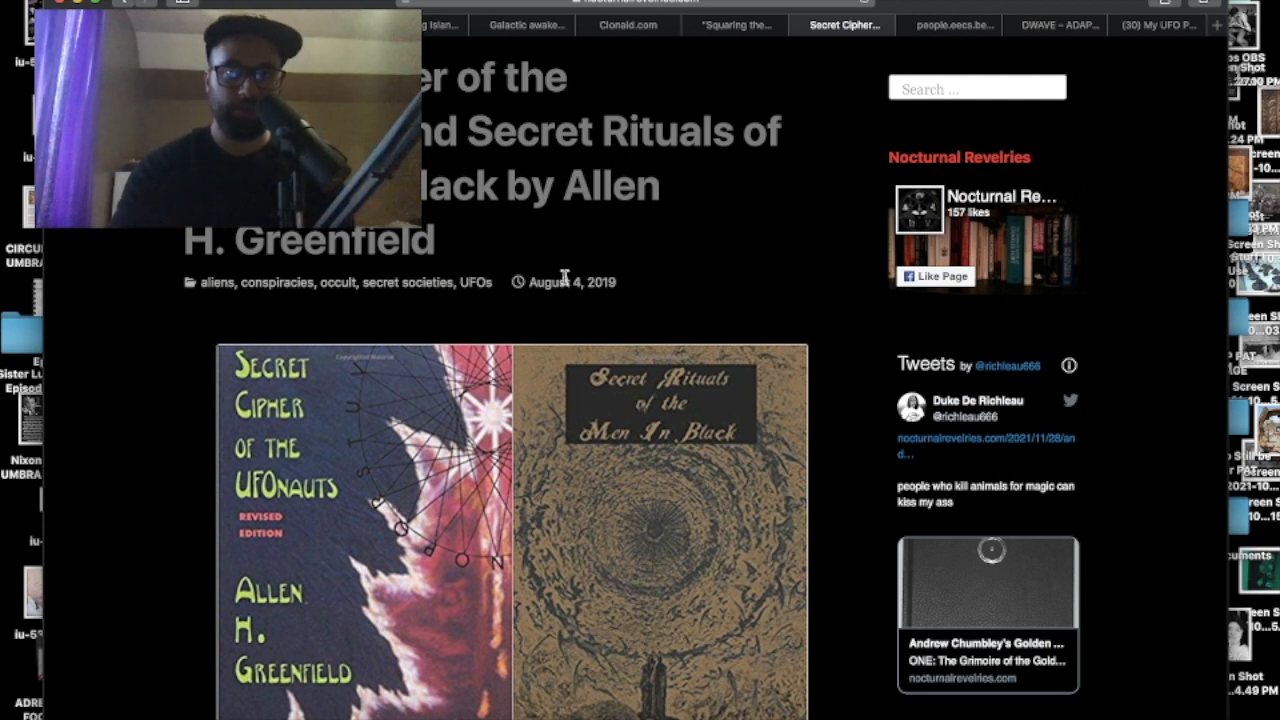
scroll(down, 3)
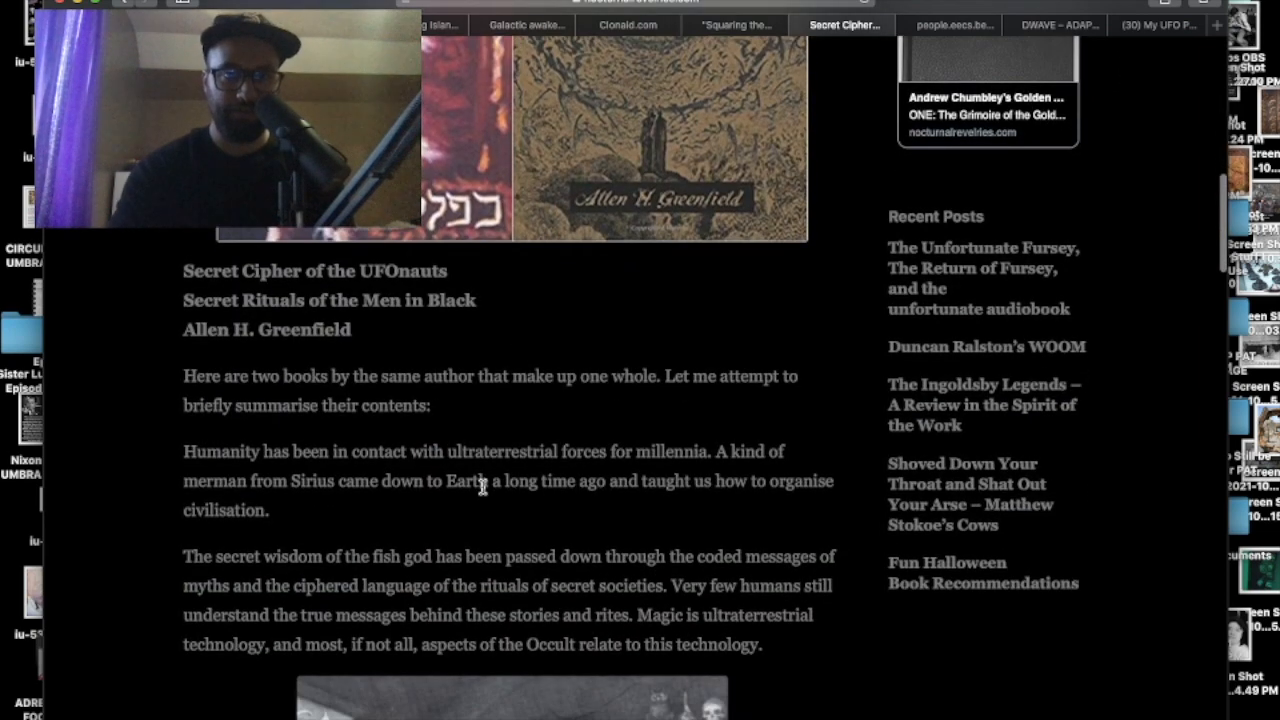
scroll(down, 3)
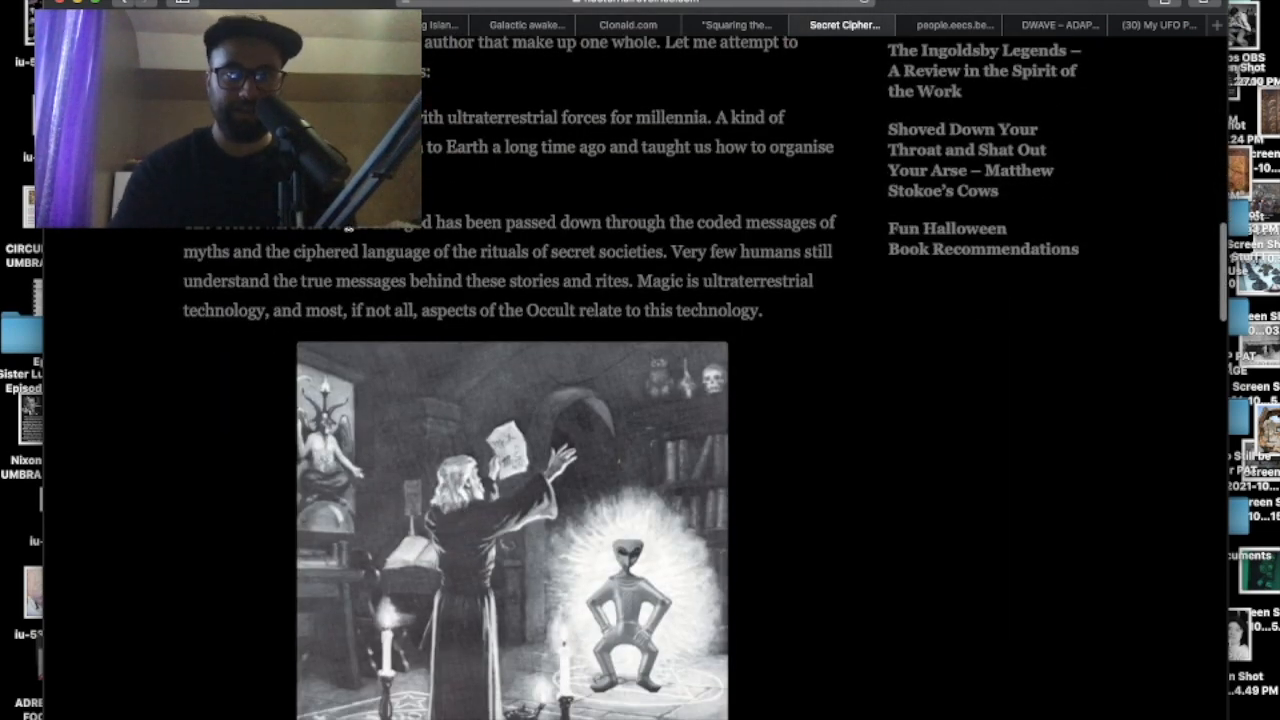
scroll(down, 3)
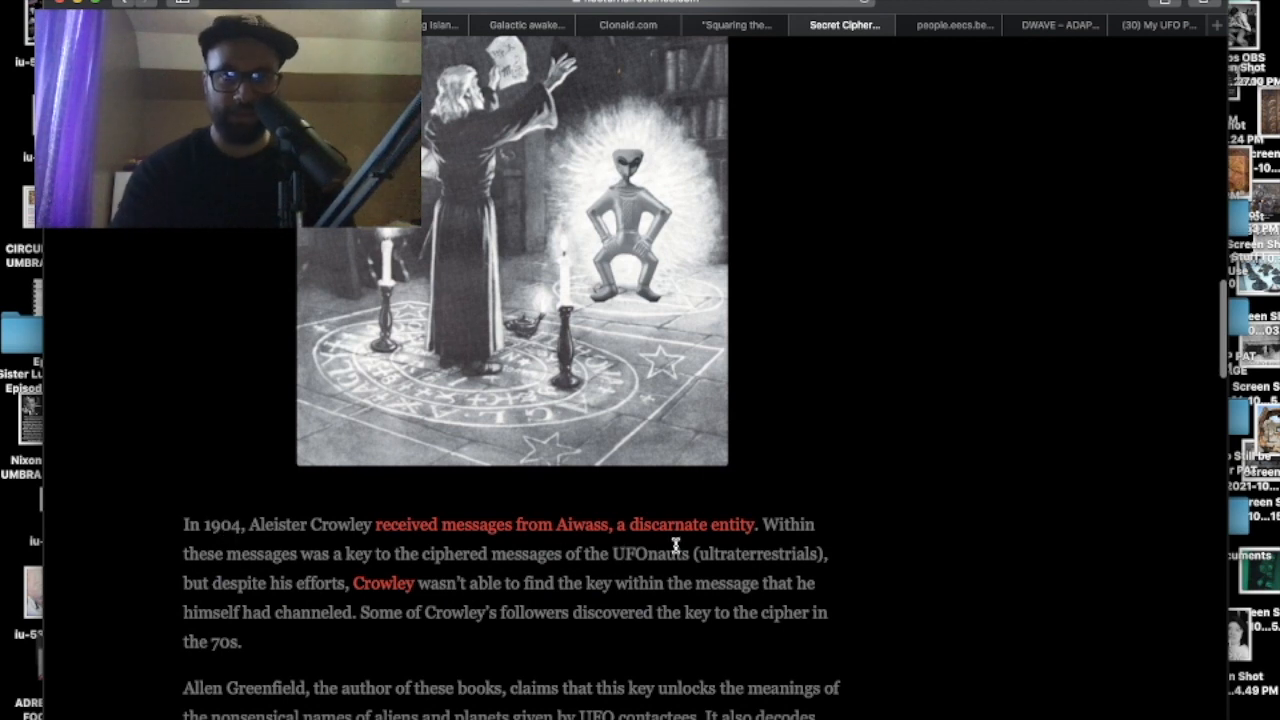
scroll(down, 3)
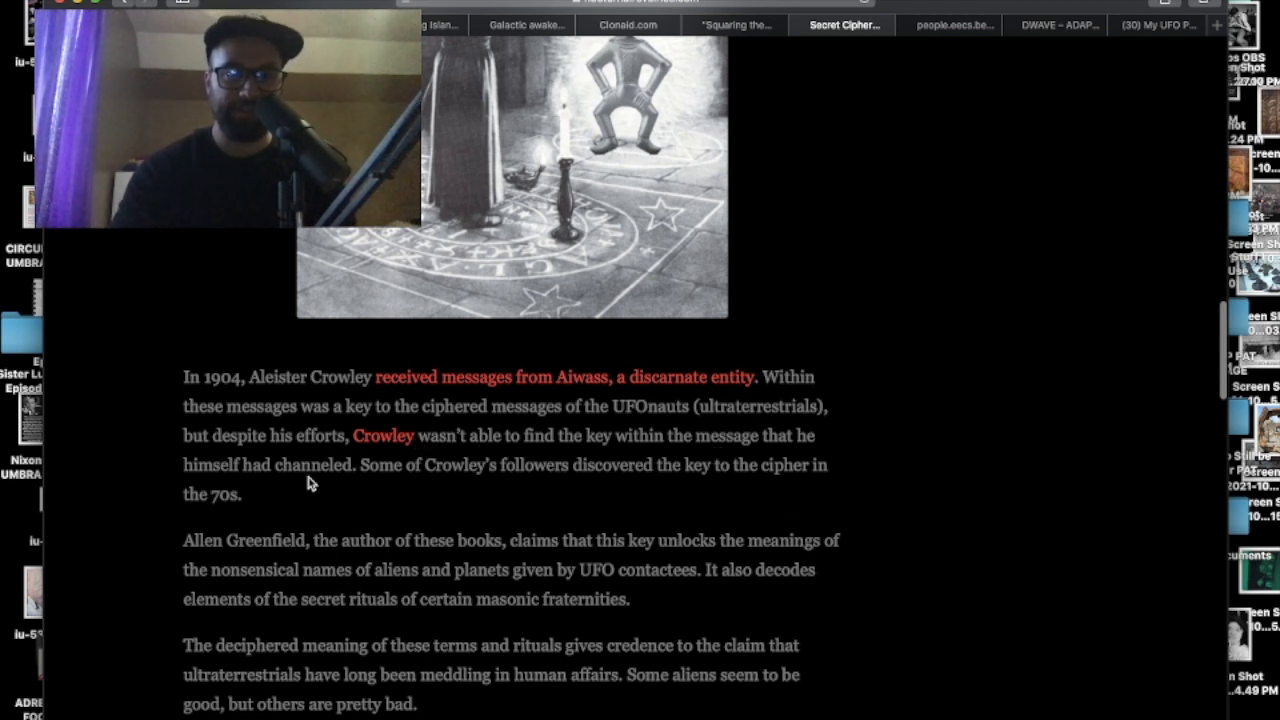
mouse_move(544, 492)
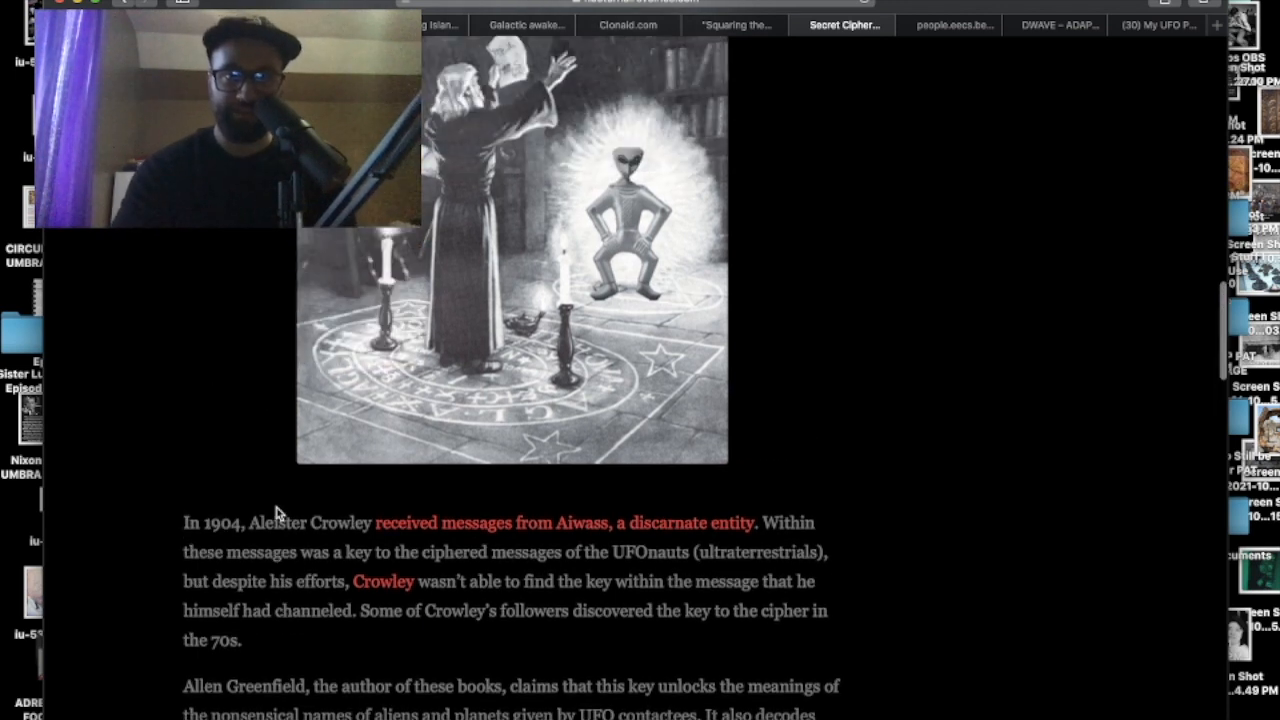
scroll(down, 3)
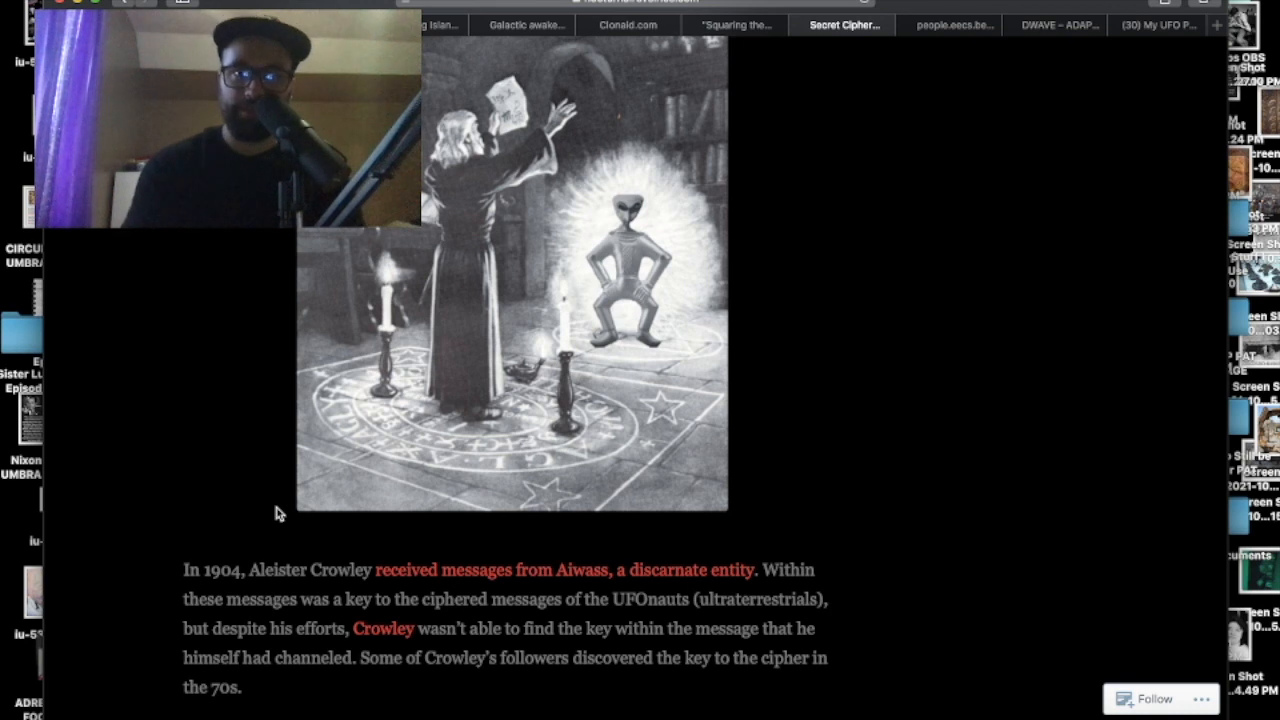
mouse_move(920, 64)
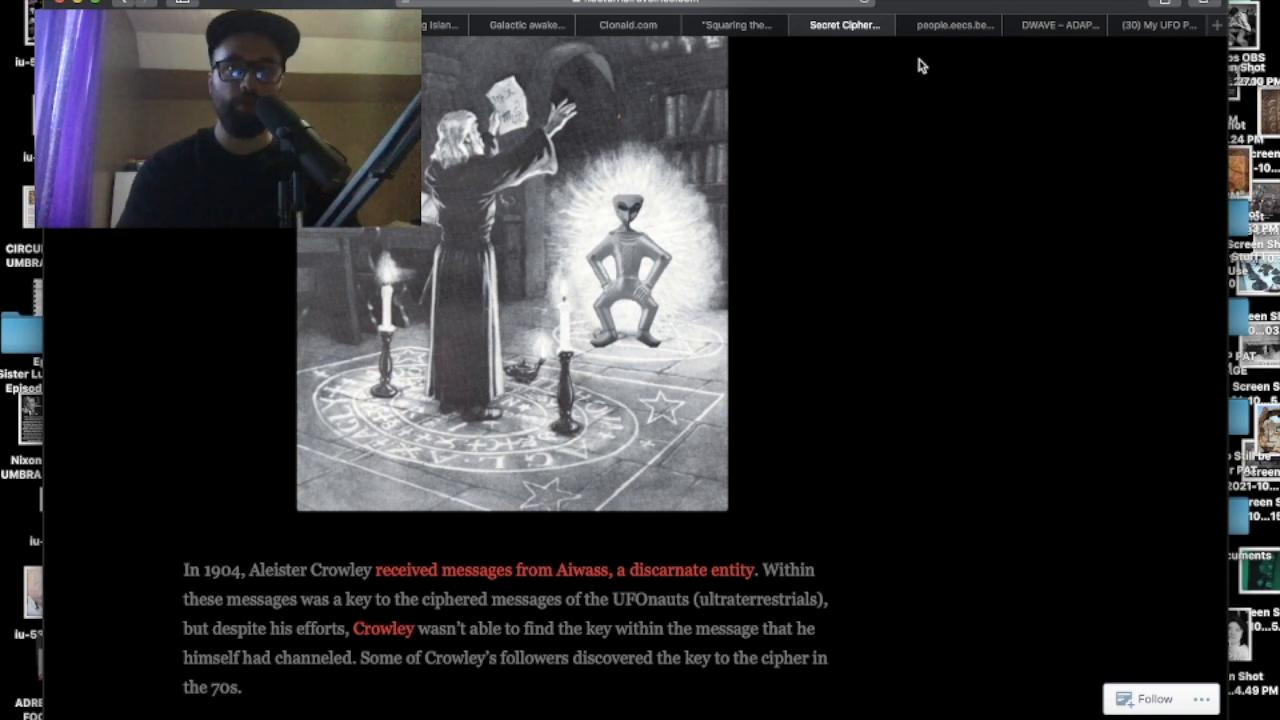
click(948, 24)
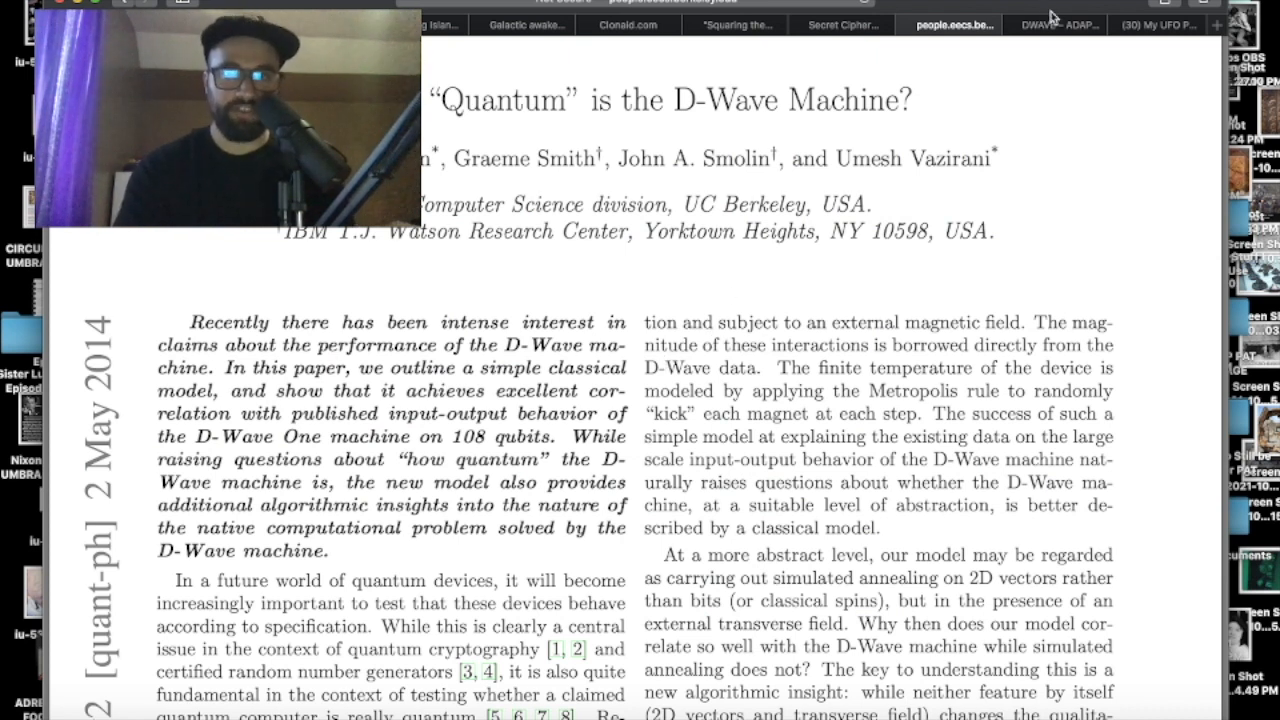
click(1052, 24)
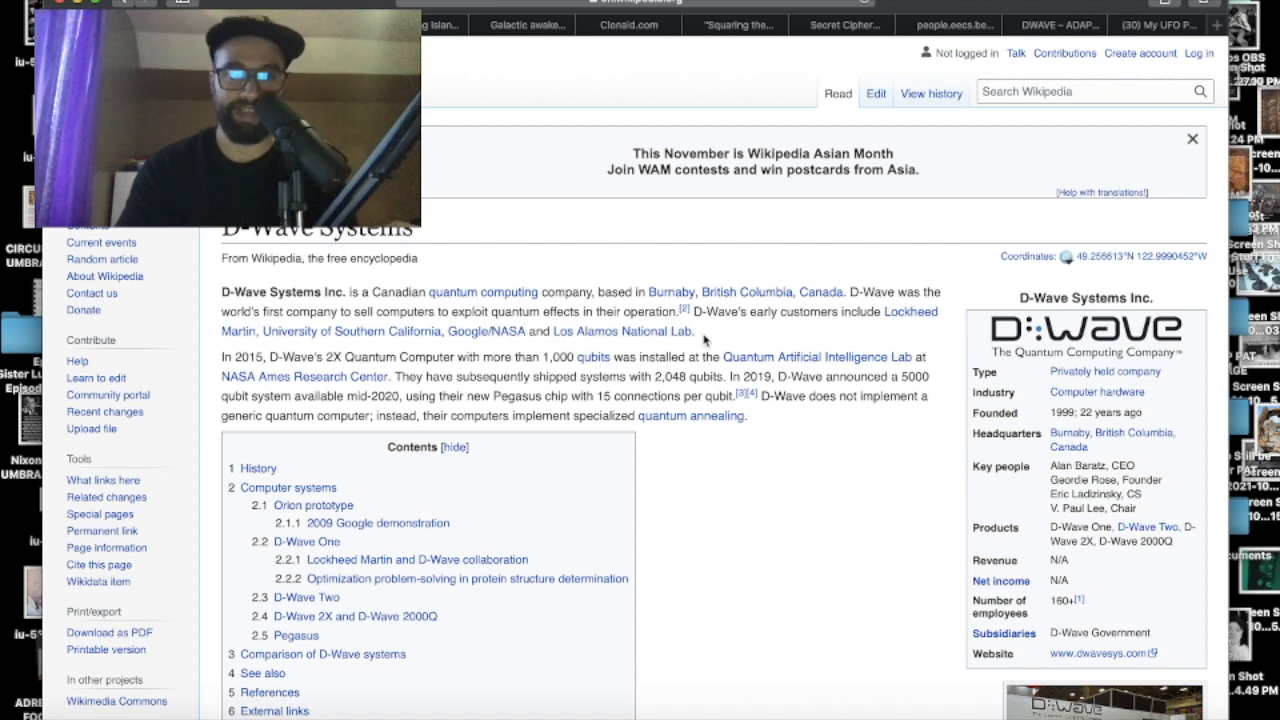
mouse_move(668, 228)
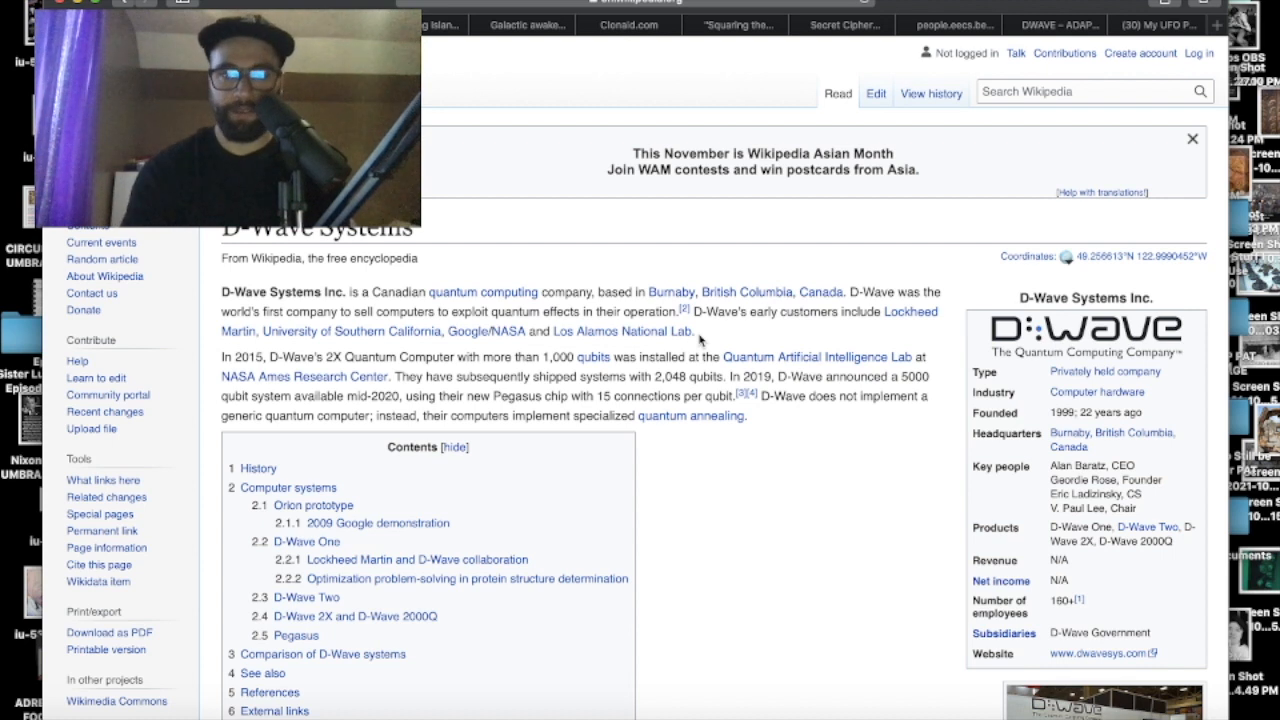
click(1052, 24)
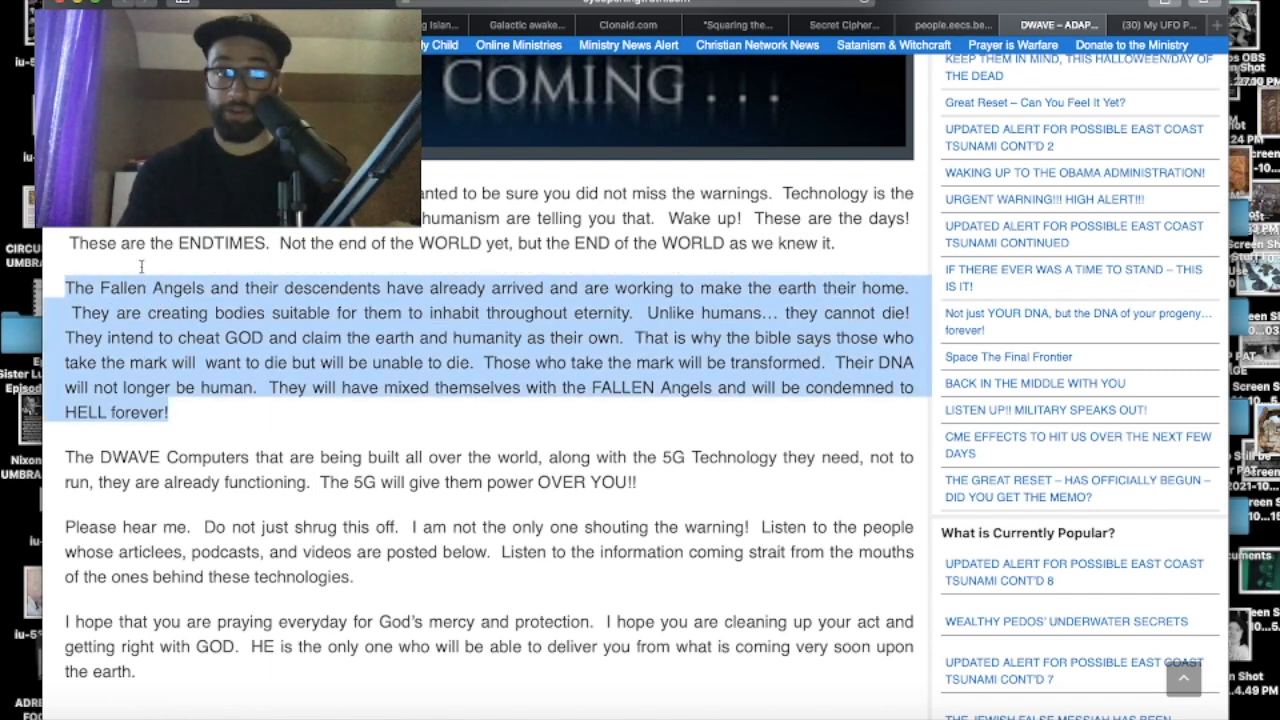
Step: Scroll the ministry article to its vaccine video heading, then switch to the Clonaid website
scroll(down, 3)
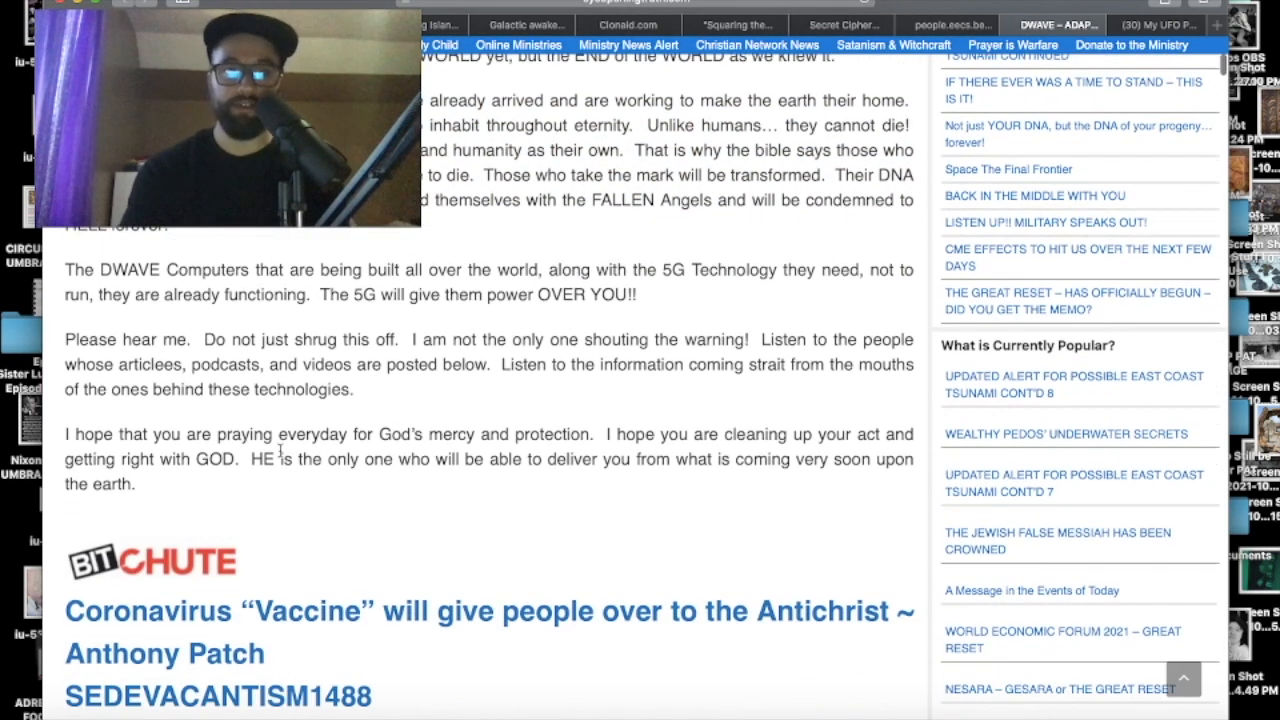
scroll(down, 3)
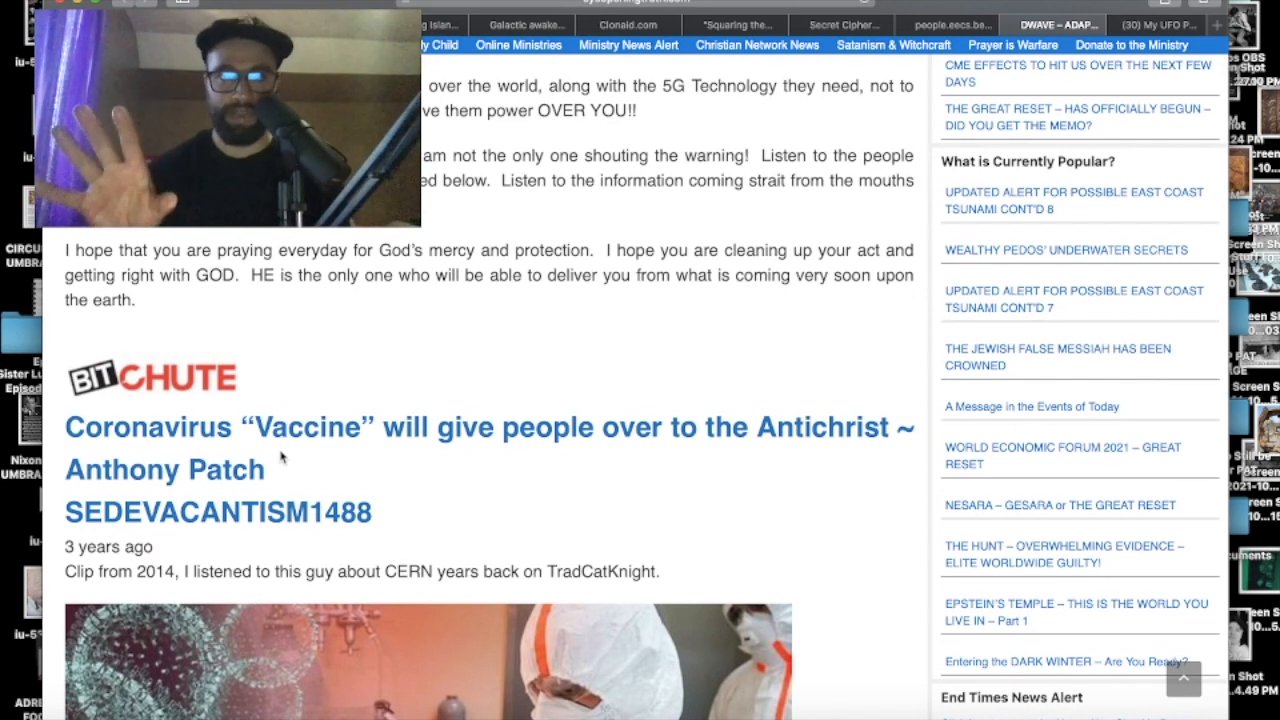
click(628, 24)
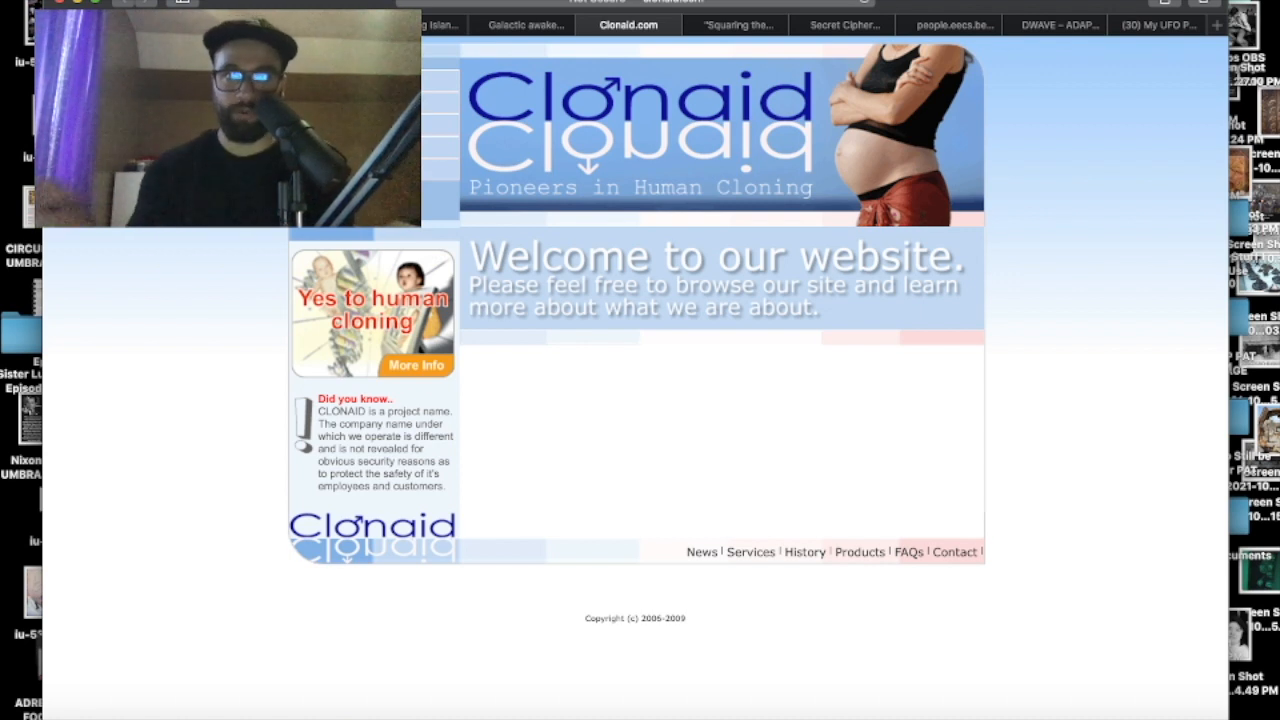
mouse_move(948, 24)
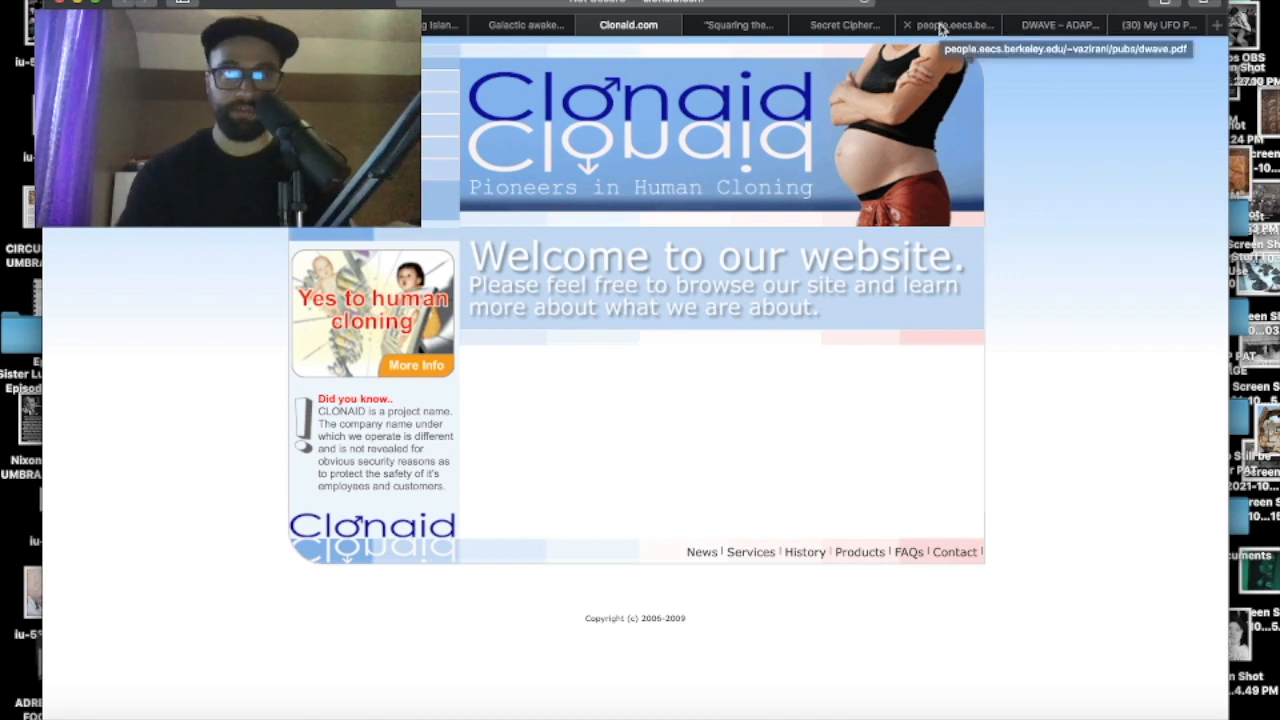
Step: Return from the Clonaid welcome page to the end-times ministry article
click(1052, 24)
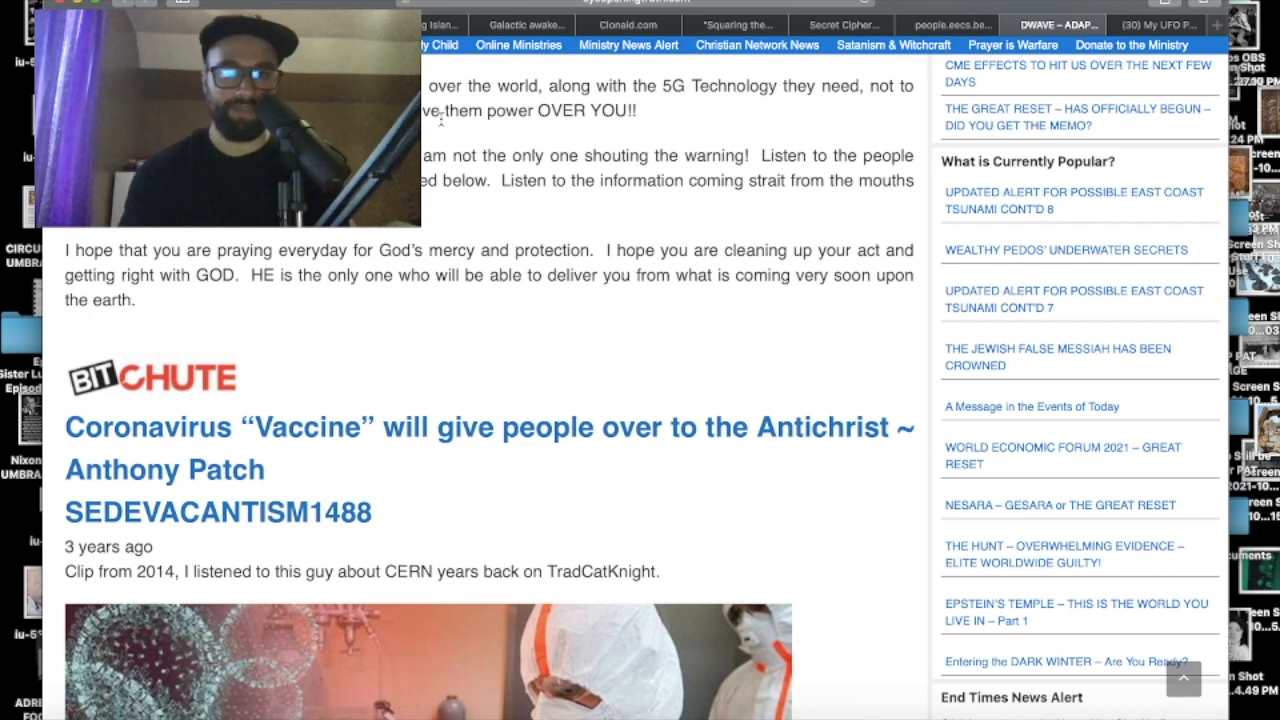
Step: Revisit the ministry article, then switch to the Secret Cipher article on Crowley and the UFOnauts
scroll(down, 3)
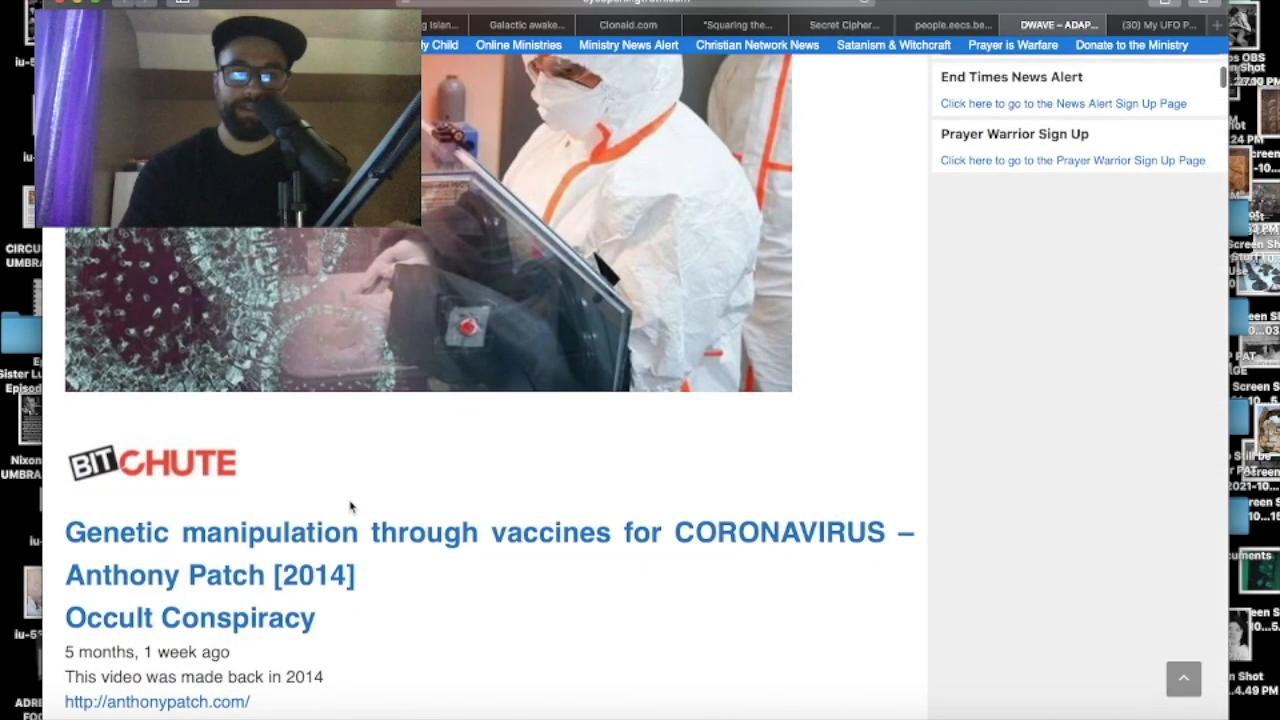
scroll(down, 3)
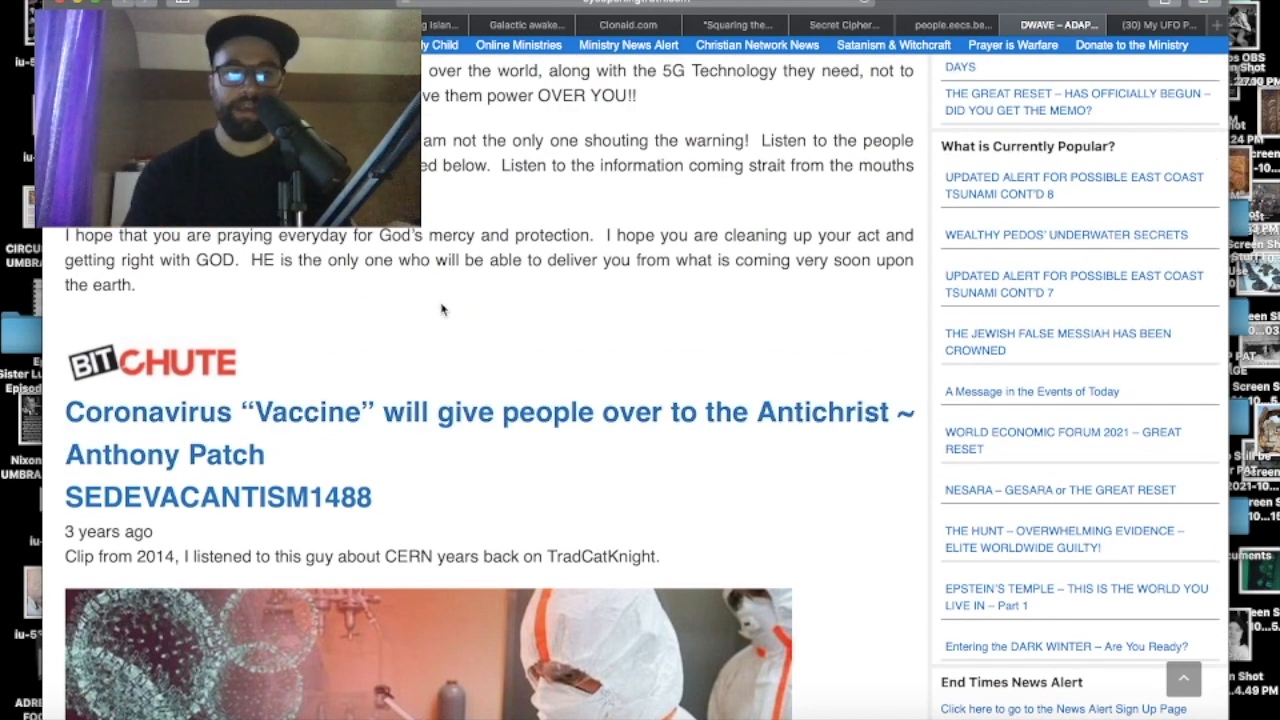
scroll(up, 3)
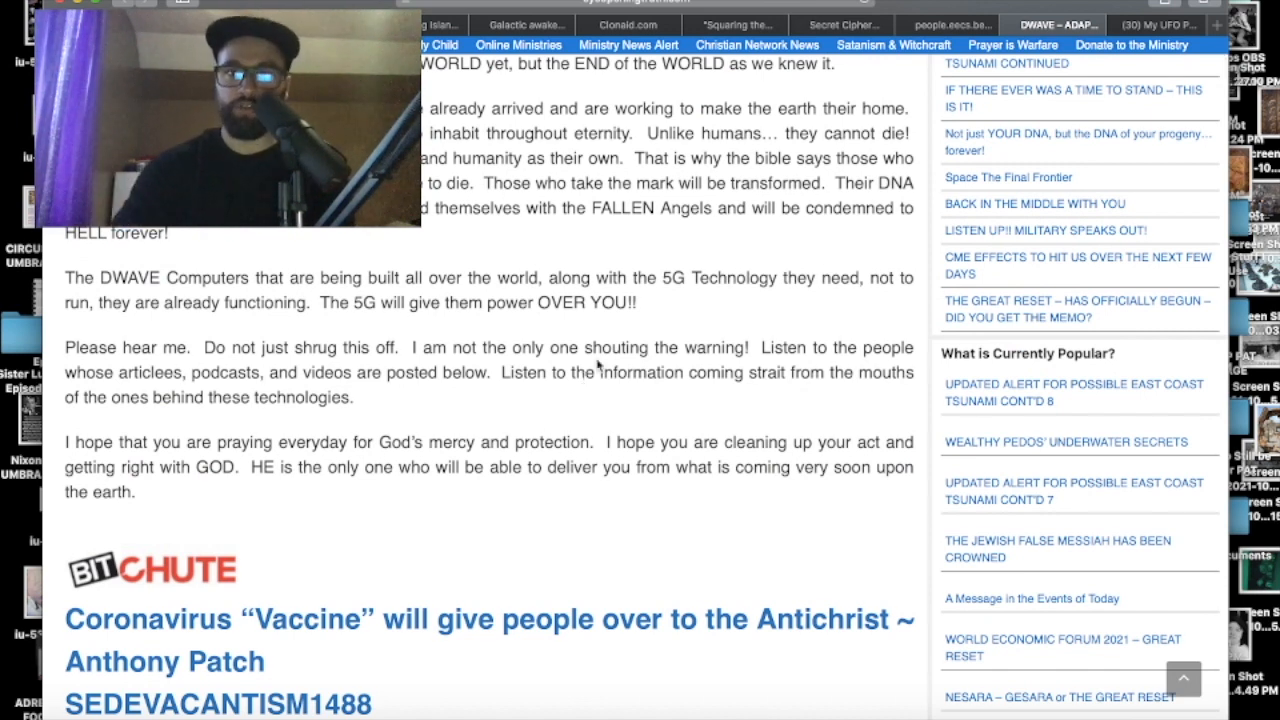
click(840, 24)
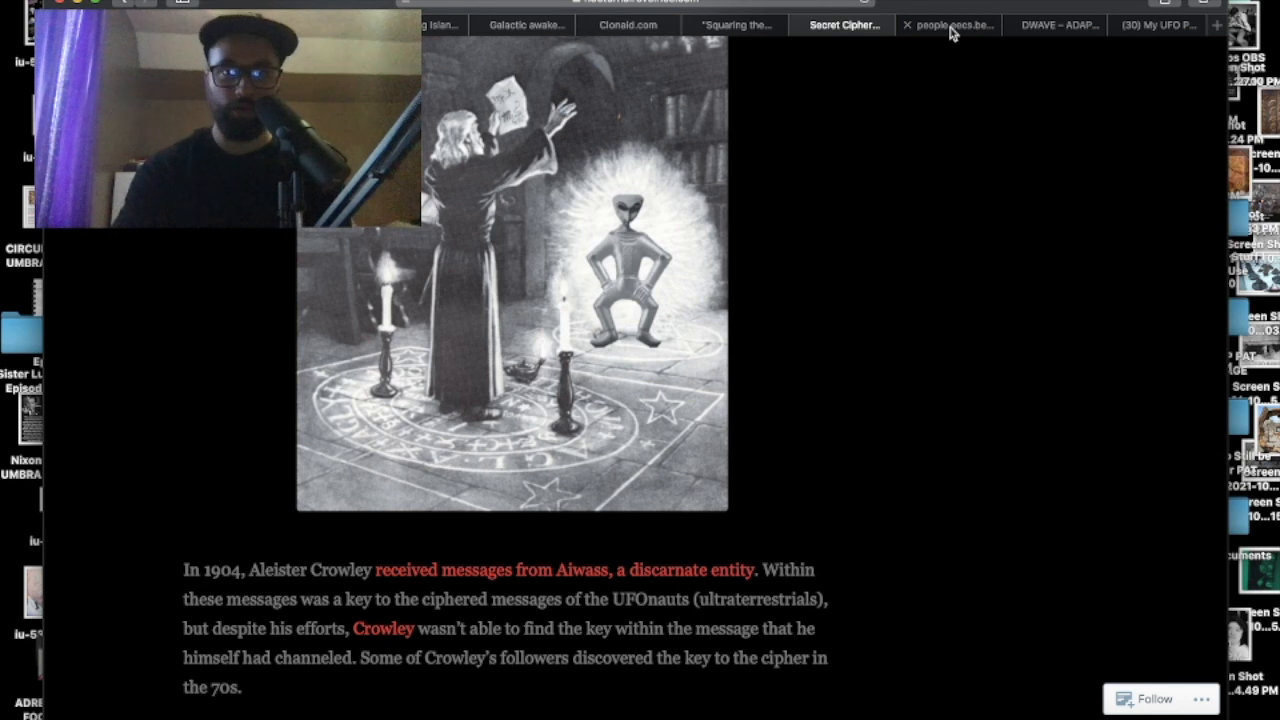
Step: Scroll further down the Secret Cipher article past the Crowley illustration
scroll(down, 3)
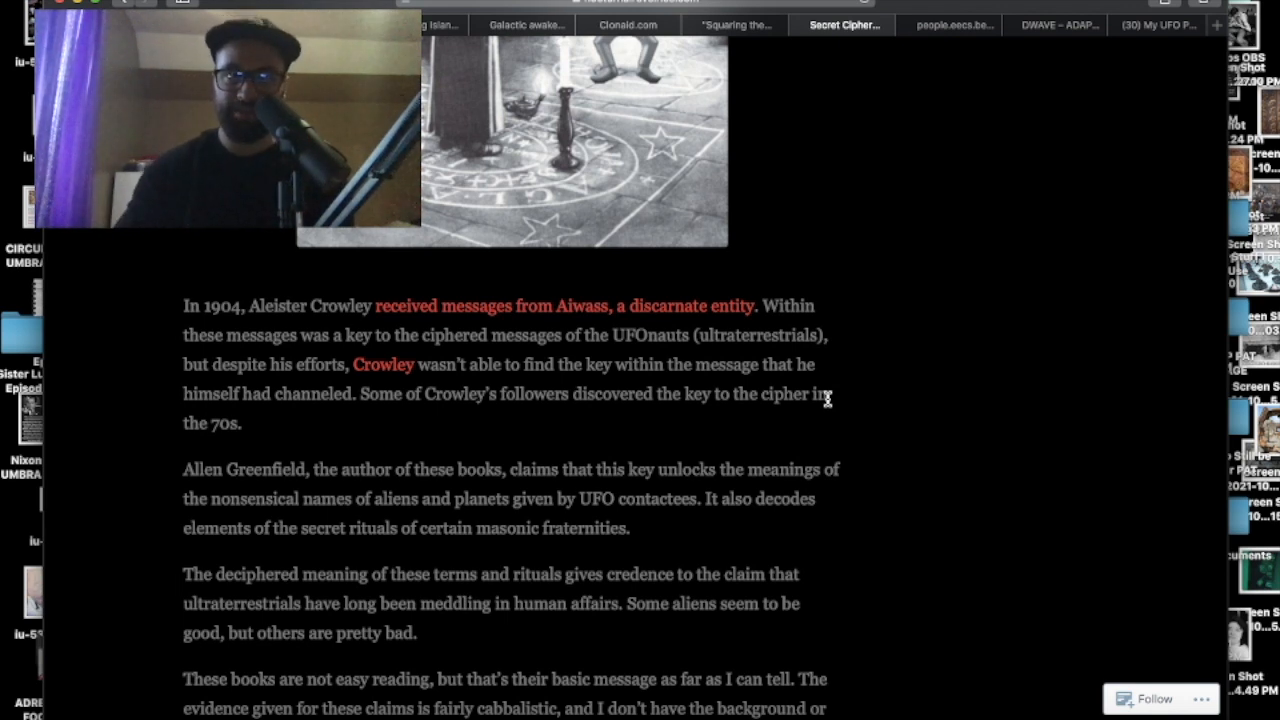
scroll(down, 3)
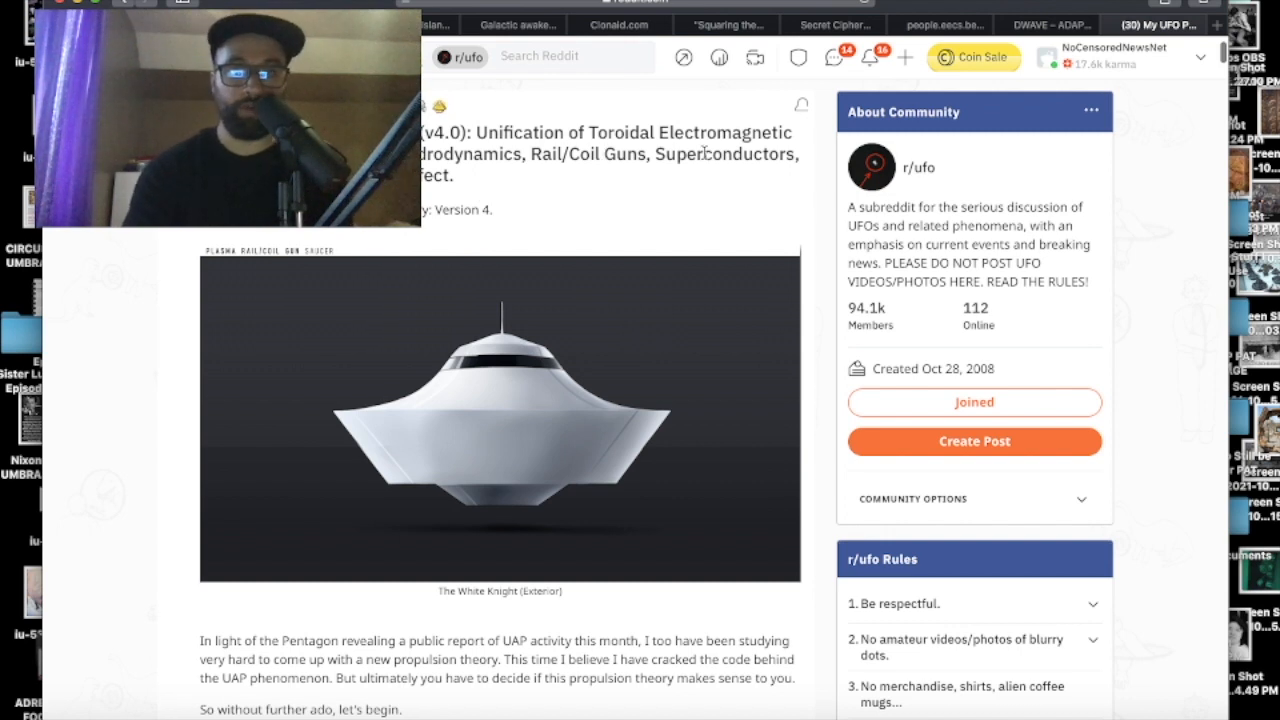
mouse_move(586, 180)
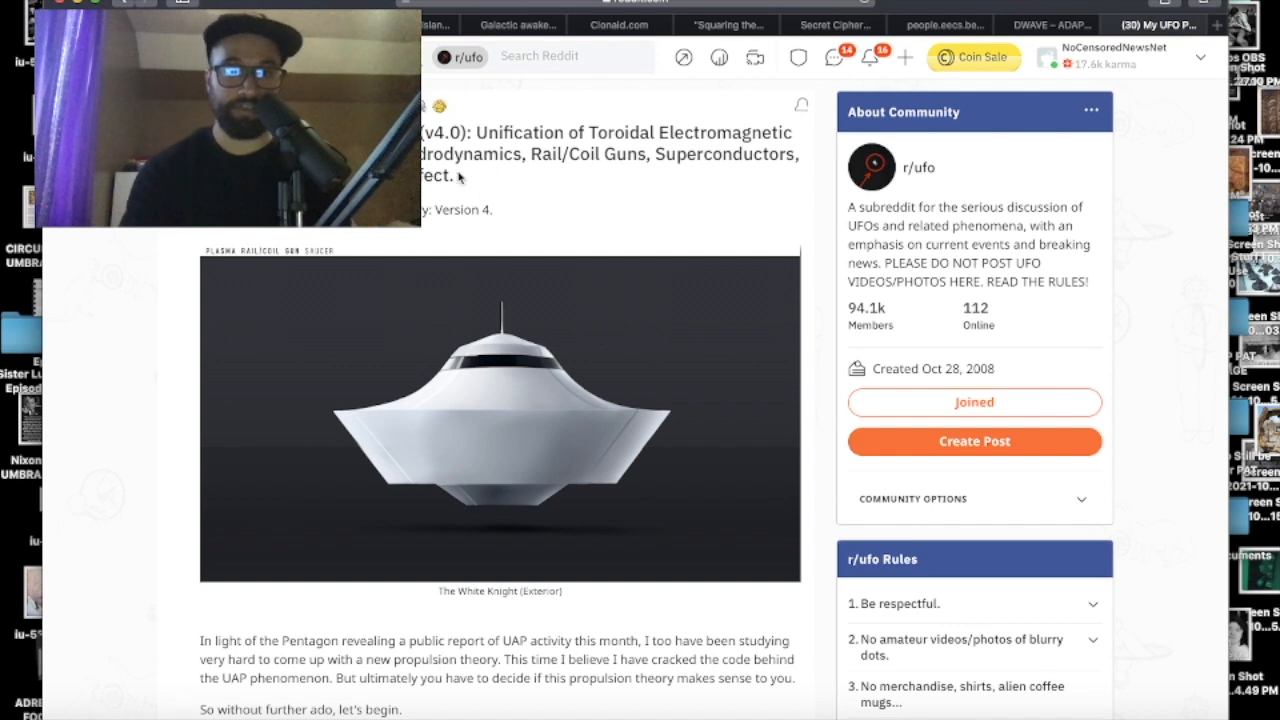
scroll(down, 3)
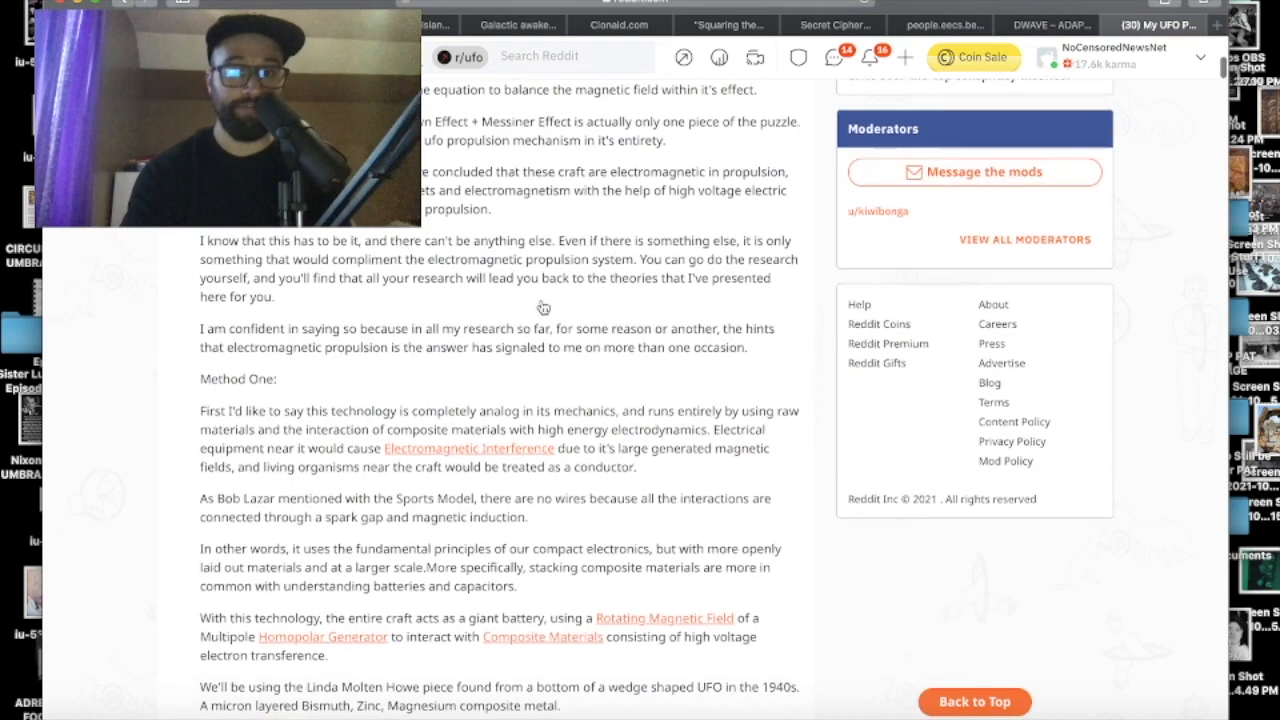
mouse_move(544, 306)
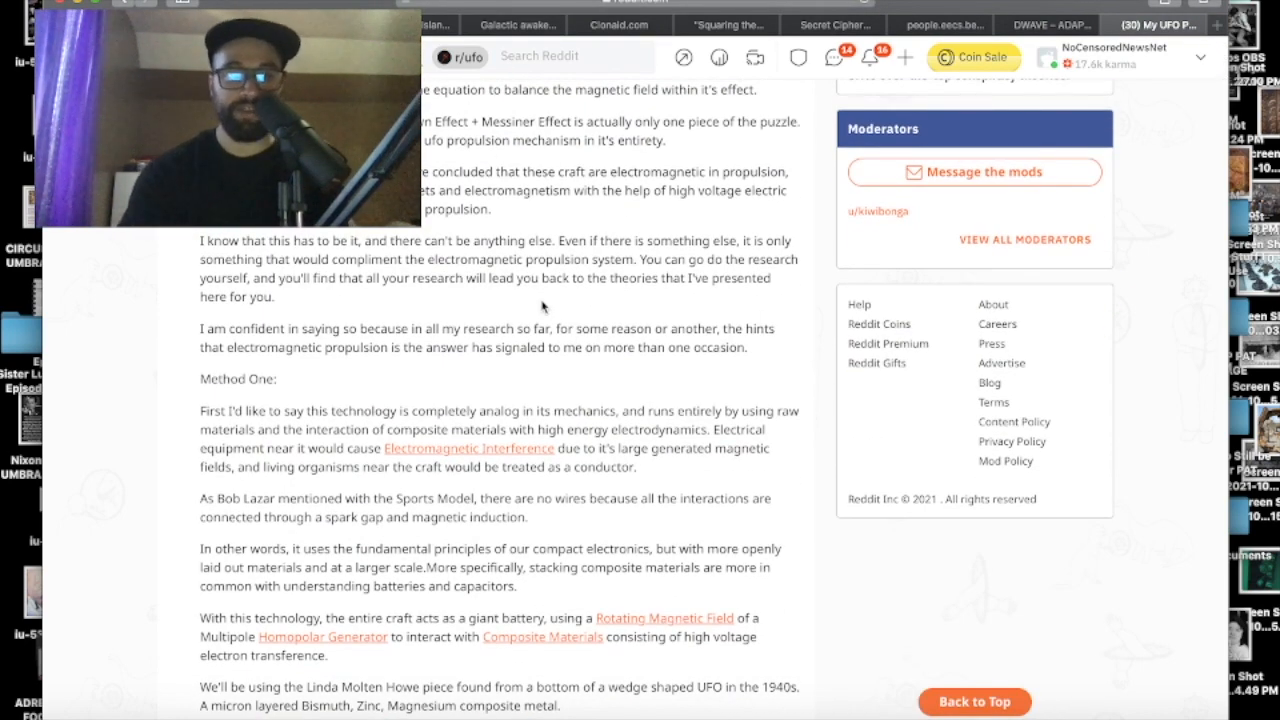
scroll(down, 3)
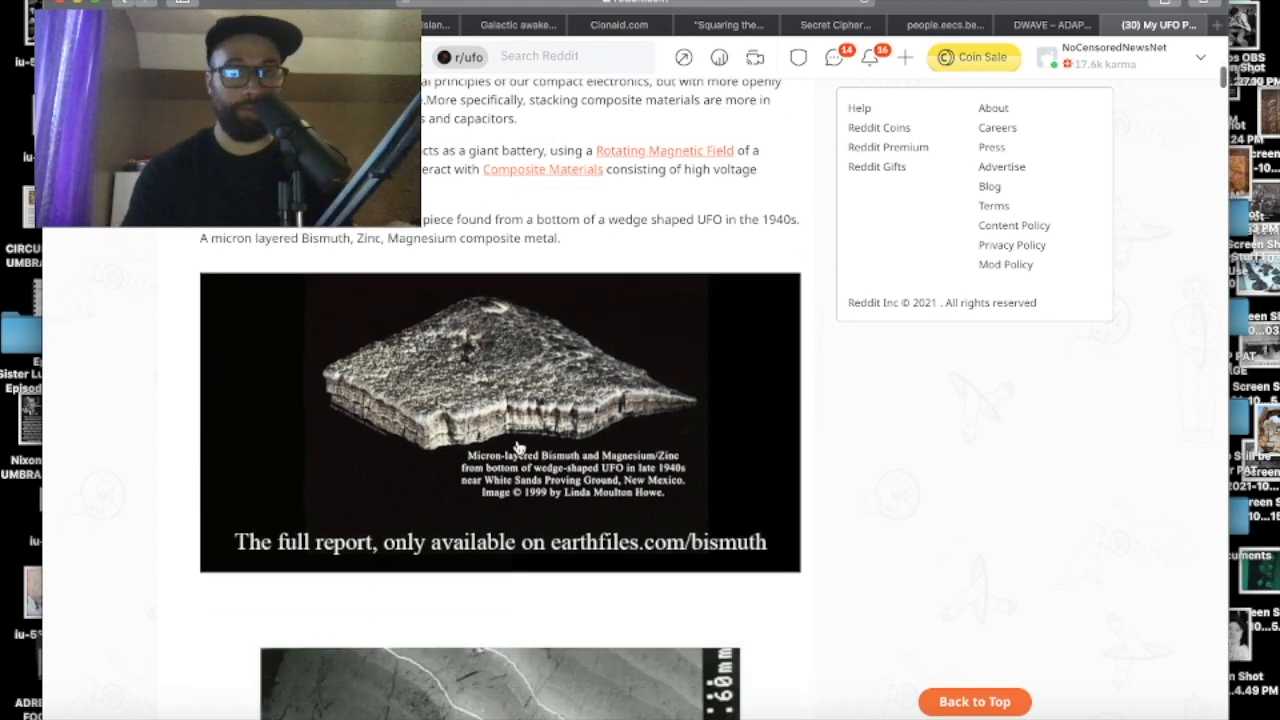
scroll(down, 3)
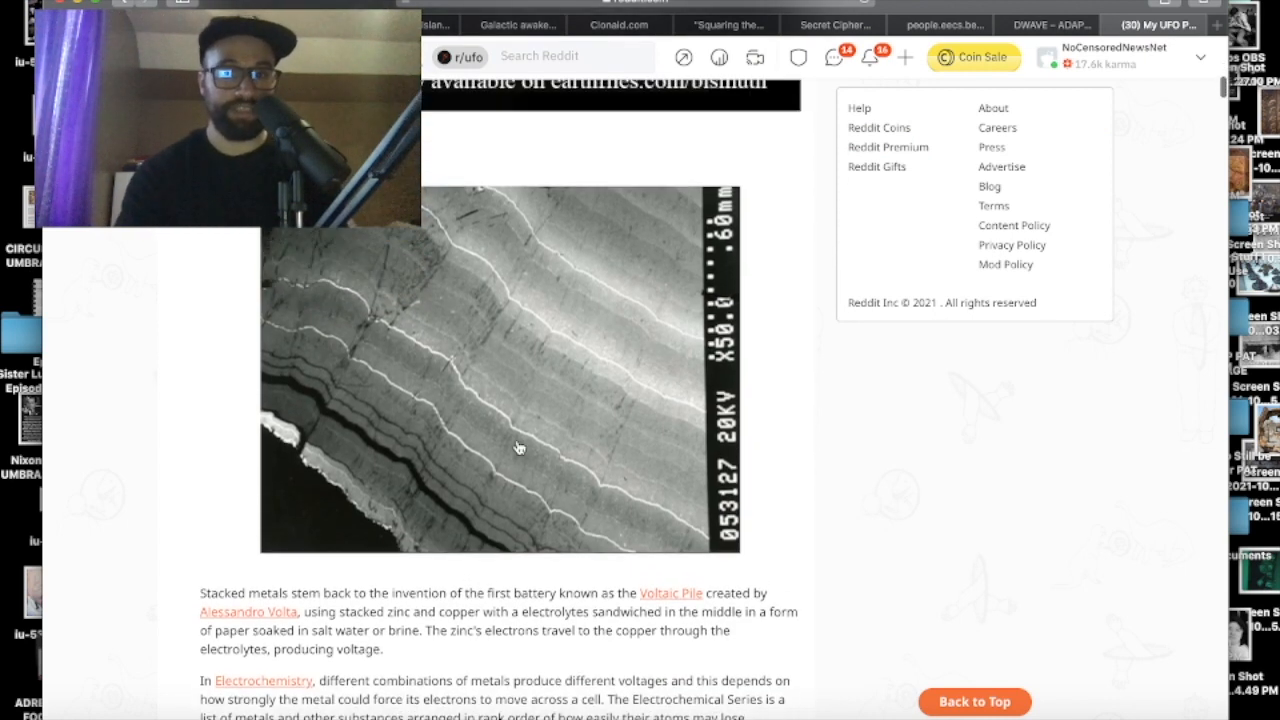
scroll(up, 3)
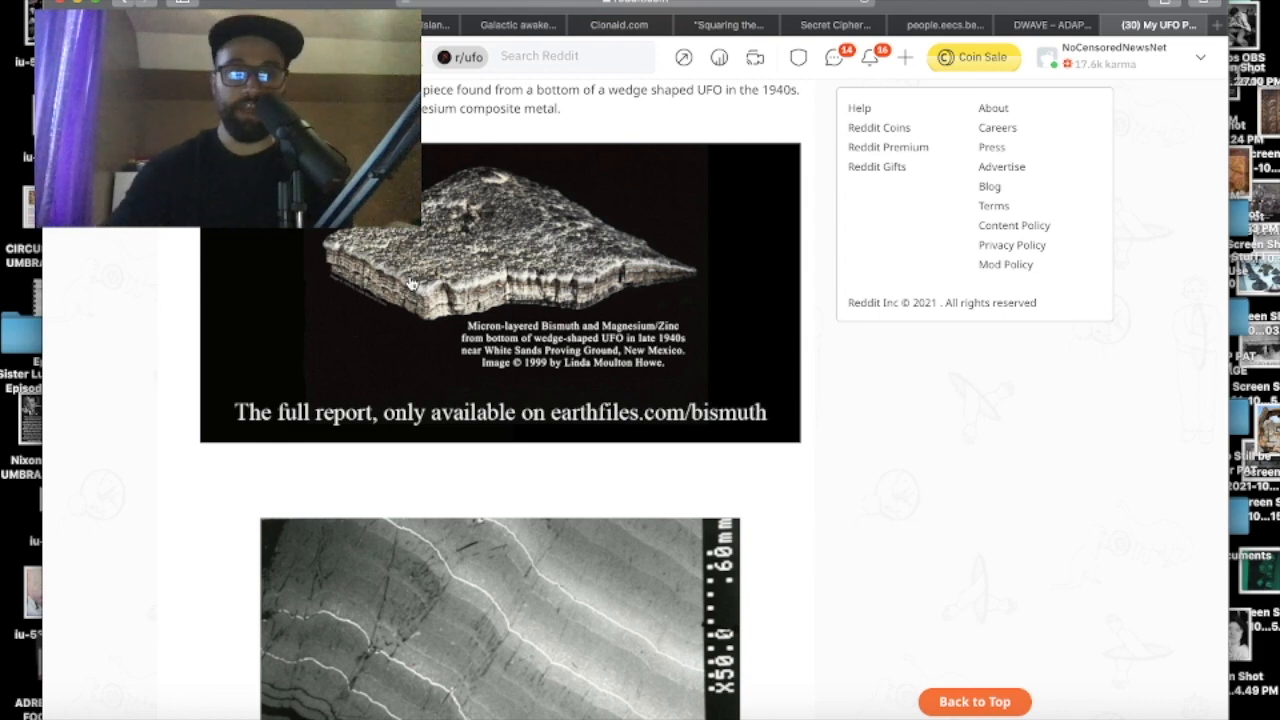
scroll(down, 3)
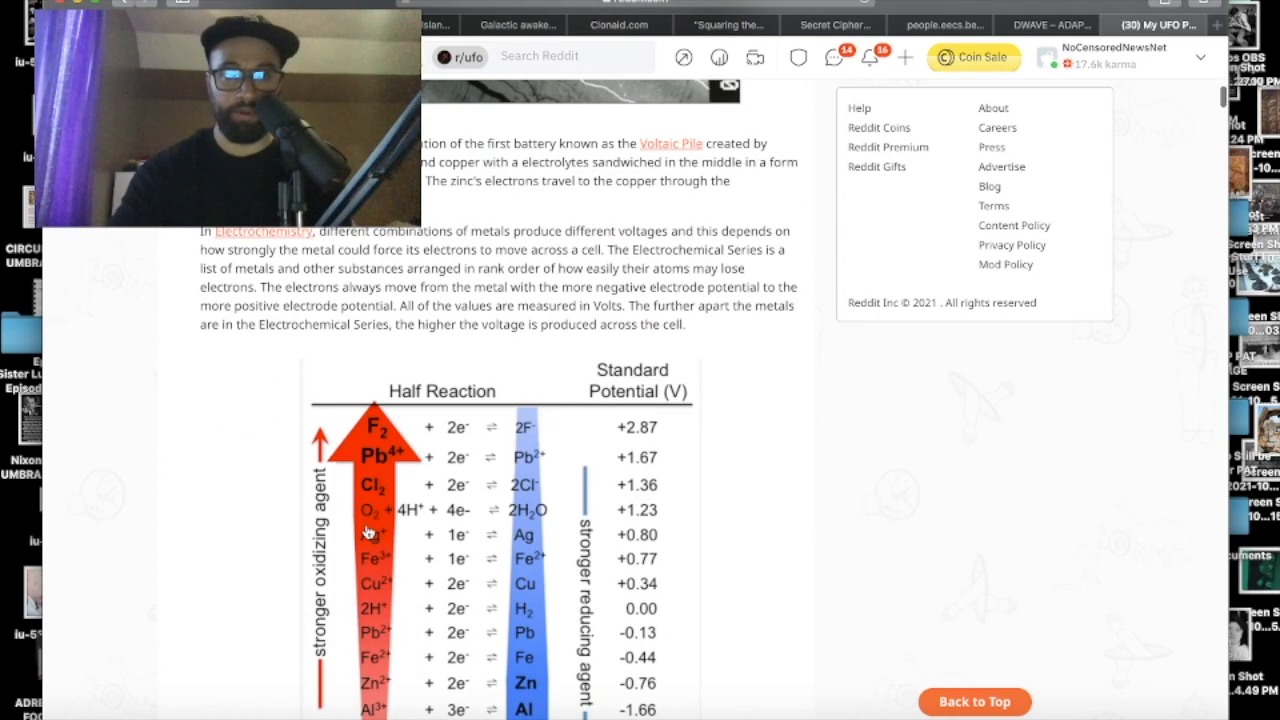
scroll(down, 3)
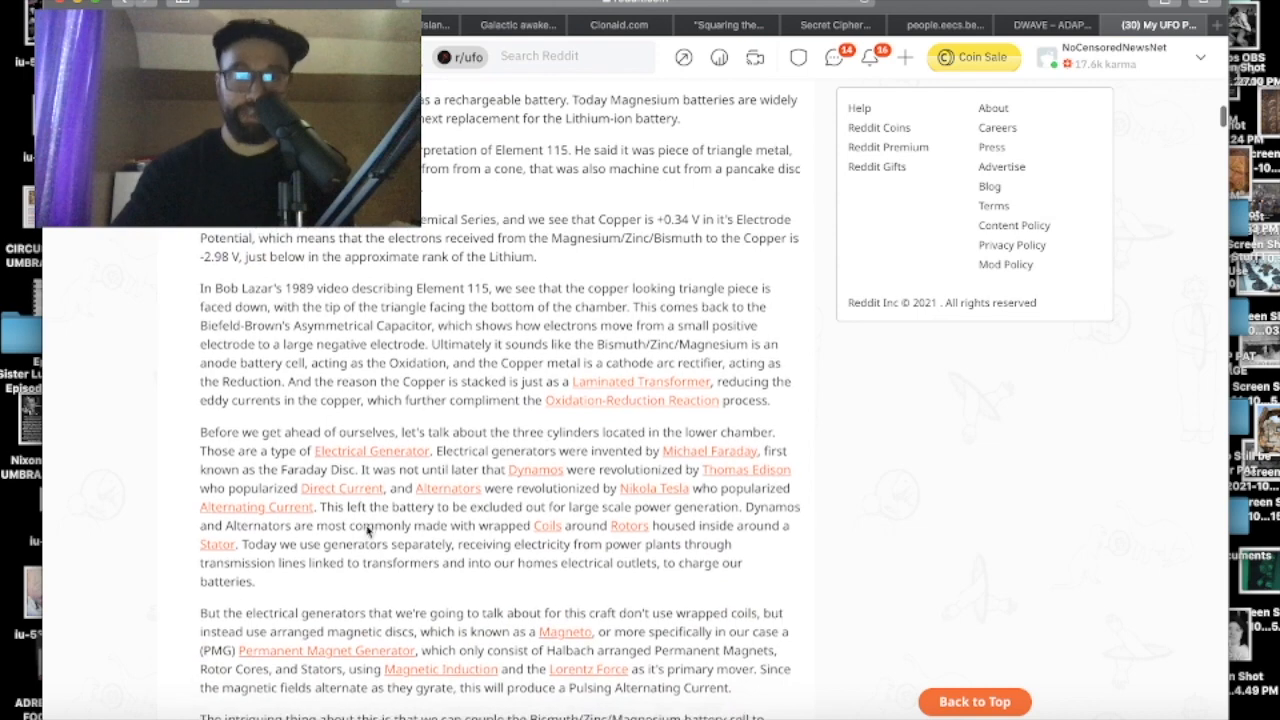
scroll(down, 3)
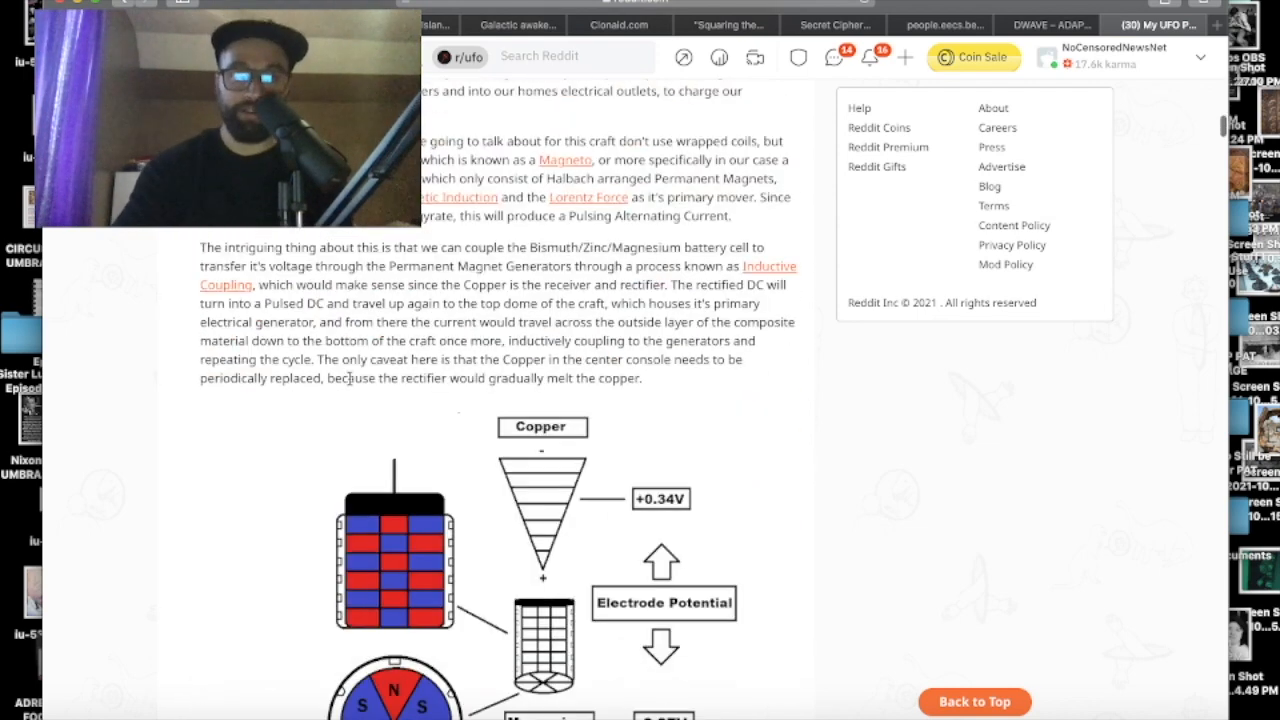
scroll(down, 3)
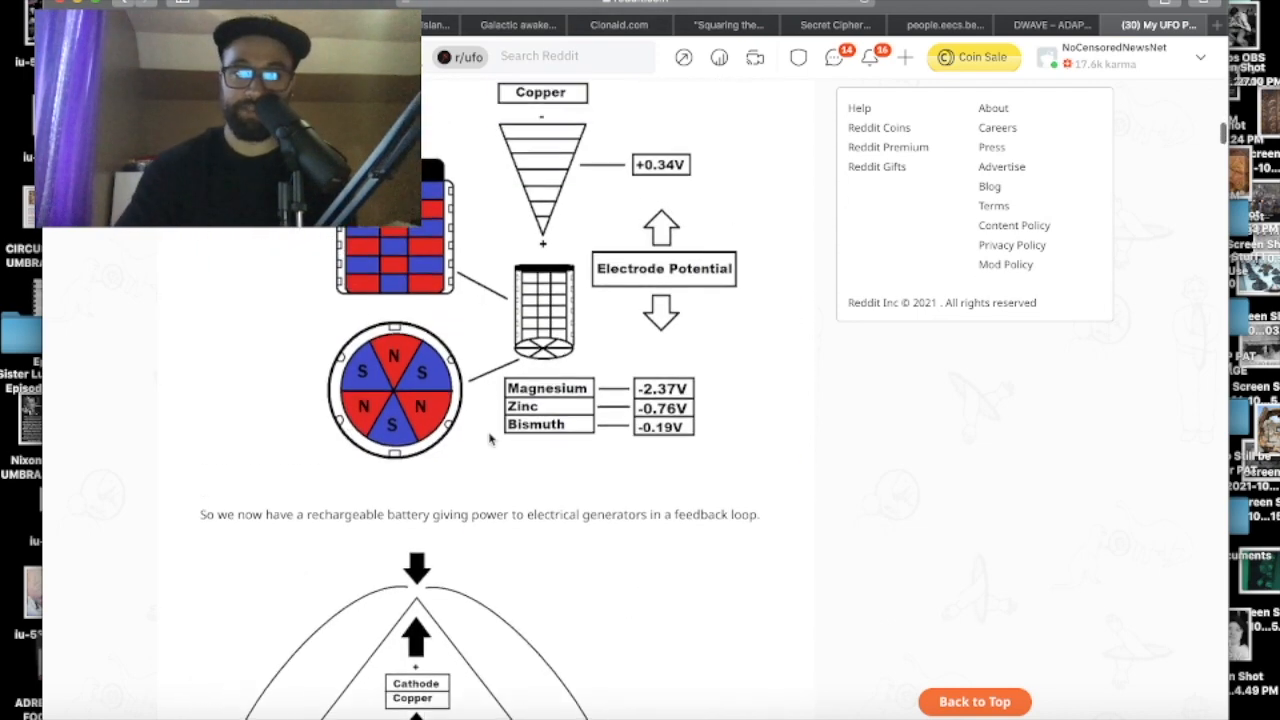
scroll(down, 3)
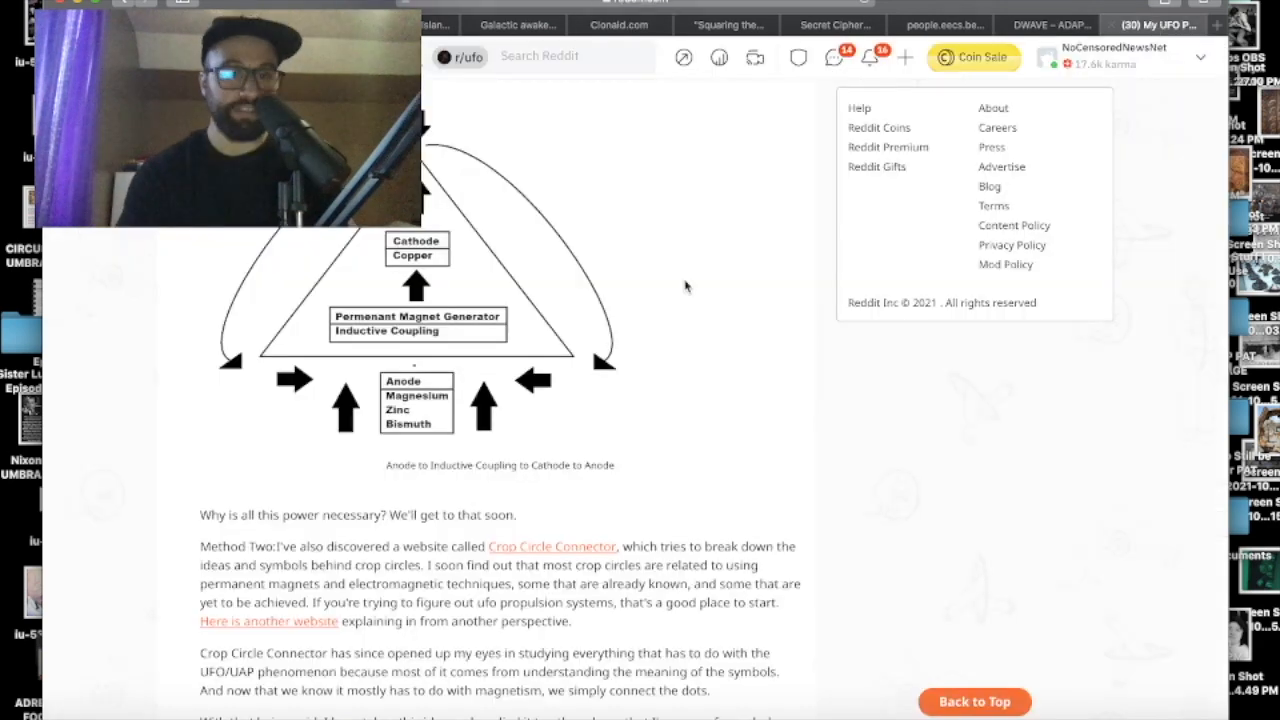
scroll(down, 3)
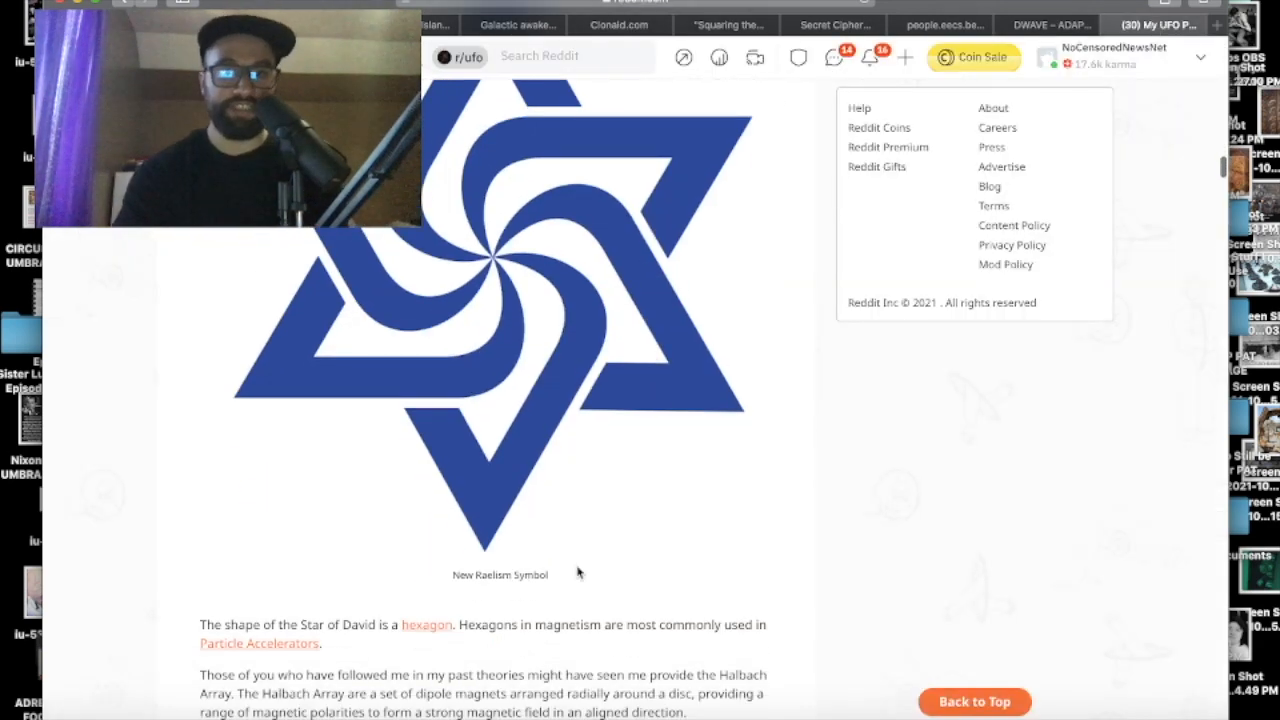
scroll(down, 3)
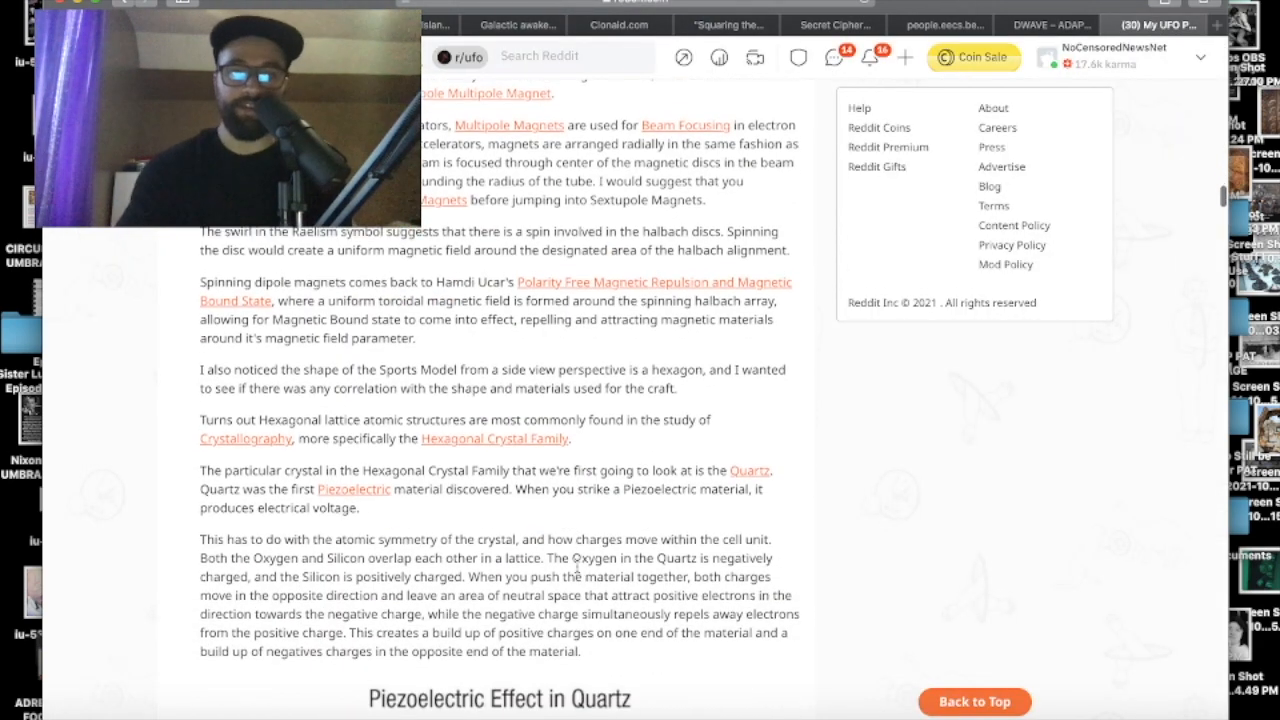
scroll(down, 3)
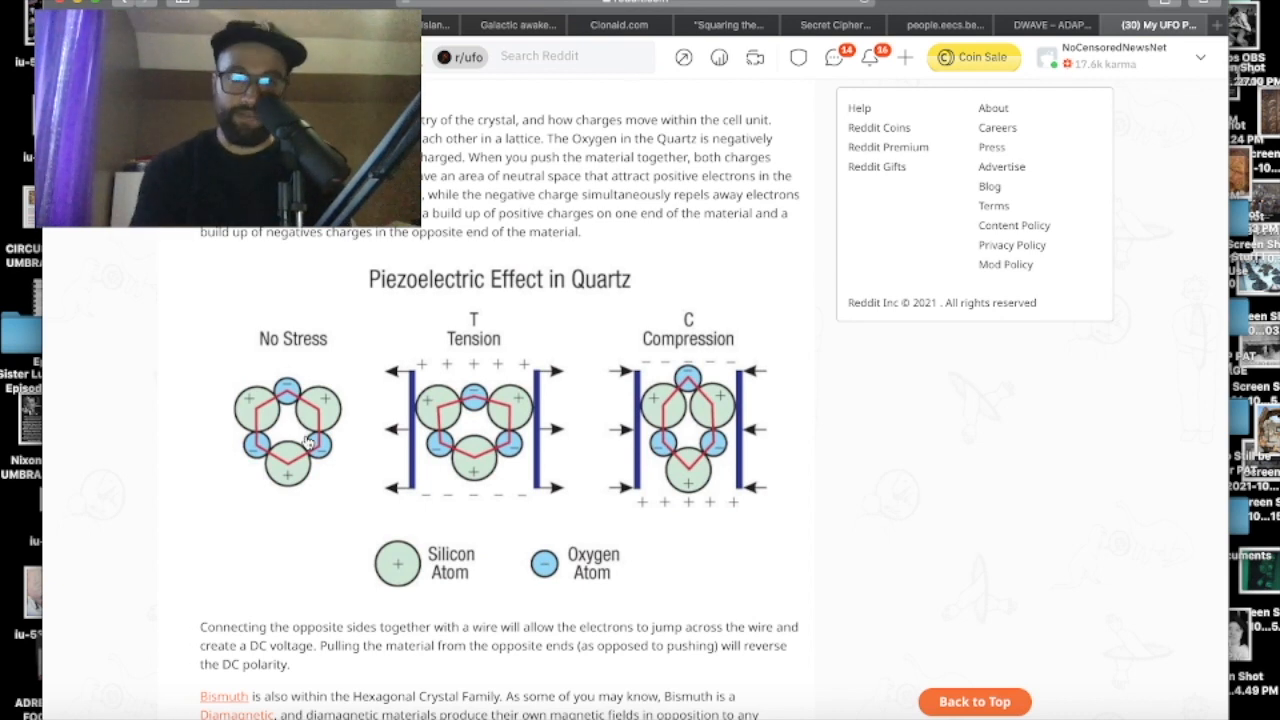
scroll(down, 3)
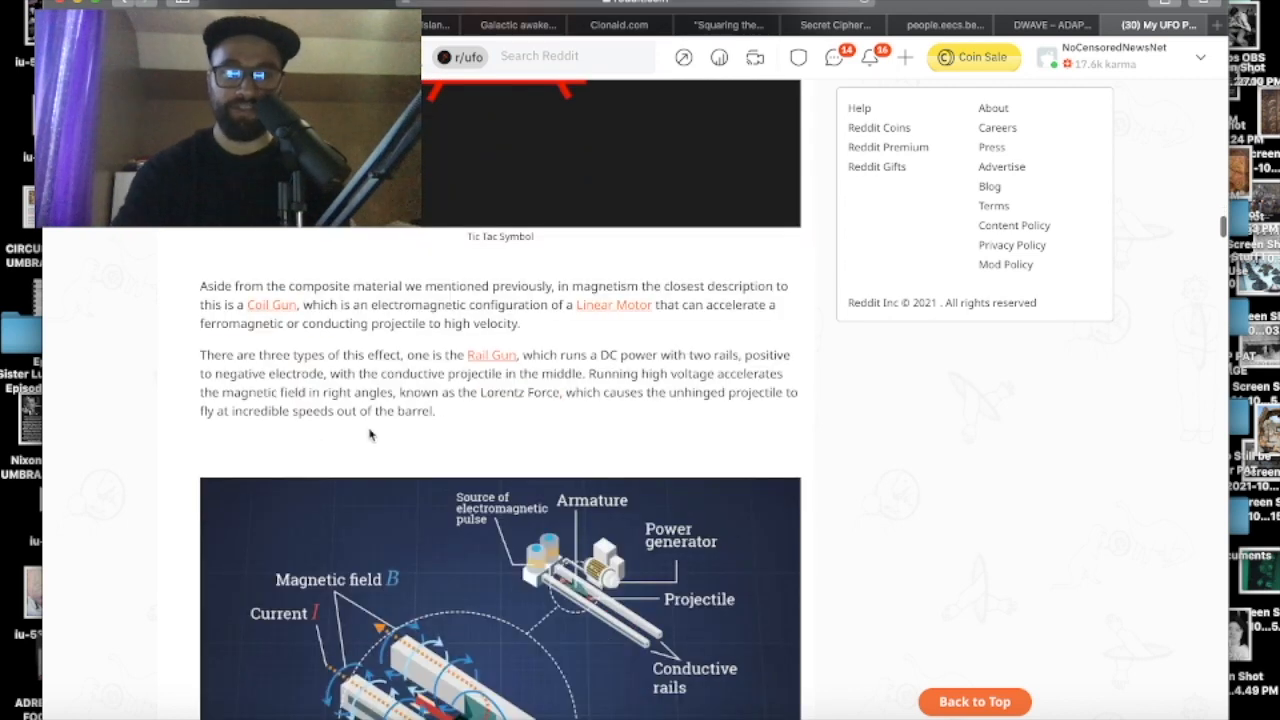
scroll(up, 3)
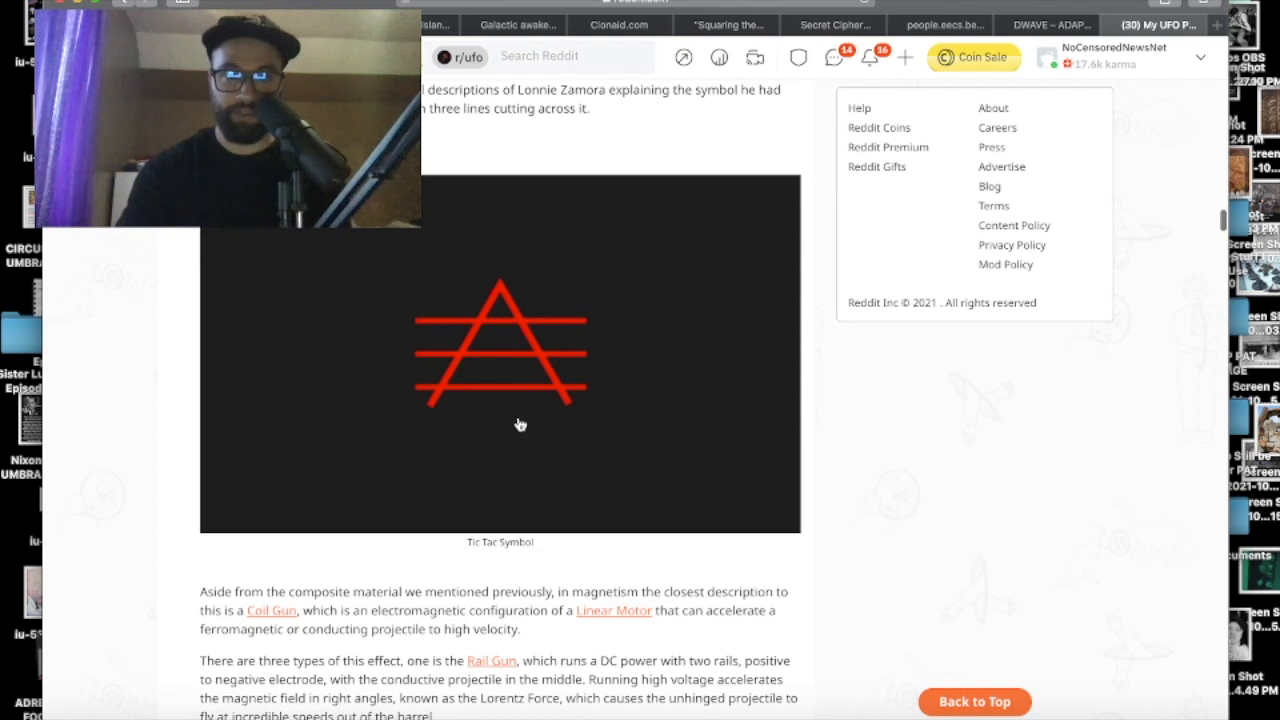
mouse_move(464, 350)
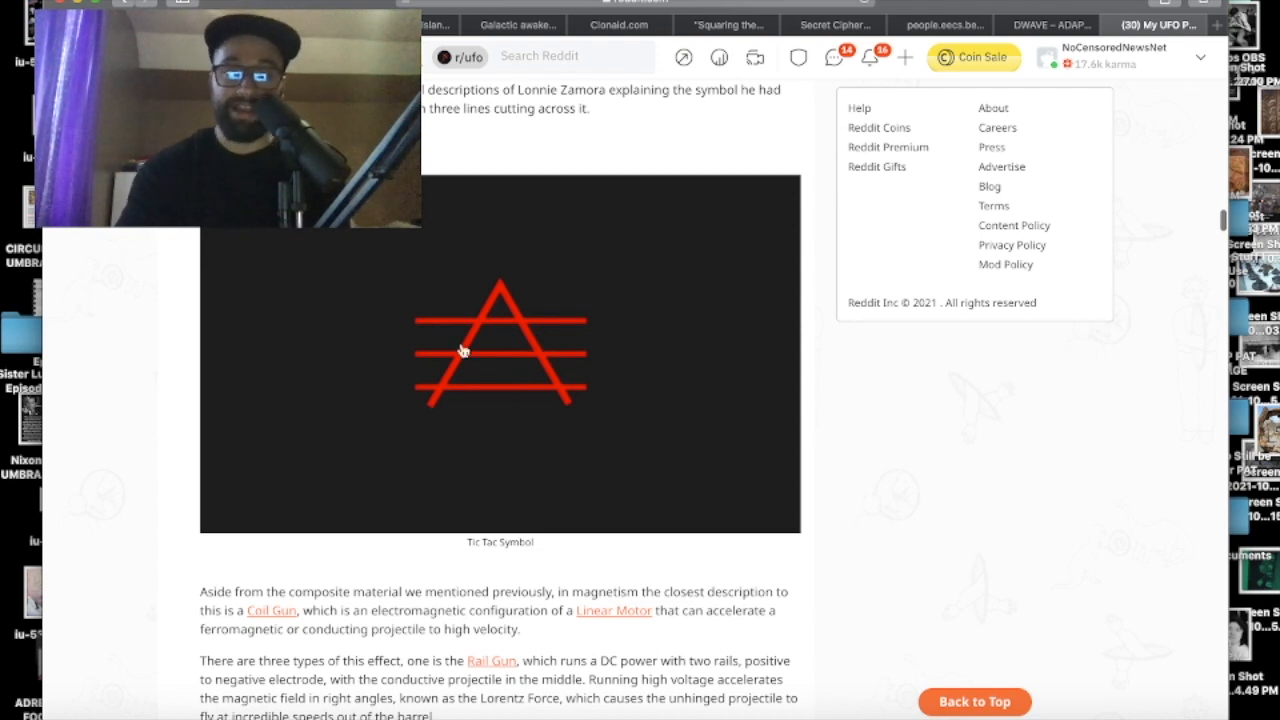
mouse_move(524, 414)
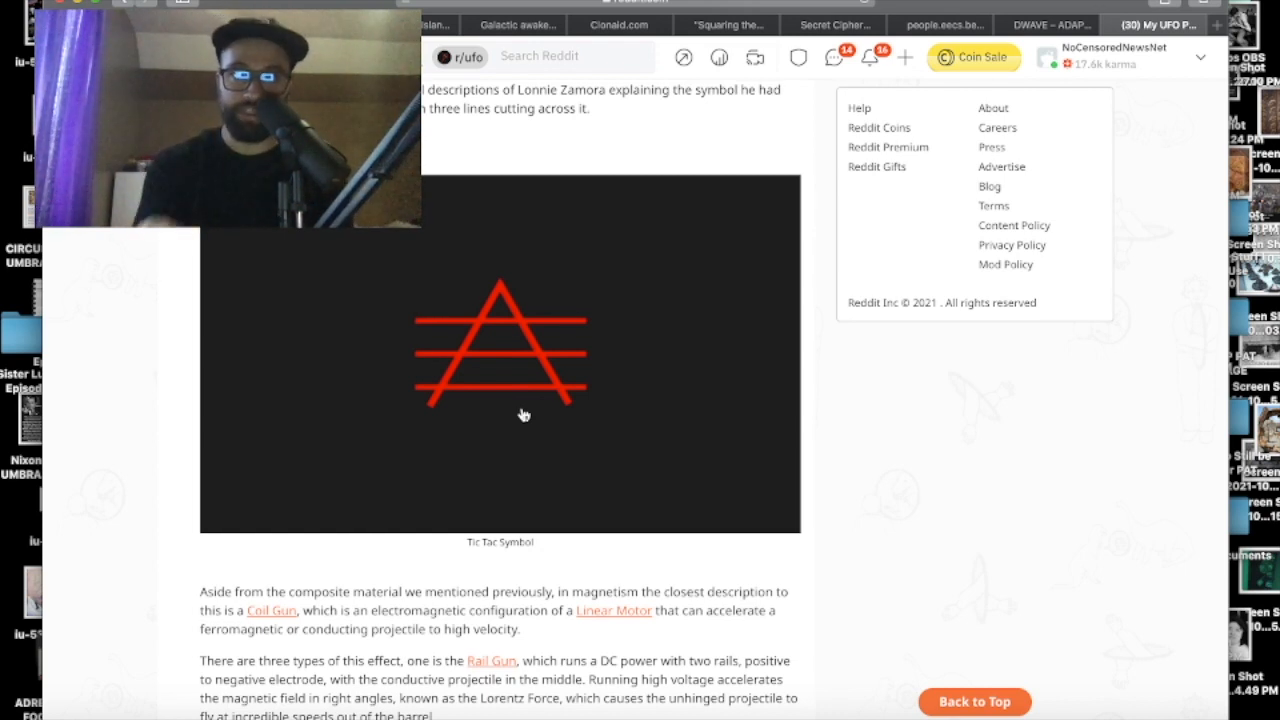
scroll(down, 3)
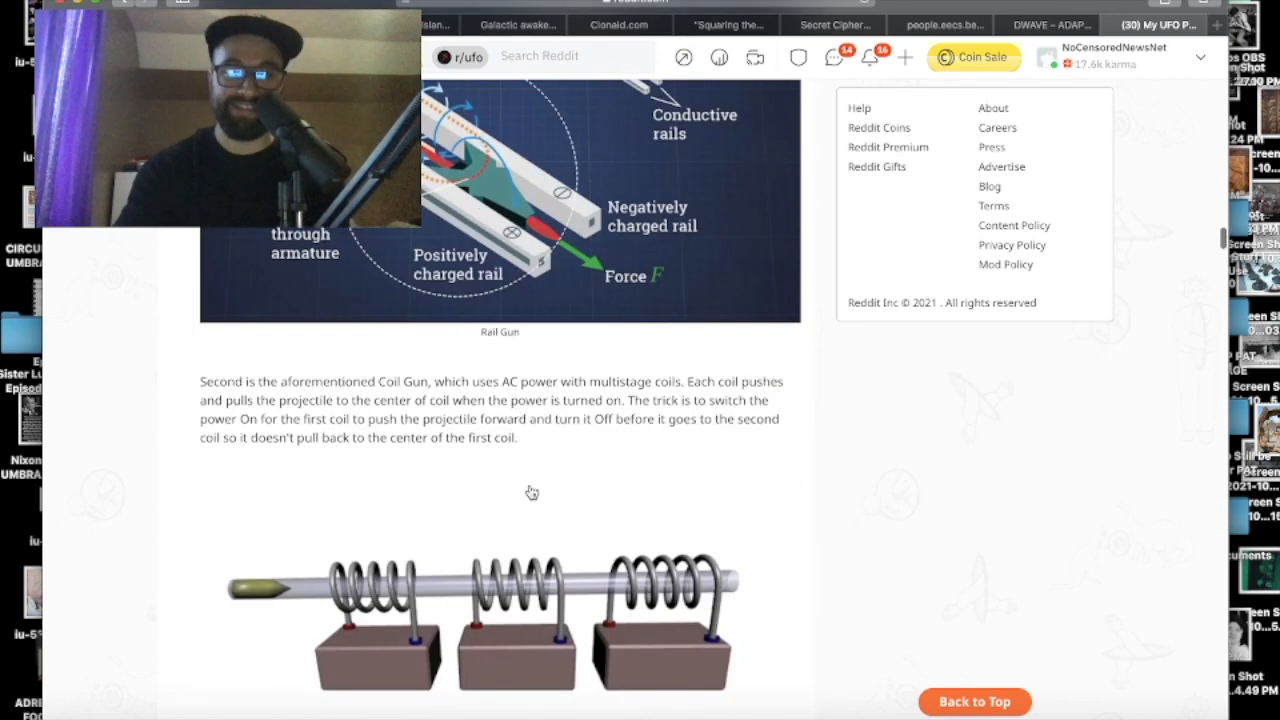
scroll(down, 3)
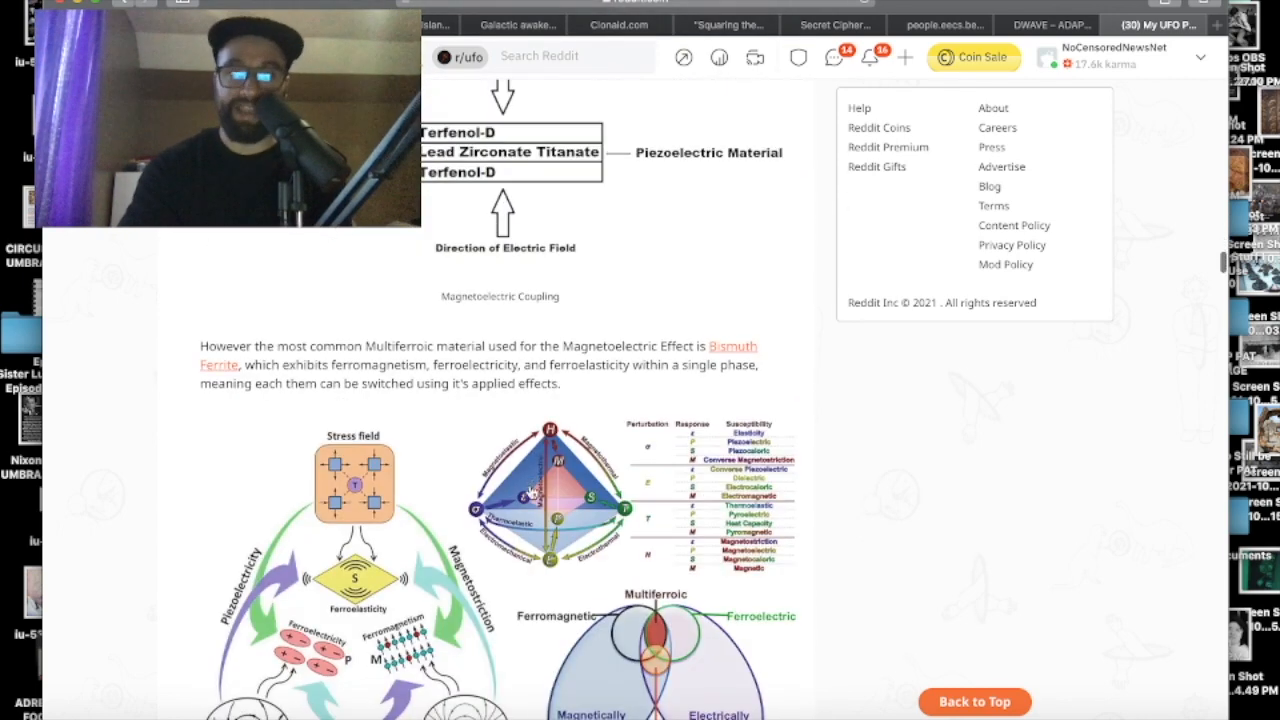
scroll(down, 3)
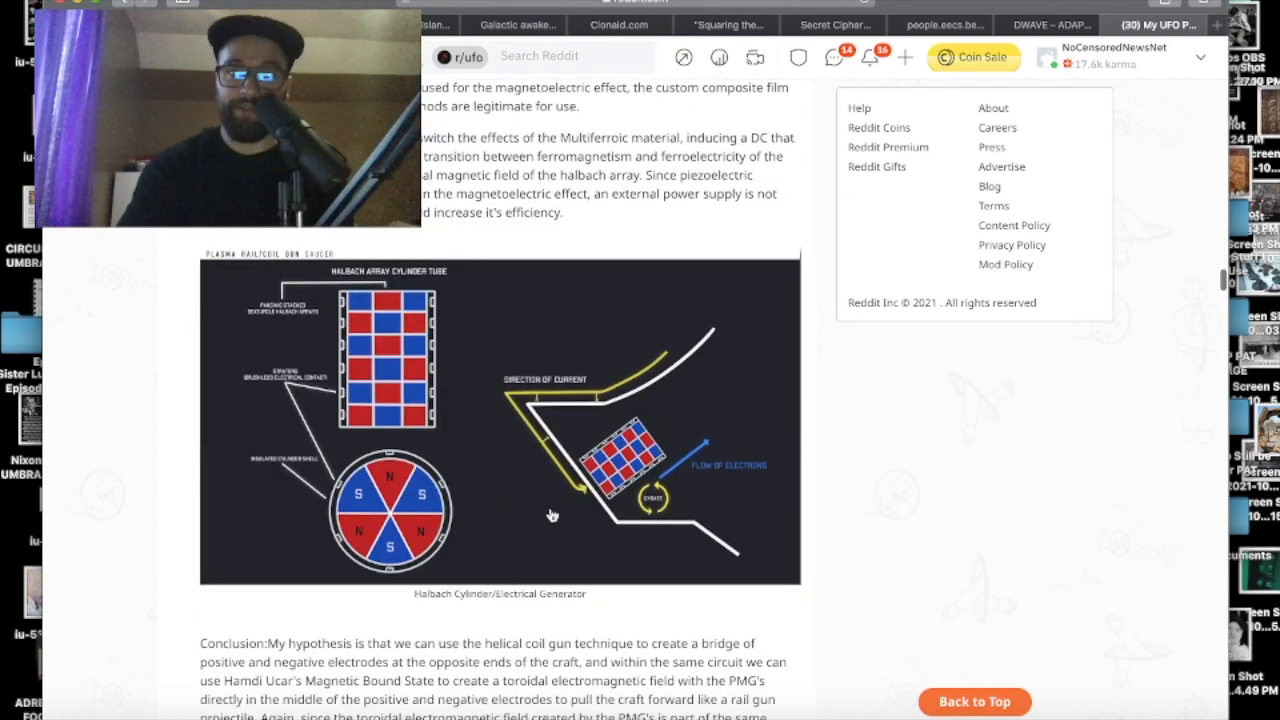
scroll(down, 3)
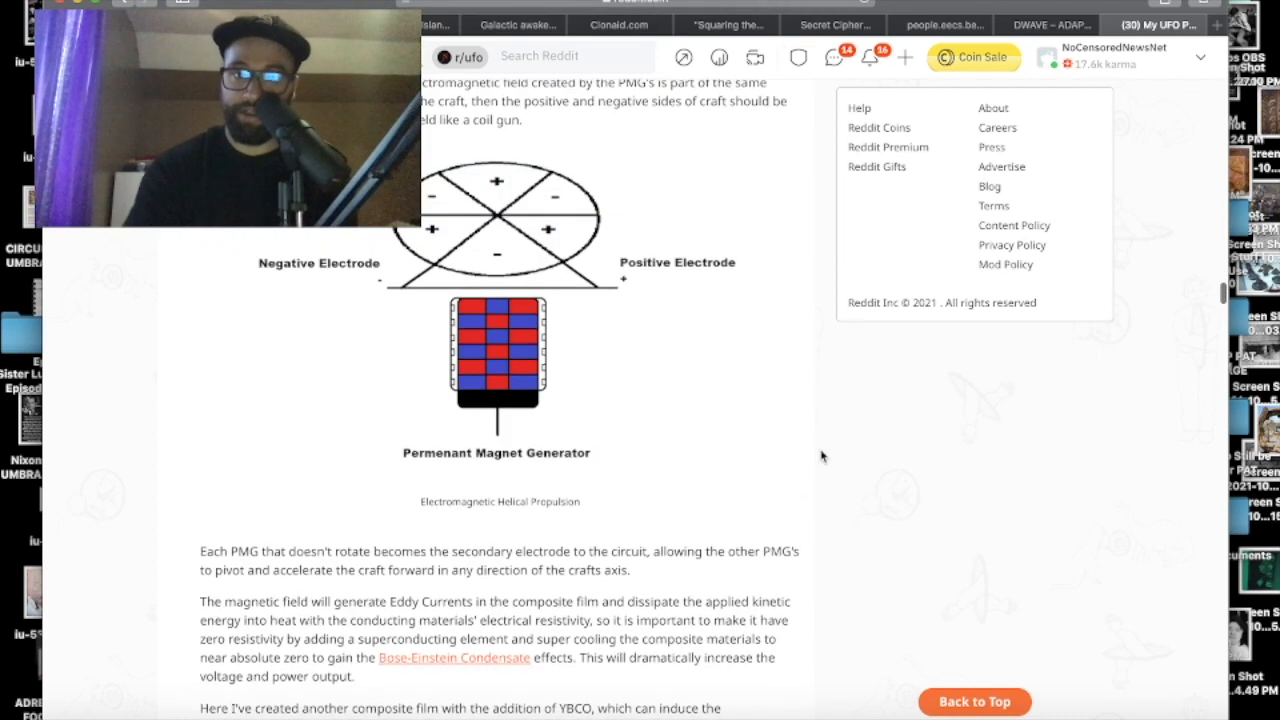
scroll(down, 3)
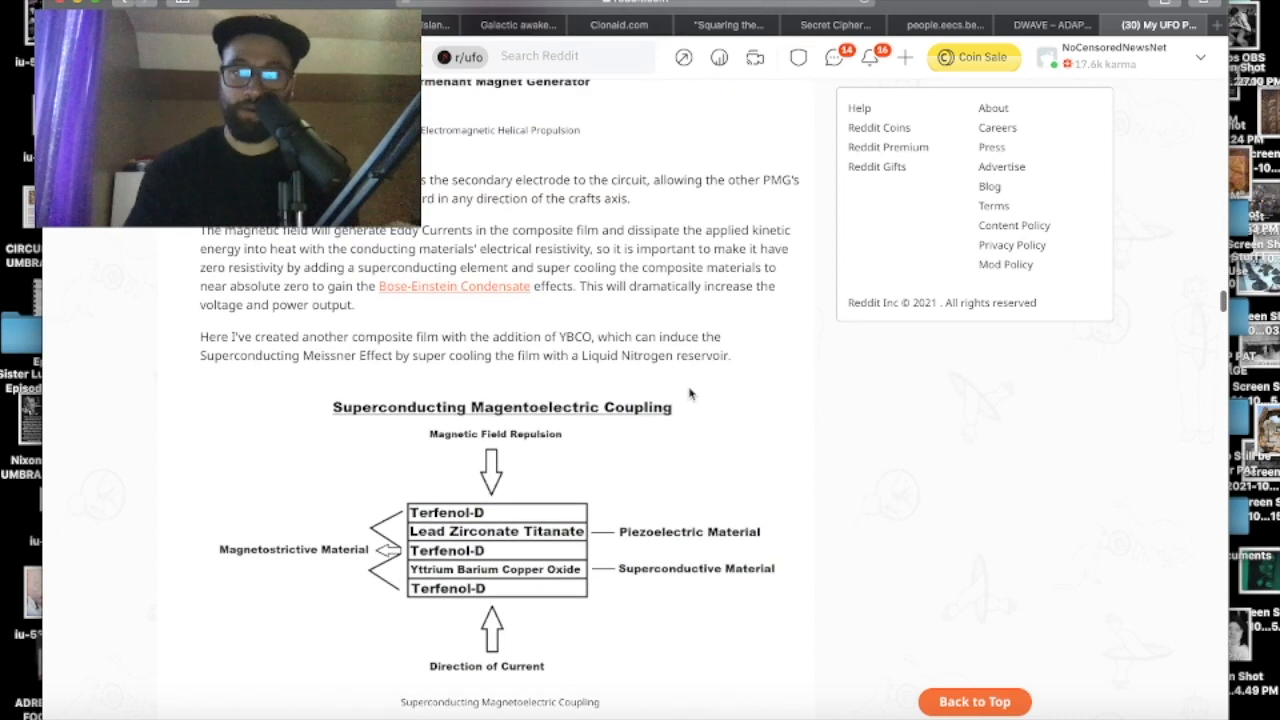
scroll(down, 3)
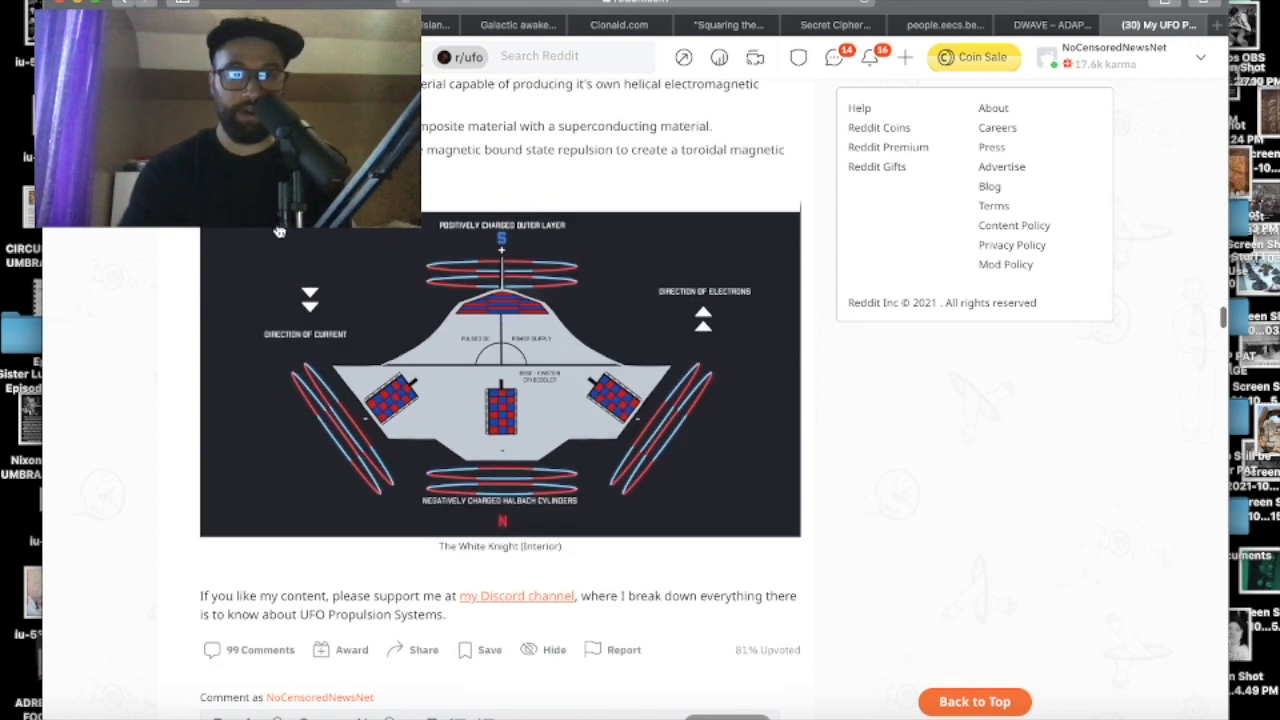
mouse_move(476, 452)
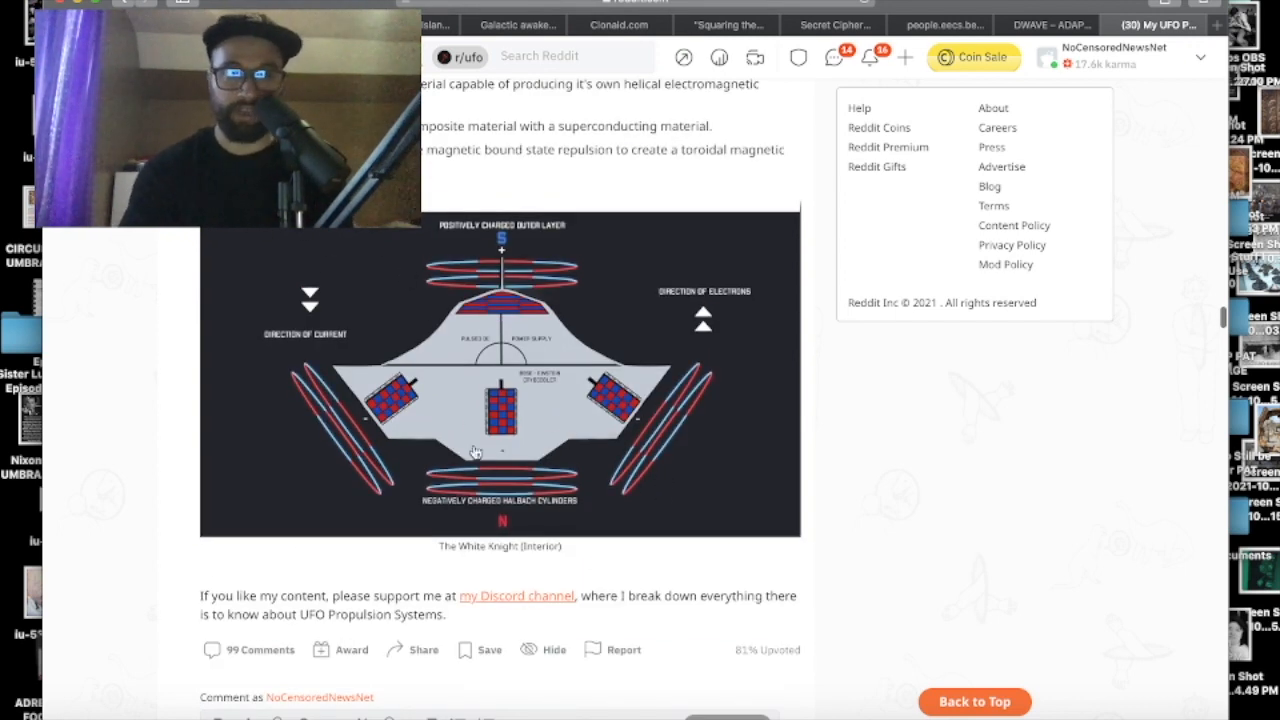
scroll(down, 3)
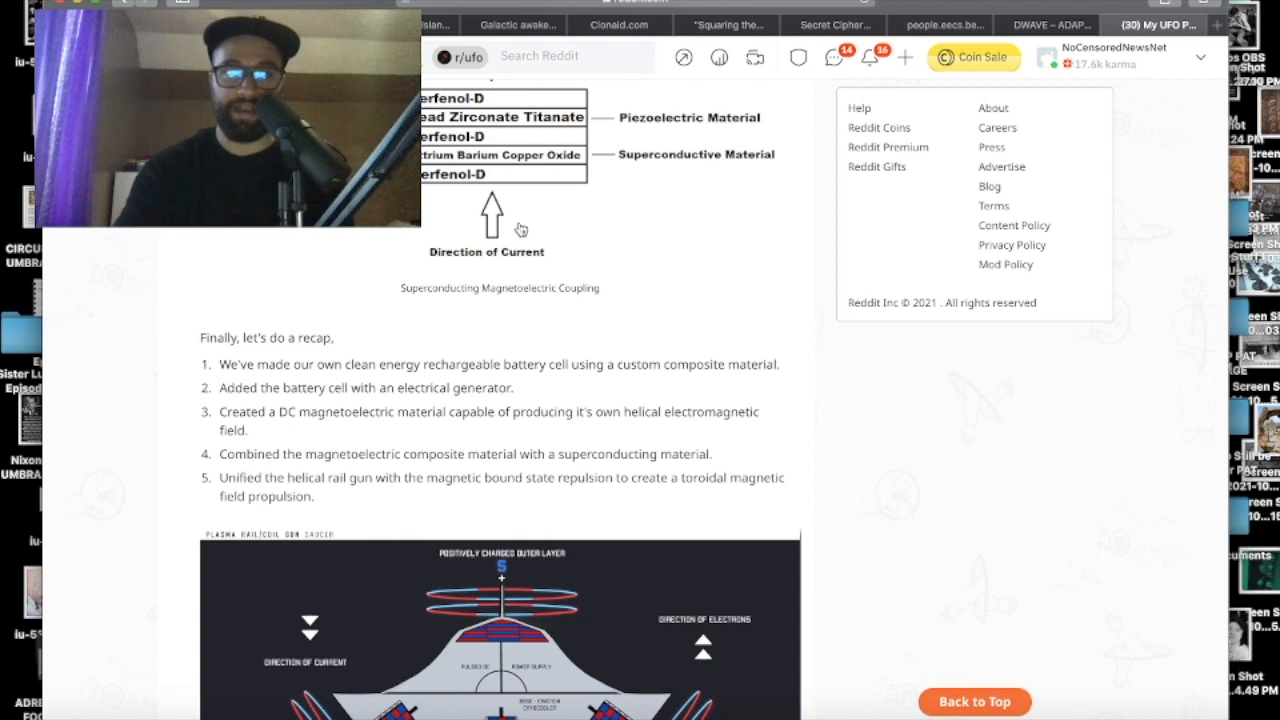
scroll(up, 3)
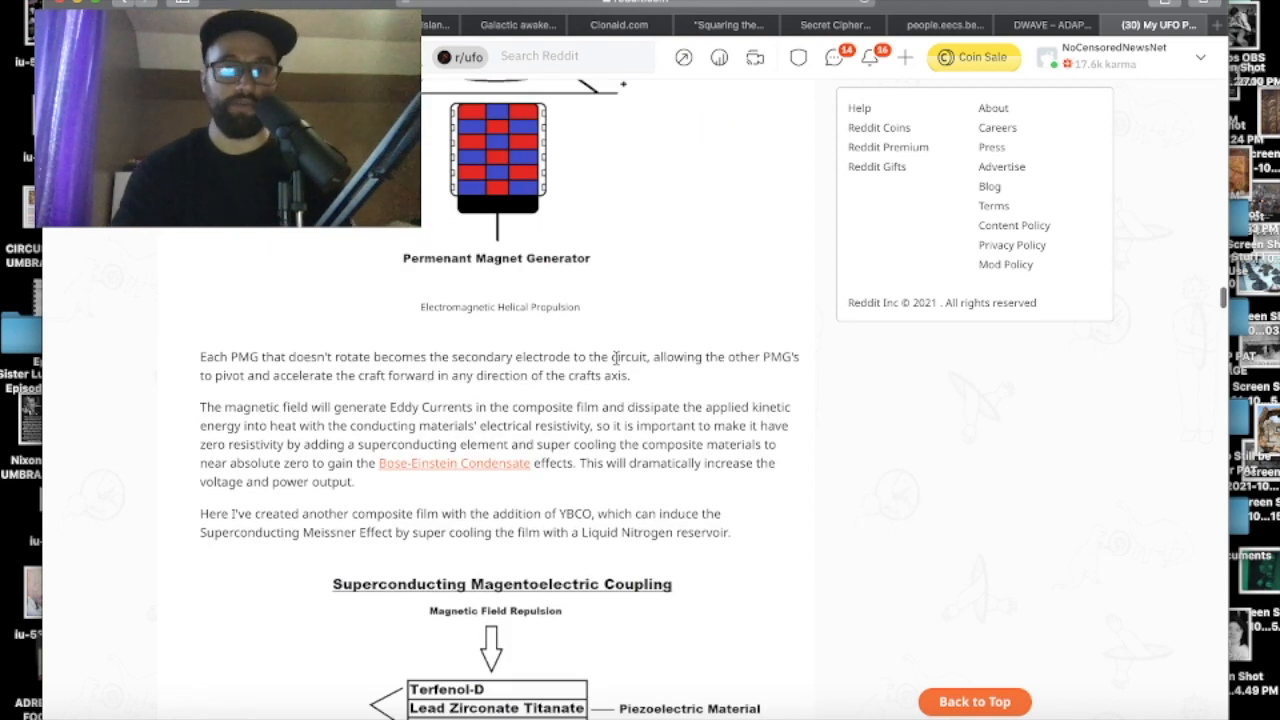
scroll(up, 3)
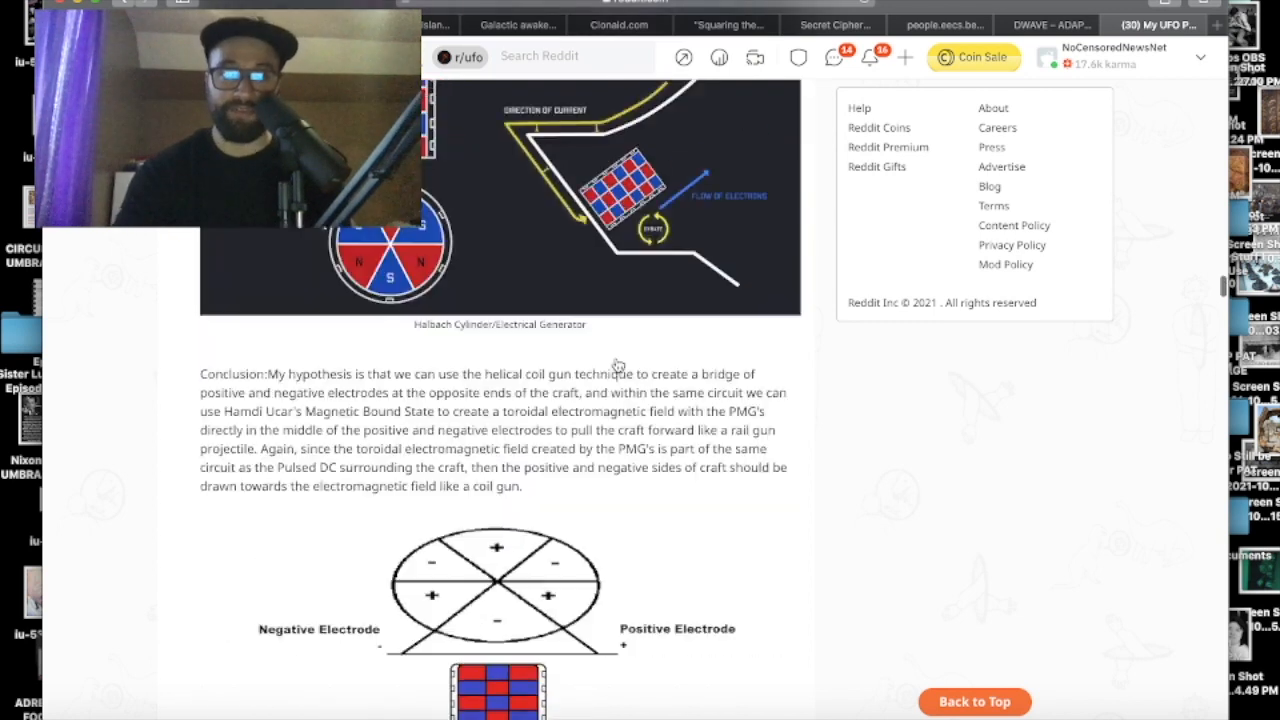
scroll(up, 3)
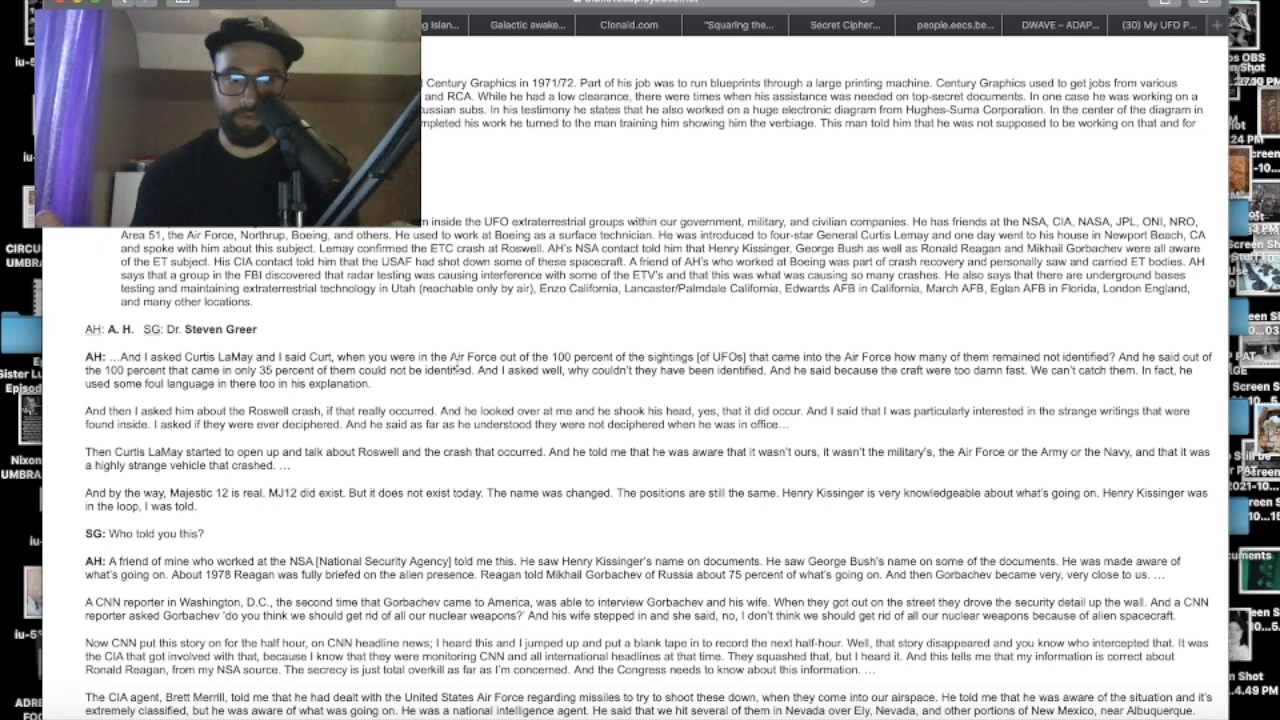
scroll(down, 3)
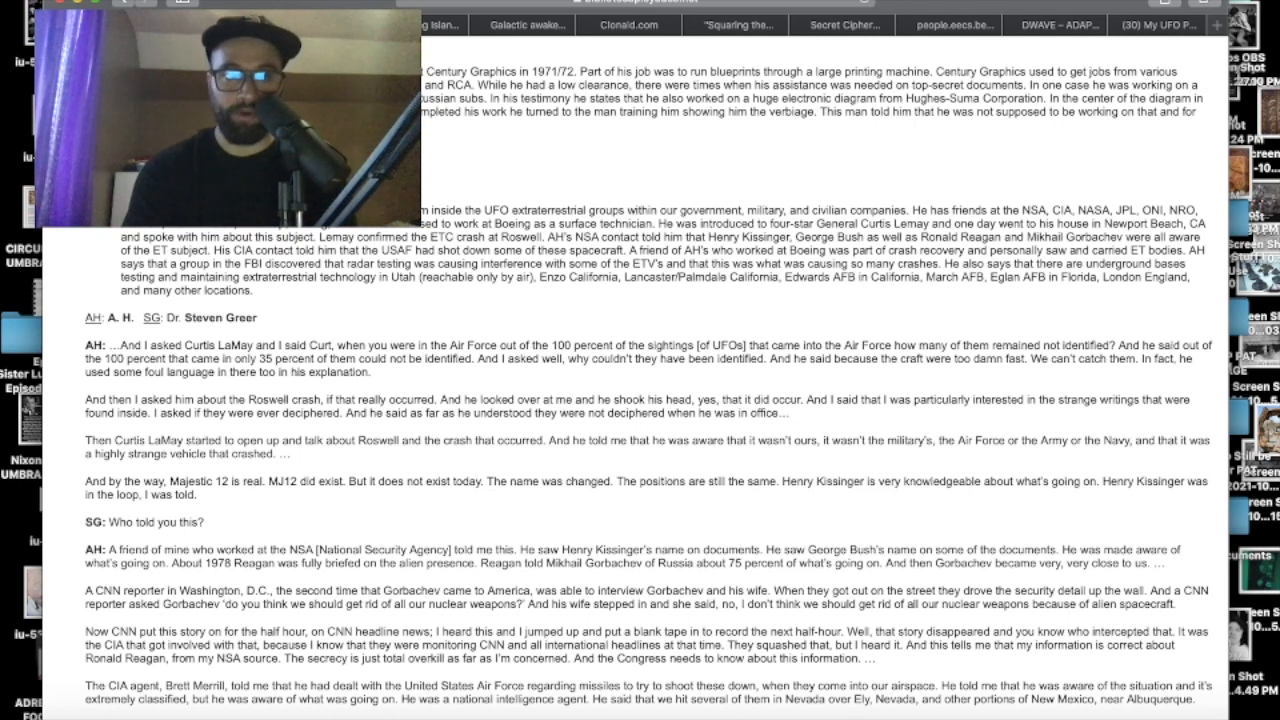
scroll(down, 3)
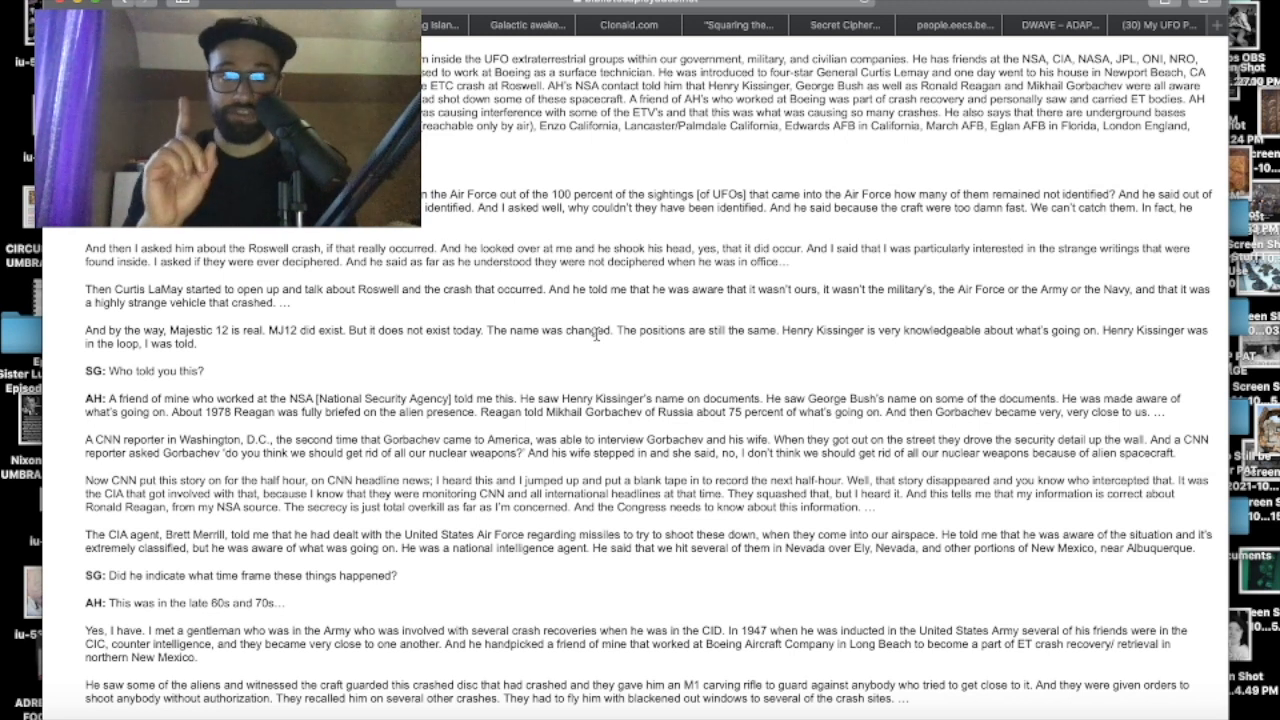
mouse_move(764, 348)
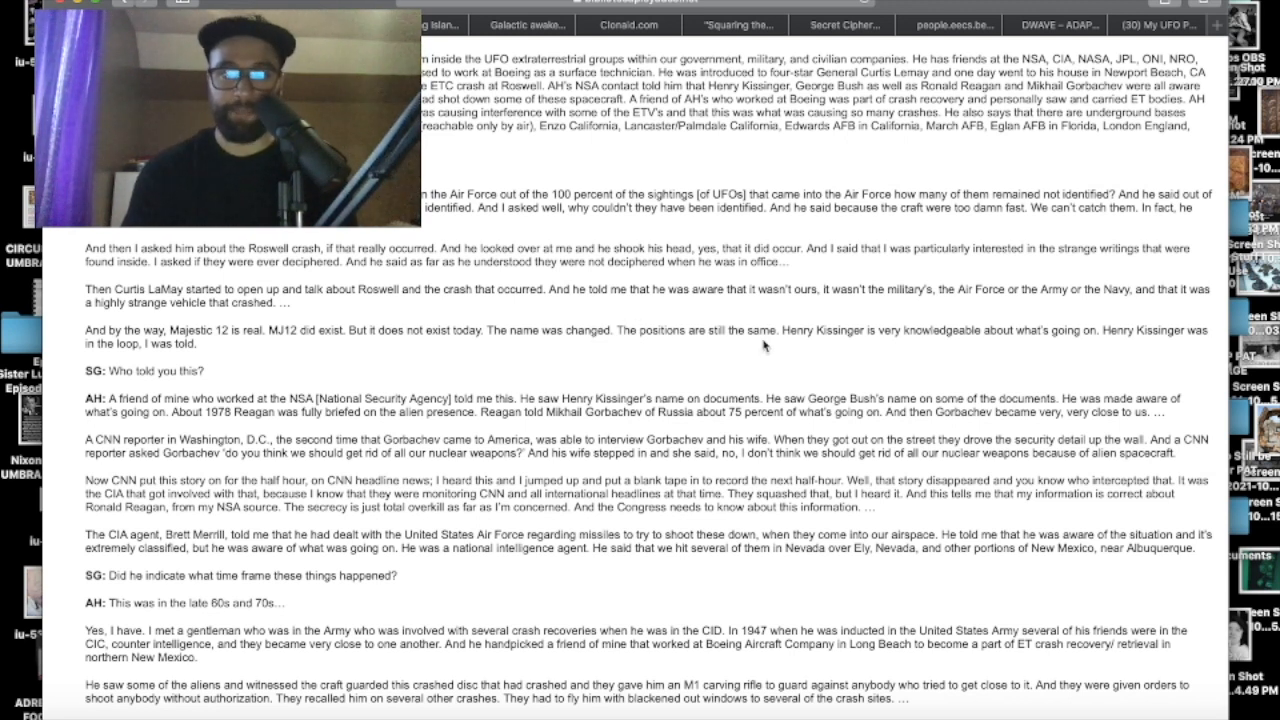
mouse_move(1066, 348)
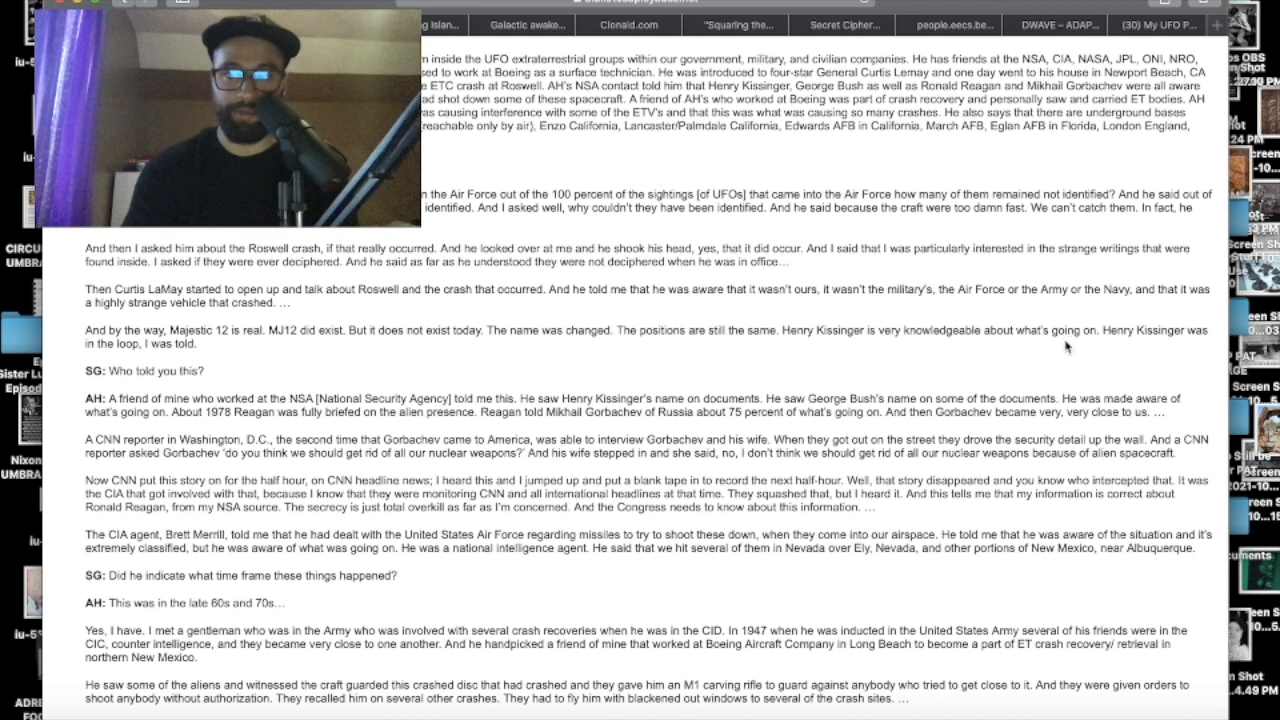
mouse_move(180, 316)
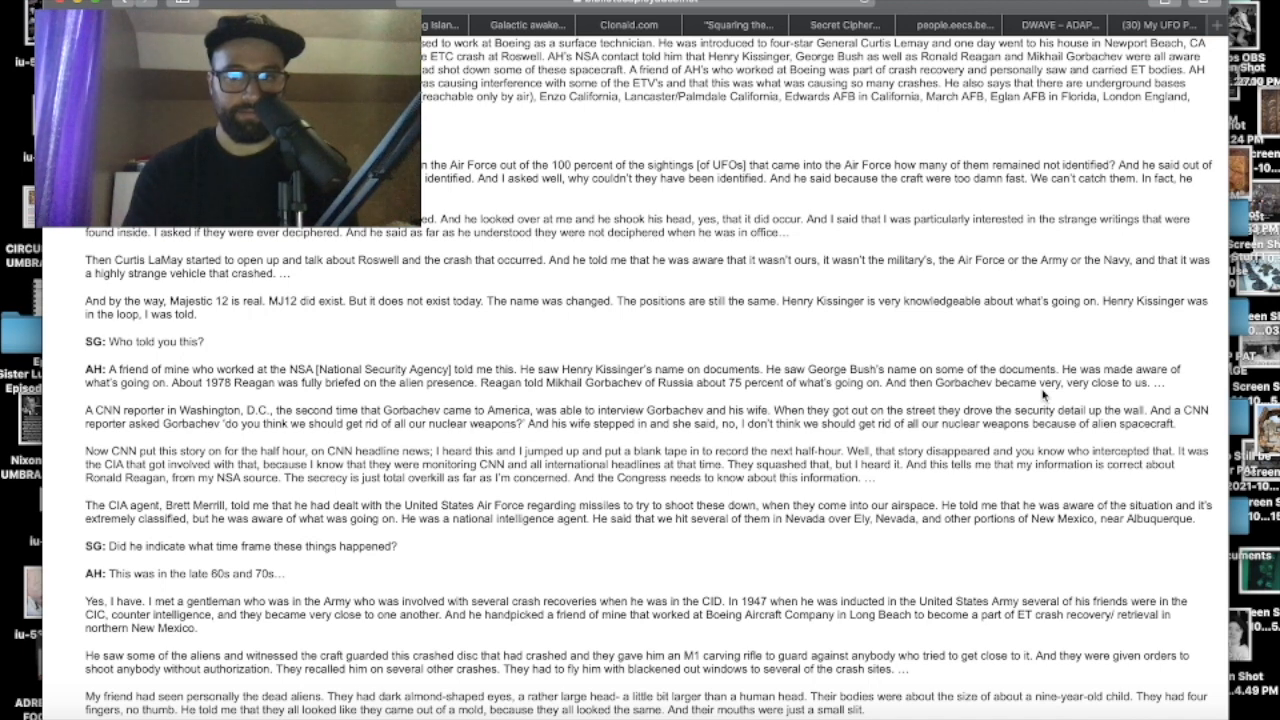
scroll(down, 3)
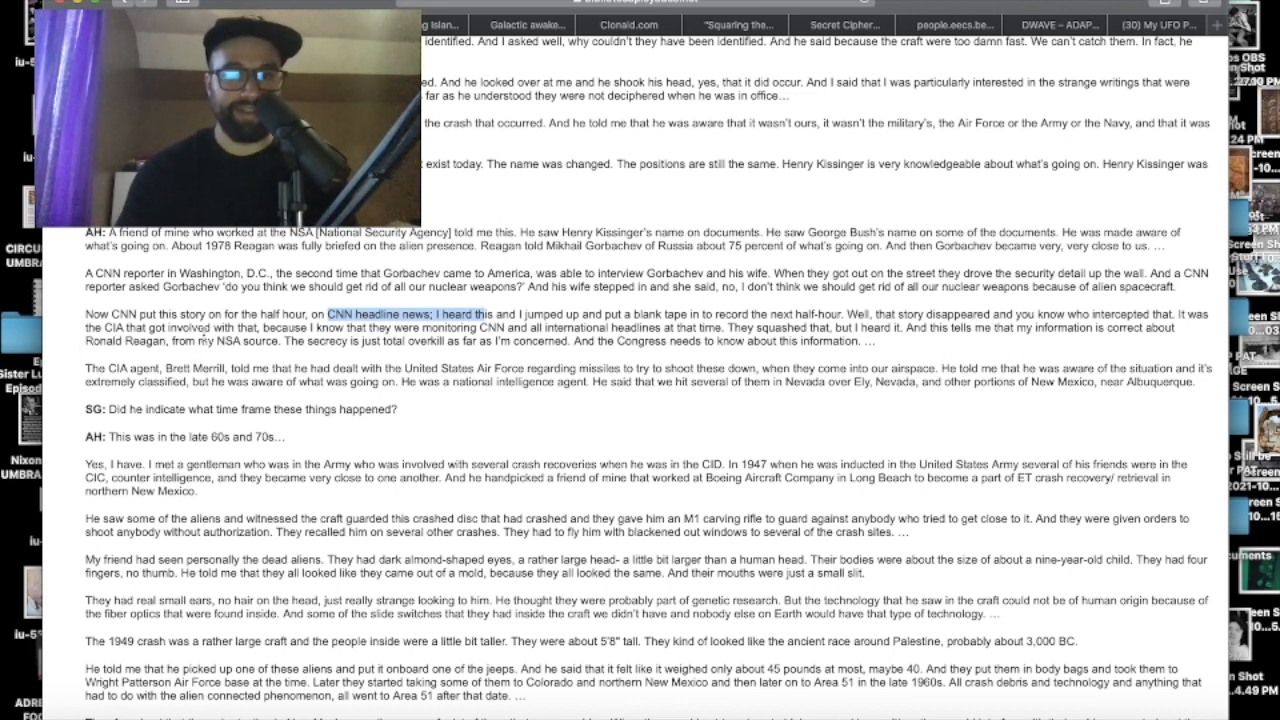
Step: Read through the UFO interview transcript, then switch to the Masaru Emoto water-crystal blog page
click(372, 348)
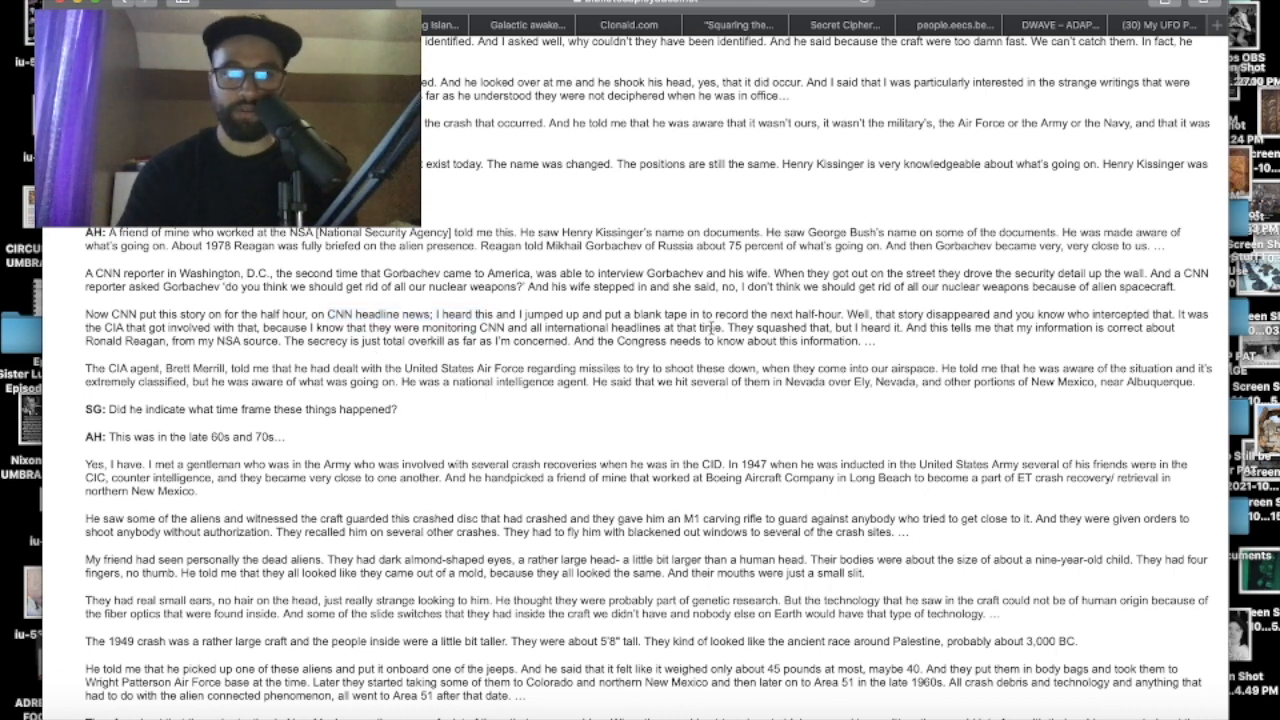
scroll(down, 3)
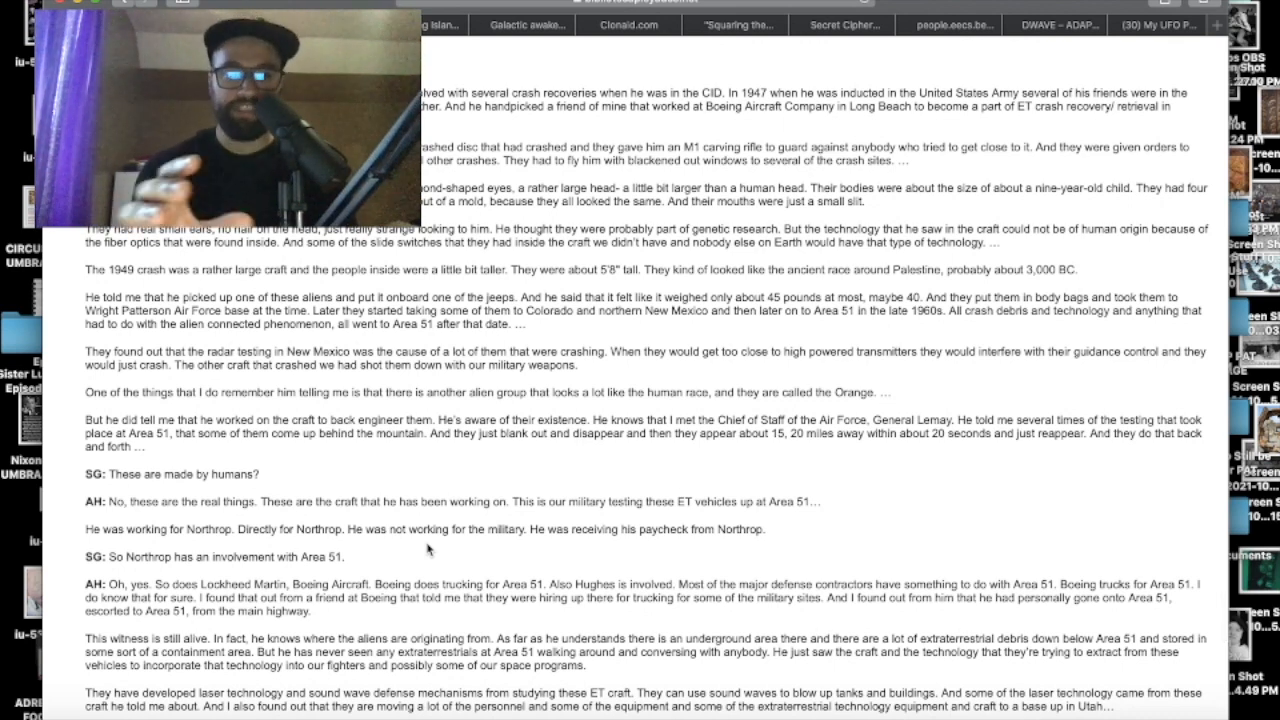
scroll(up, 3)
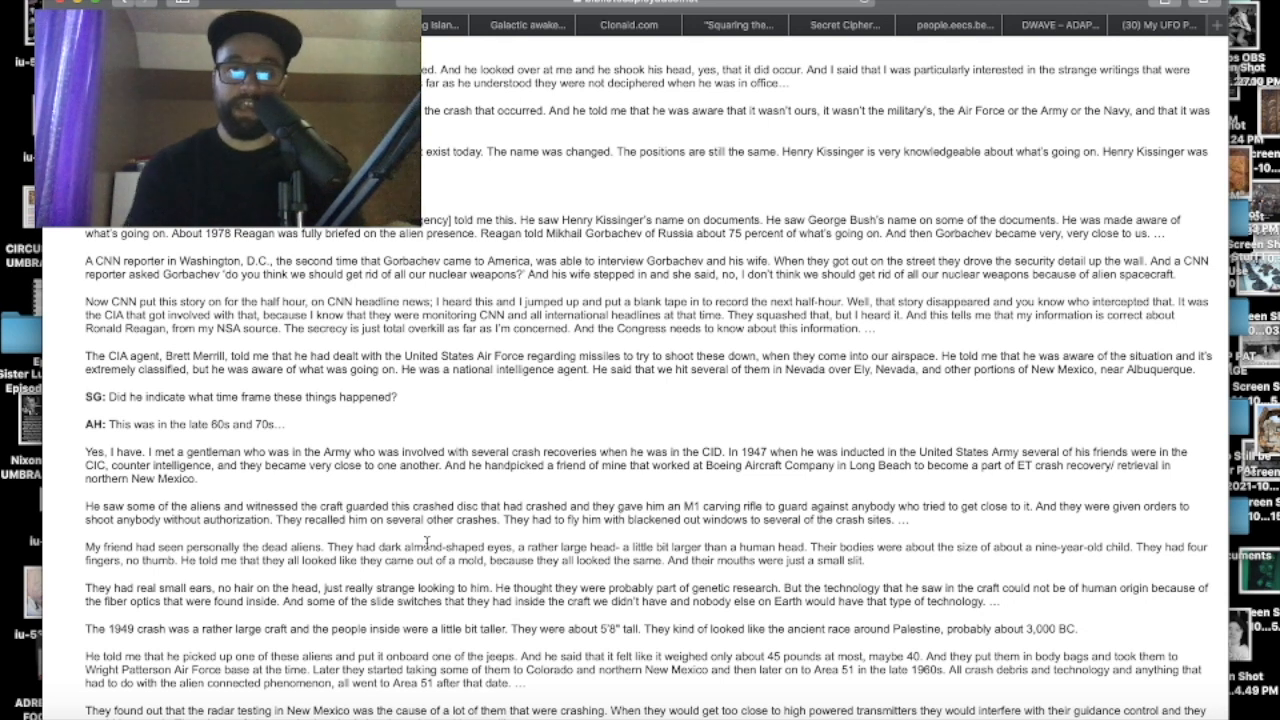
click(524, 24)
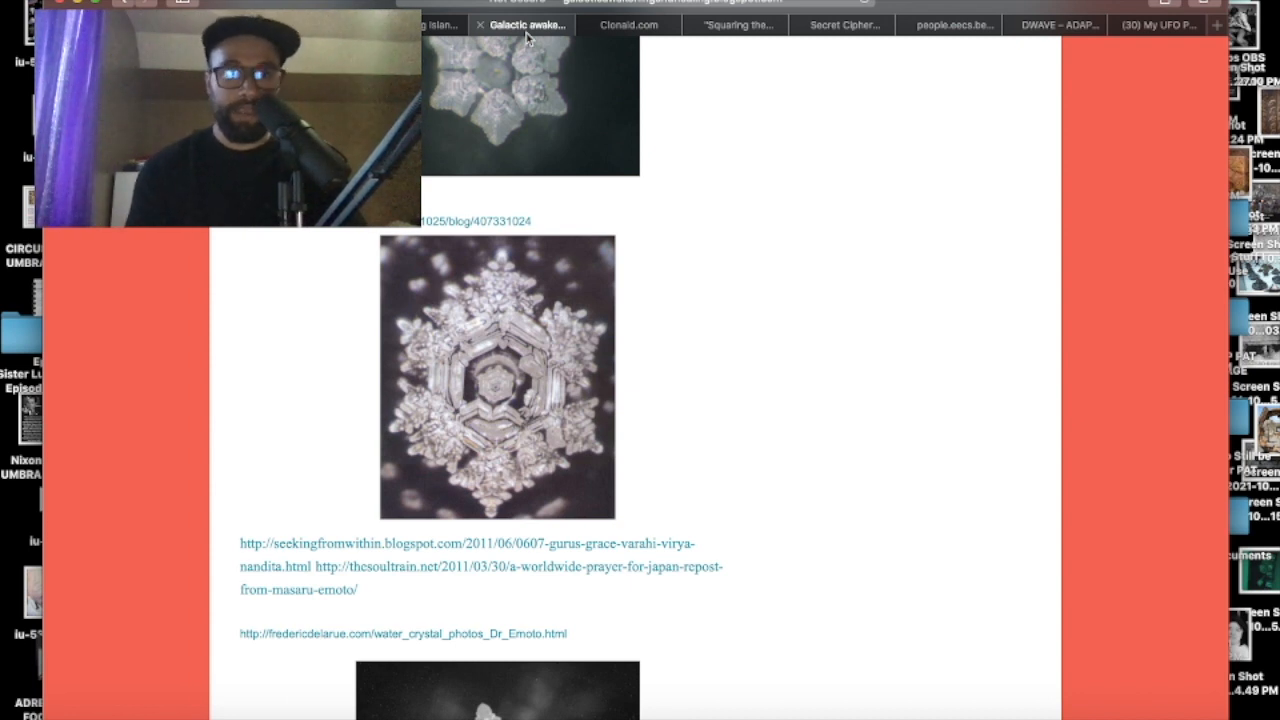
Step: Switch to the D-Wave arXiv paper and read down through its abstract
click(948, 24)
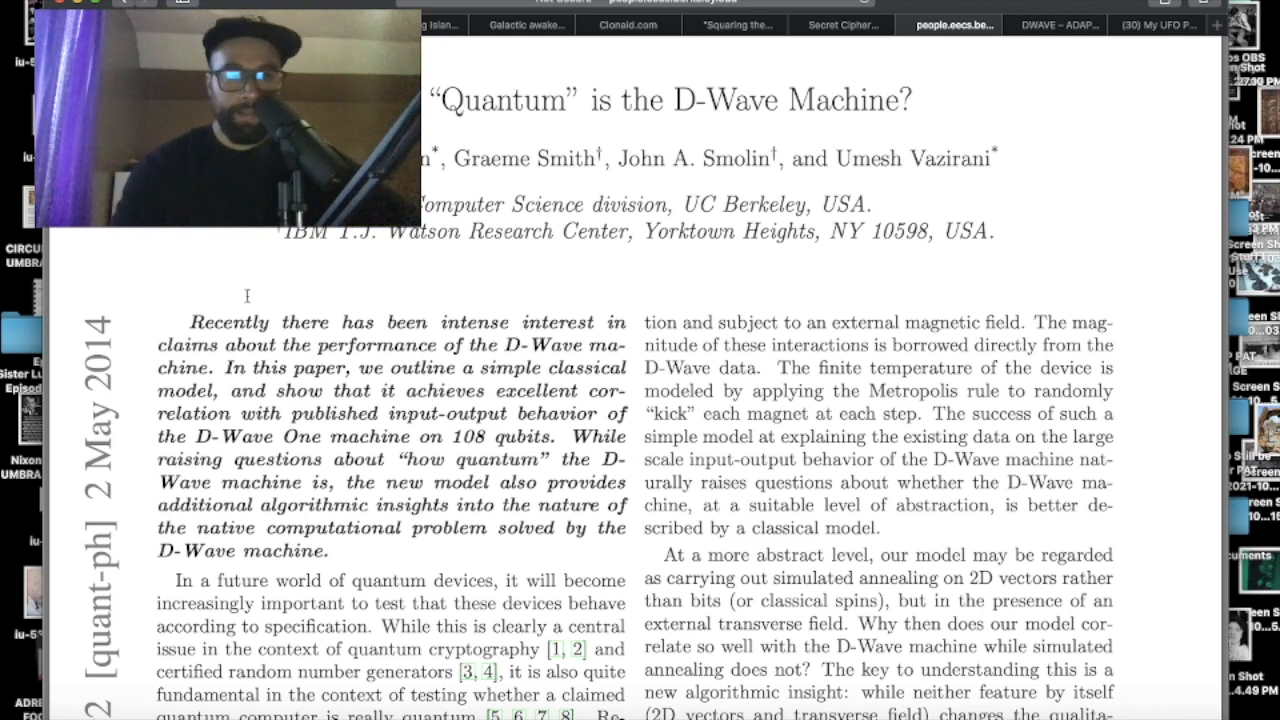
scroll(down, 3)
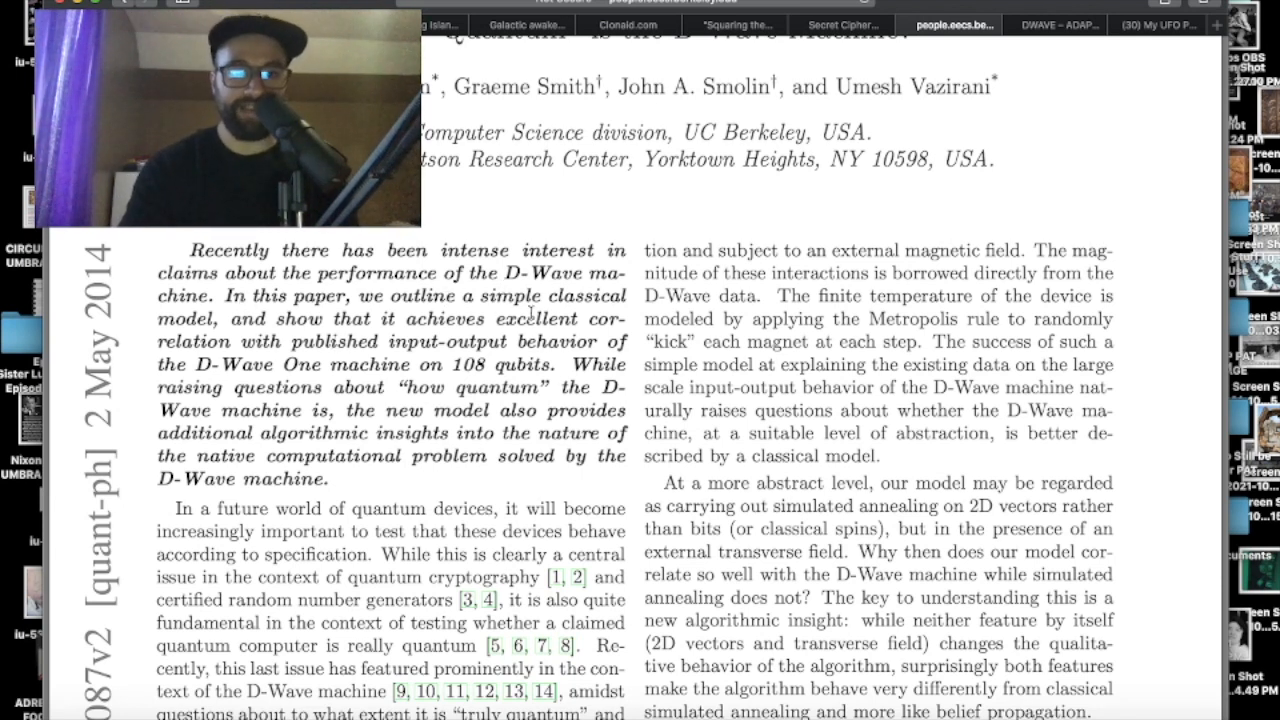
mouse_move(458, 346)
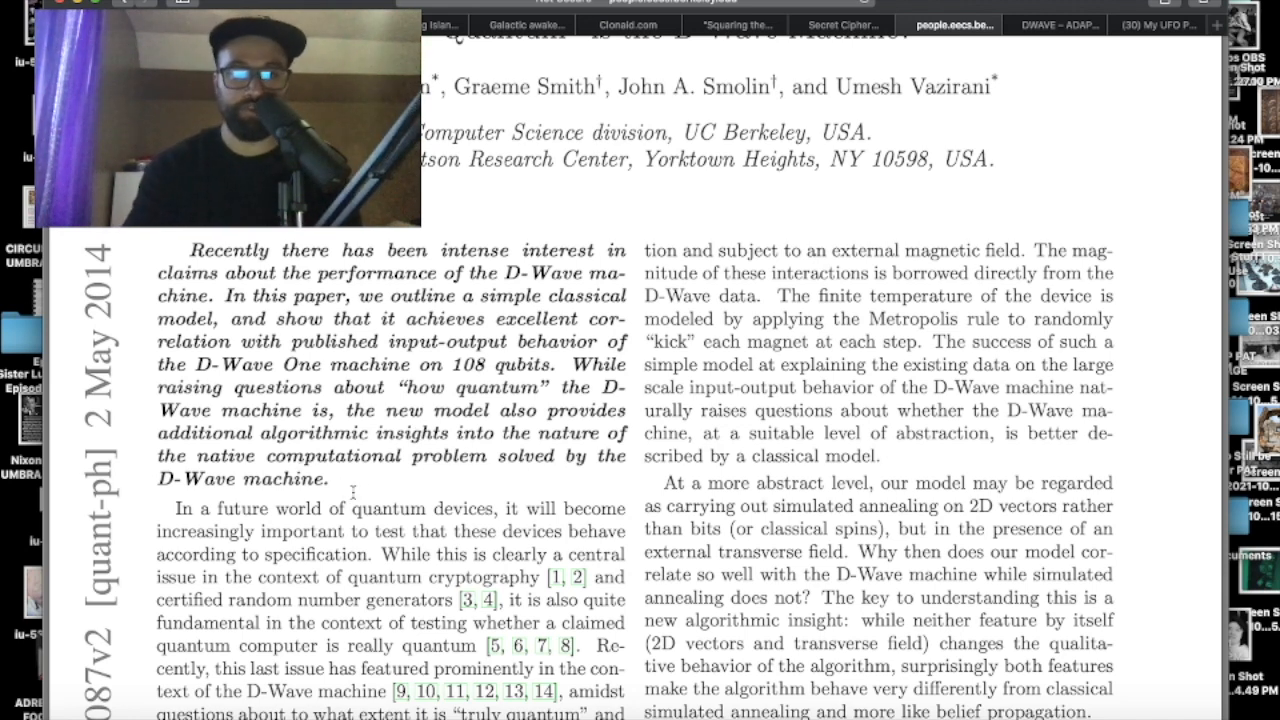
scroll(down, 3)
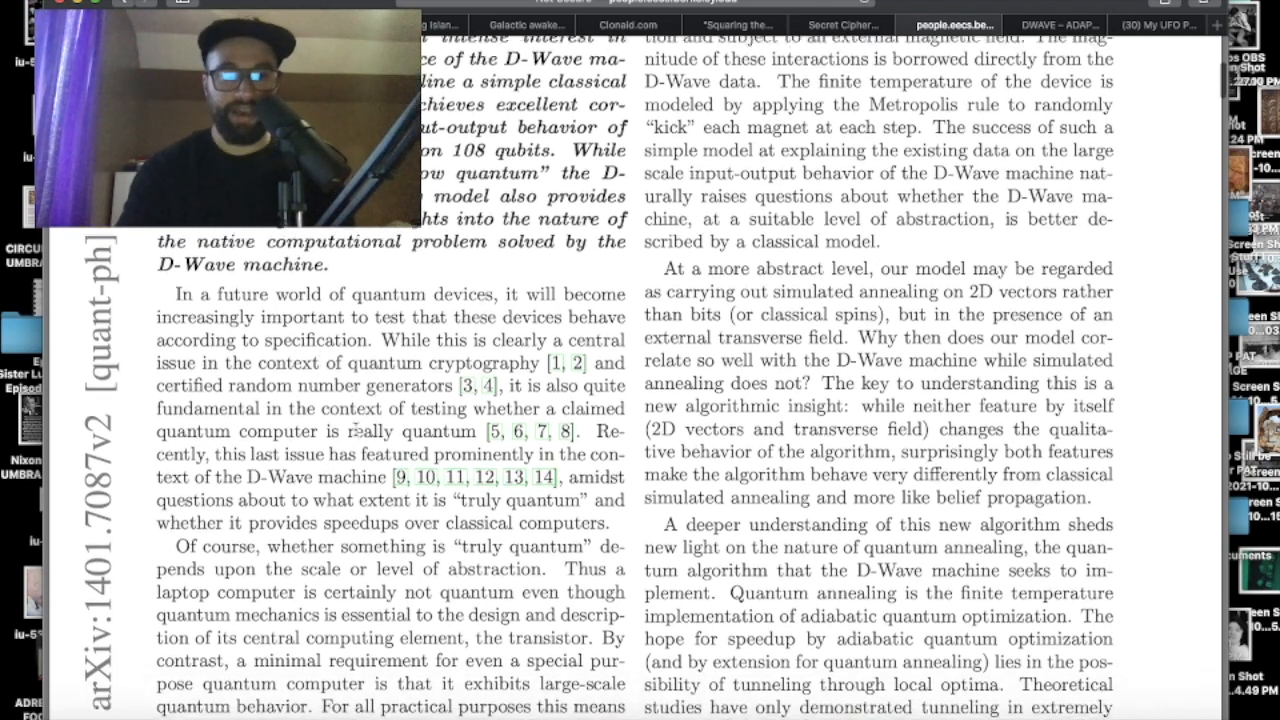
scroll(down, 3)
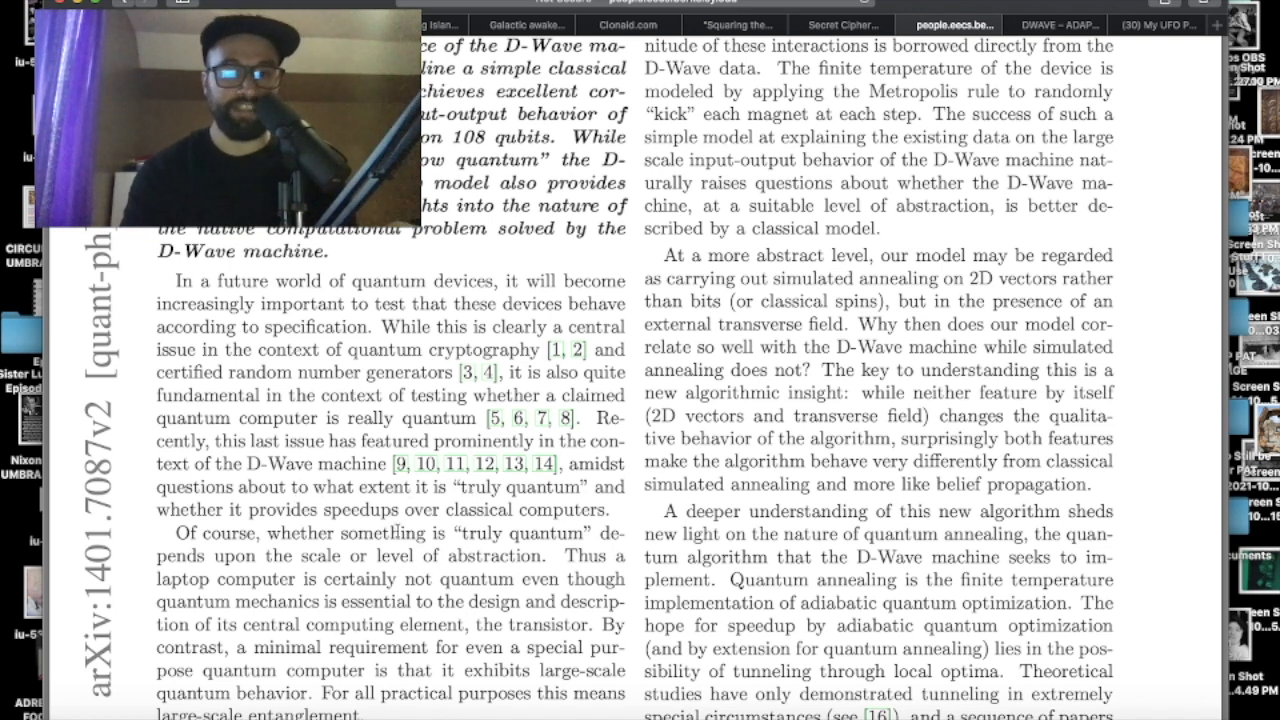
Step: Continue through the paper's first page to the Chimera graph figure at the top of page 2
scroll(down, 3)
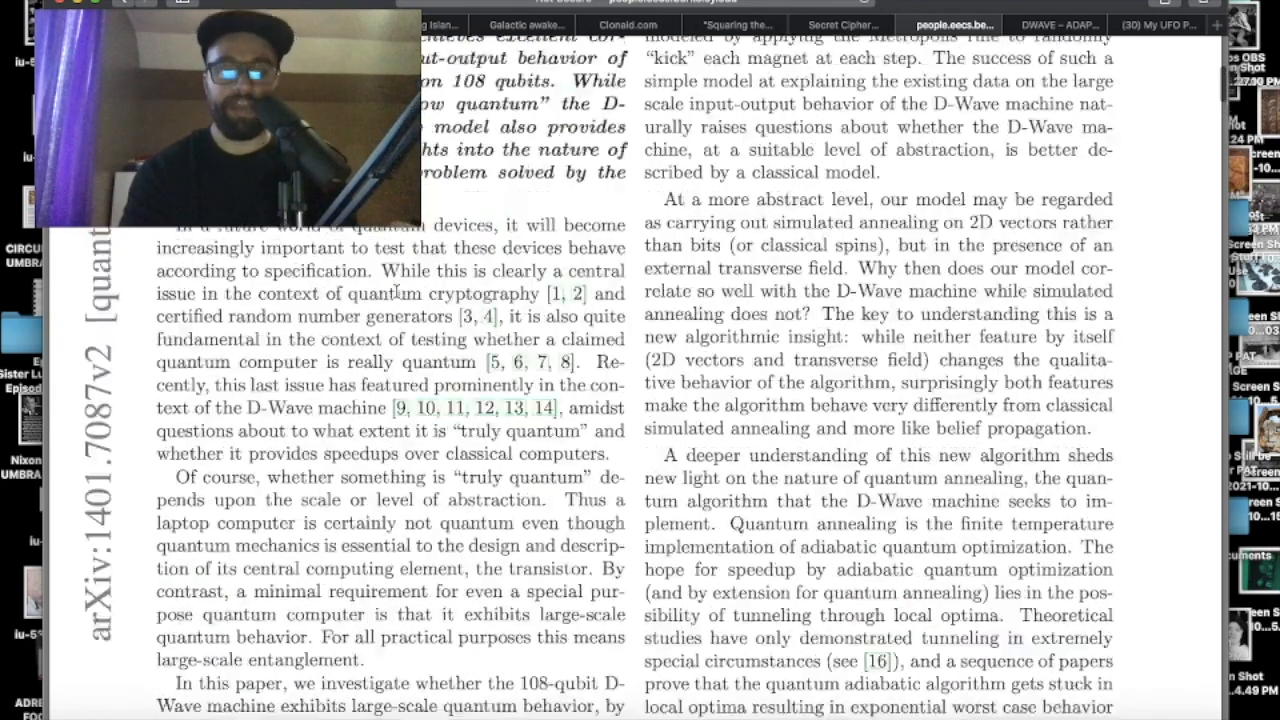
scroll(up, 3)
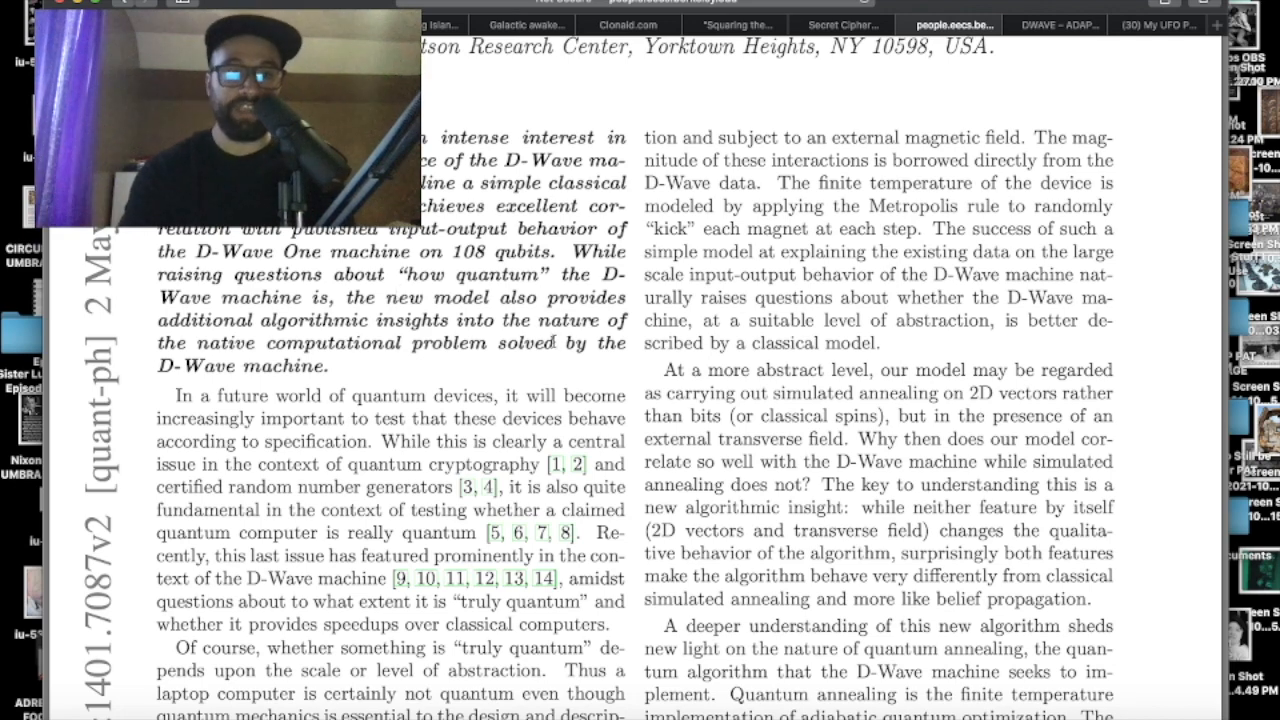
scroll(down, 3)
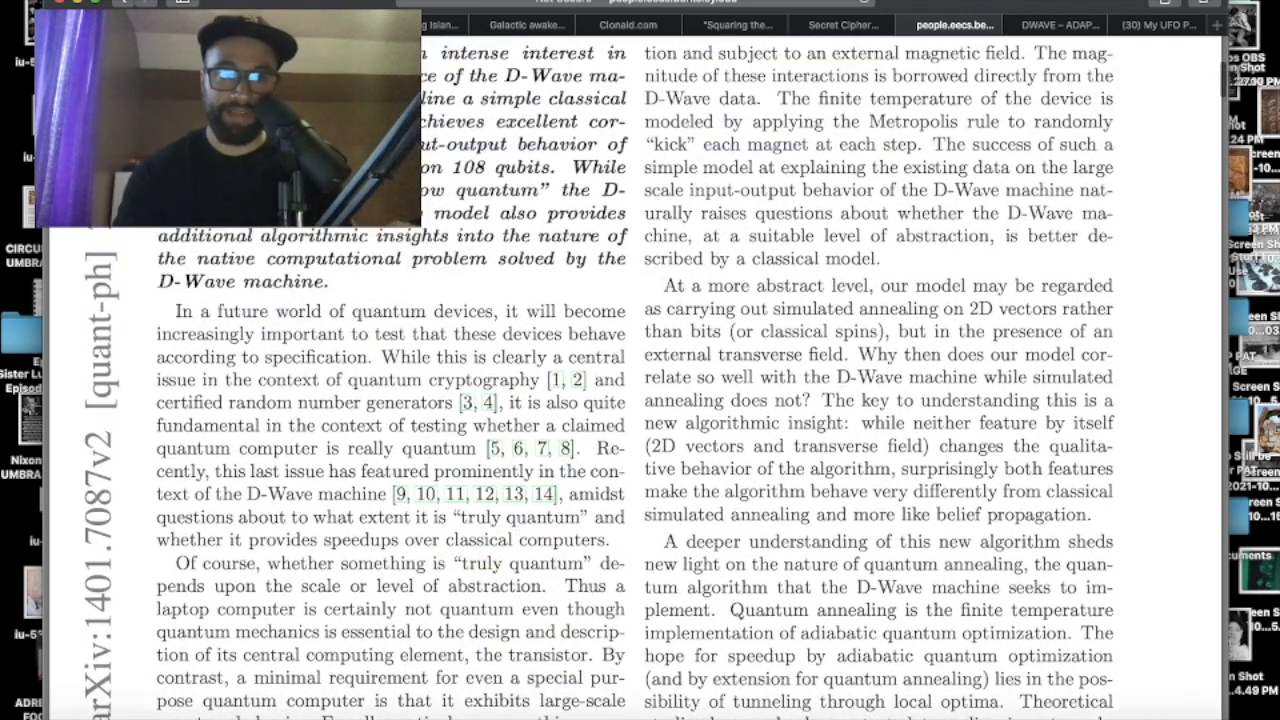
scroll(down, 3)
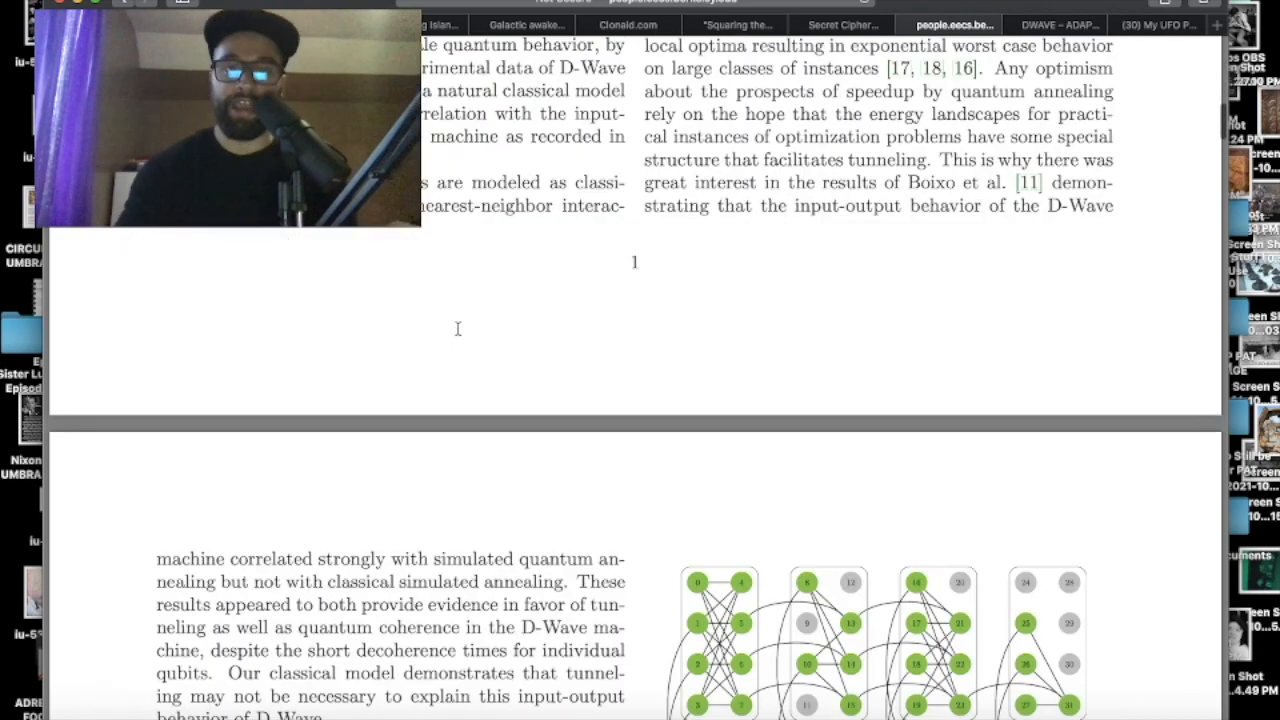
Step: Scroll page 2 past Figure 1 to the 'D-Wave Architecture and Tunneling' heading
scroll(down, 3)
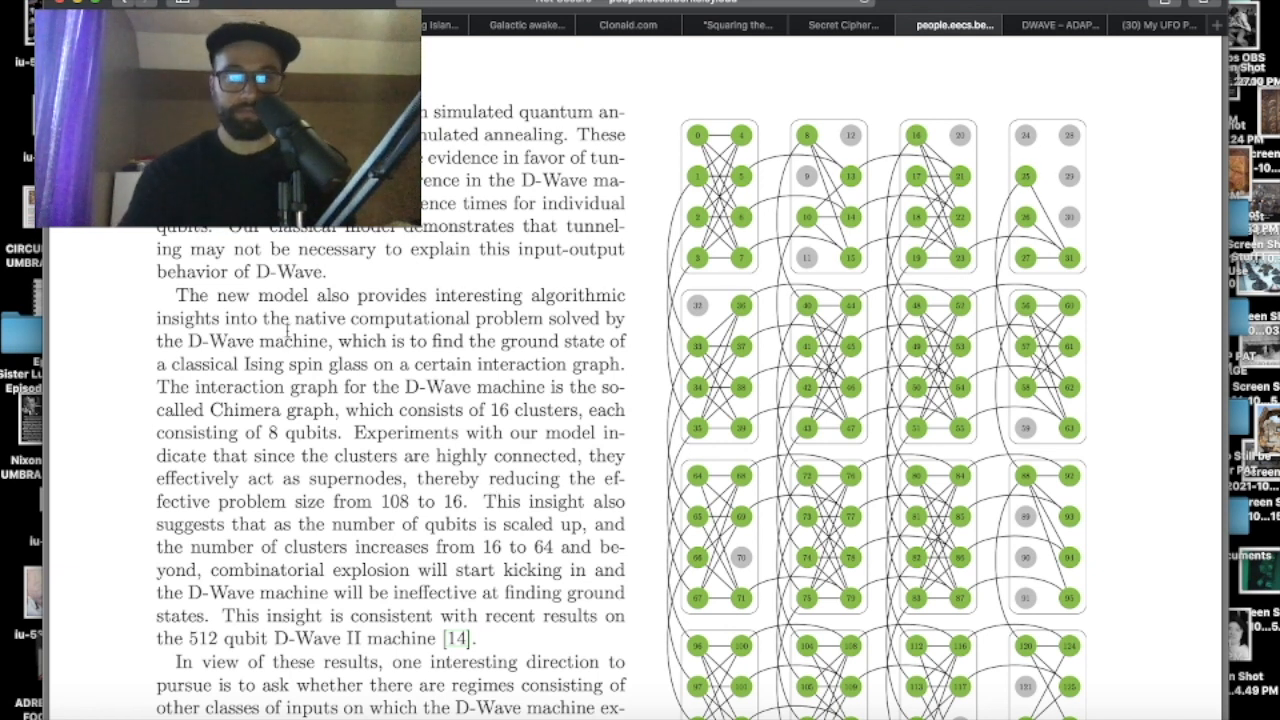
scroll(down, 3)
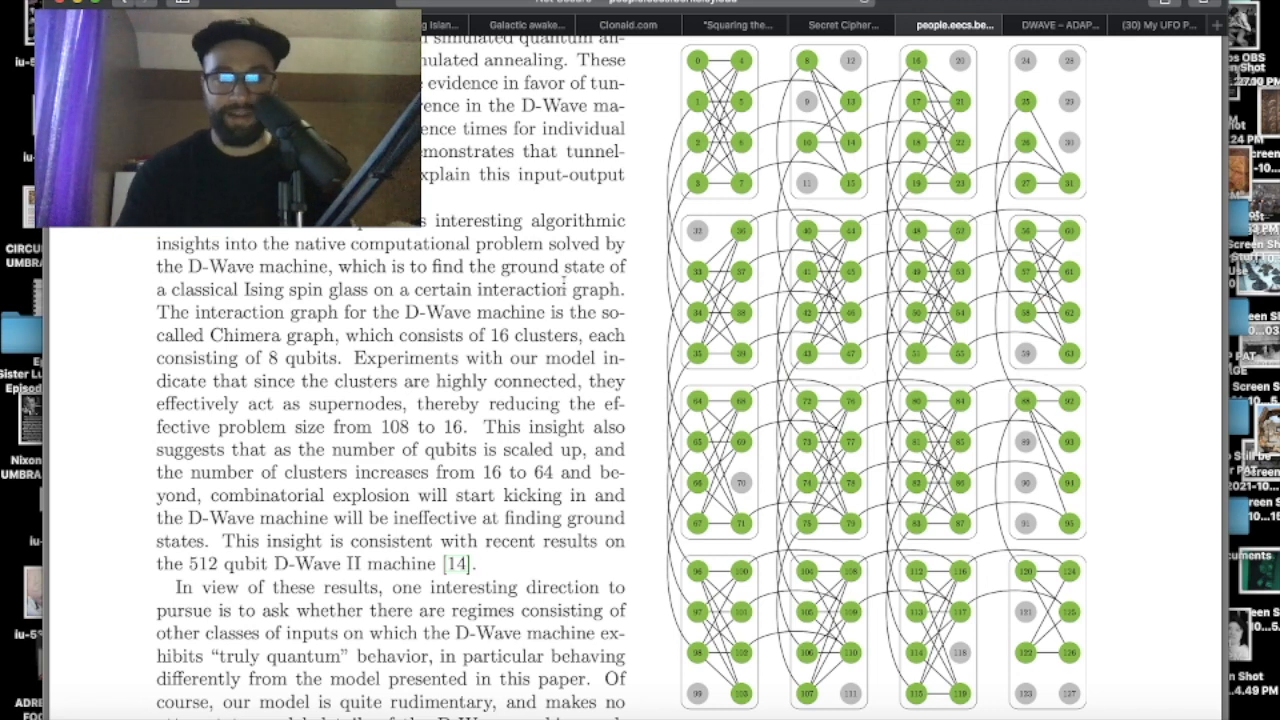
scroll(down, 3)
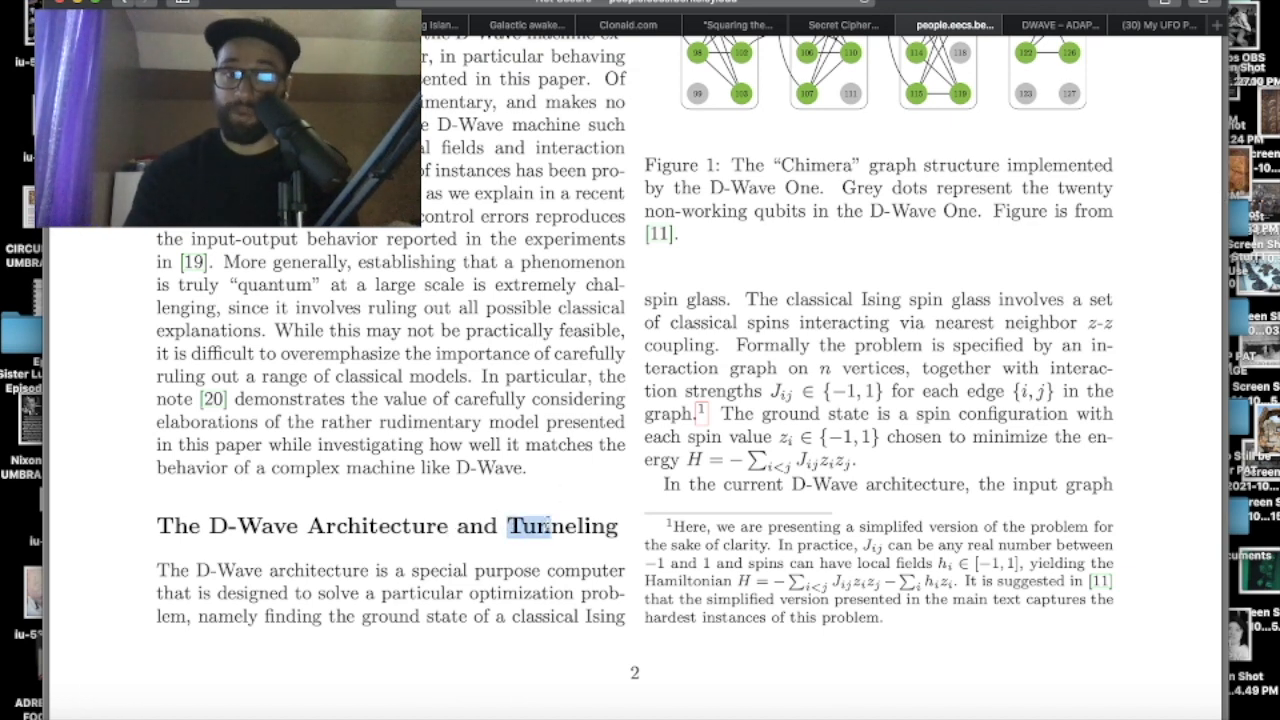
Step: Scroll the D-Wave paper down past the Results to the Discussion and the success-probability histogram
scroll(down, 3)
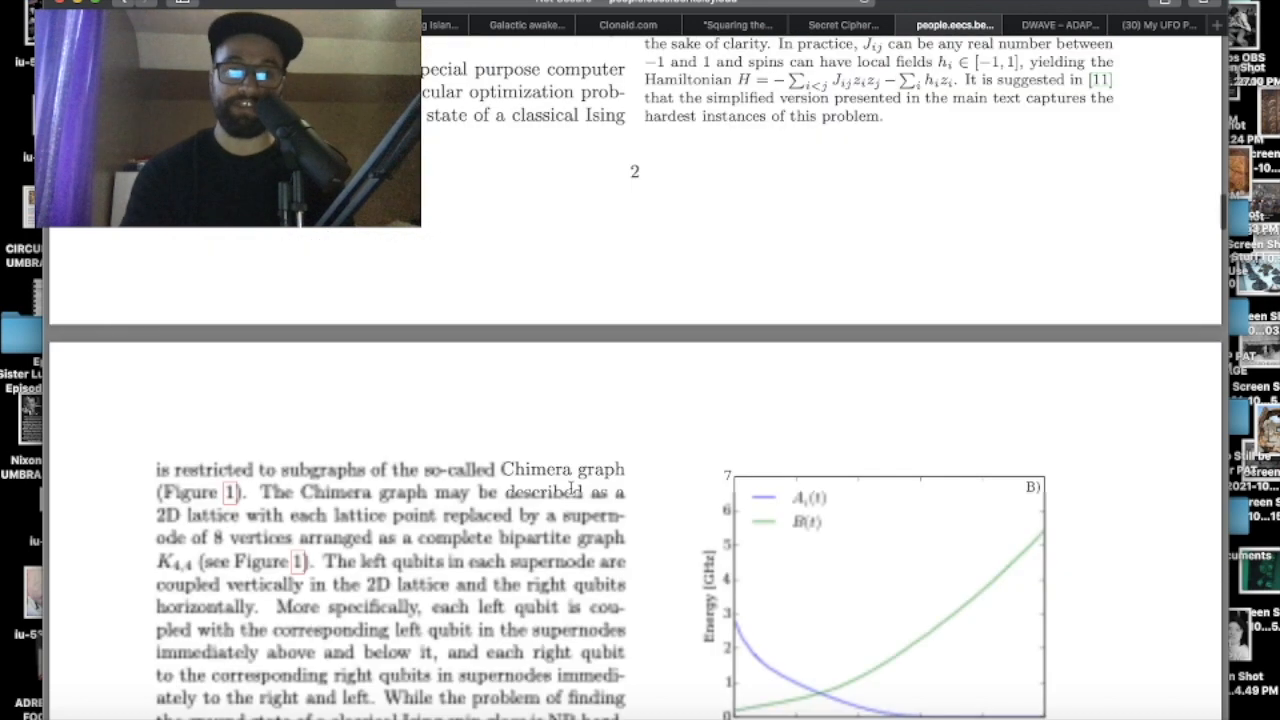
scroll(down, 3)
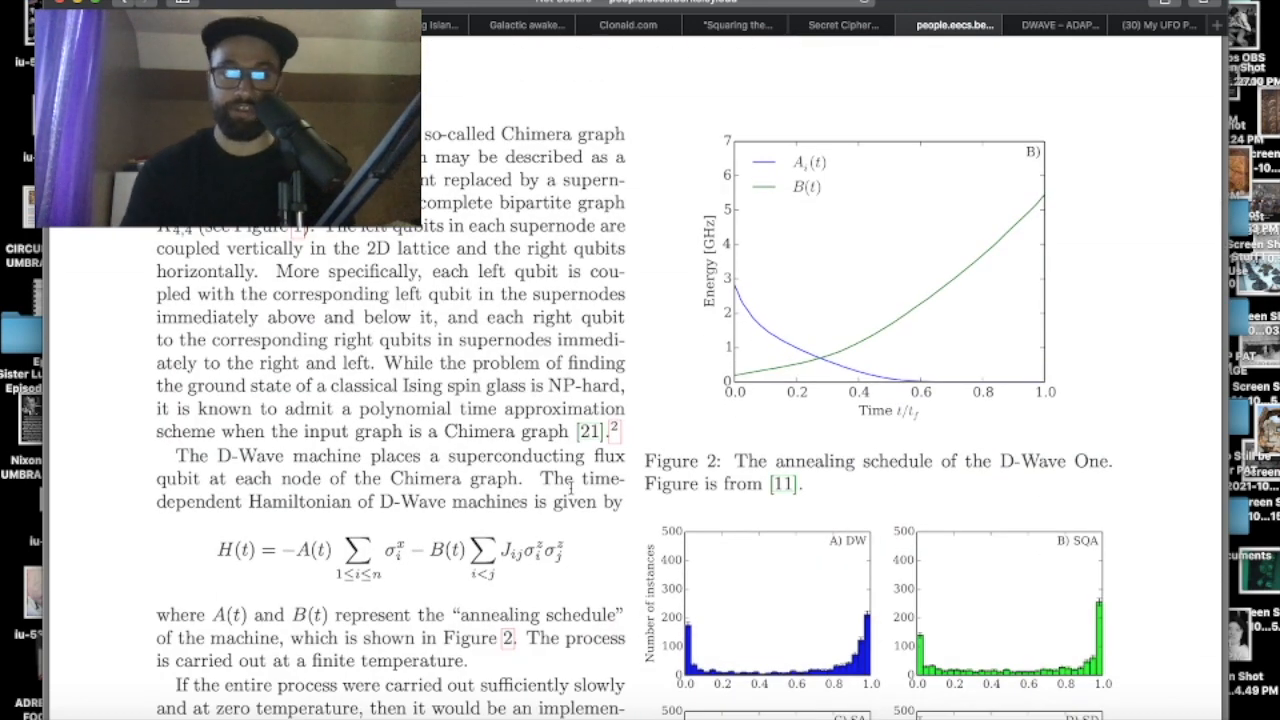
scroll(down, 3)
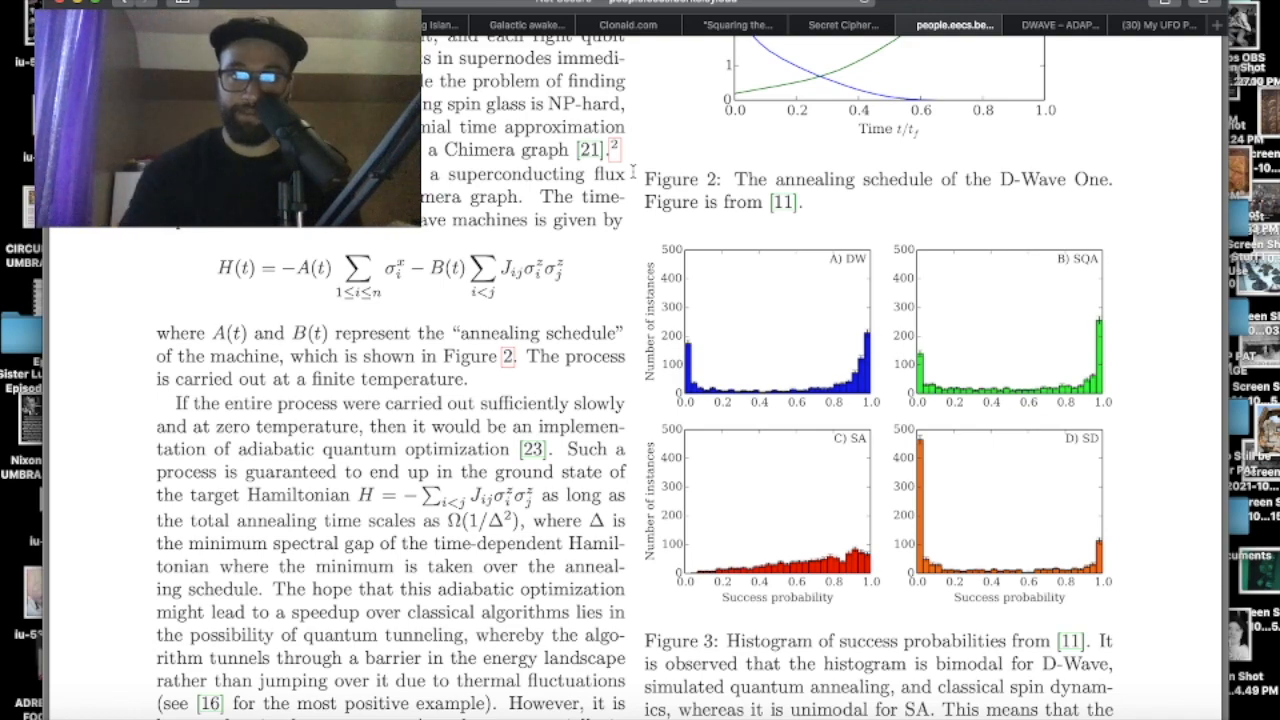
scroll(down, 3)
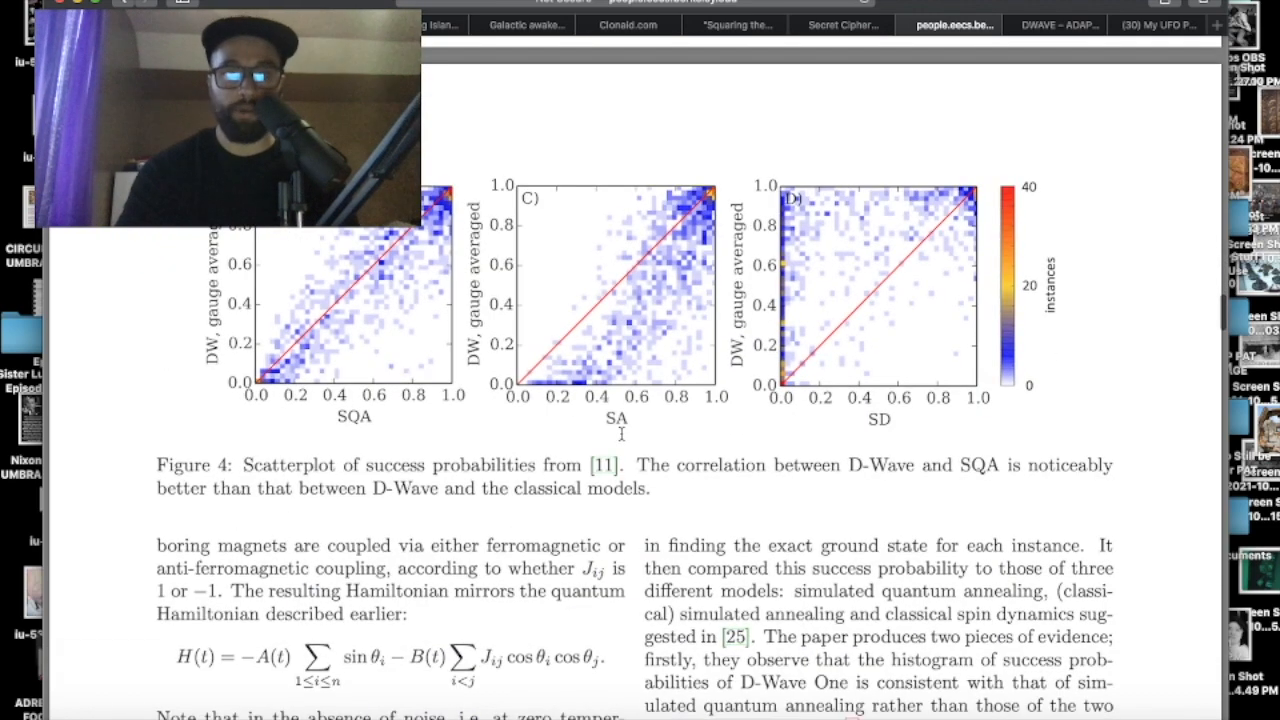
scroll(down, 3)
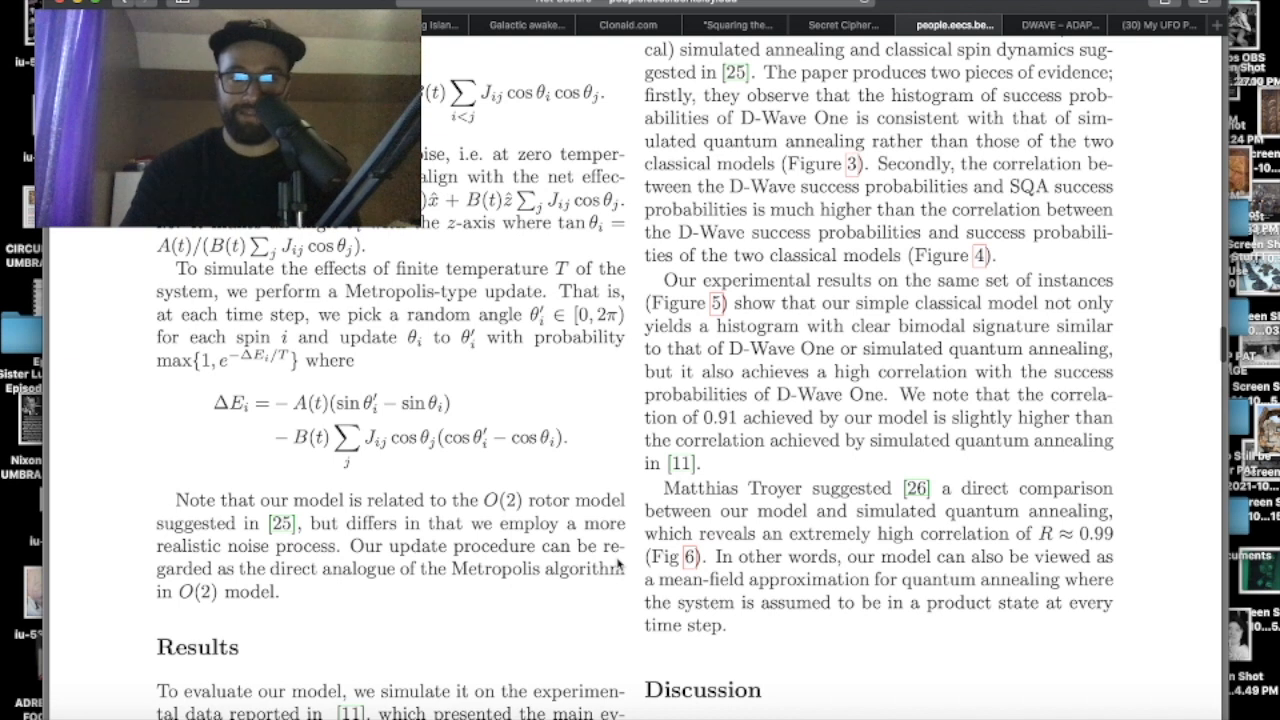
scroll(down, 3)
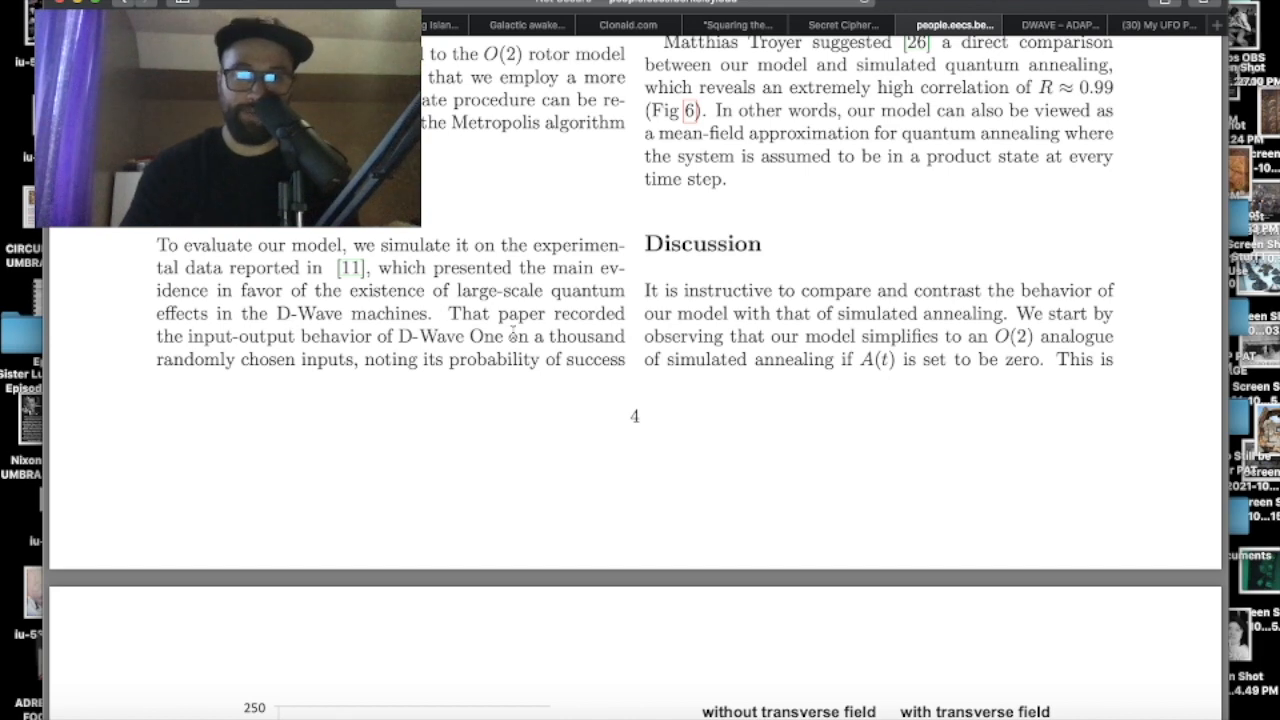
scroll(up, 3)
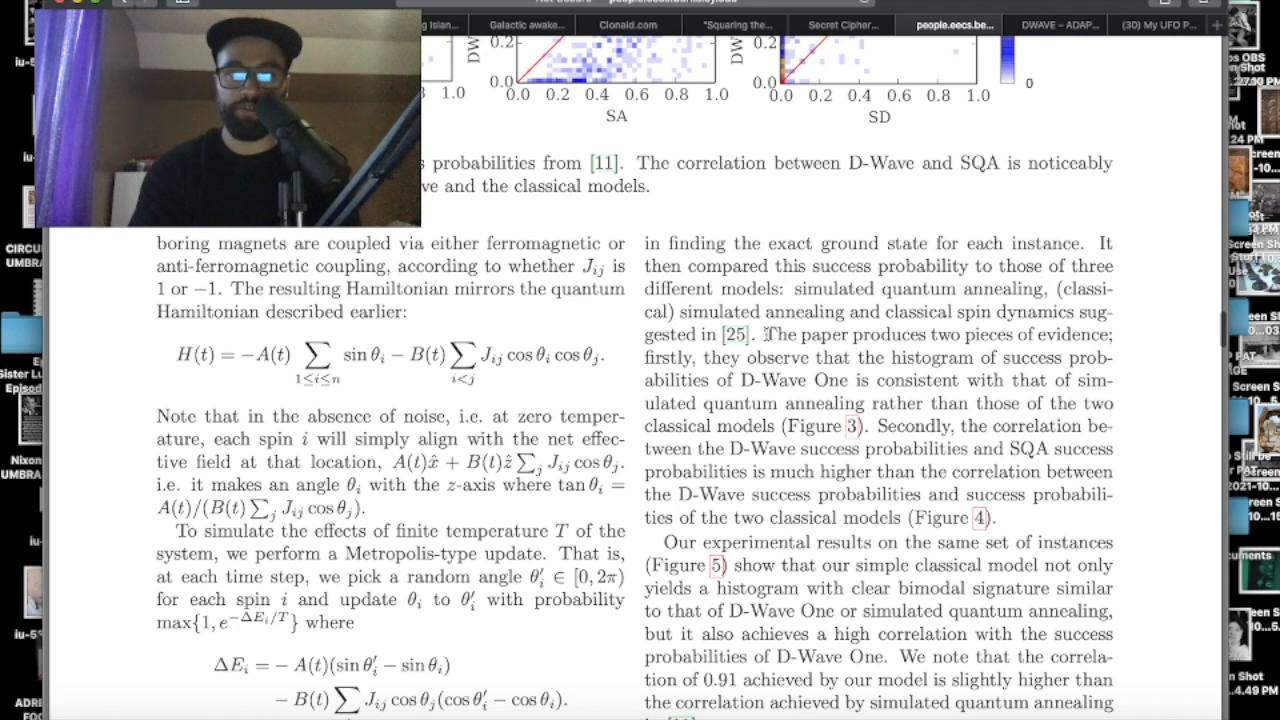
Step: Select a line of the Discussion text and continue down to the transverse-field figure on page 5
drag(160, 354, 1100, 380)
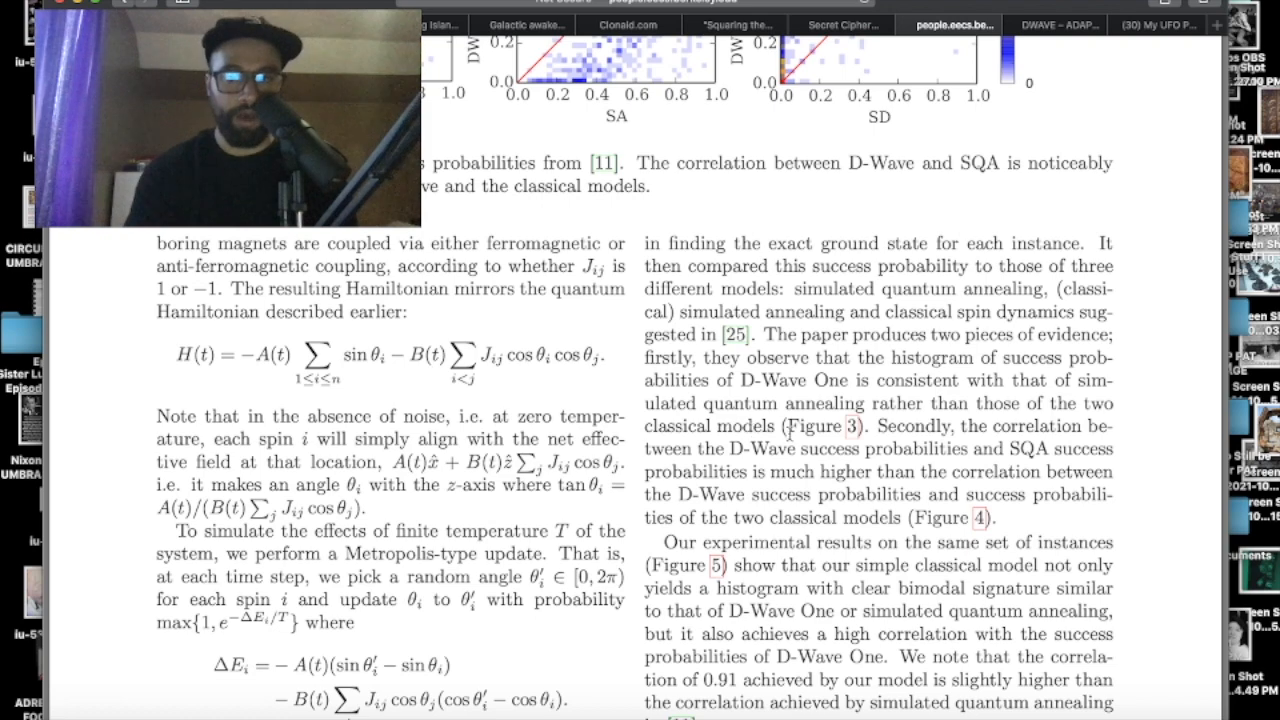
scroll(down, 3)
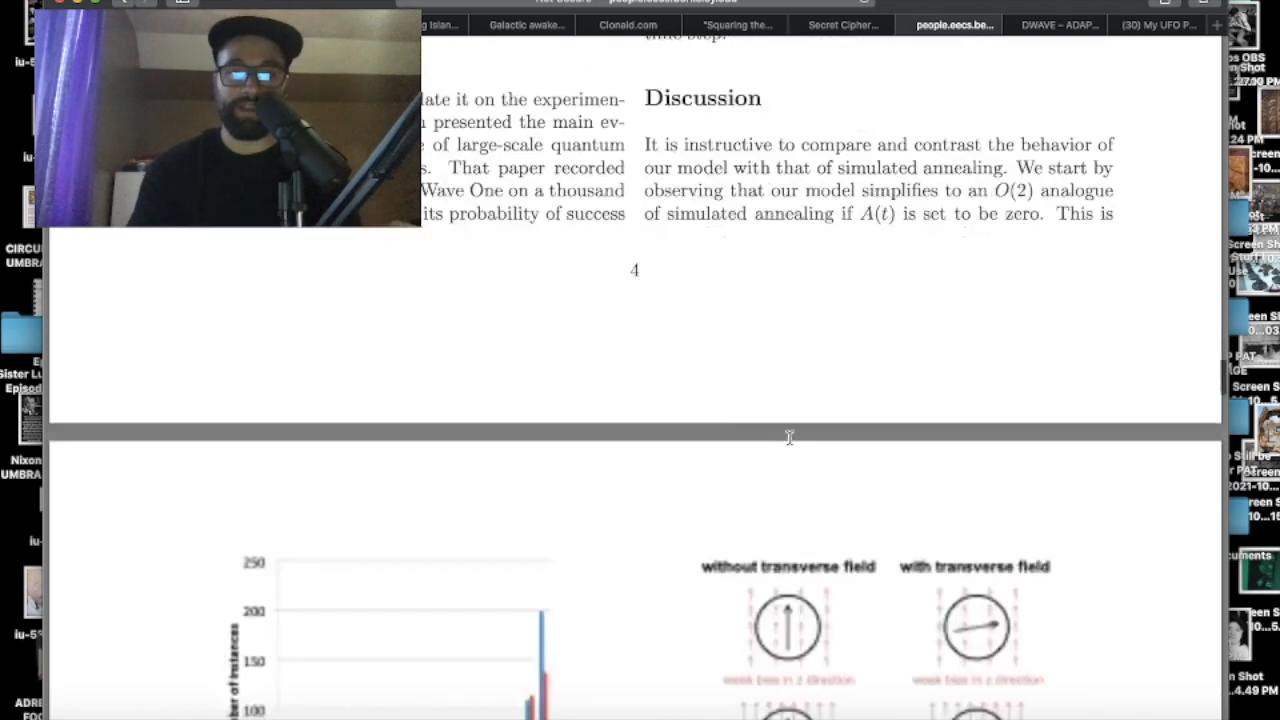
scroll(down, 3)
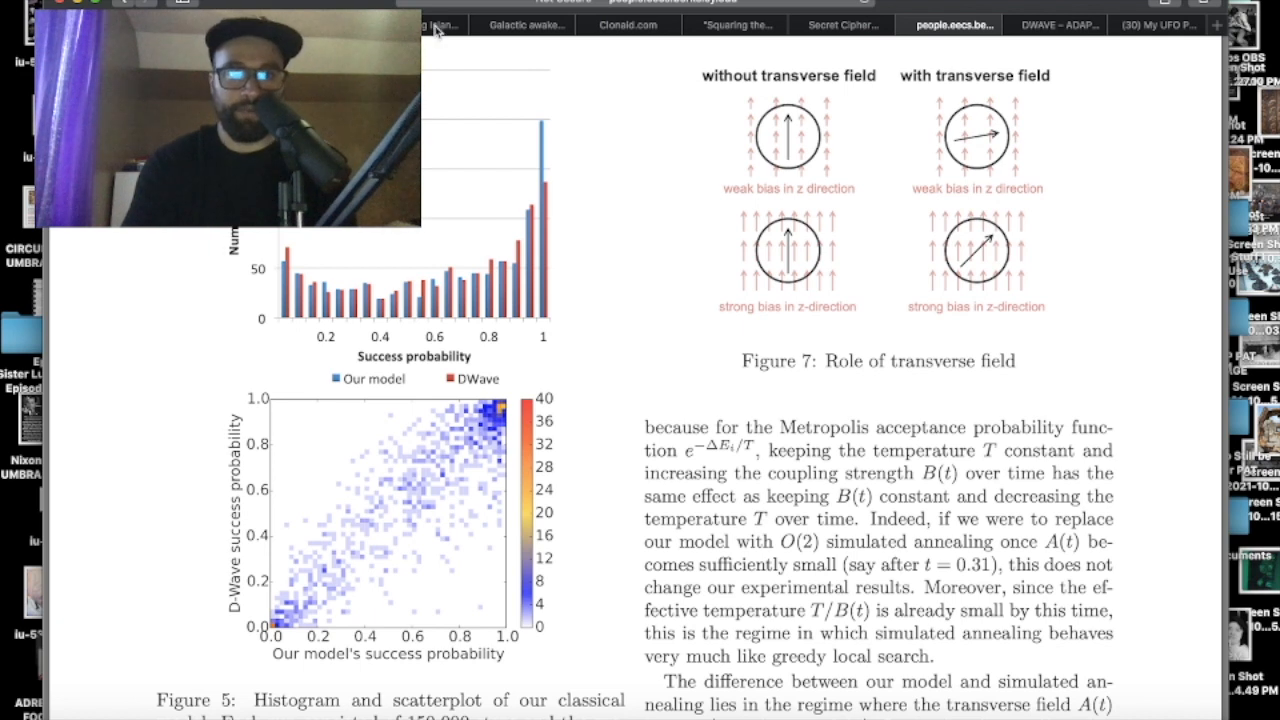
click(528, 24)
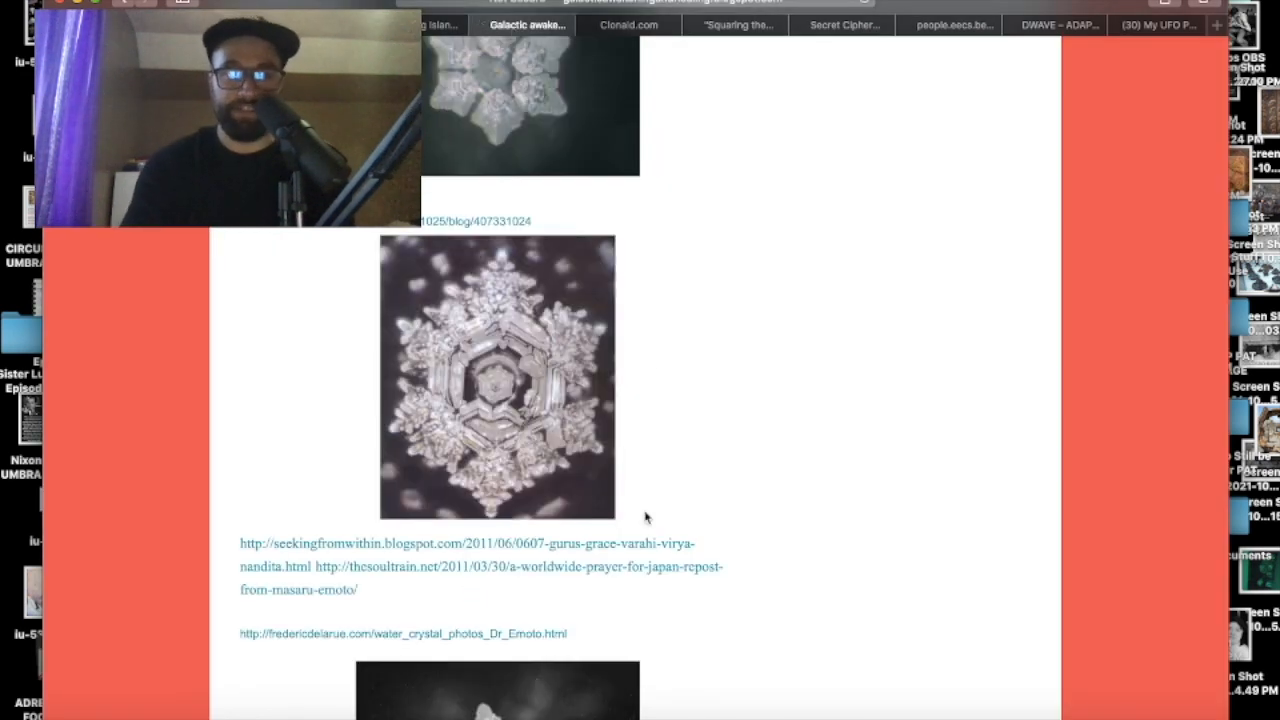
scroll(down, 3)
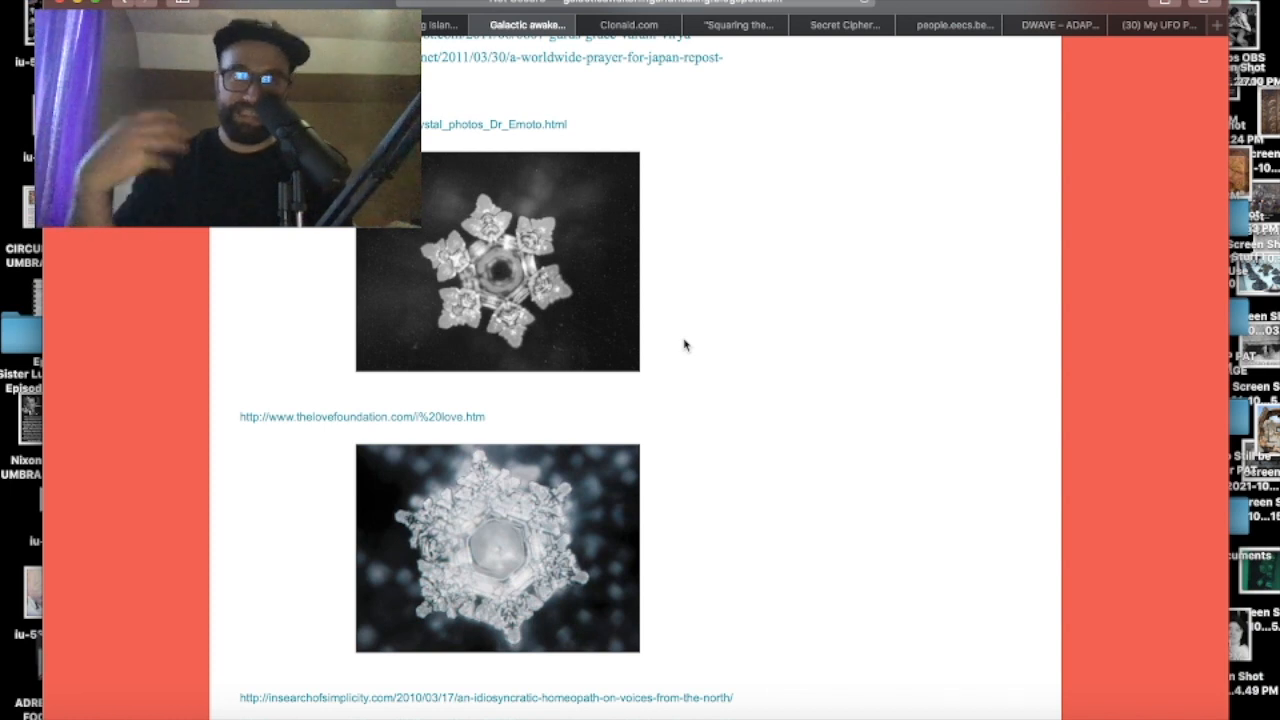
scroll(down, 3)
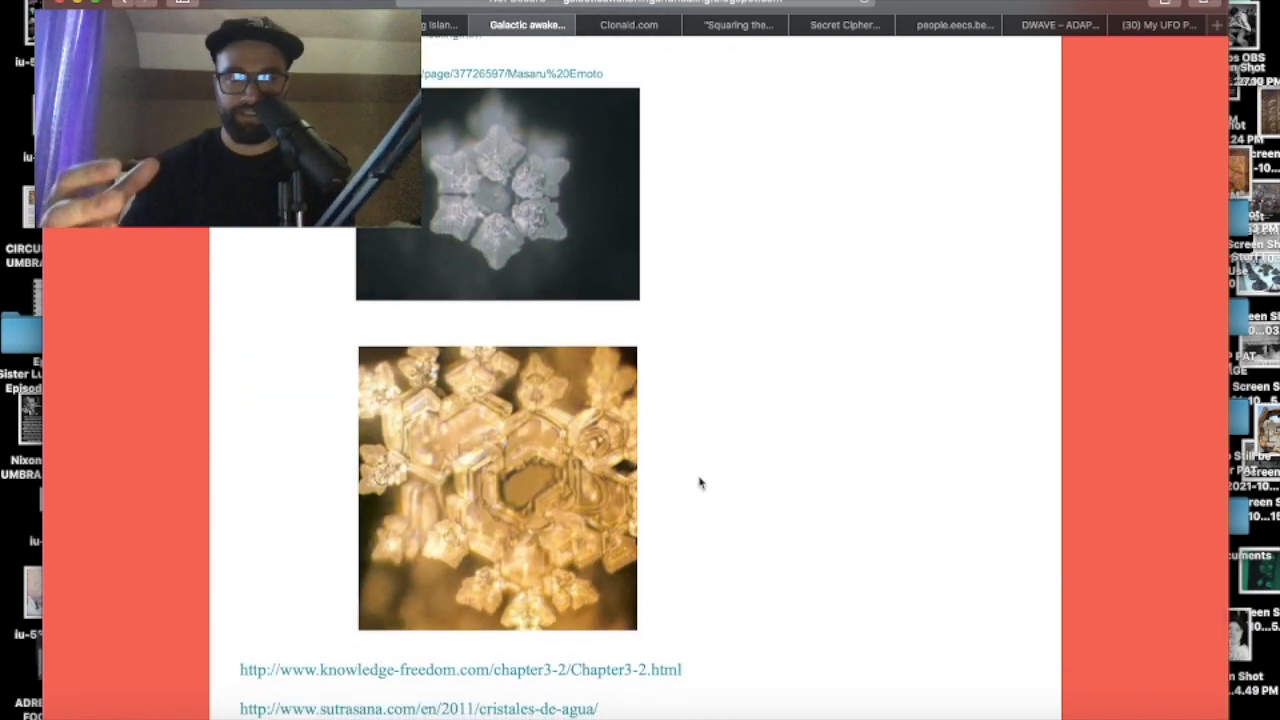
click(1052, 24)
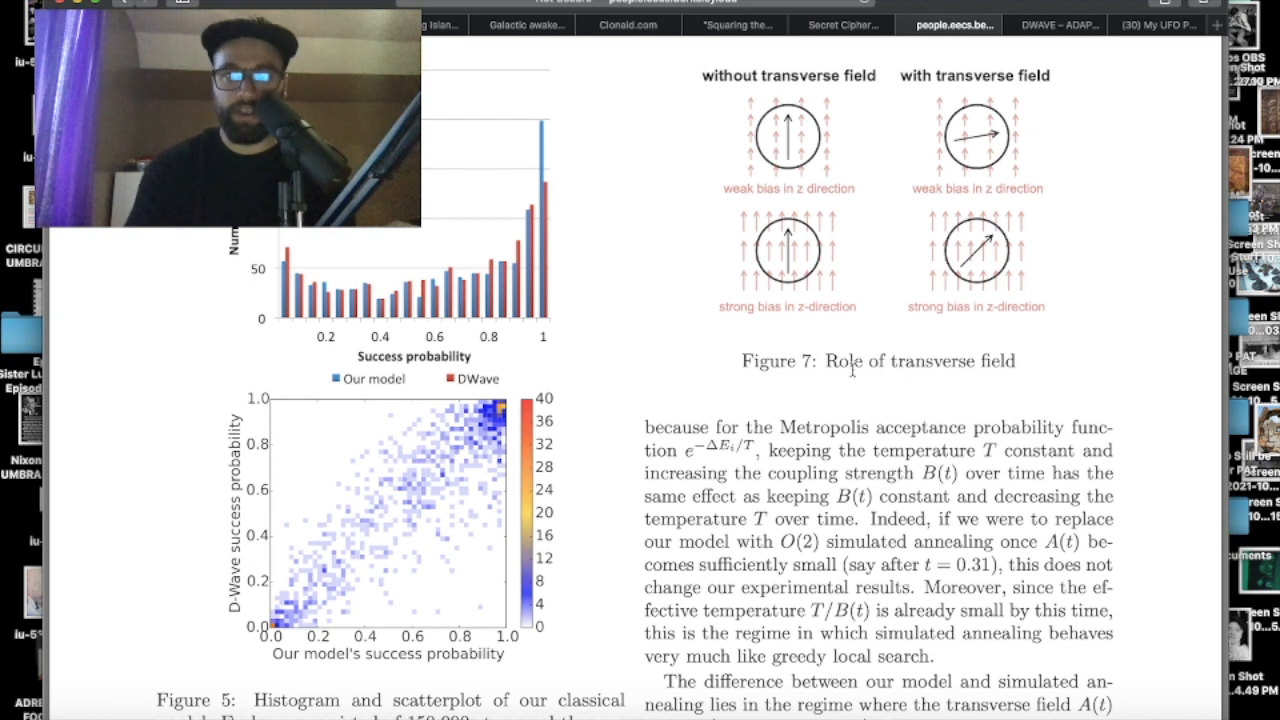
mouse_move(912, 414)
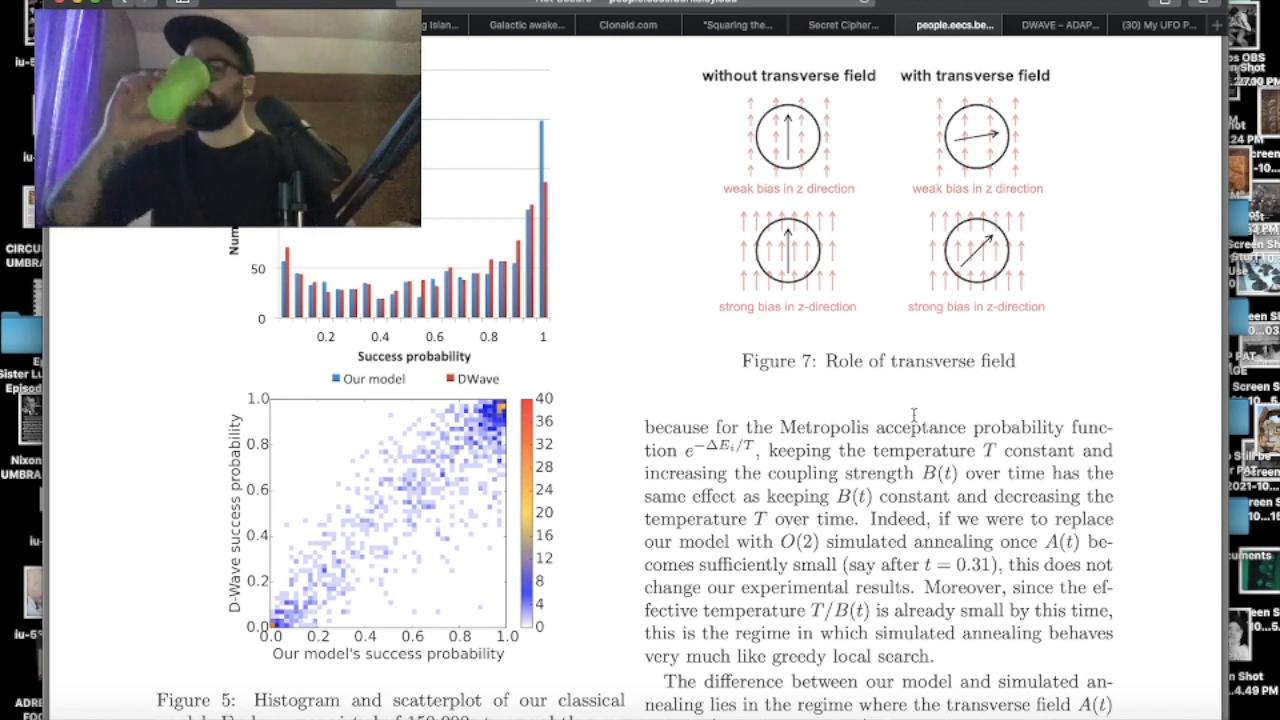
Step: Scroll the paper down past Figures 6-9 and the branching-point figure to the References
scroll(down, 3)
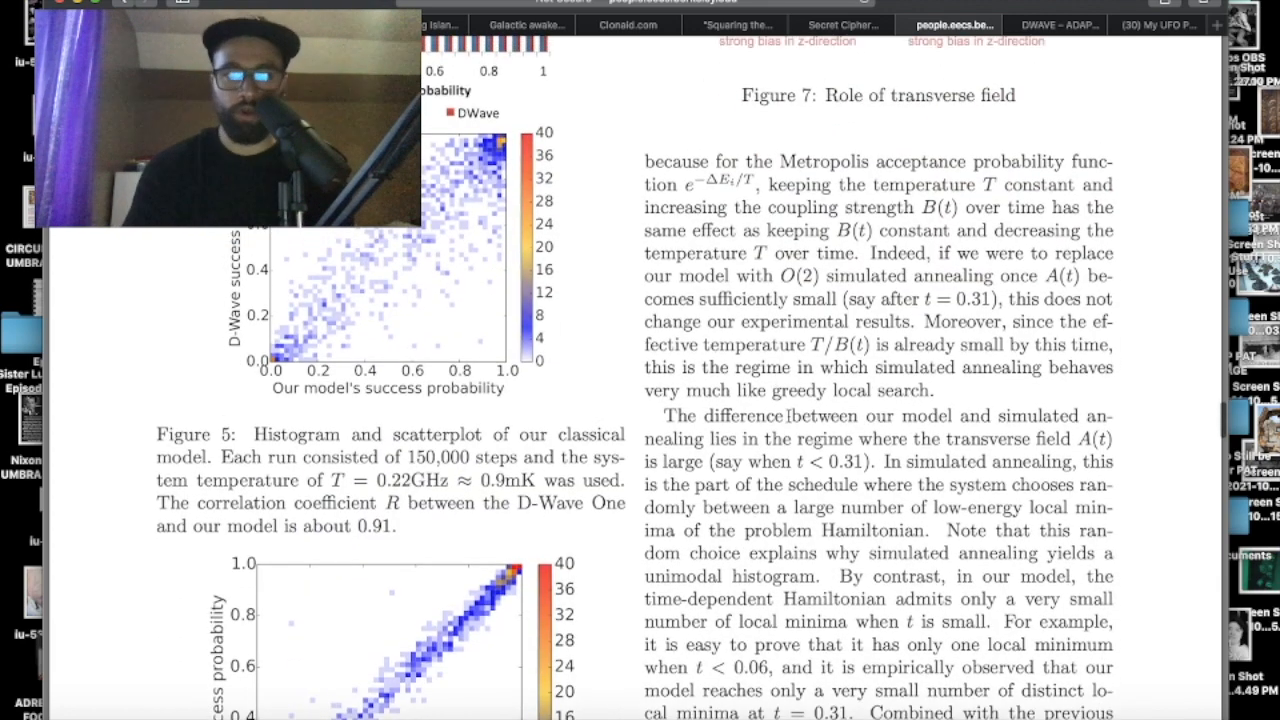
scroll(down, 3)
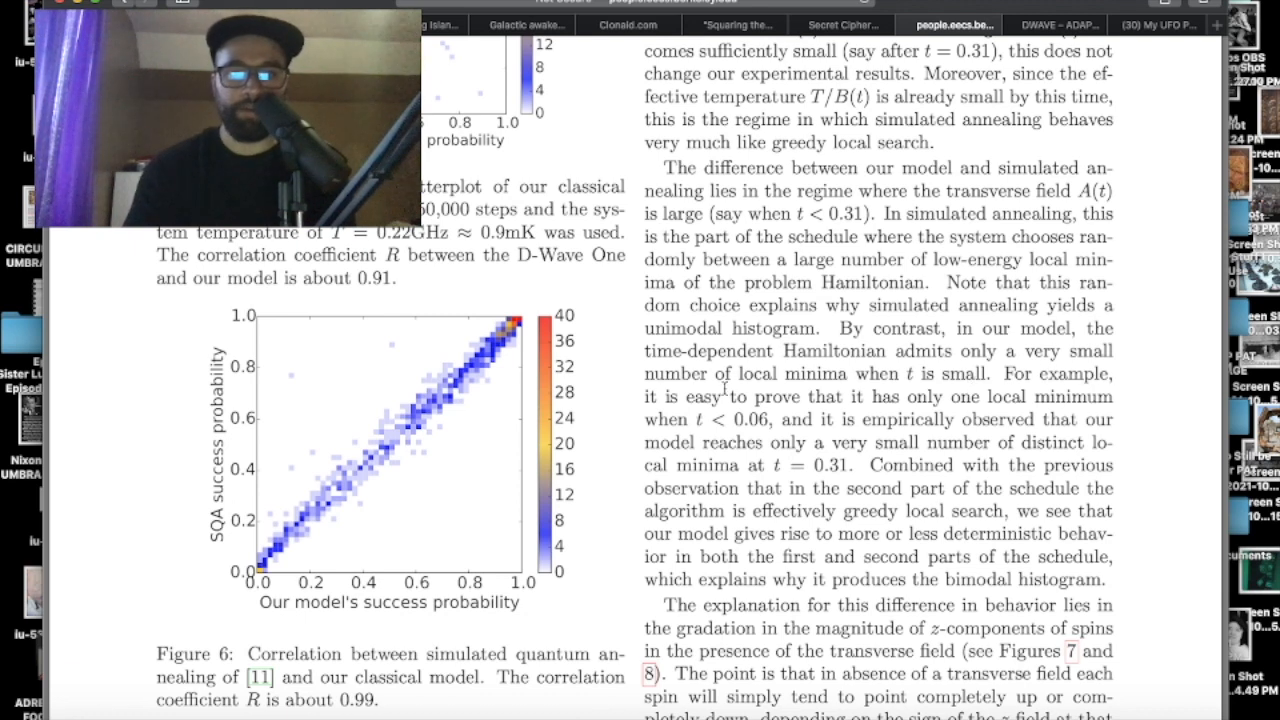
mouse_move(976, 378)
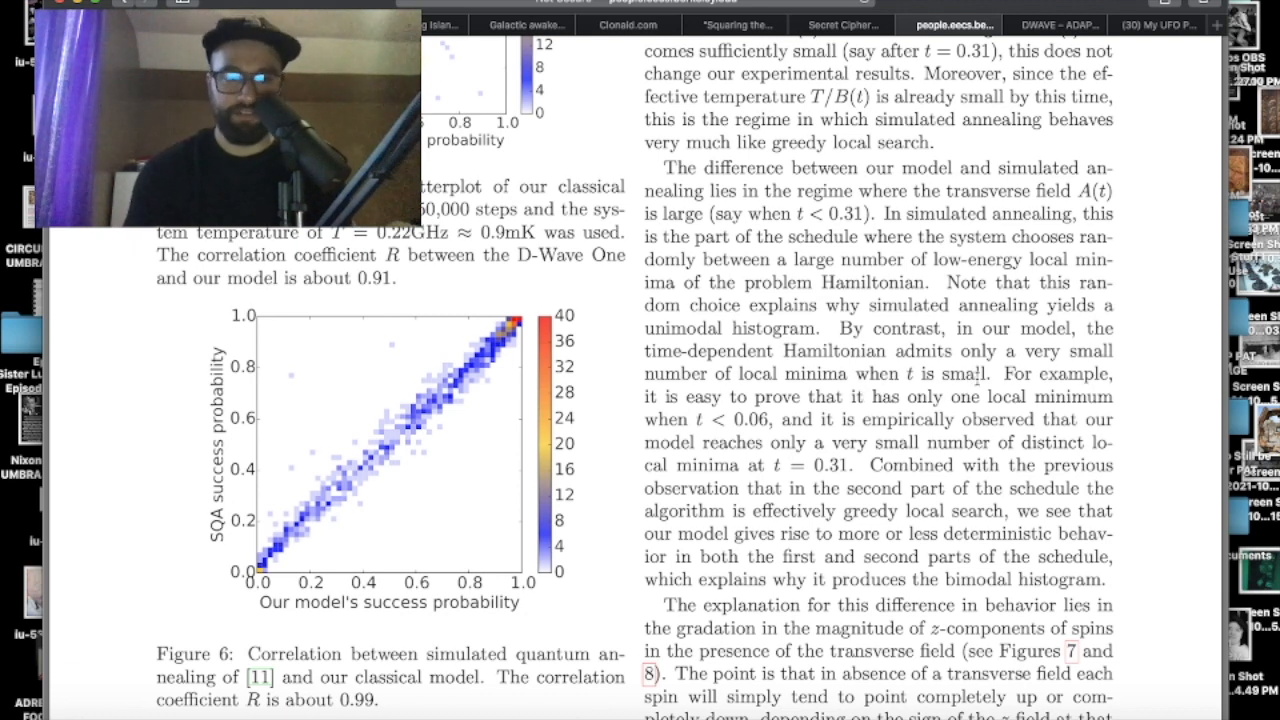
scroll(down, 3)
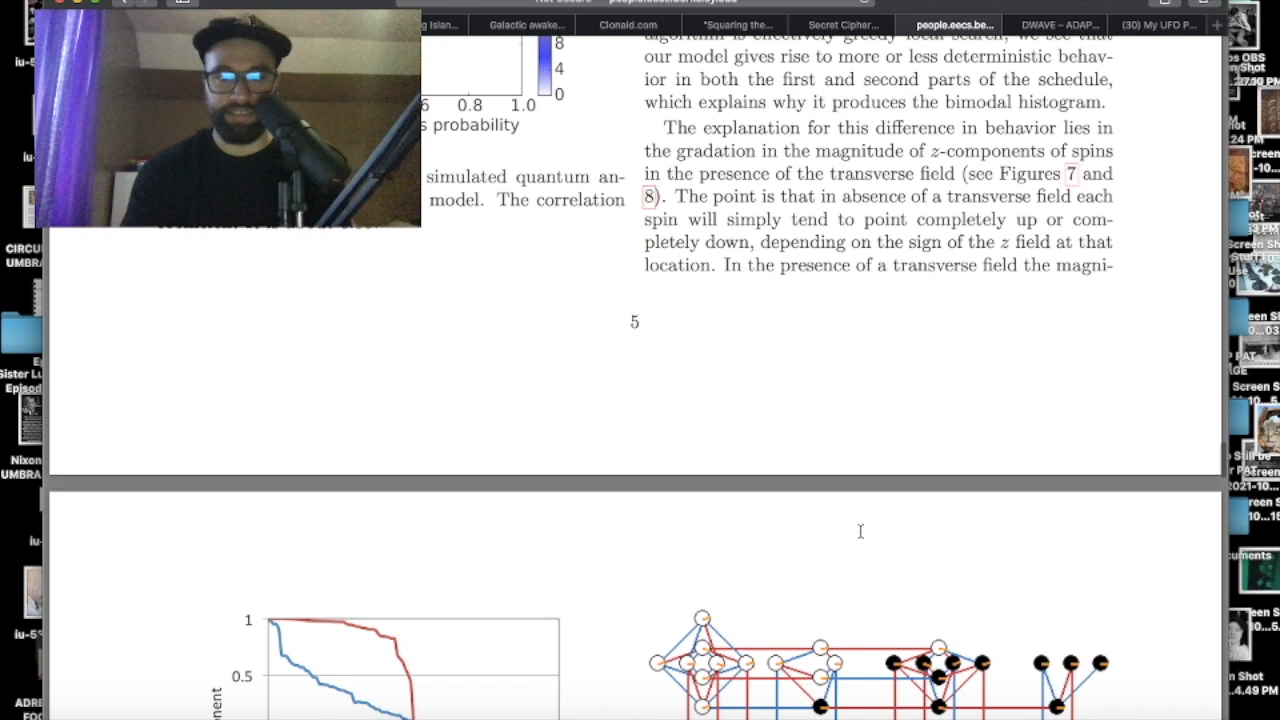
scroll(down, 3)
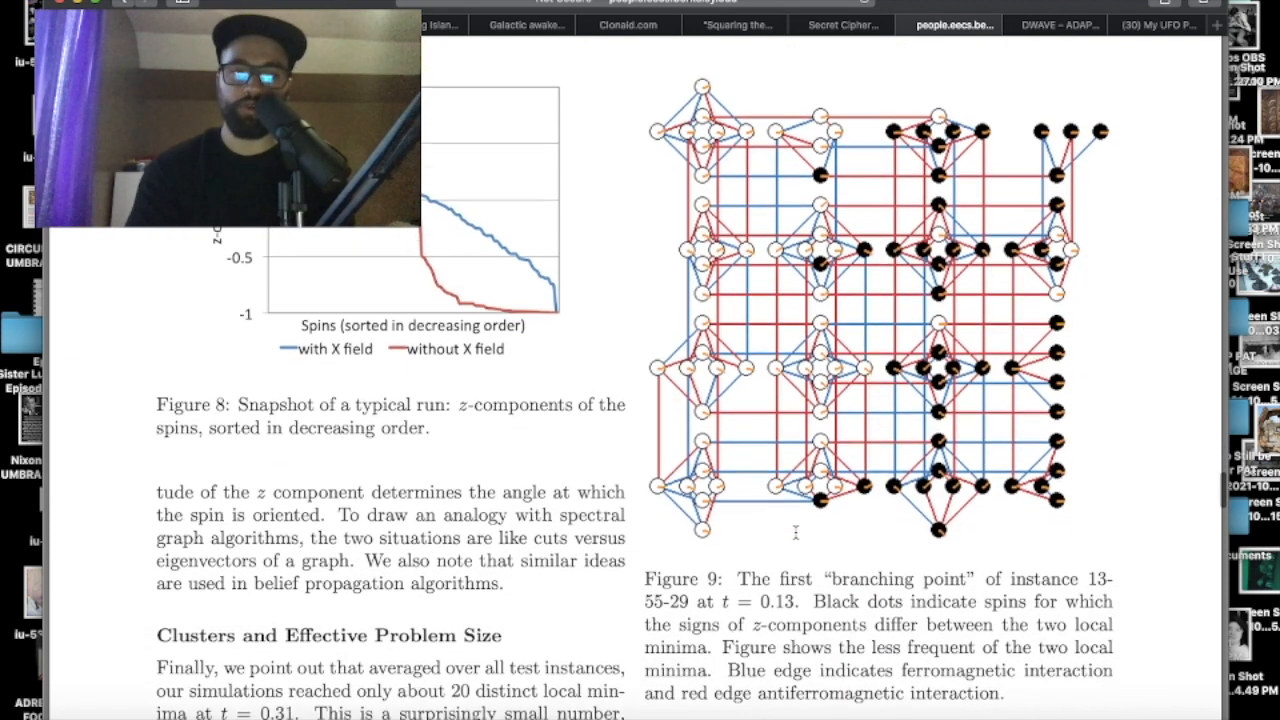
scroll(down, 3)
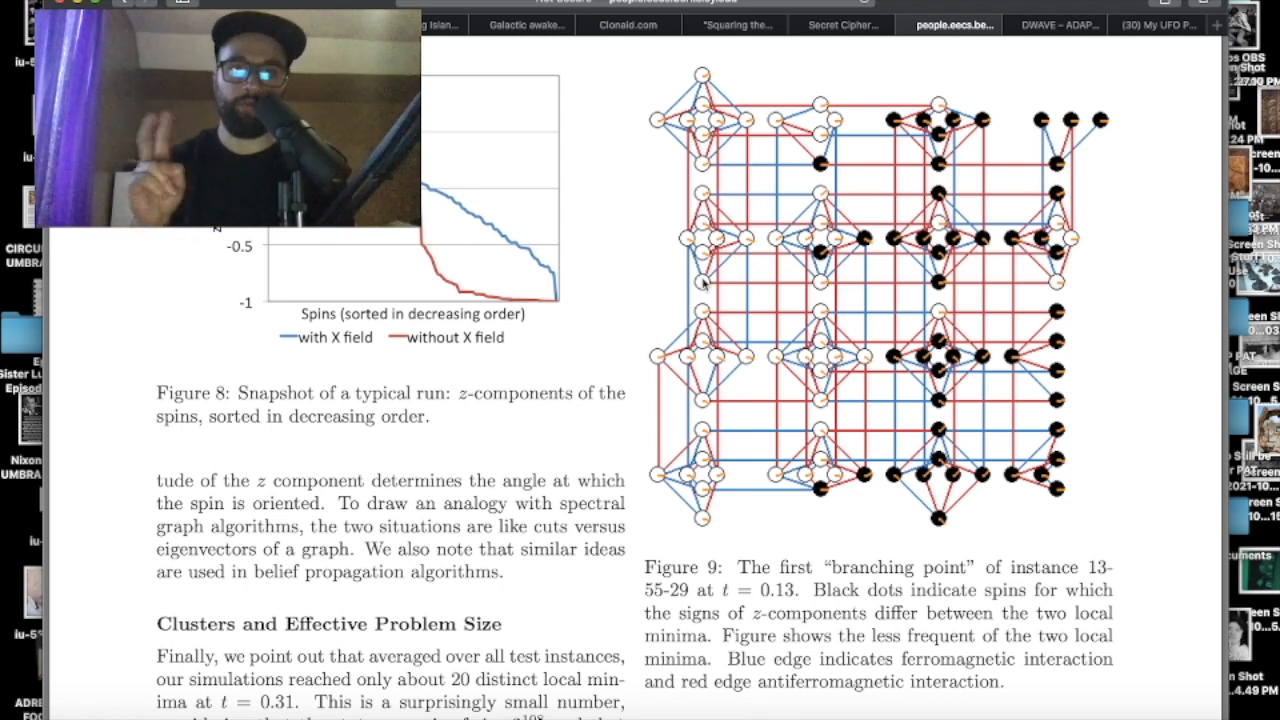
mouse_move(622, 296)
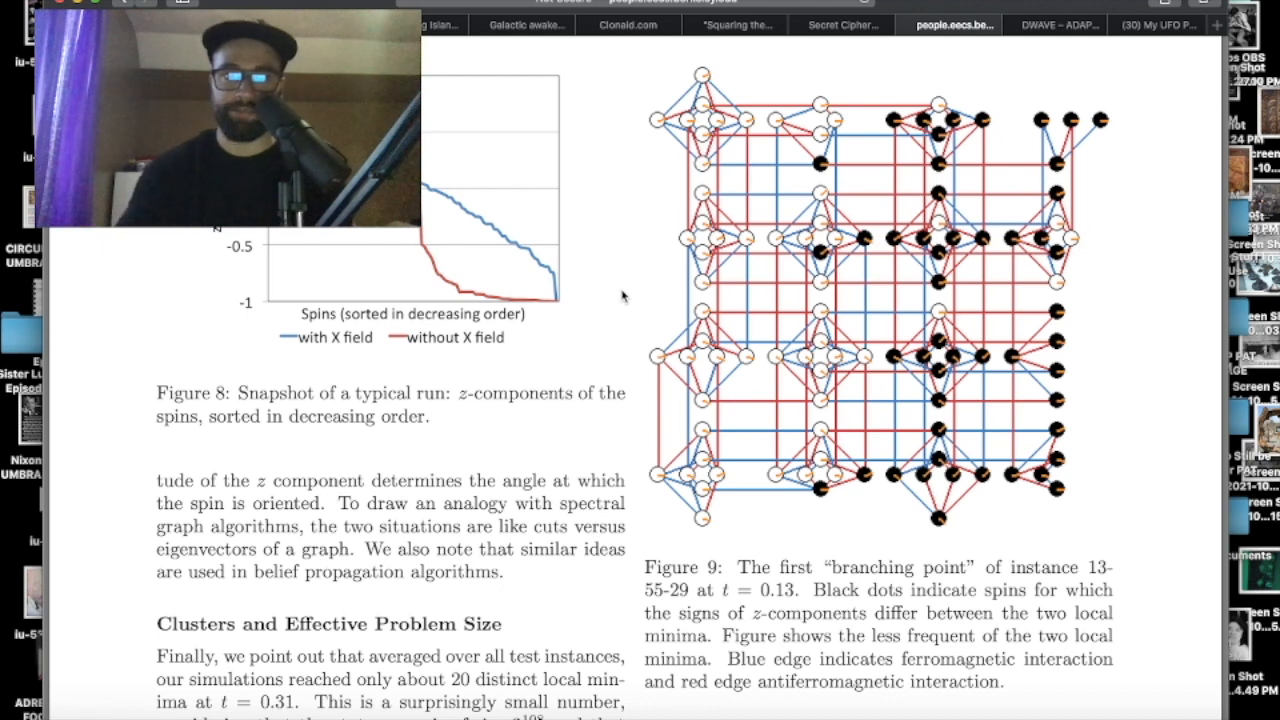
scroll(down, 3)
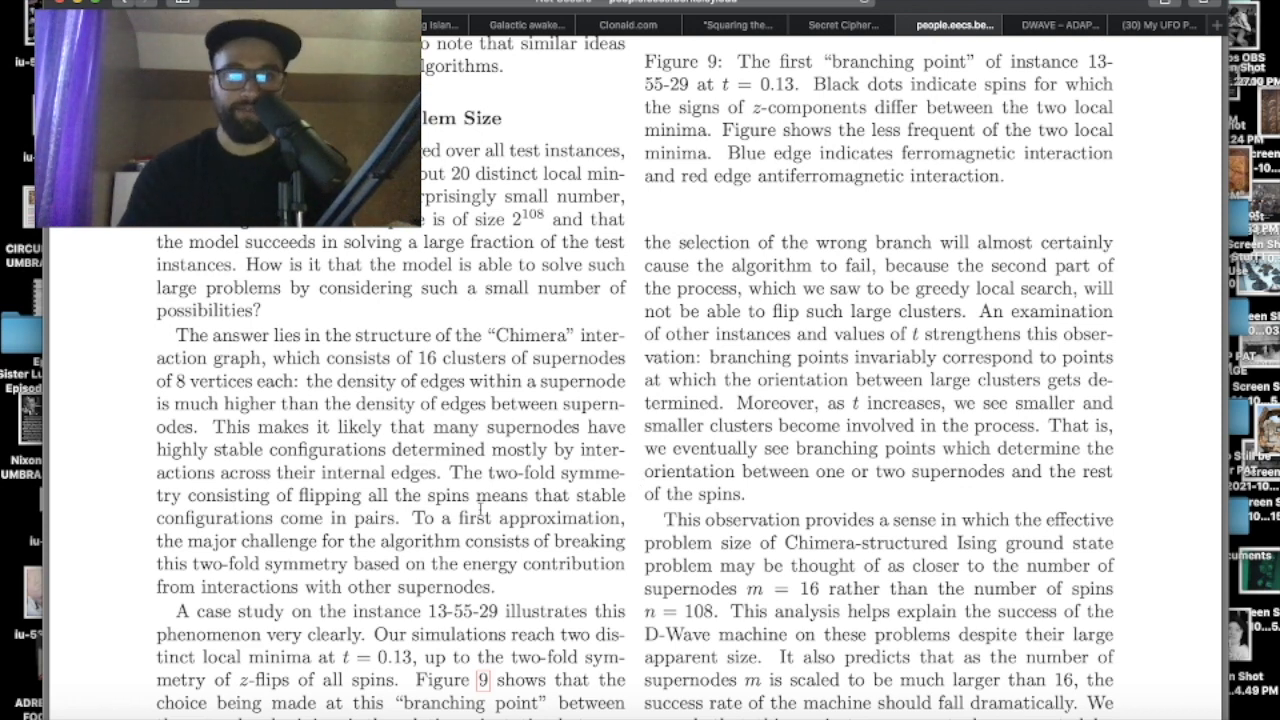
scroll(down, 3)
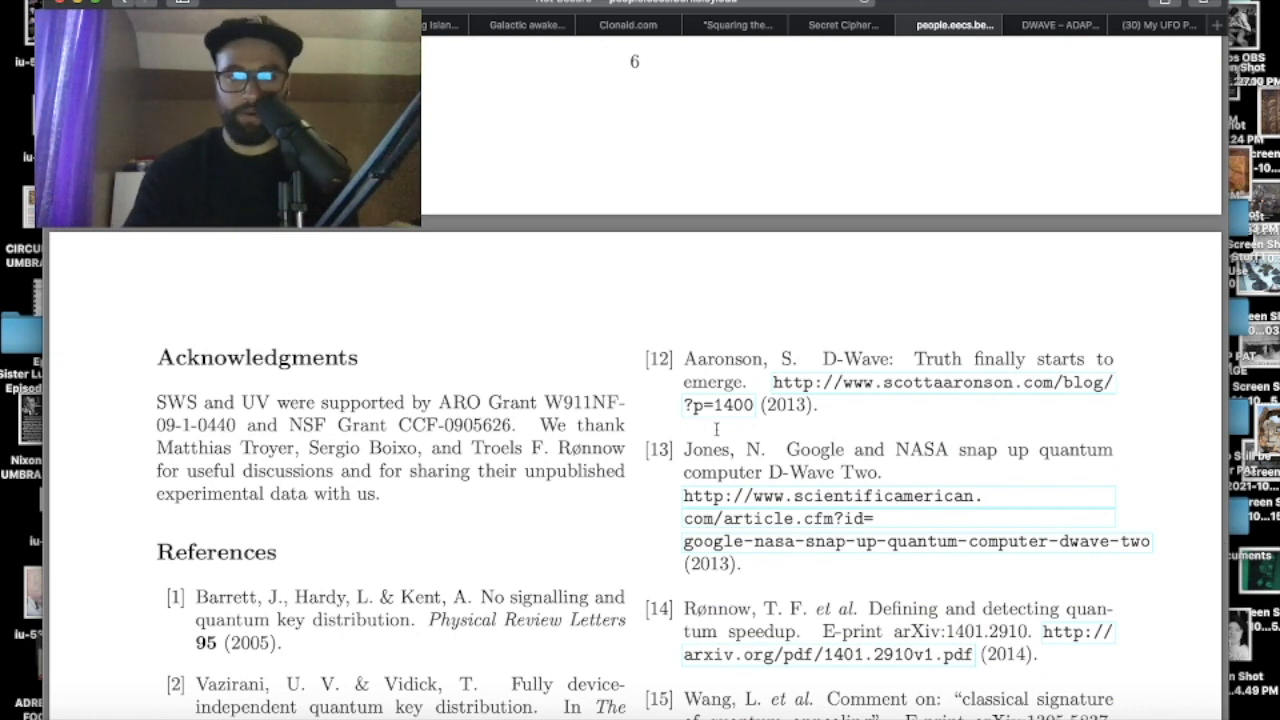
scroll(up, 3)
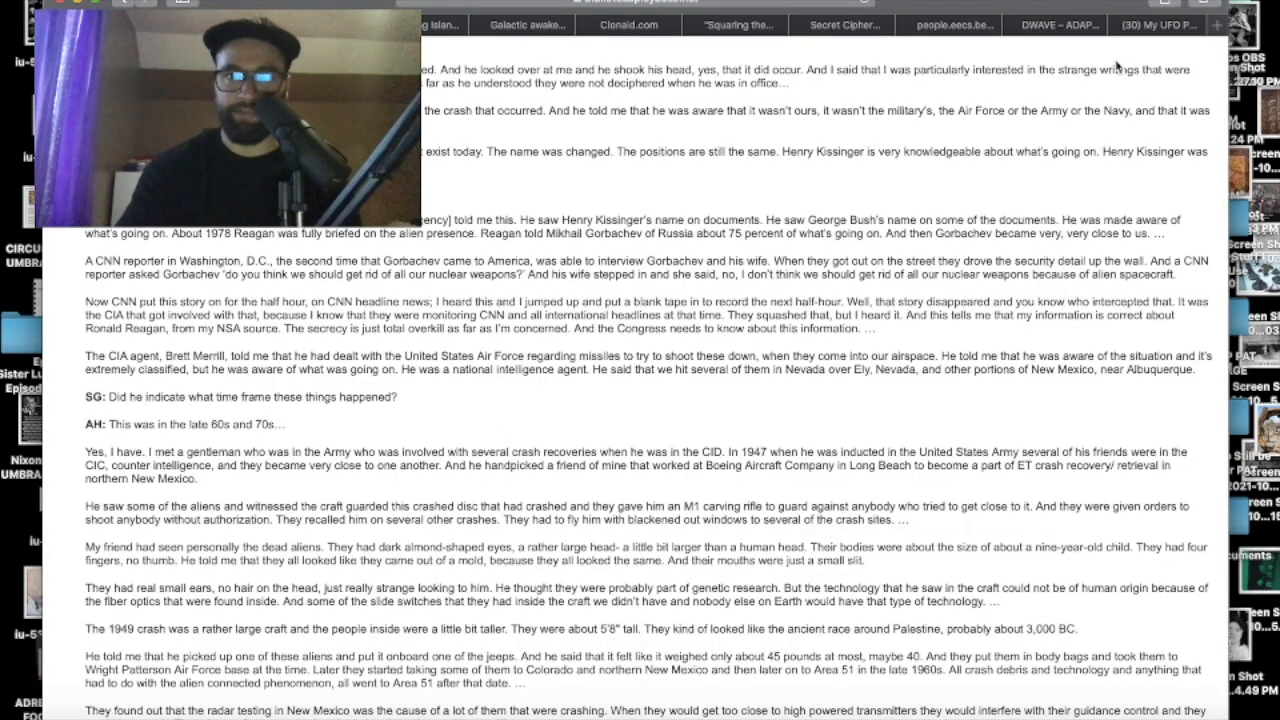
Step: Return to the D-Wave paper and scroll up to the Figure 6 correlation plot on page 5
click(1054, 24)
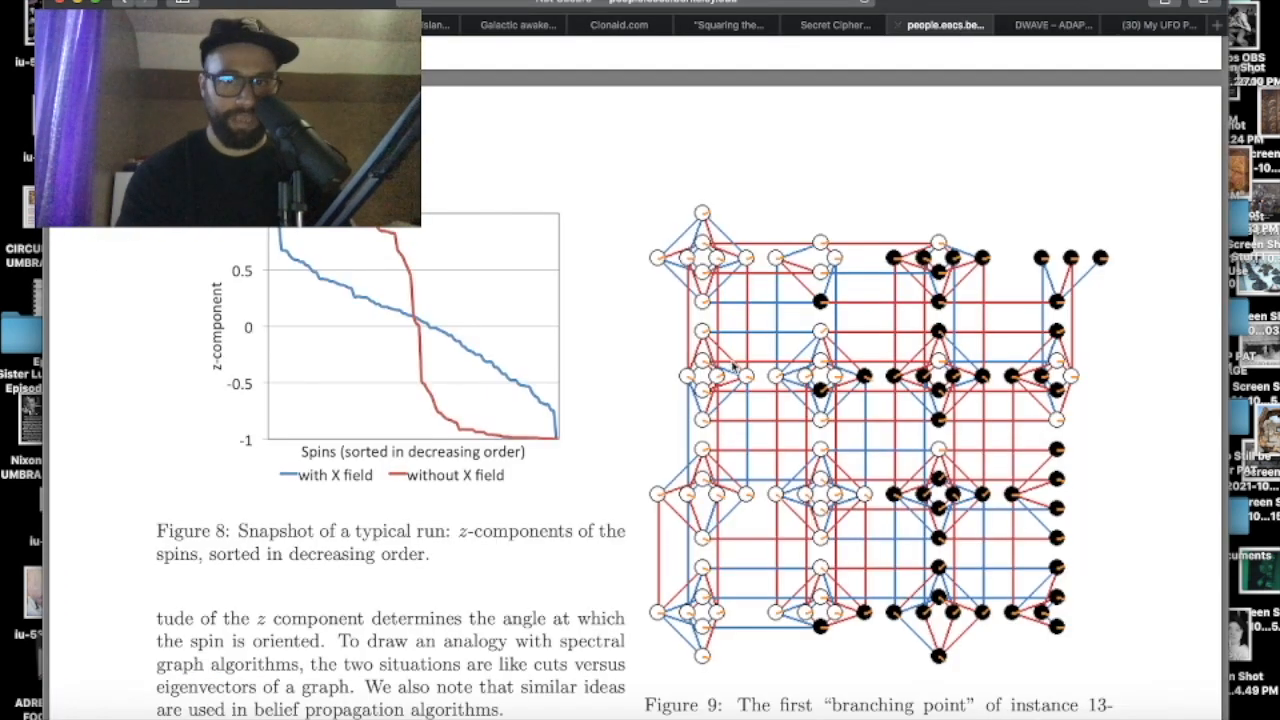
scroll(up, 3)
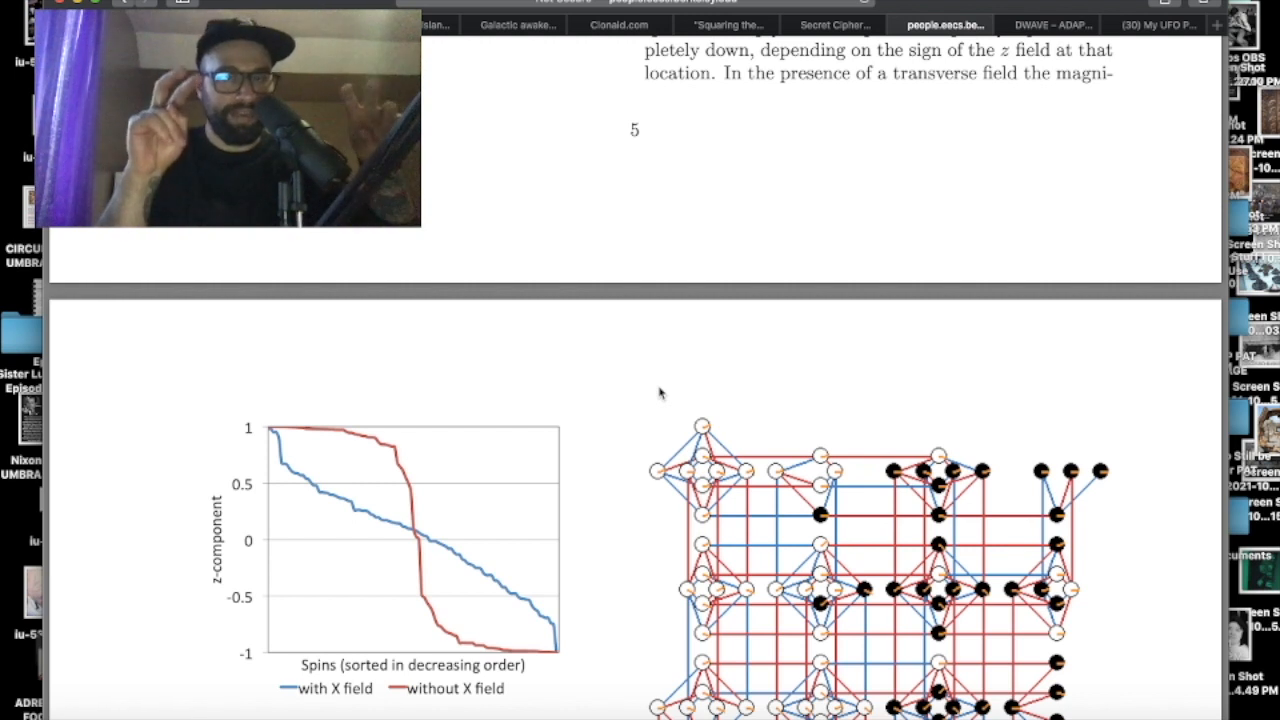
scroll(up, 3)
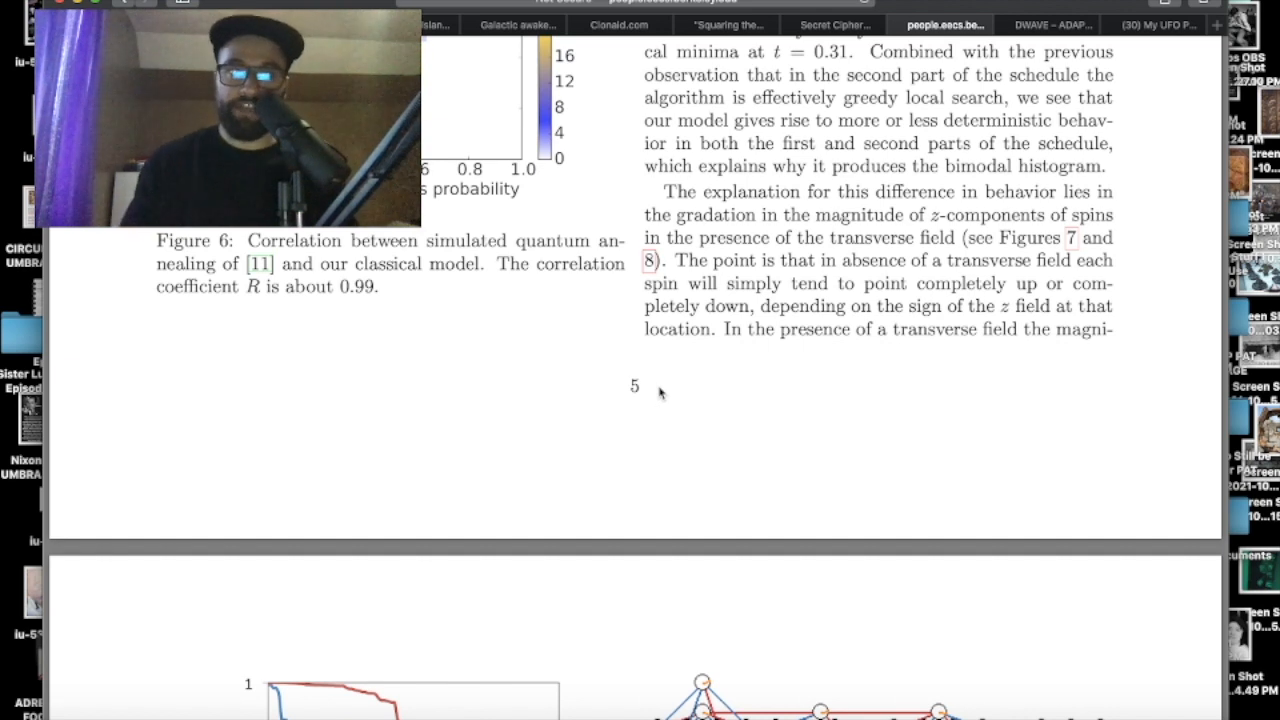
scroll(up, 3)
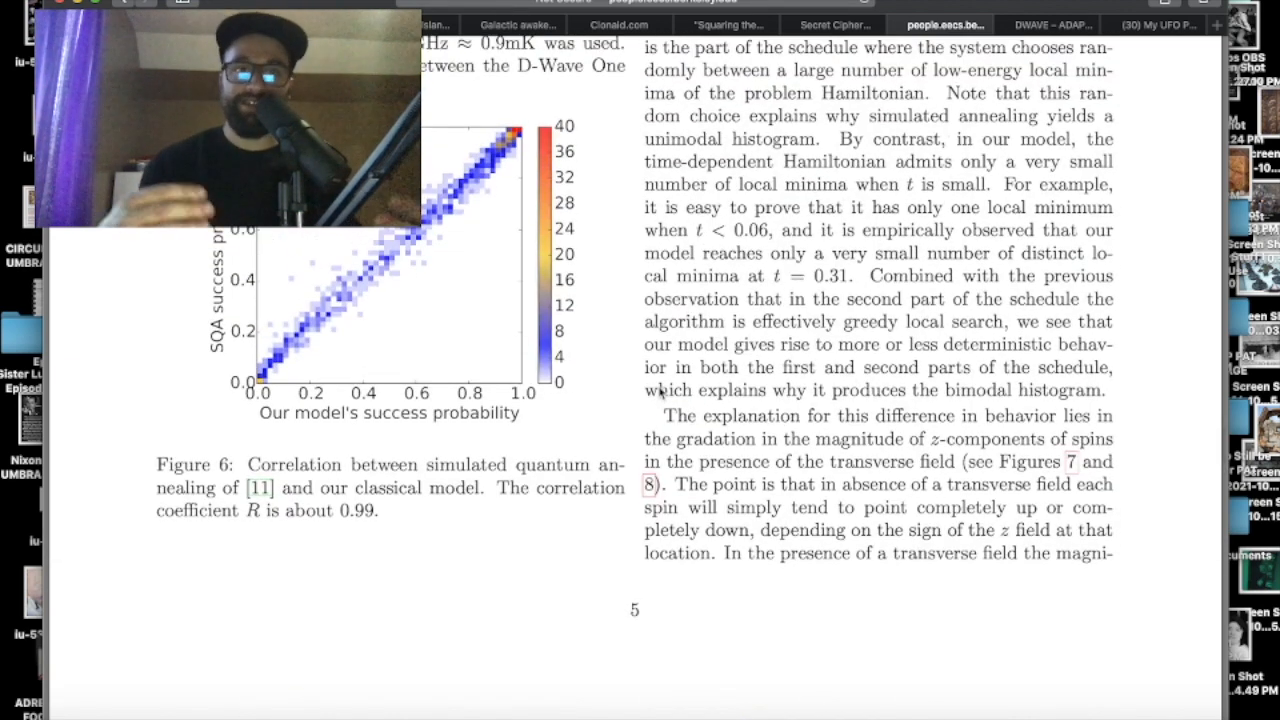